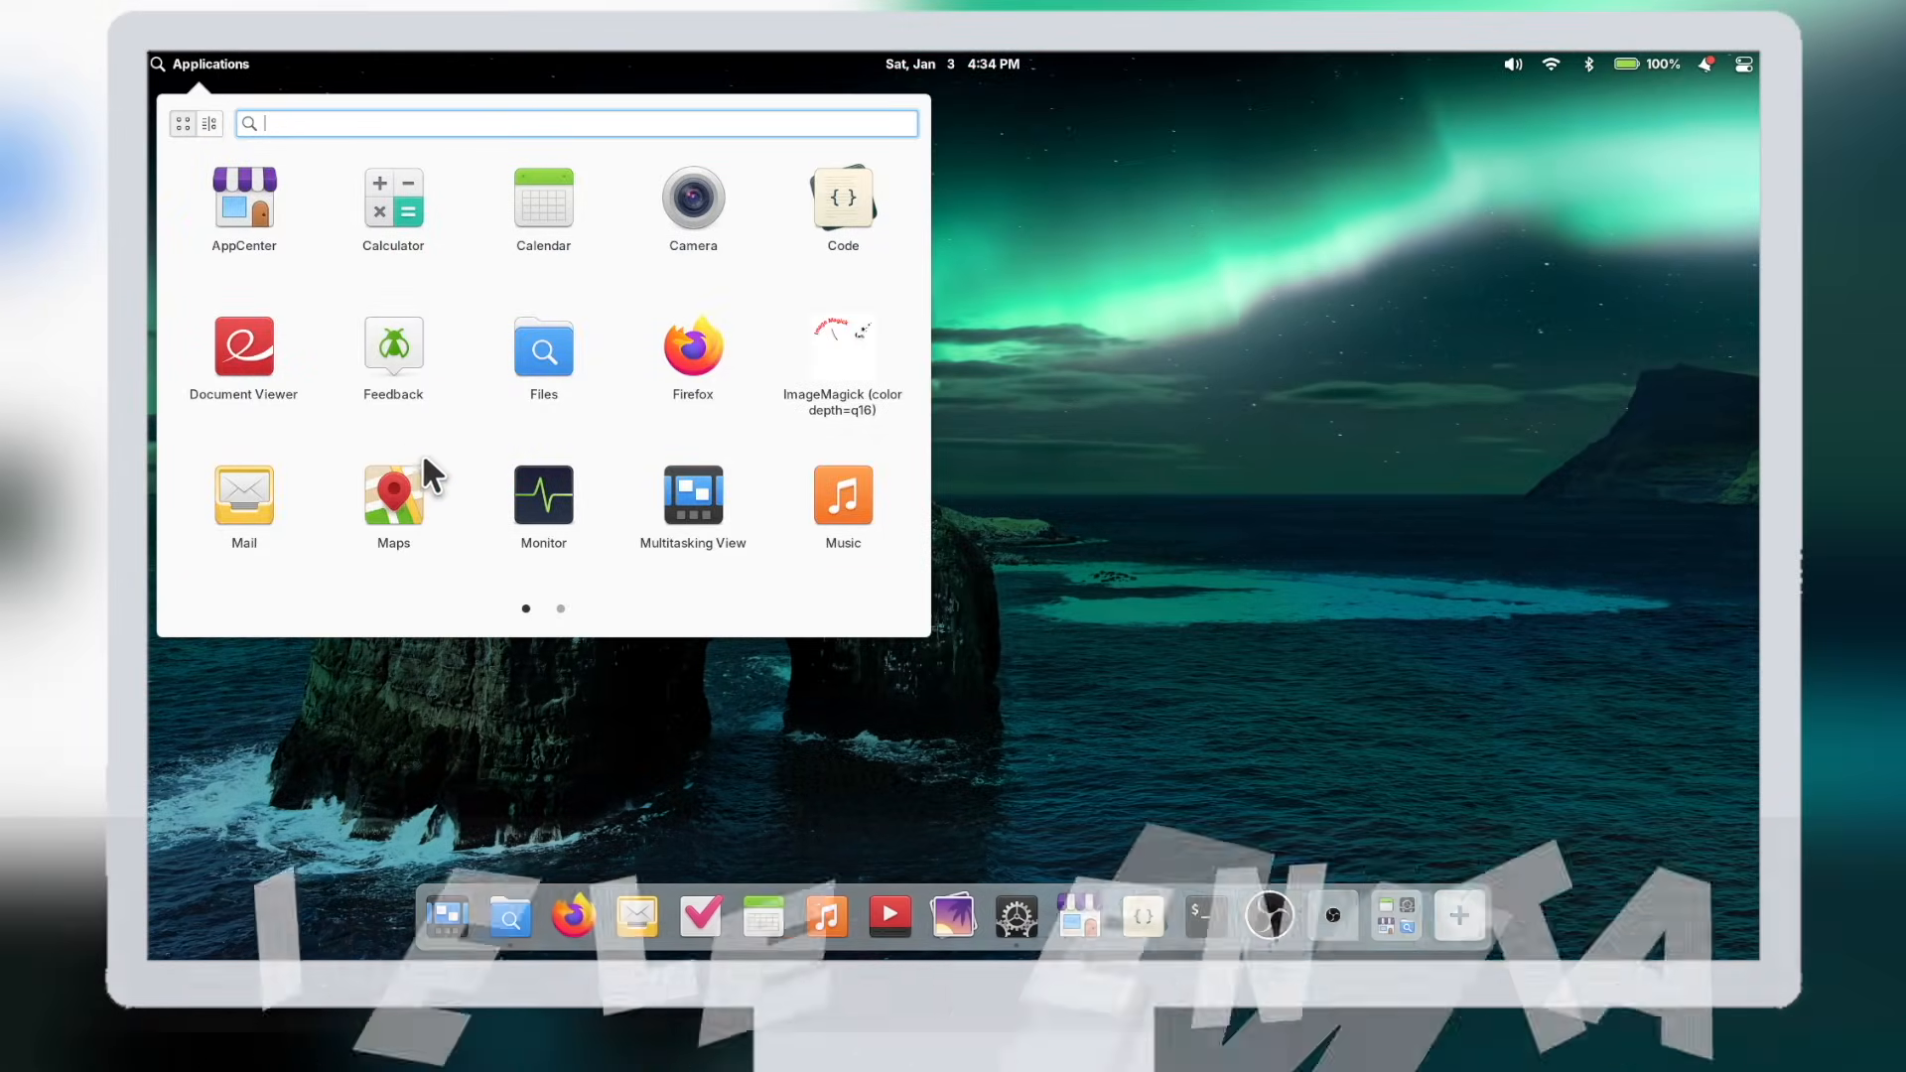
Step: Preview calendar, quick settings and notifications, enable Dark Mode, and open the desktop context menu
click(560, 609)
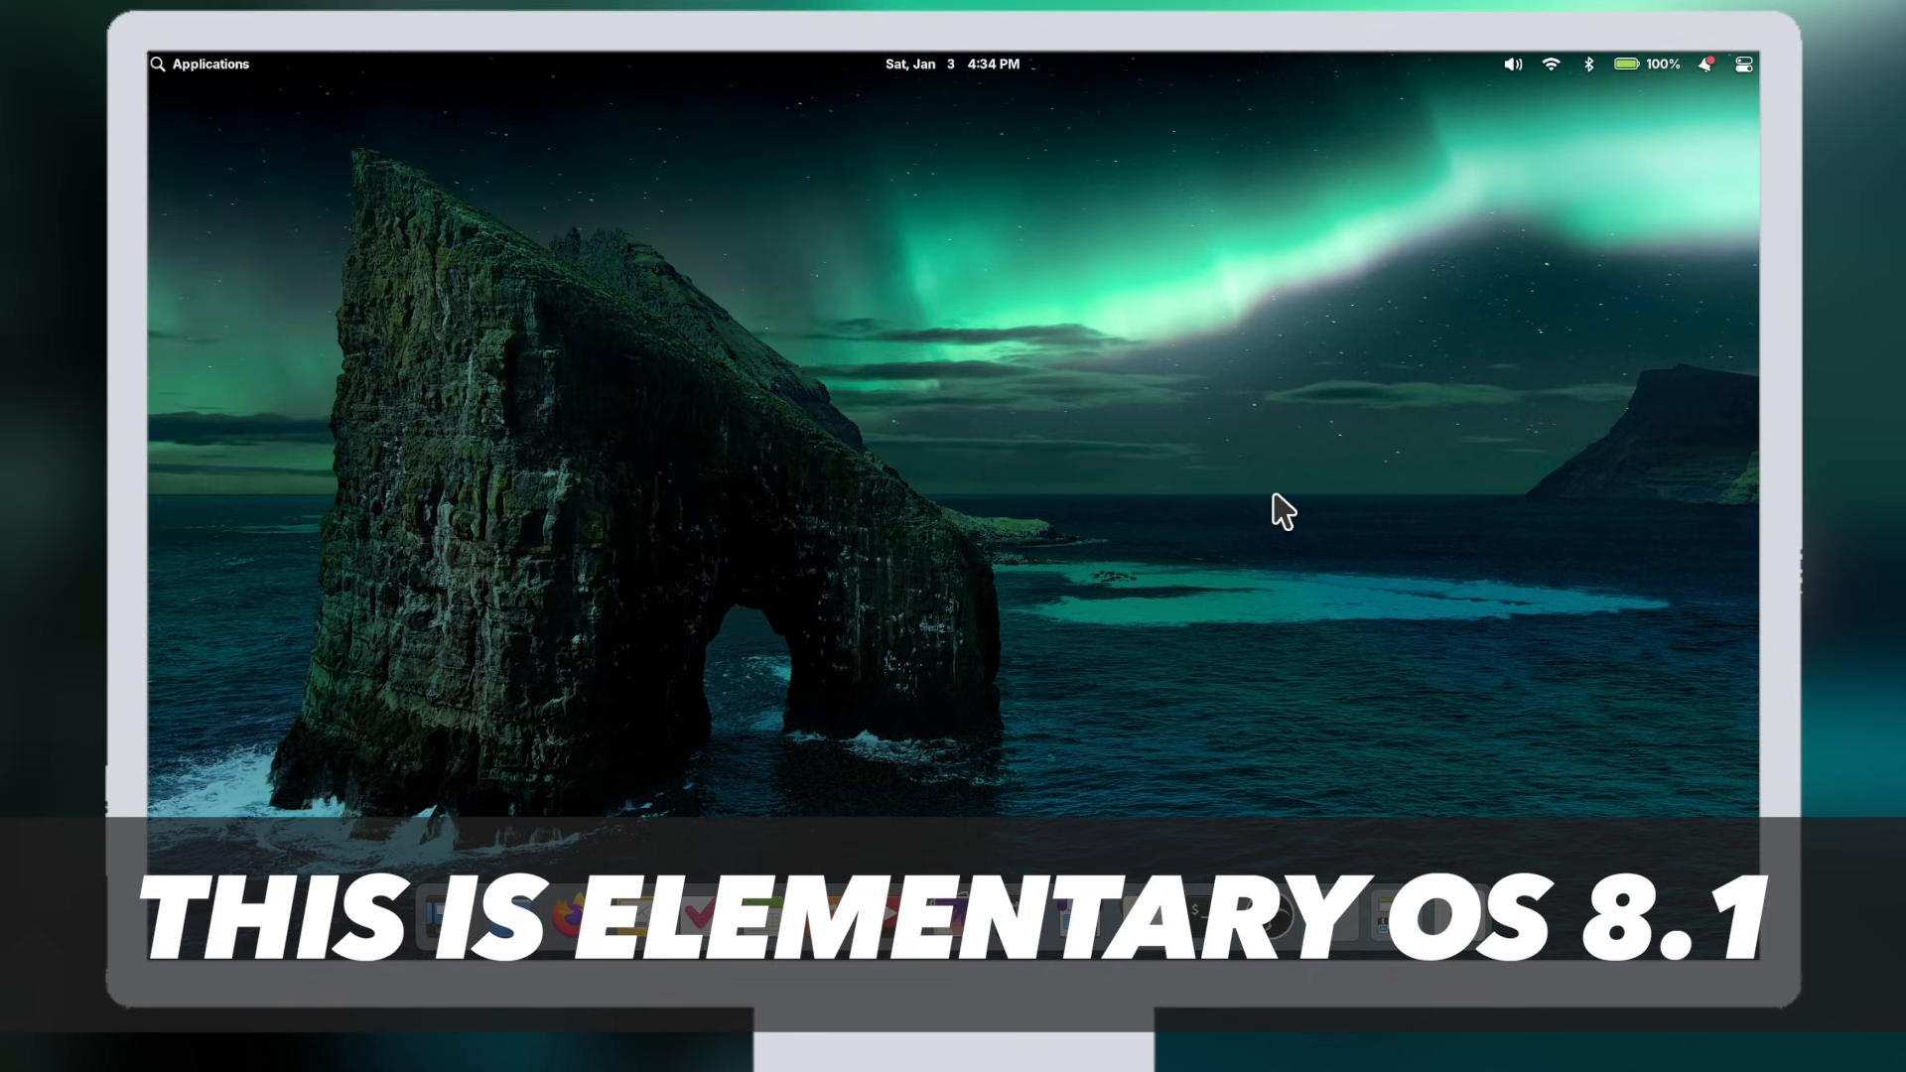
click(931, 63)
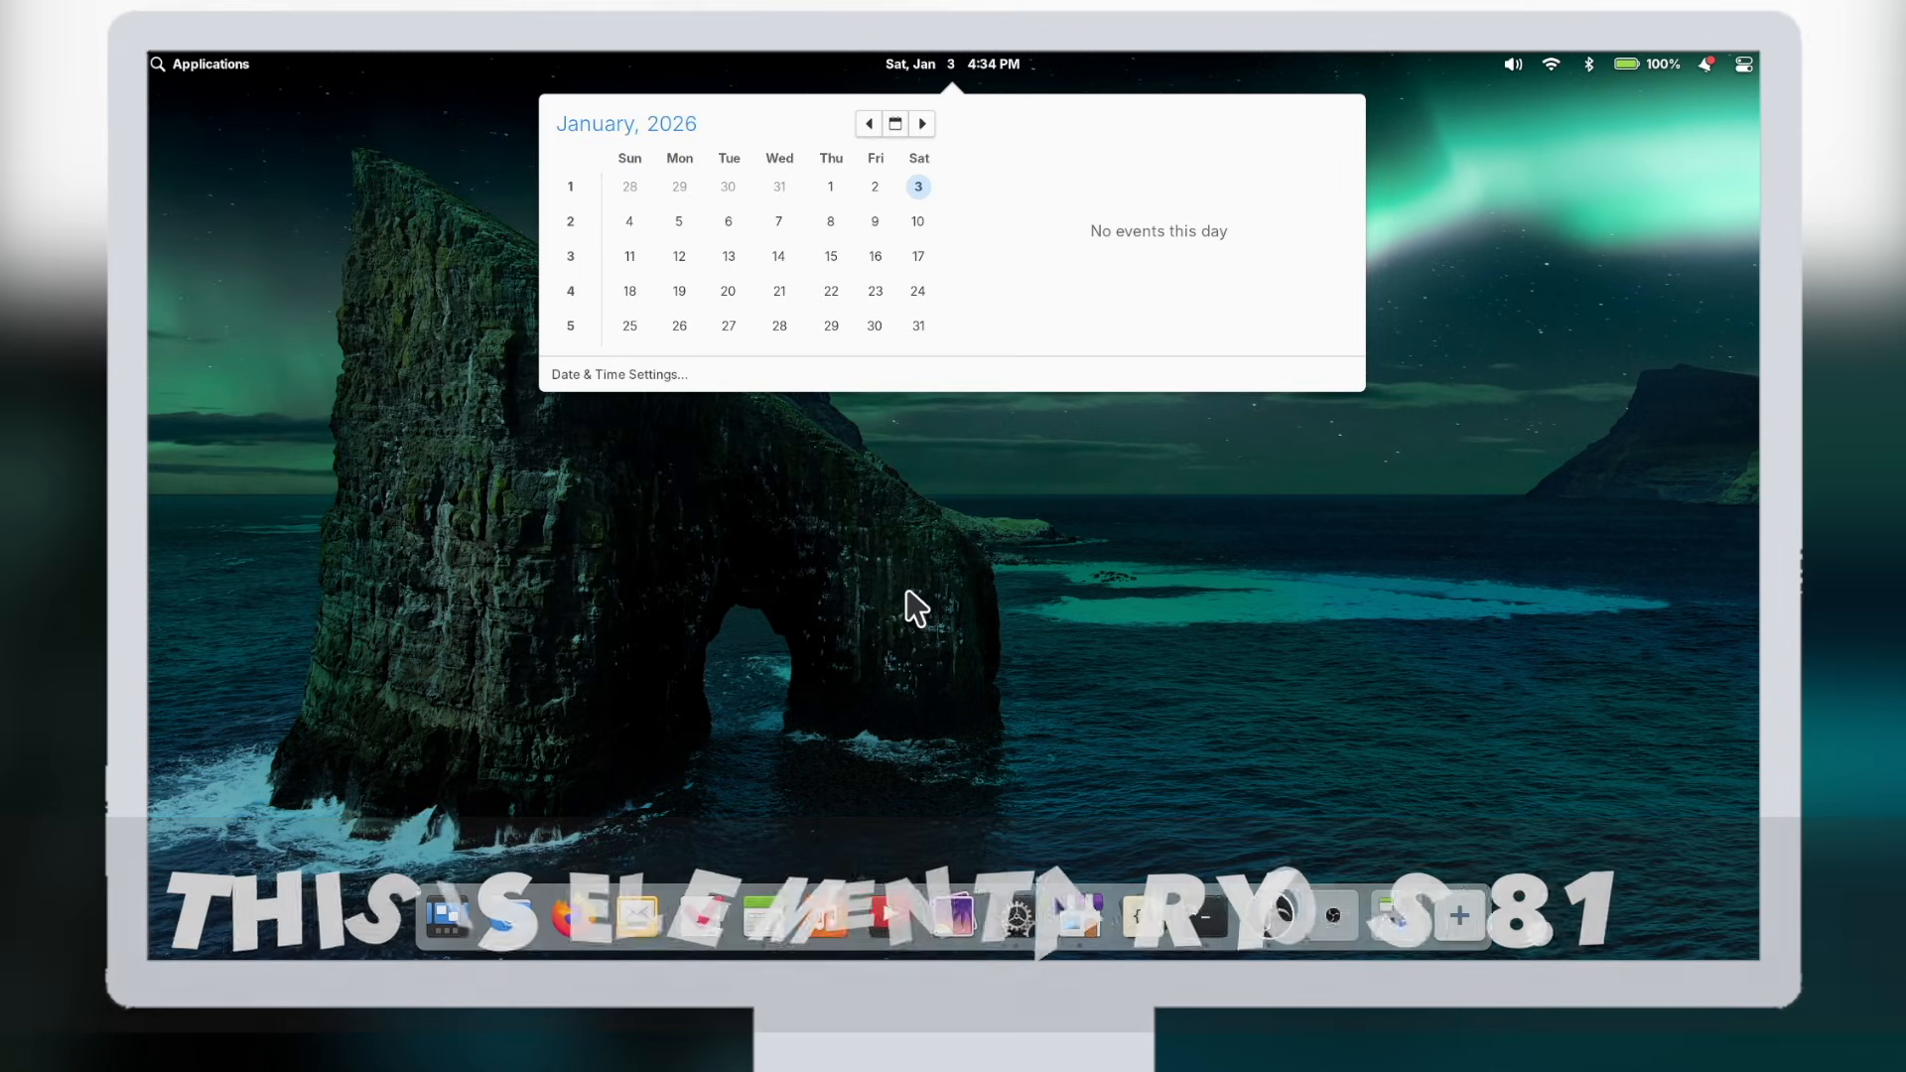
click(1743, 64)
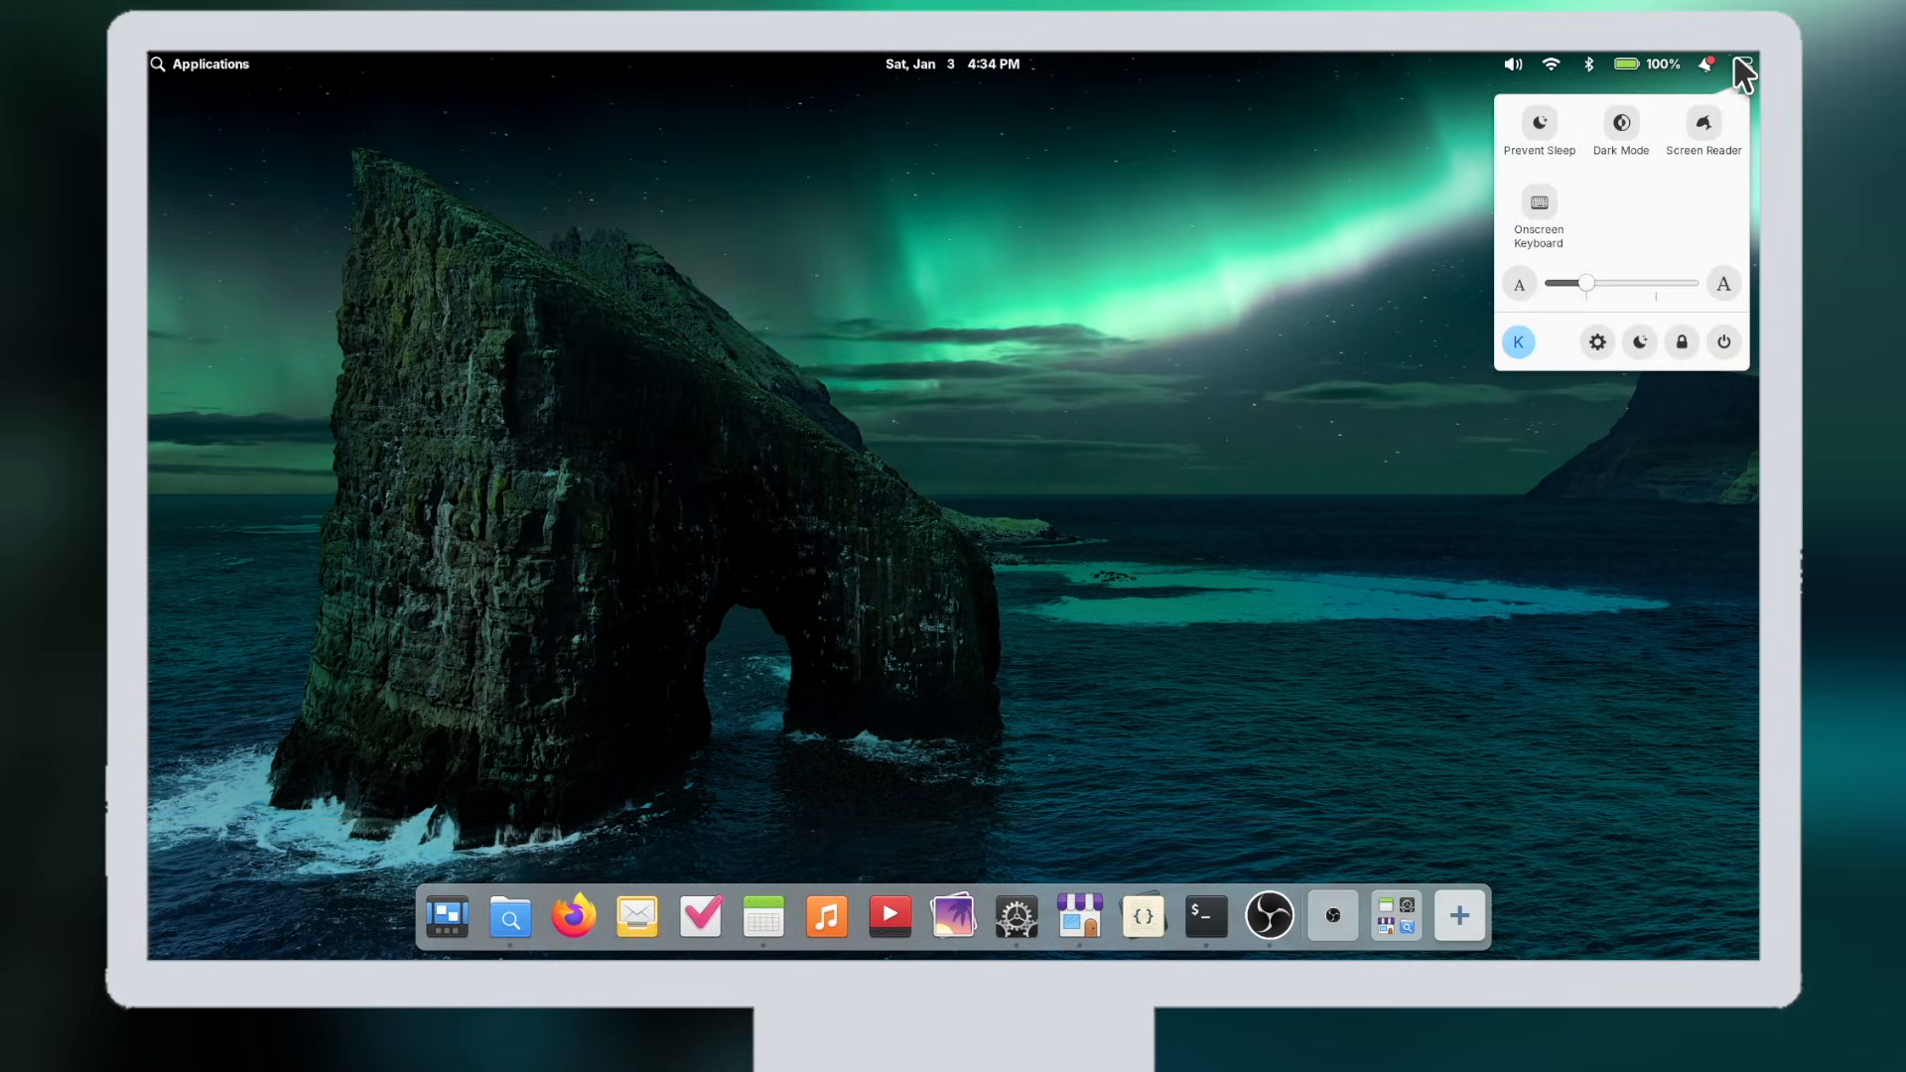
click(1705, 64)
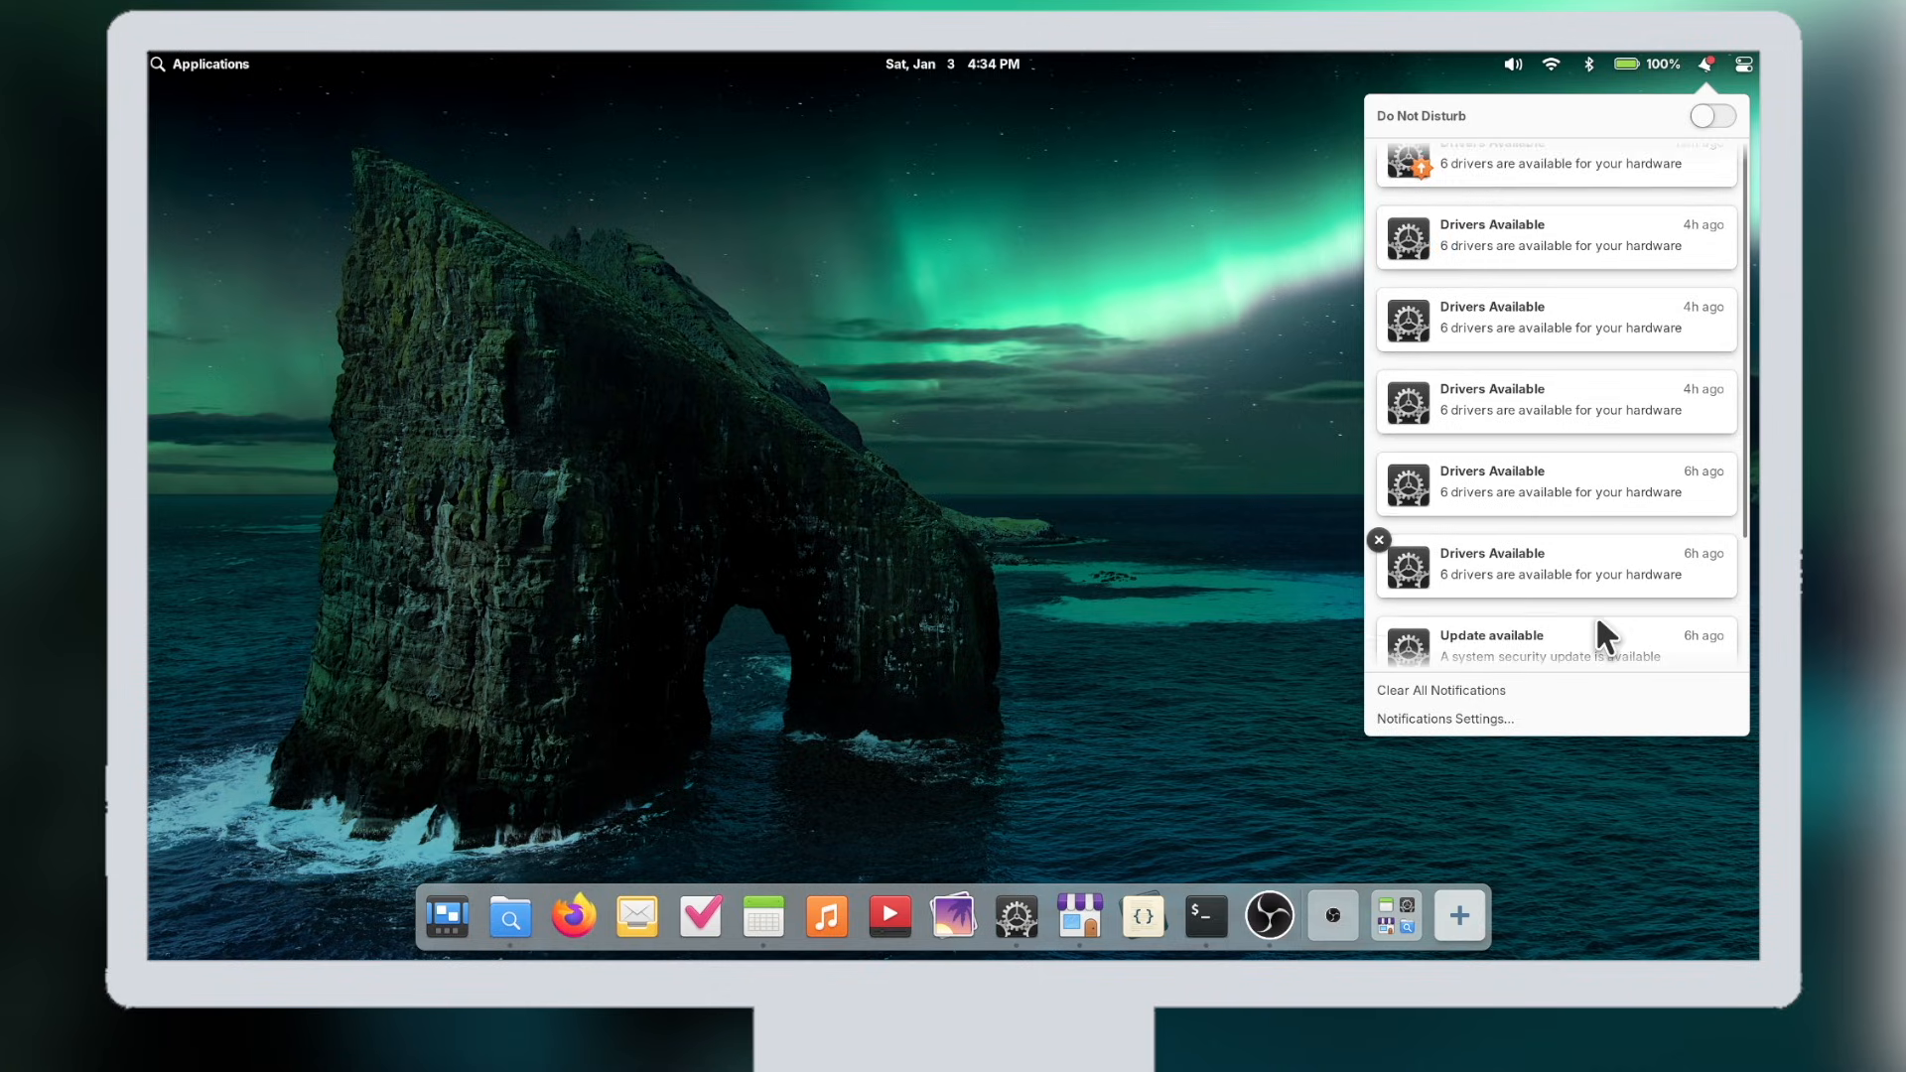
click(1743, 63)
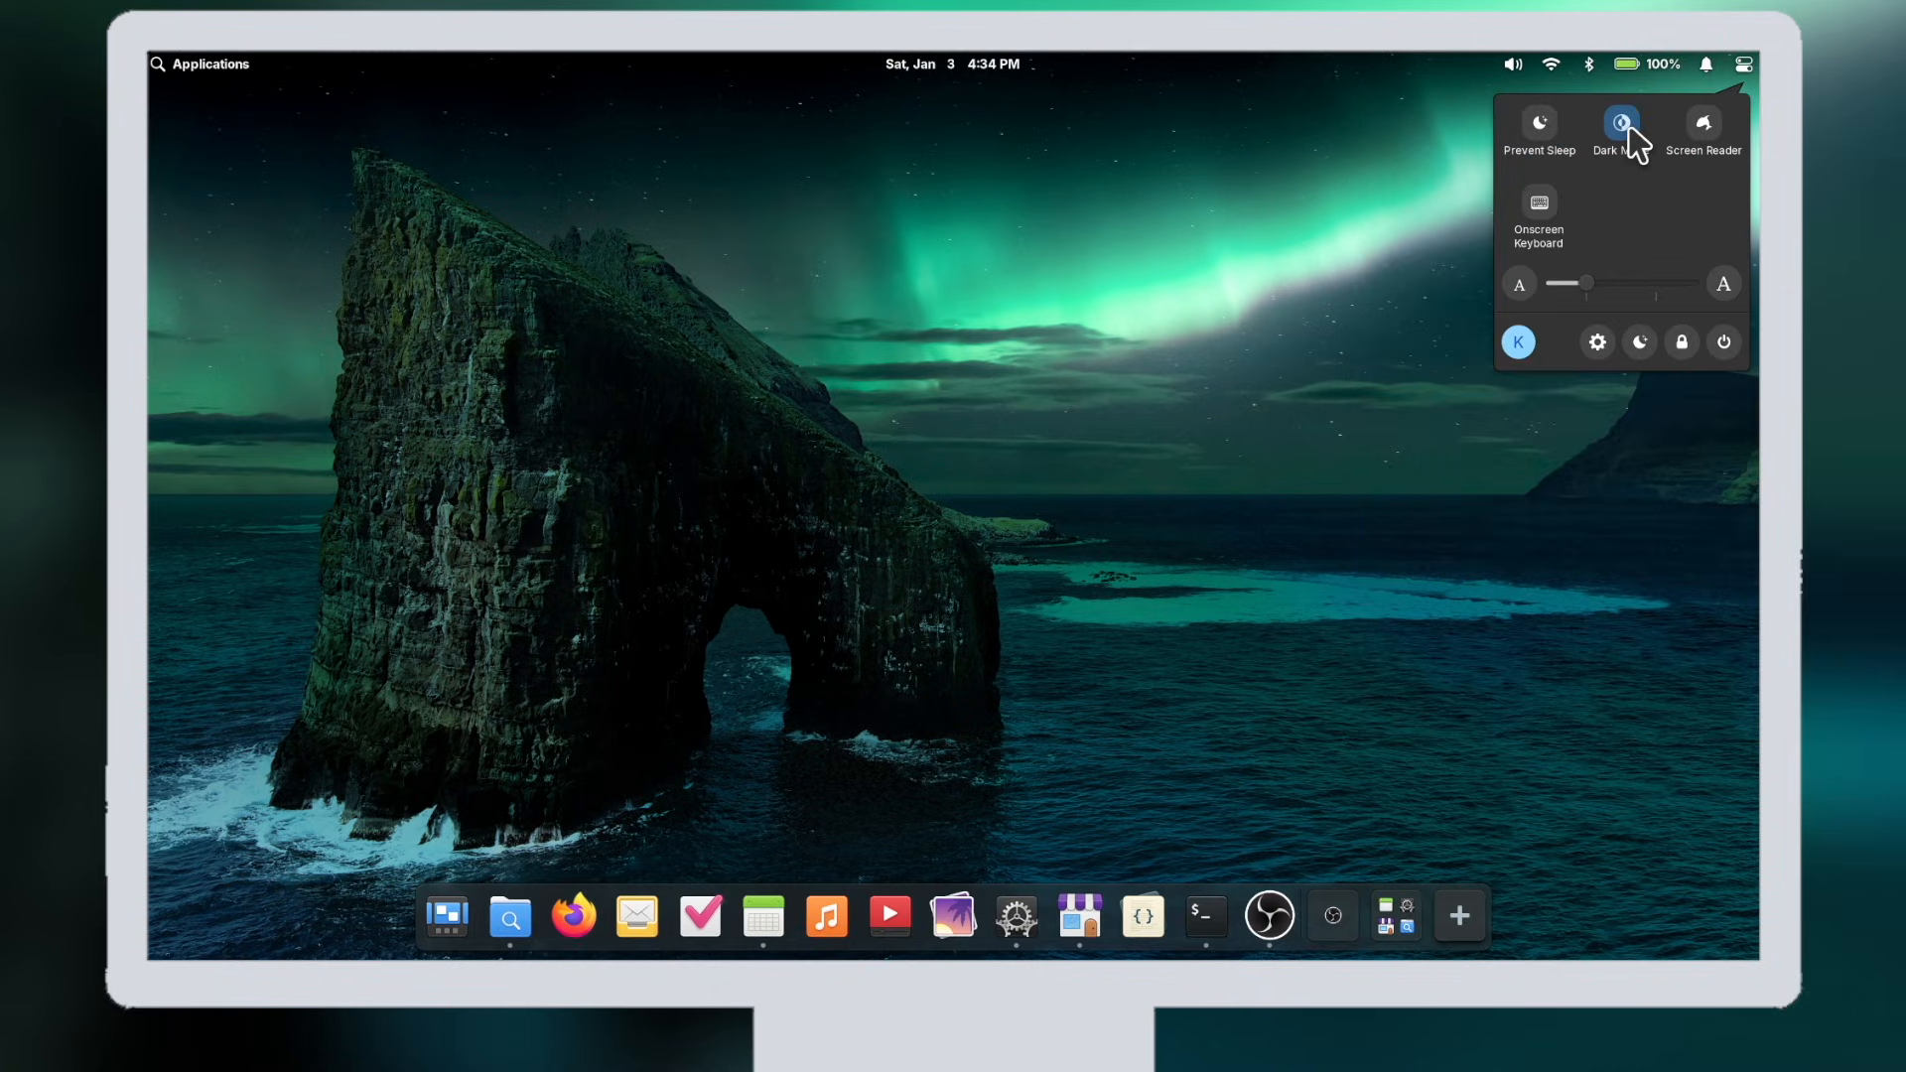
click(1621, 121)
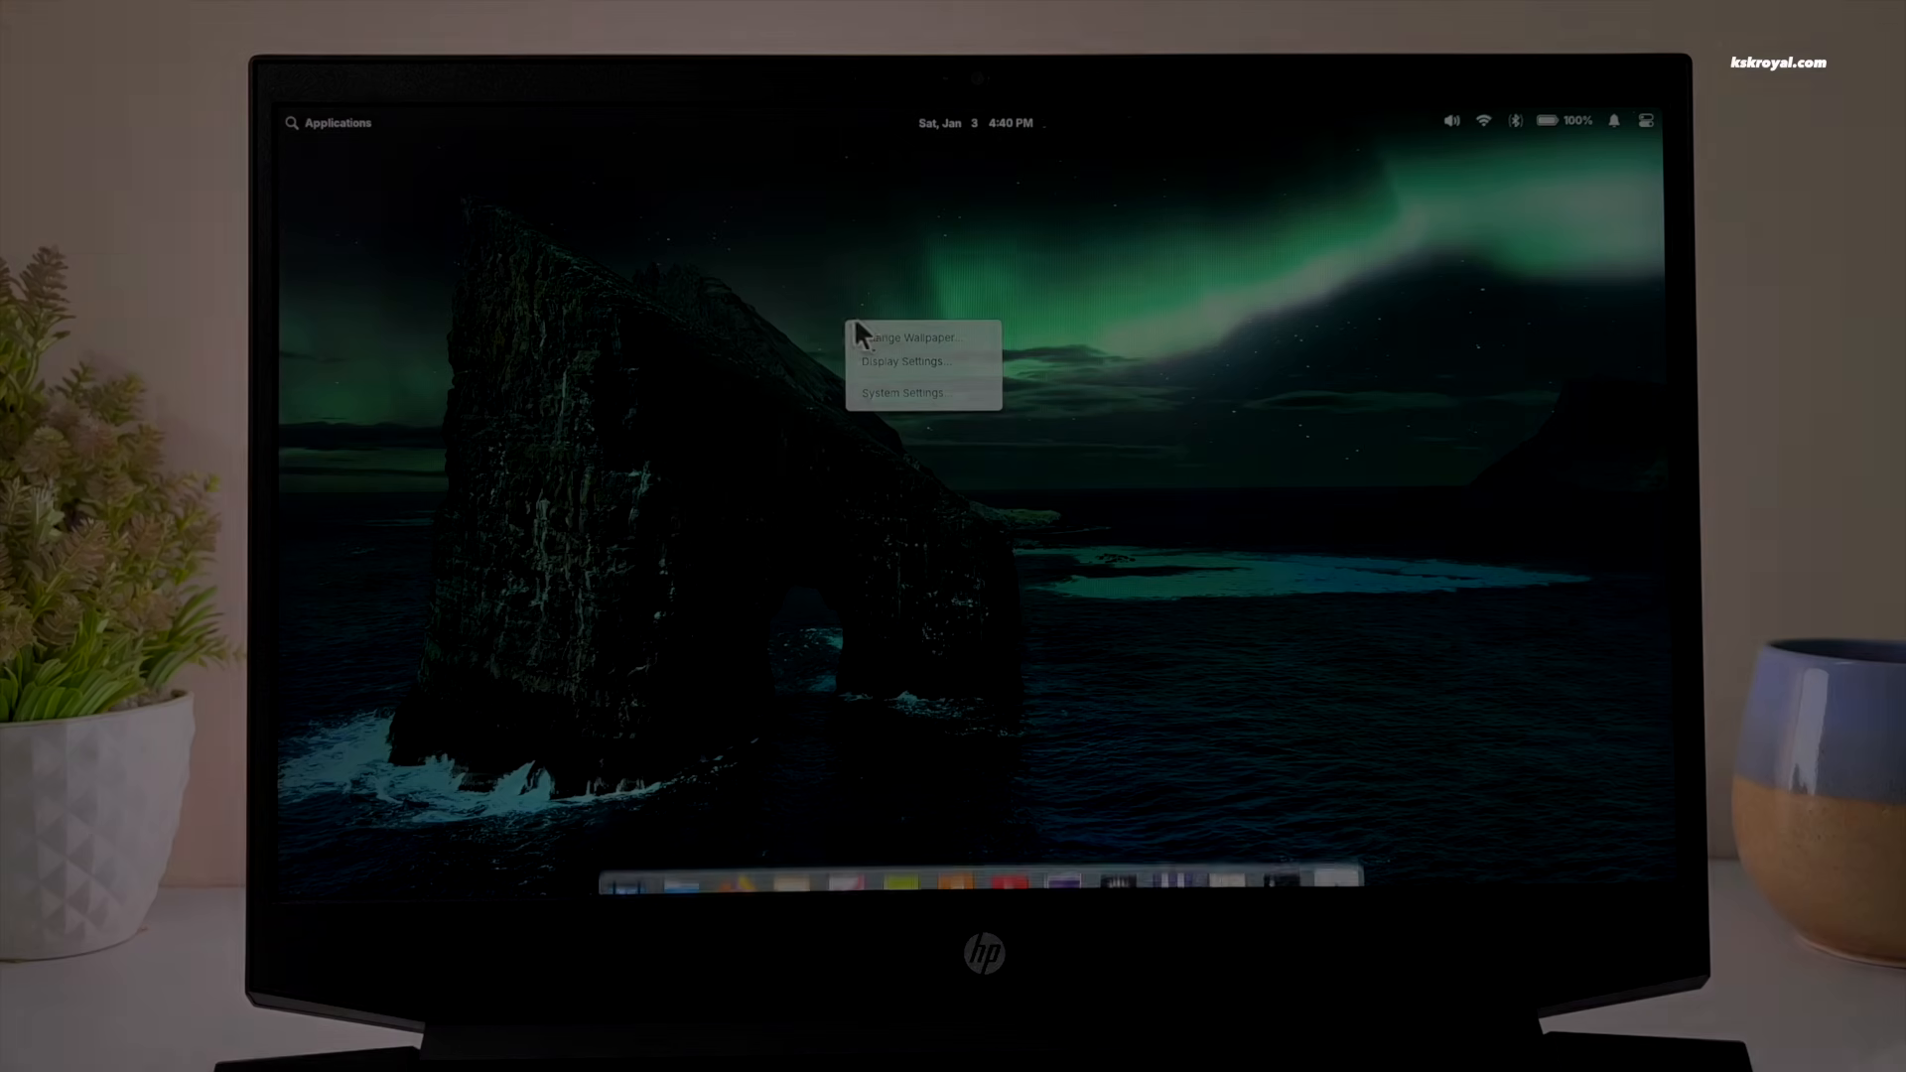
Step: Review OS version, hardware specs and NVIDIA drivers under System, then return to the overview
click(905, 337)
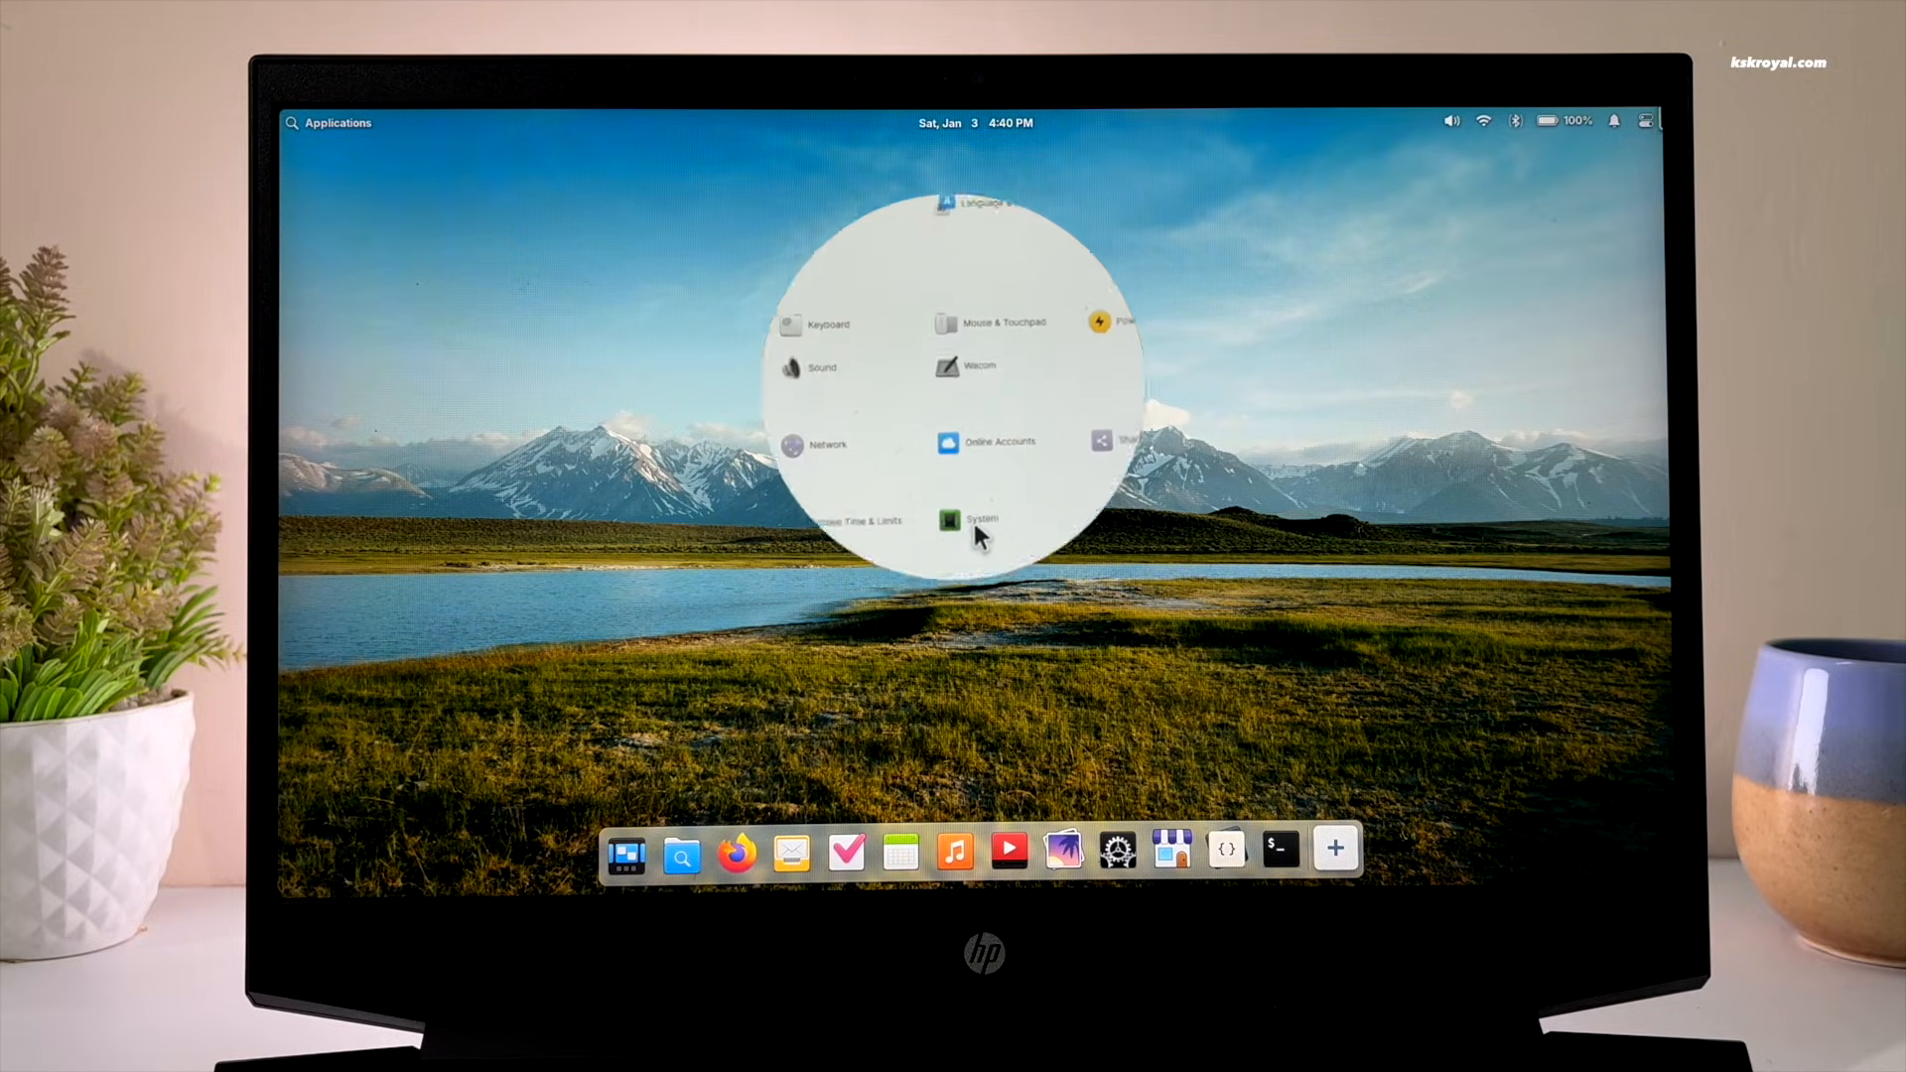
click(979, 519)
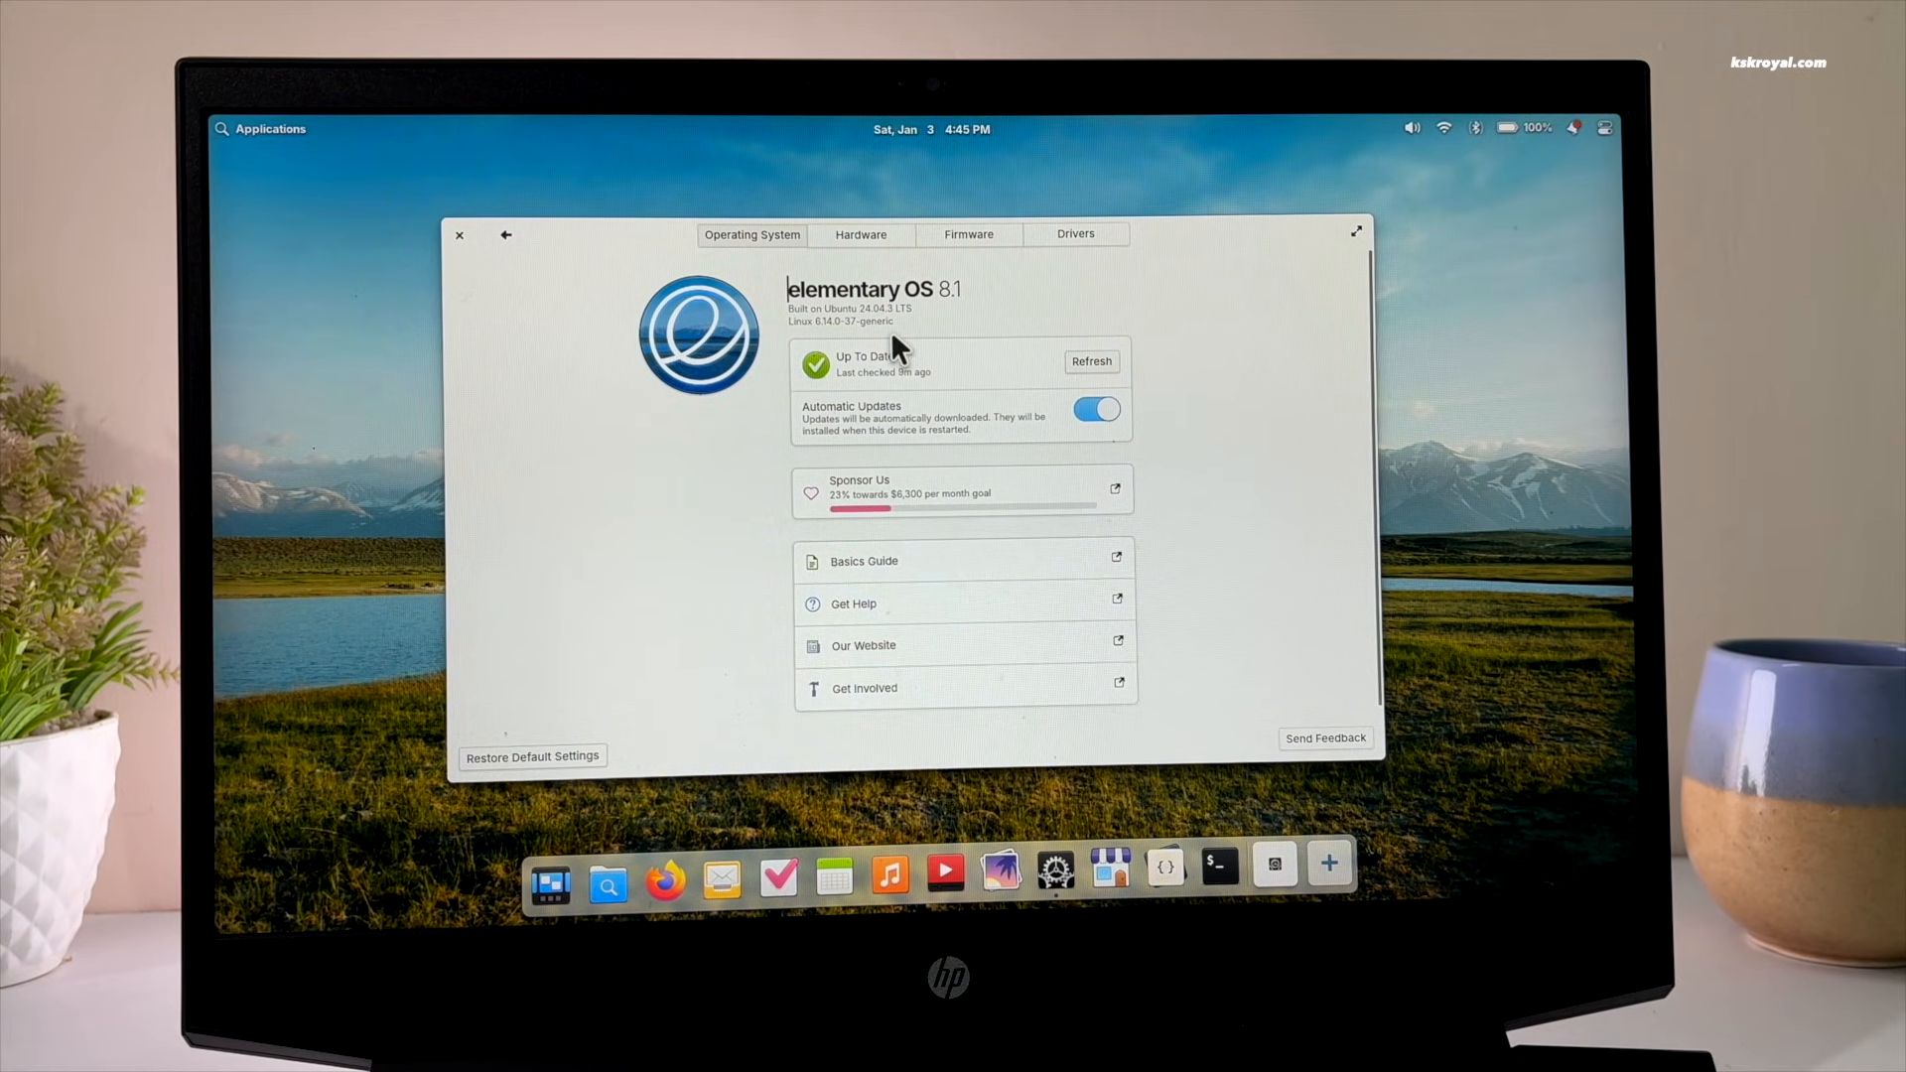
click(859, 234)
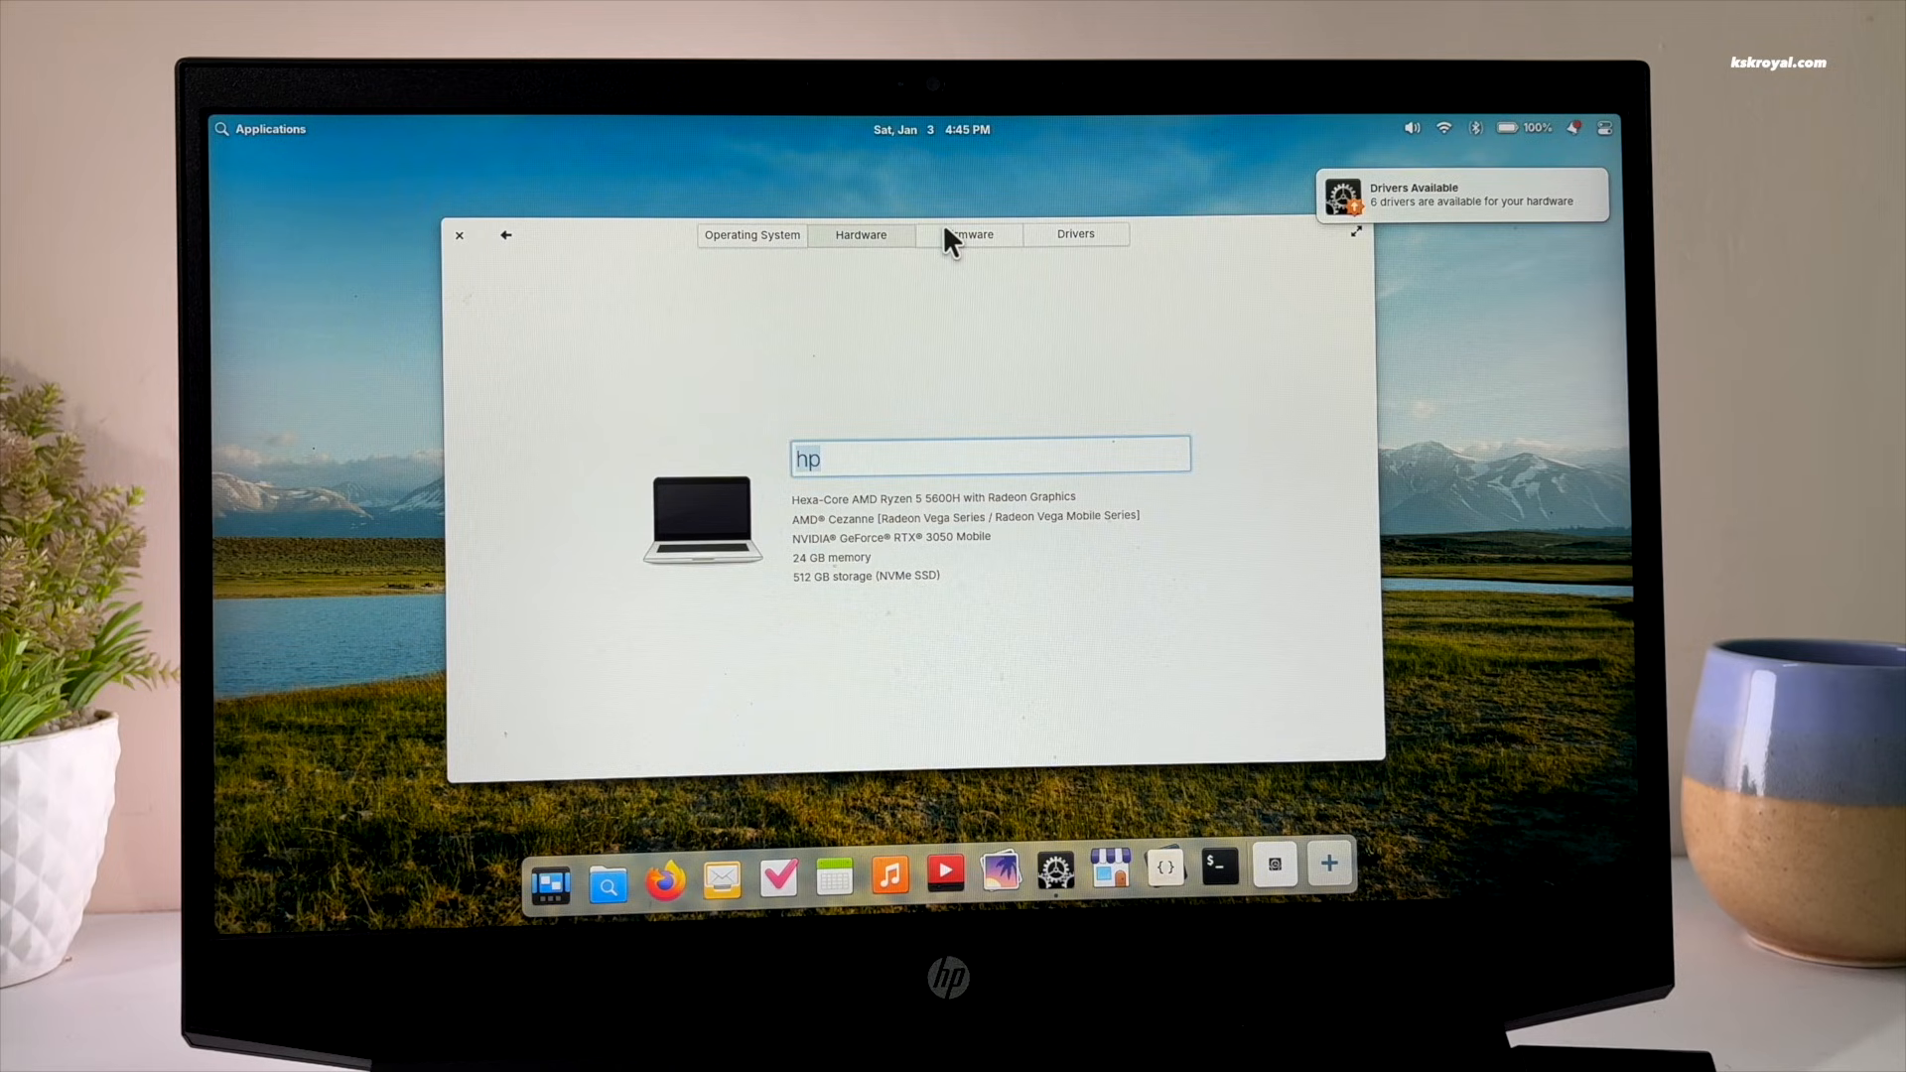
click(1074, 234)
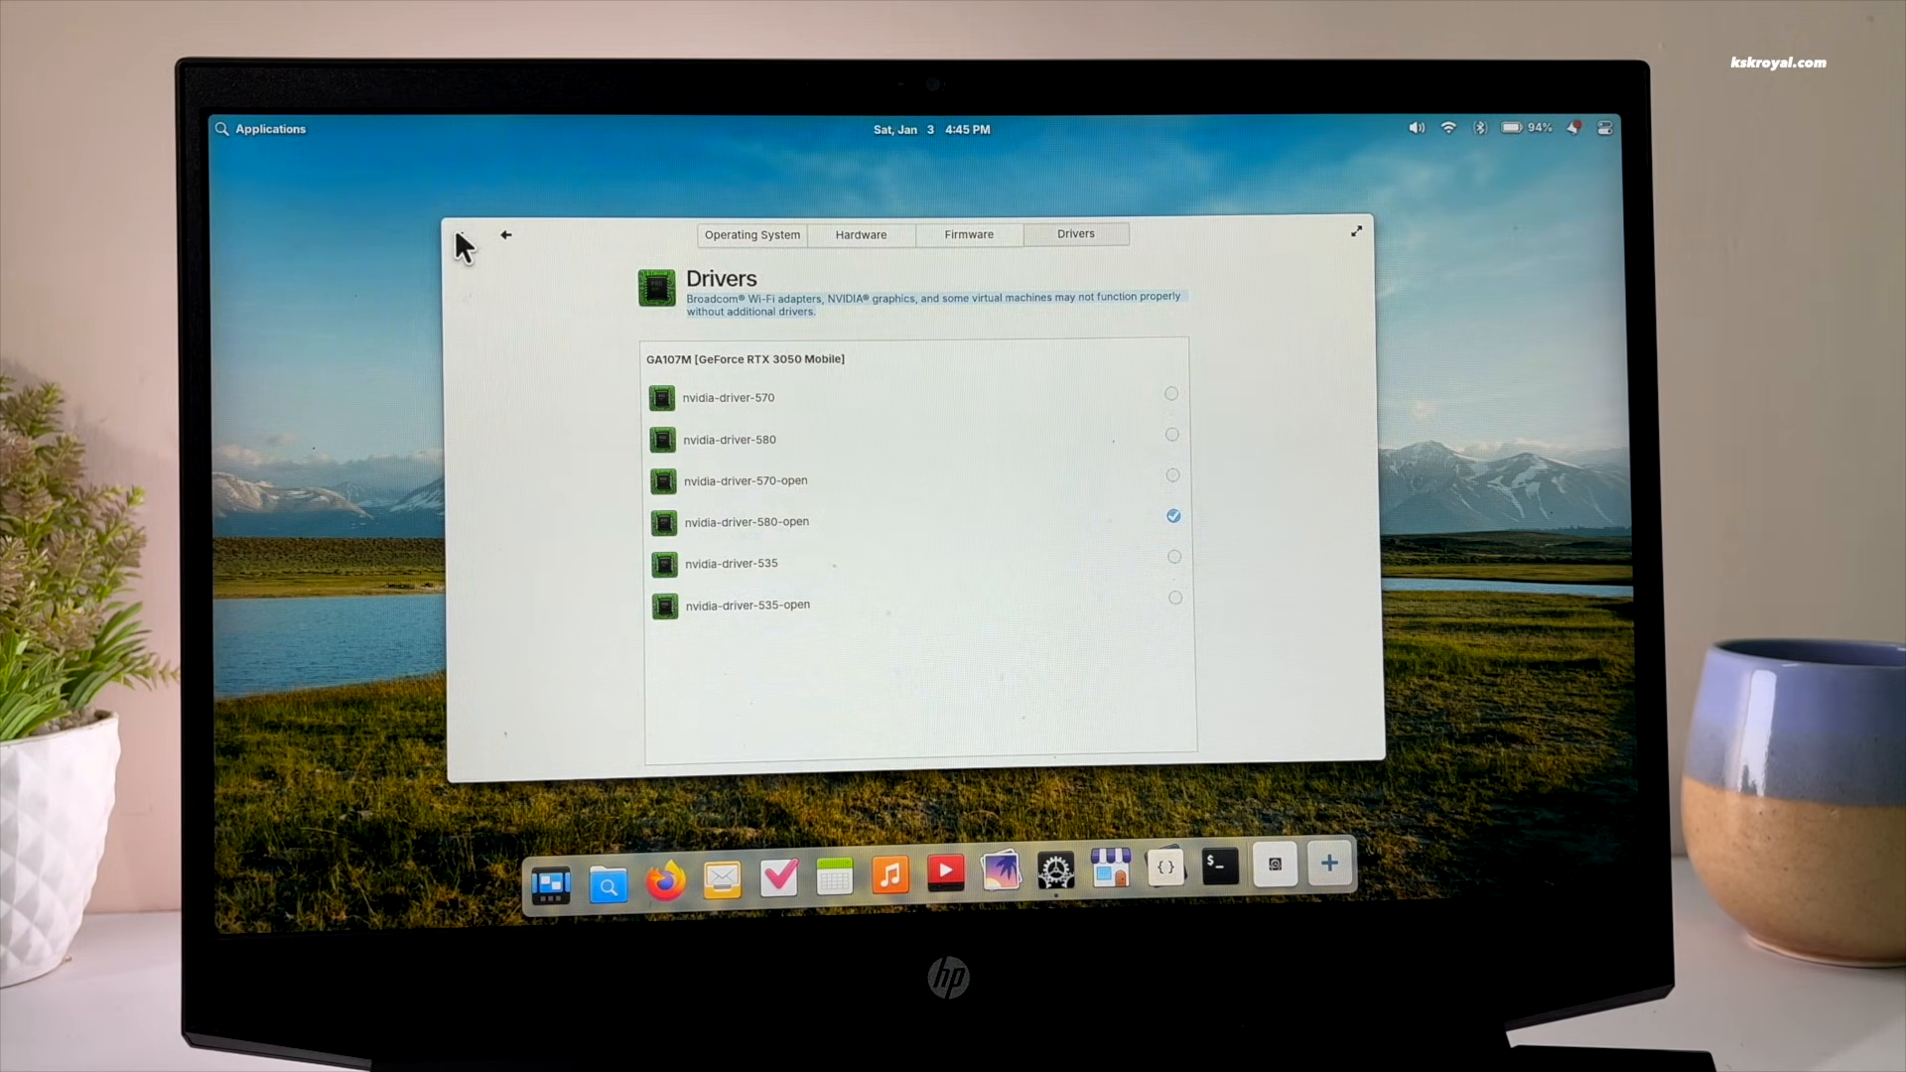
click(506, 233)
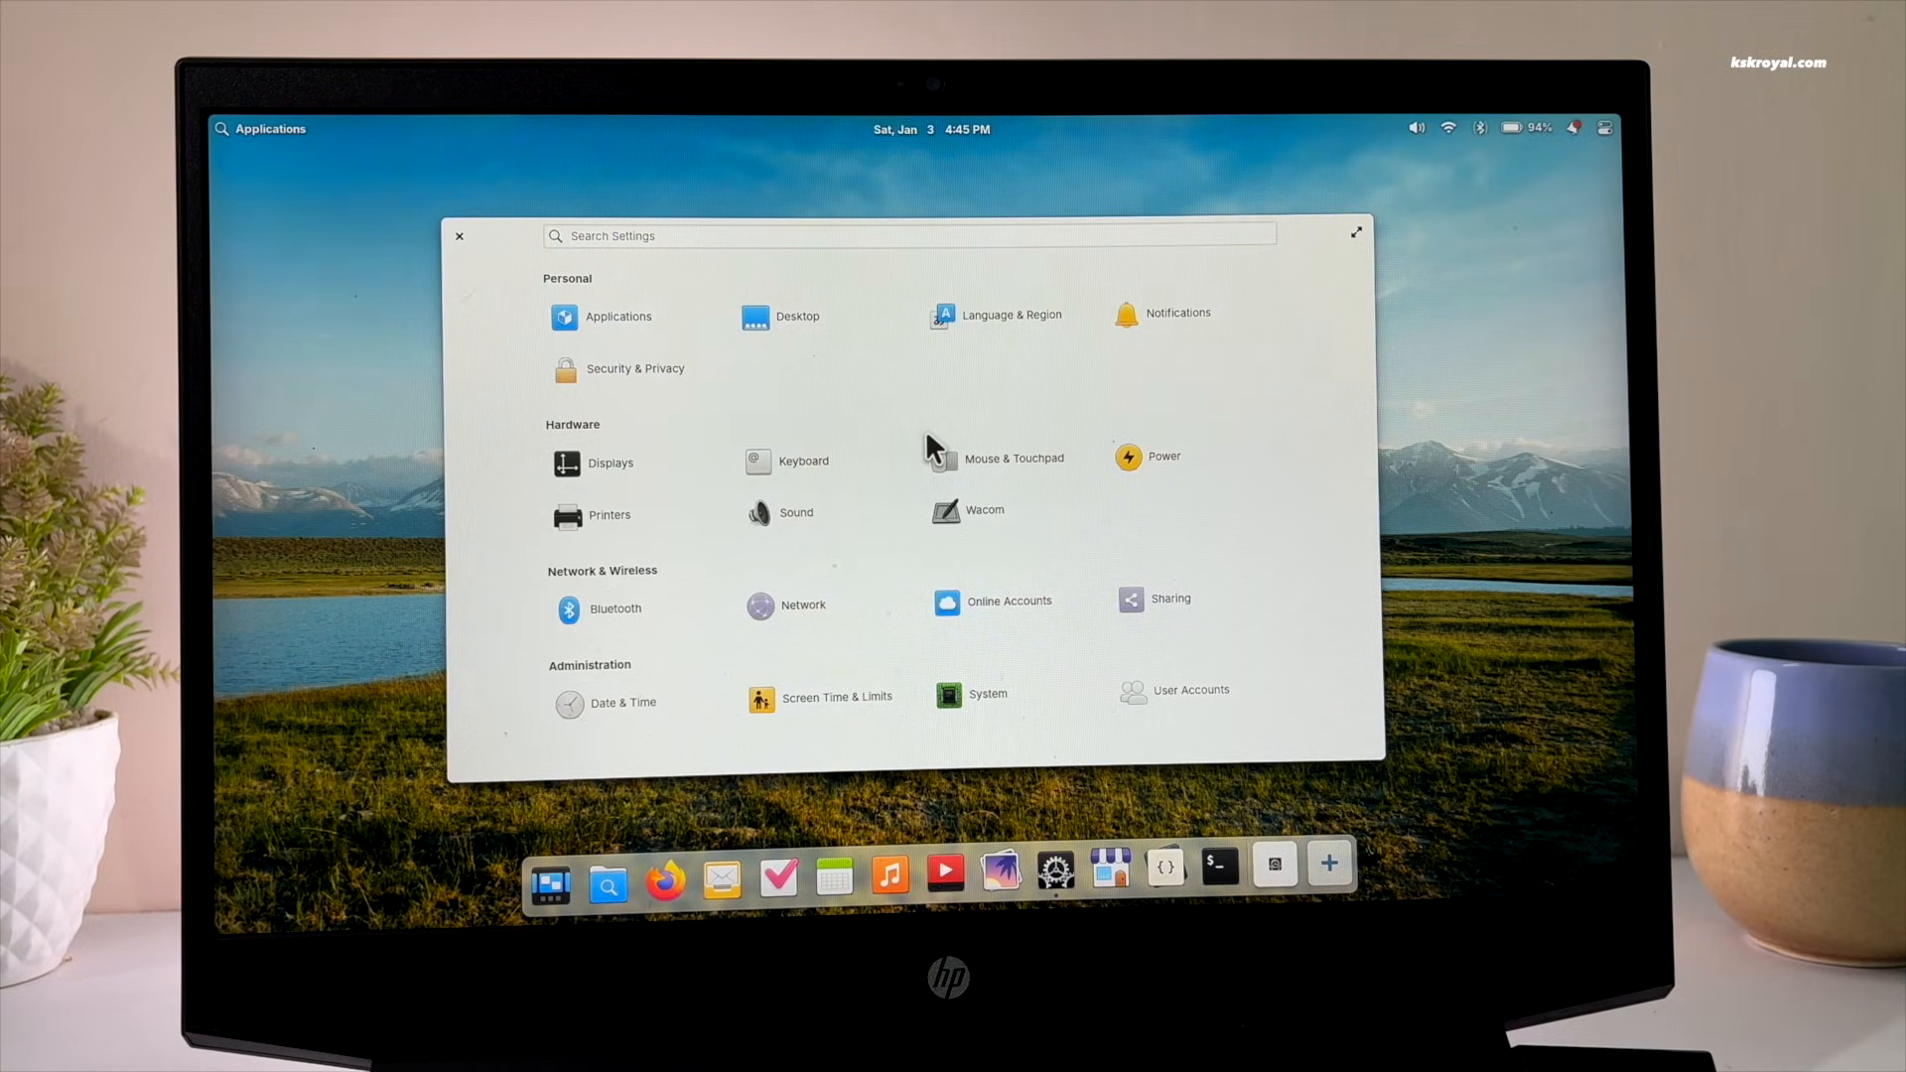
Step: Set the sand dunes wallpaper under Desktop > Wallpaper and toggle Dark Mode in quick settings
click(797, 316)
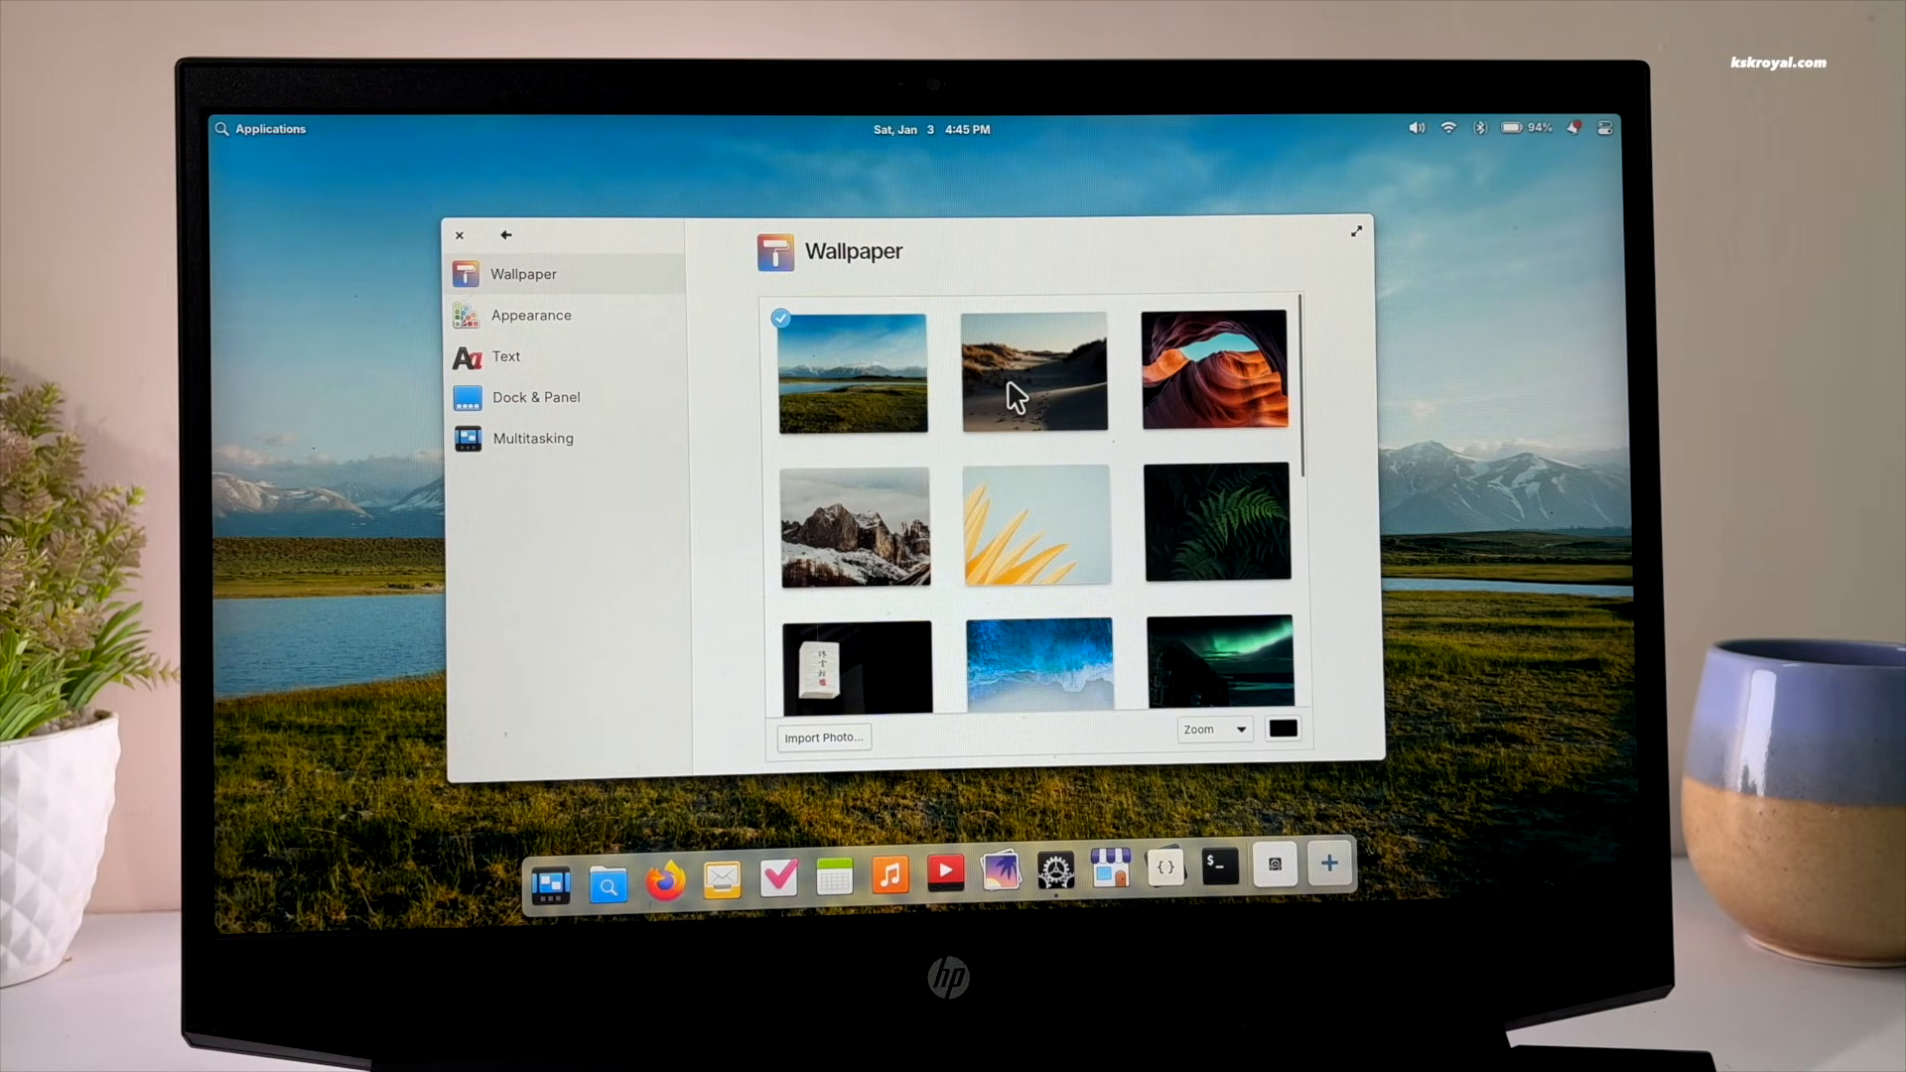
click(1034, 373)
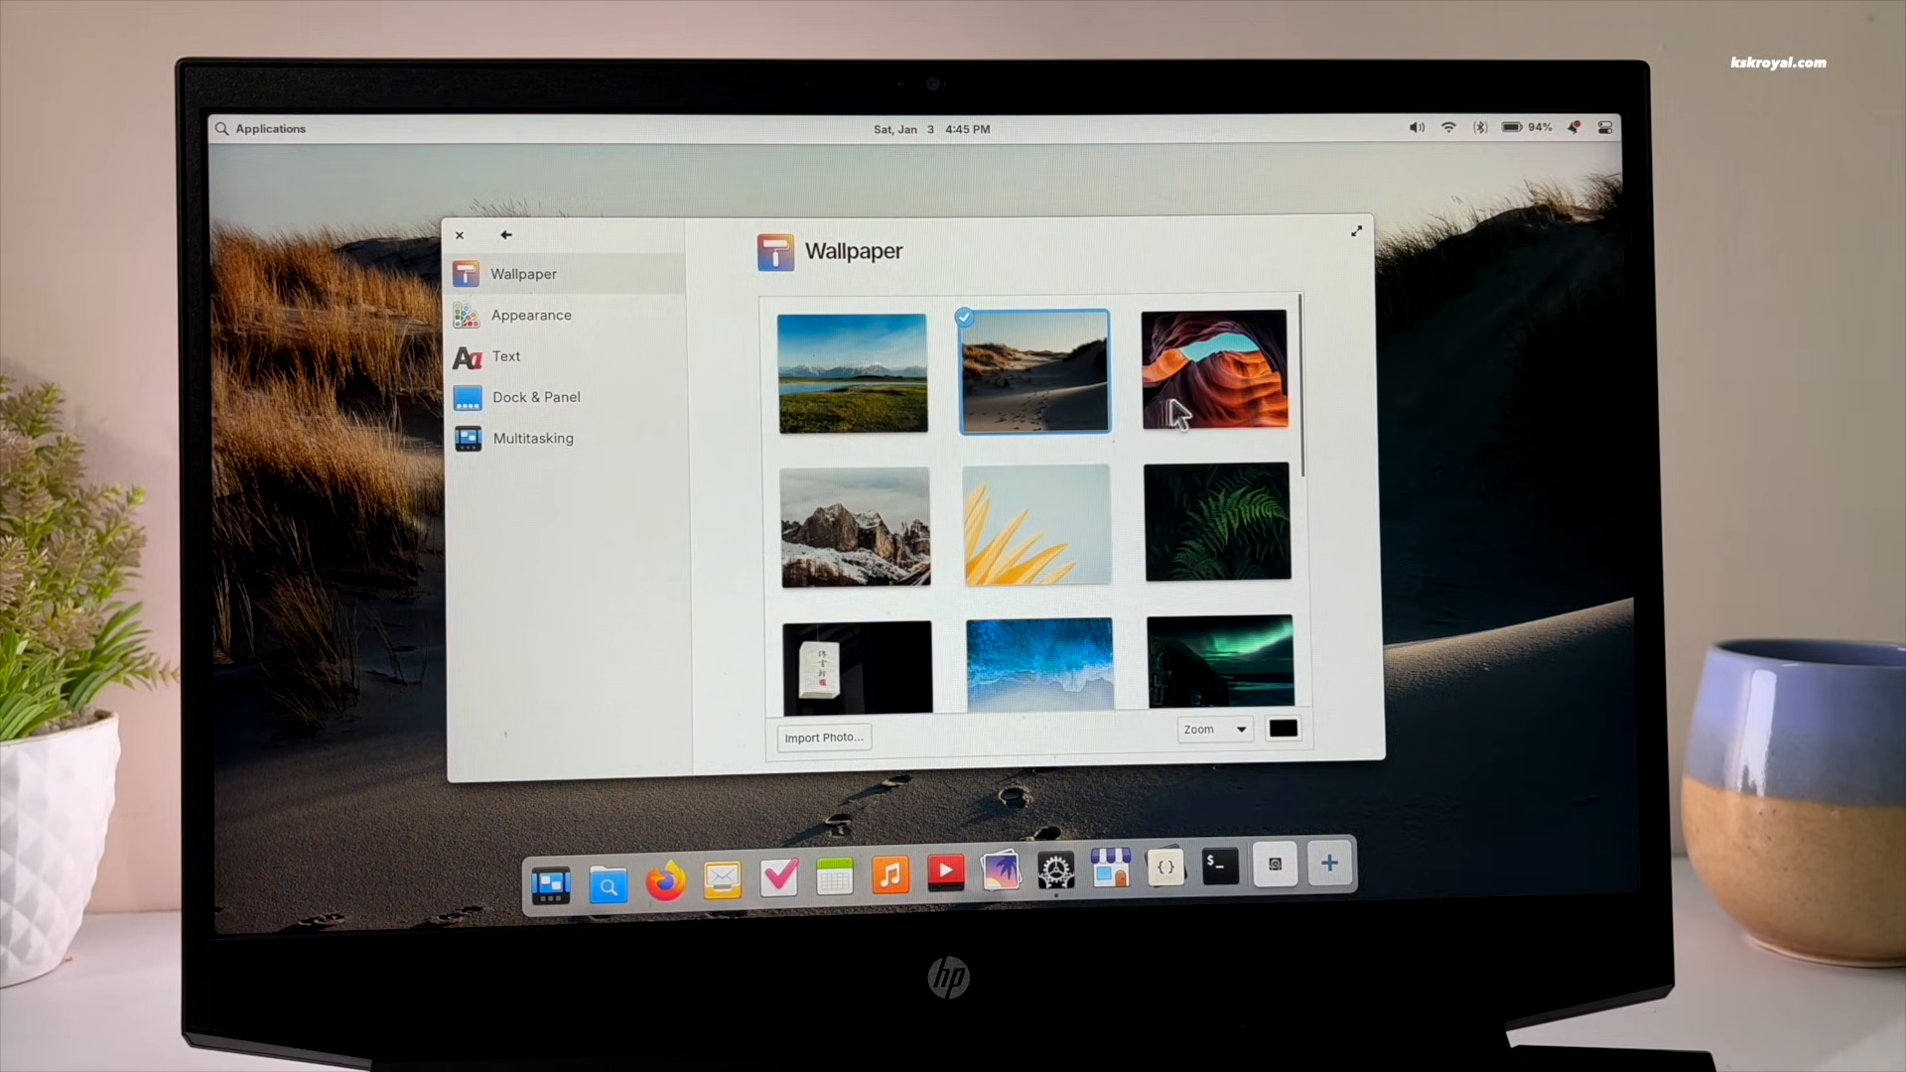
click(1575, 127)
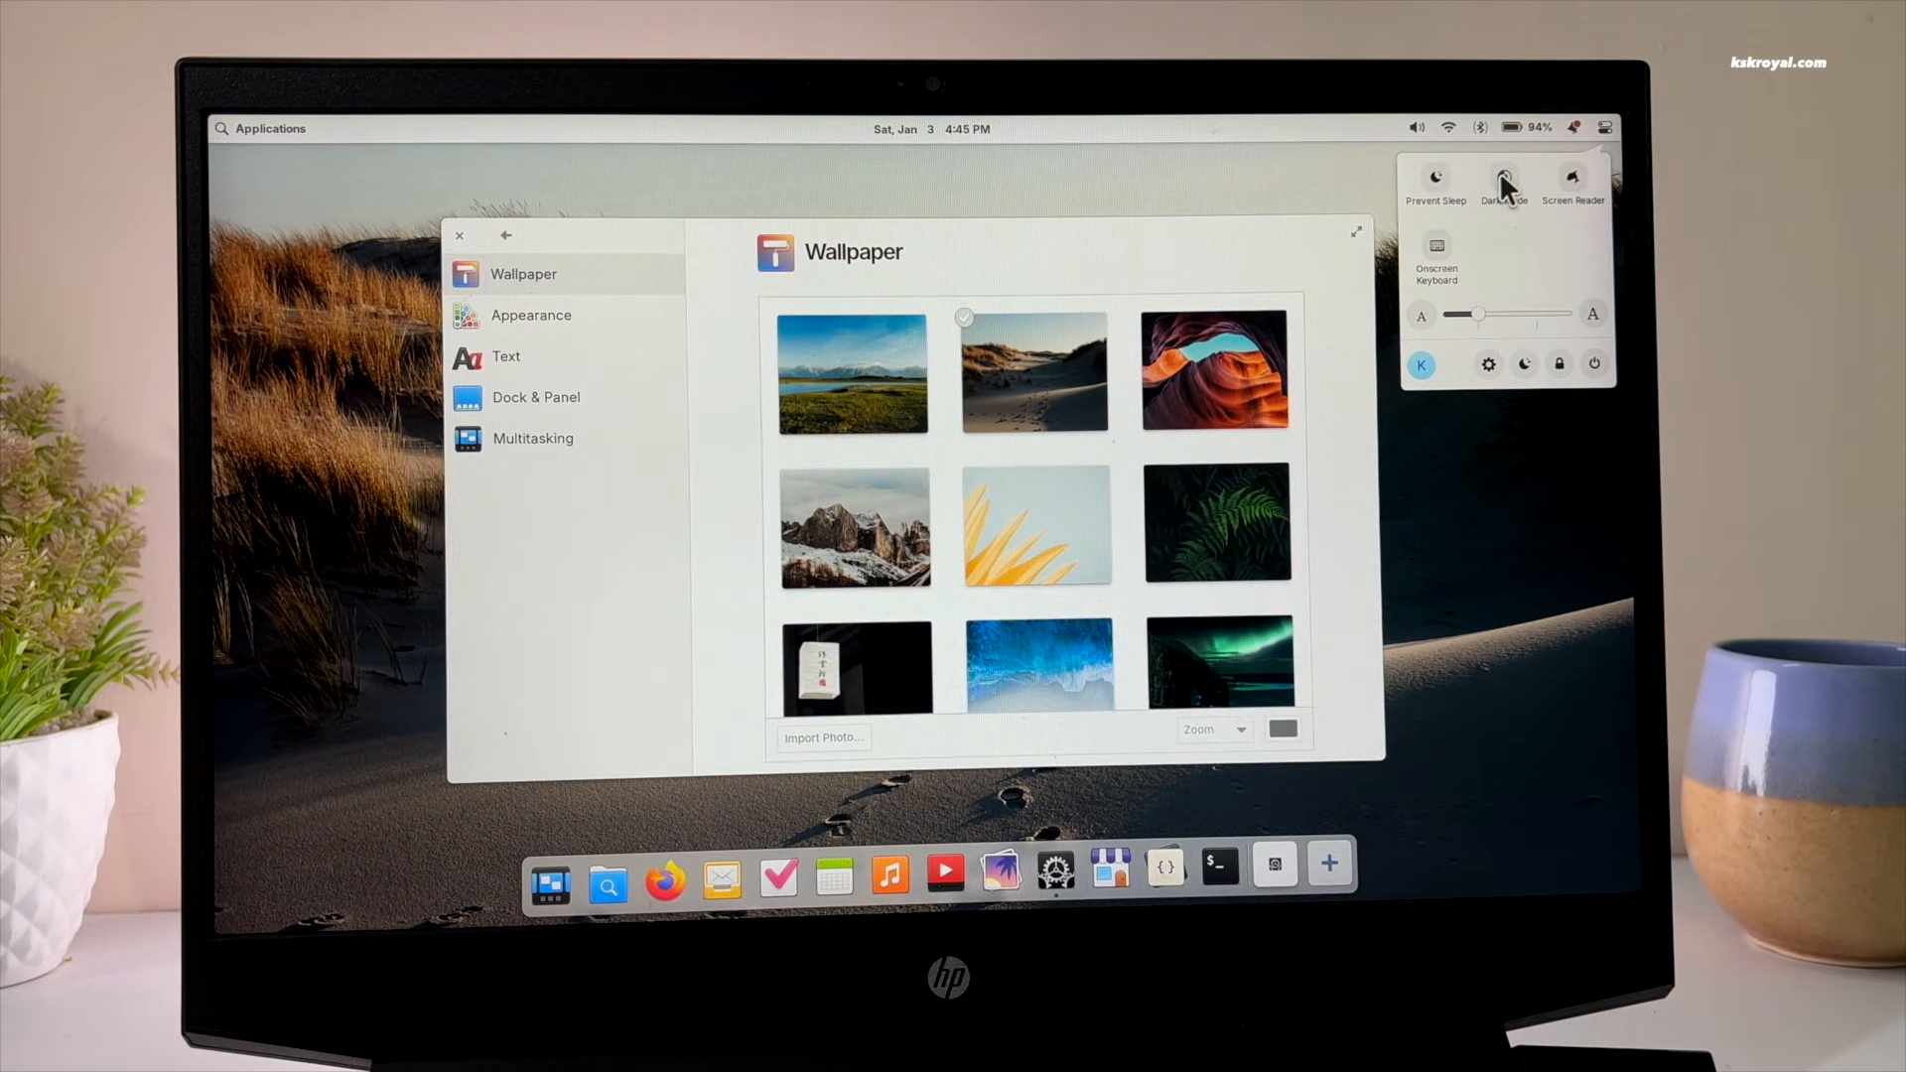
click(1504, 178)
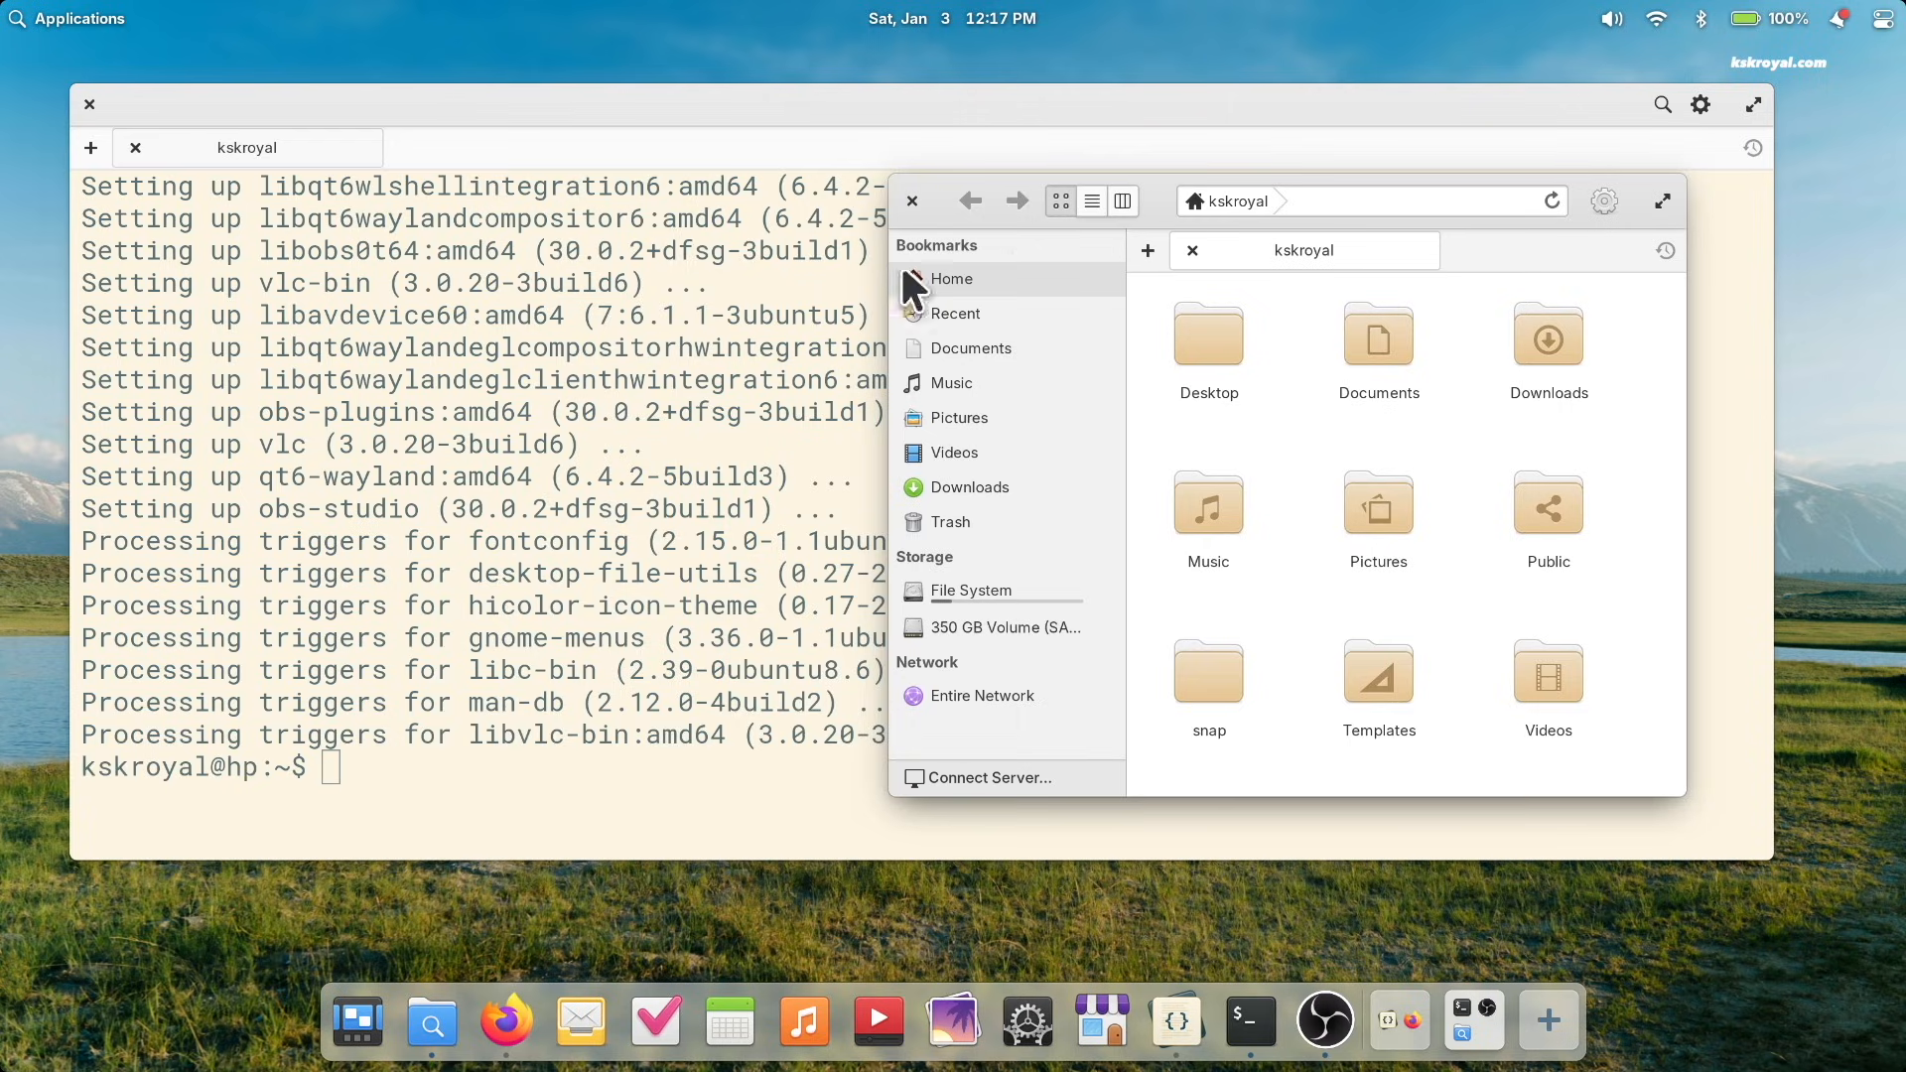
Step: Unlock the User Accounts page by entering the password in the authentication dialog
click(1891, 18)
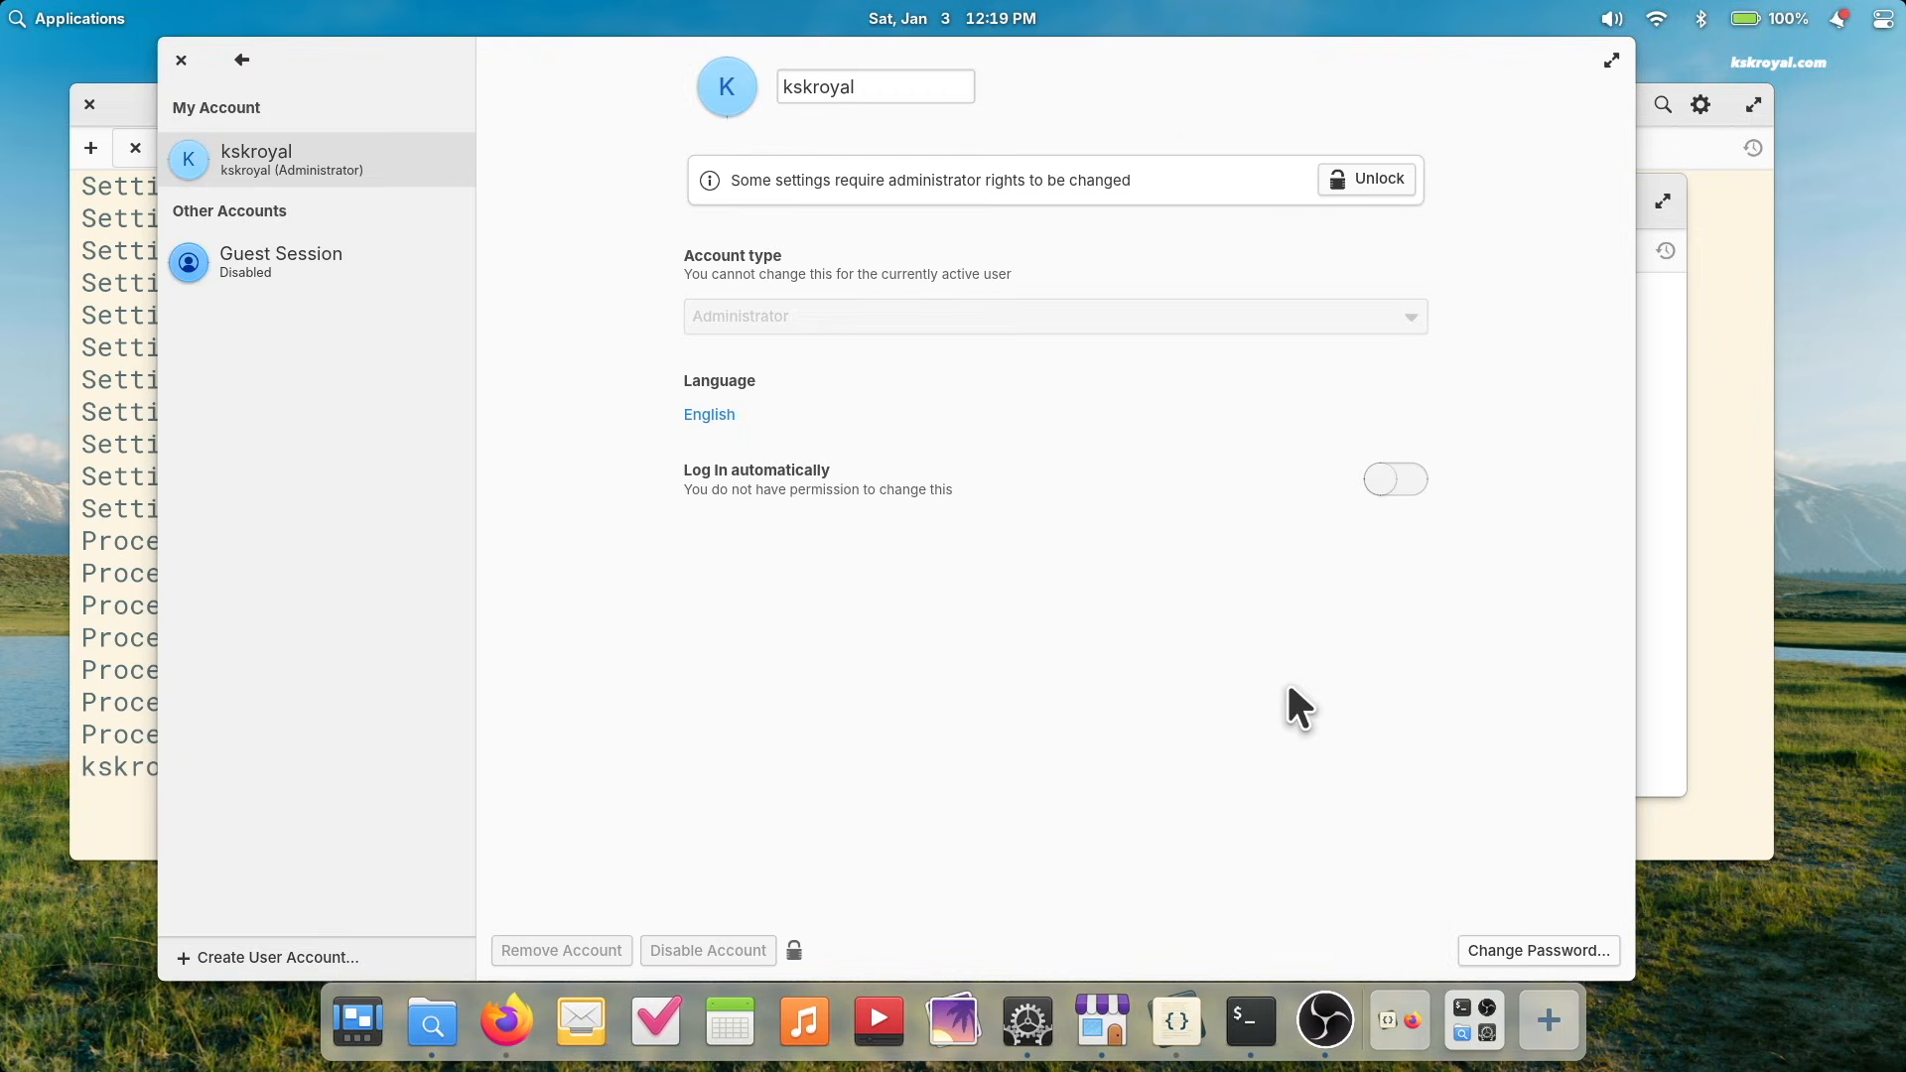
click(1365, 179)
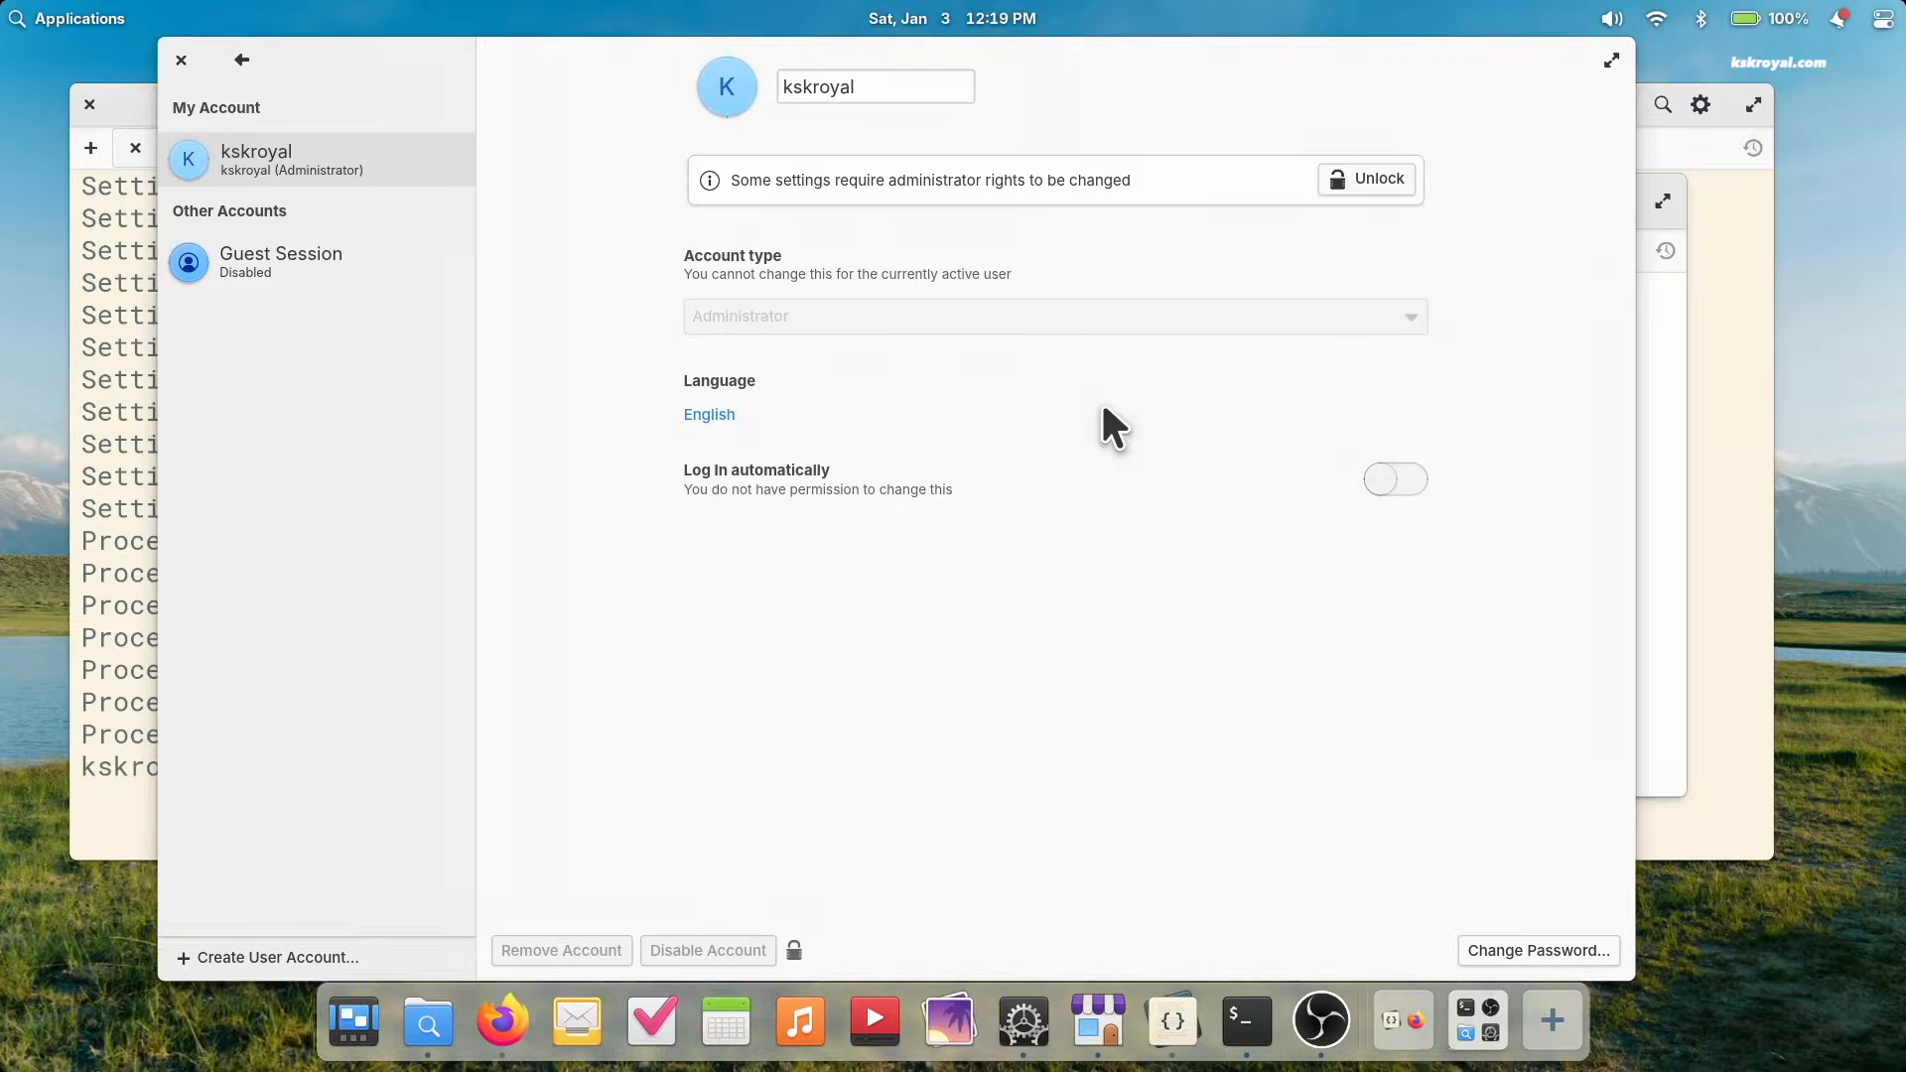
click(1365, 179)
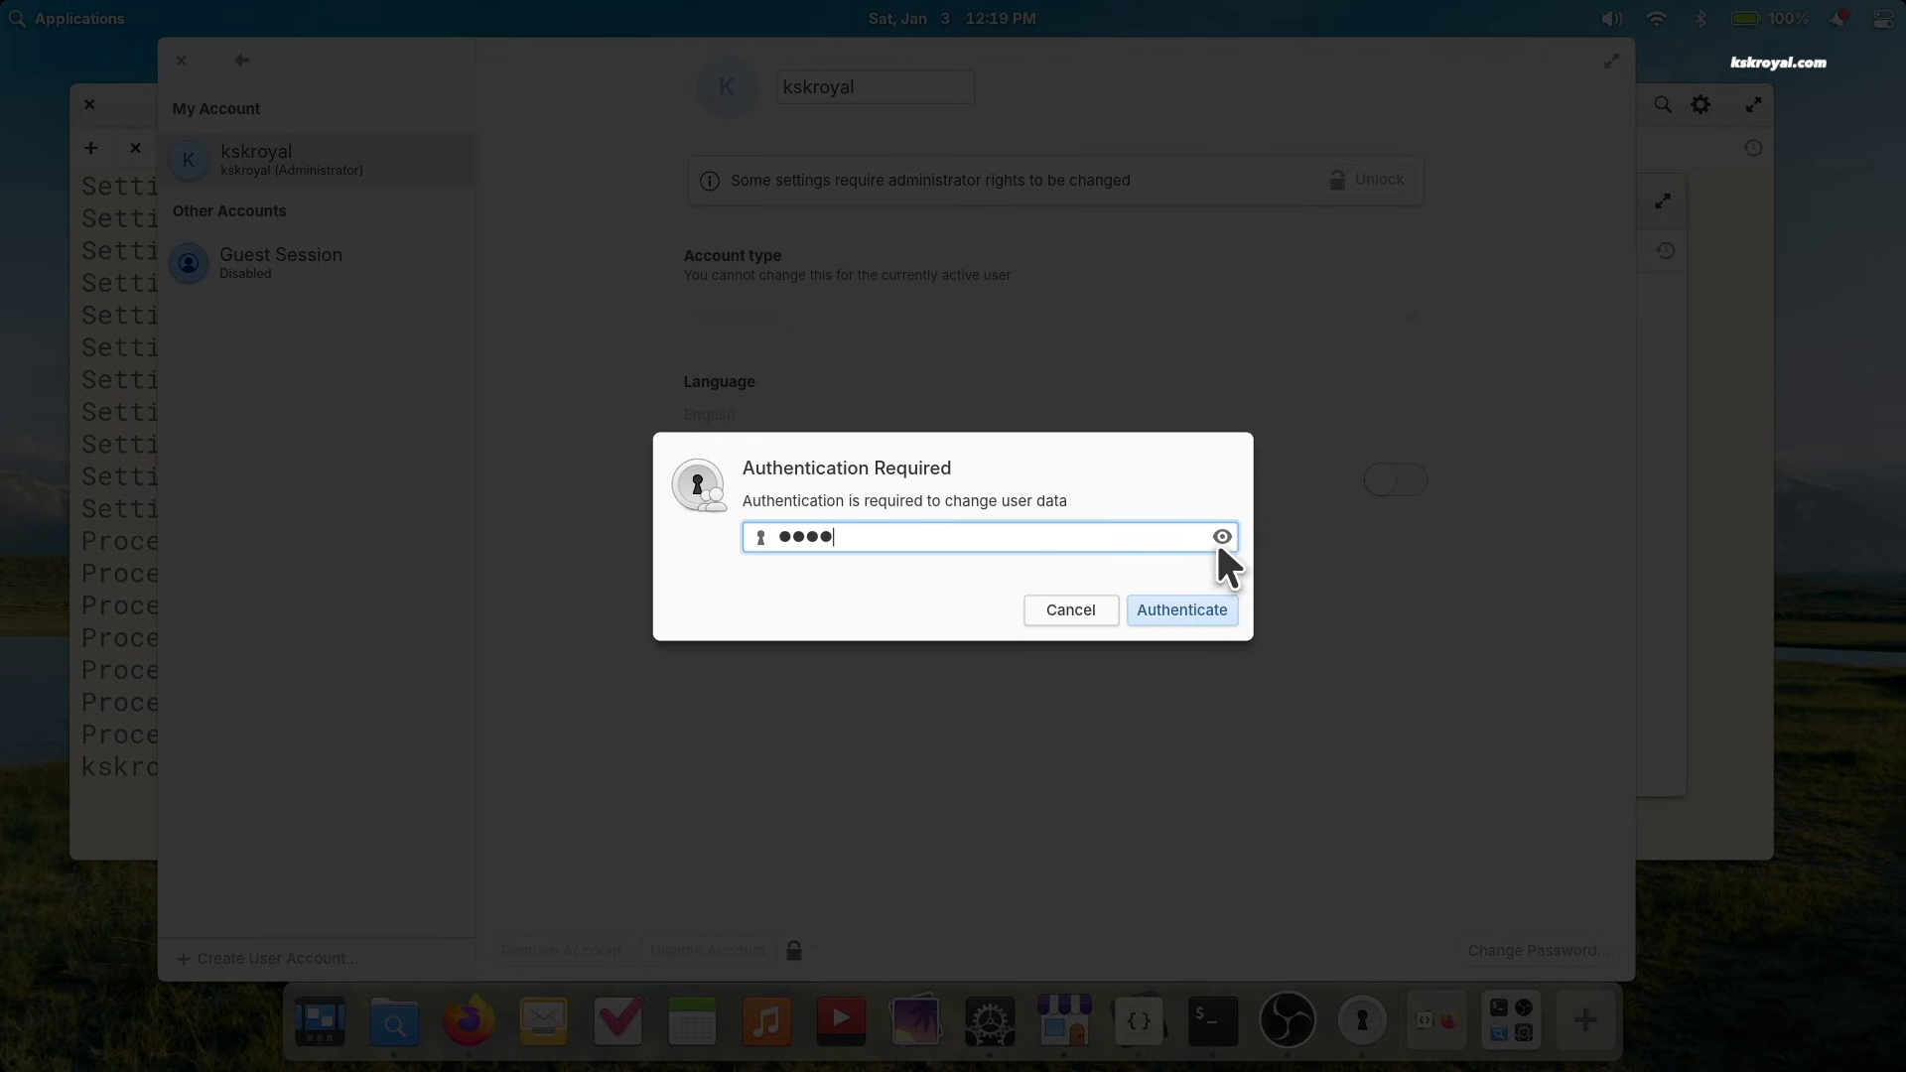
click(1180, 608)
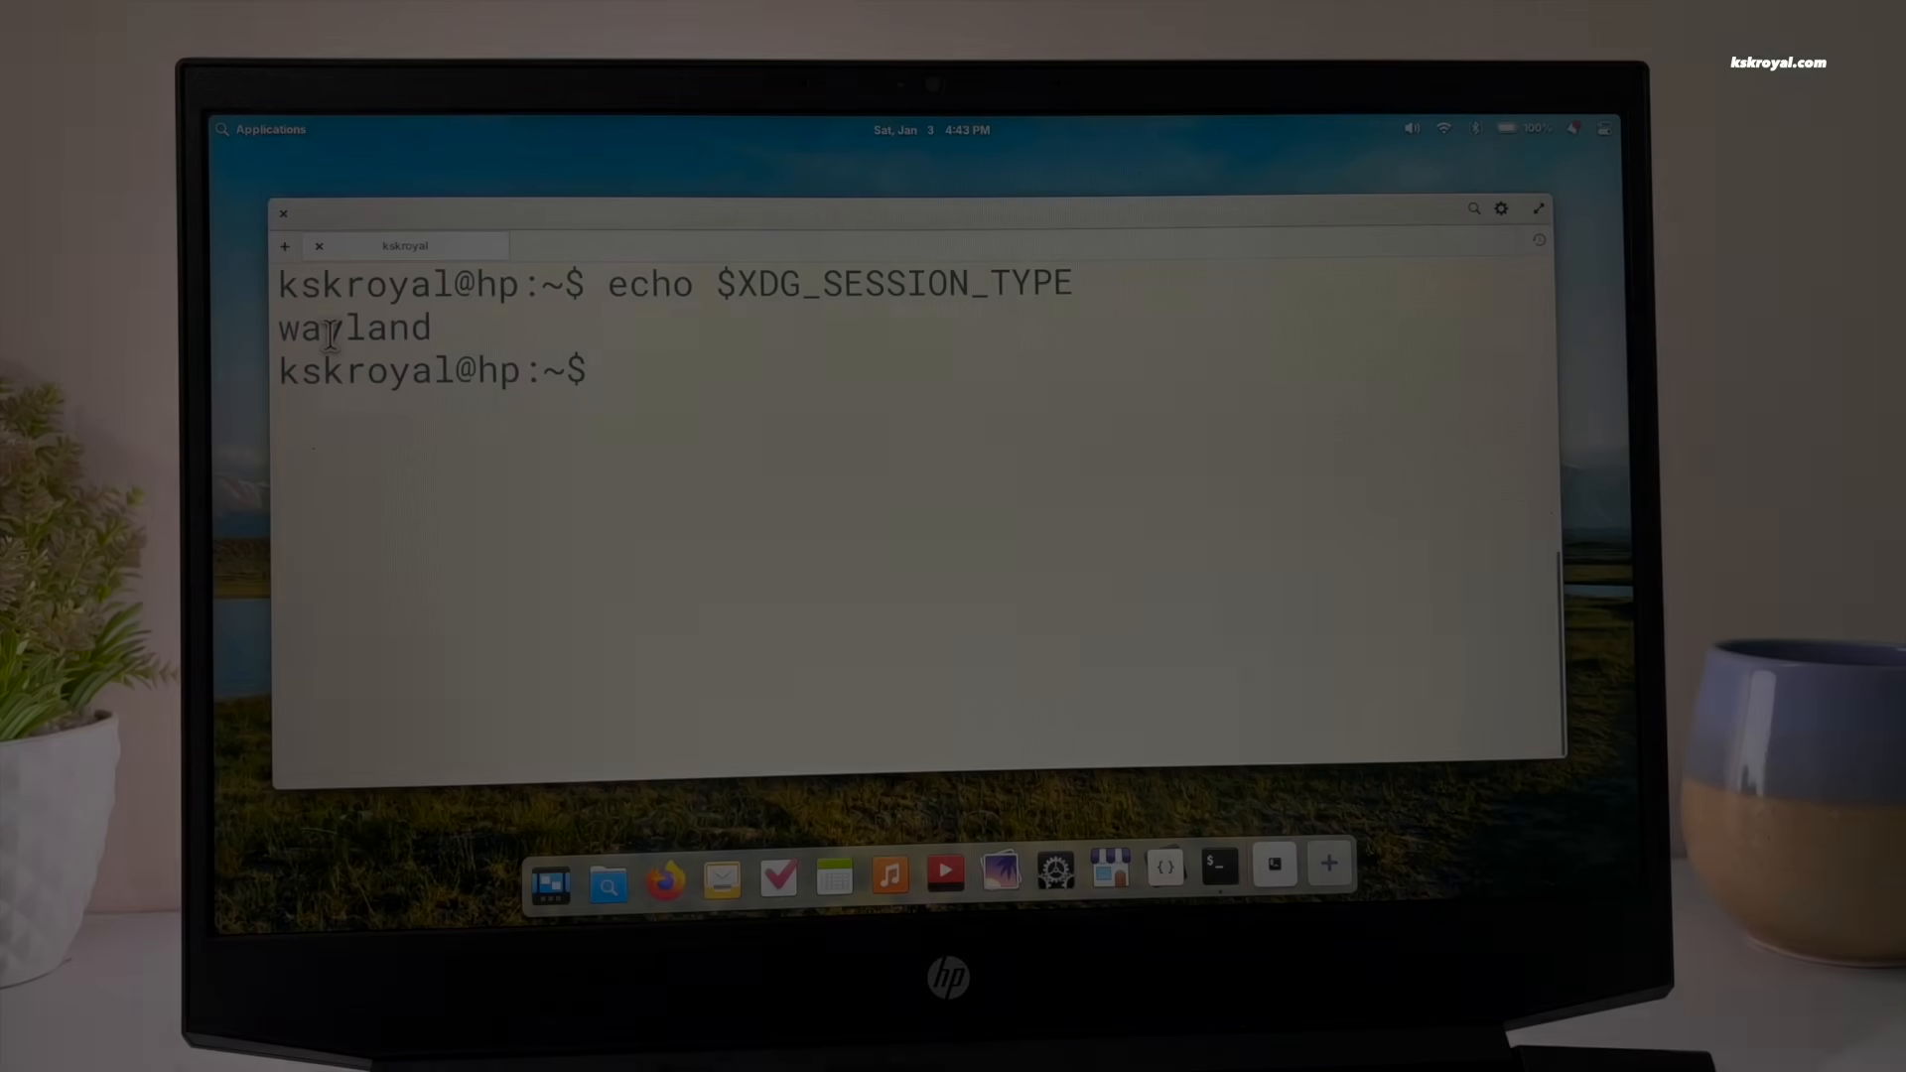
Step: Check AppCenter for updates, then run echo $XDG_SESSION_TYPE in Terminal, showing wayland
click(283, 211)
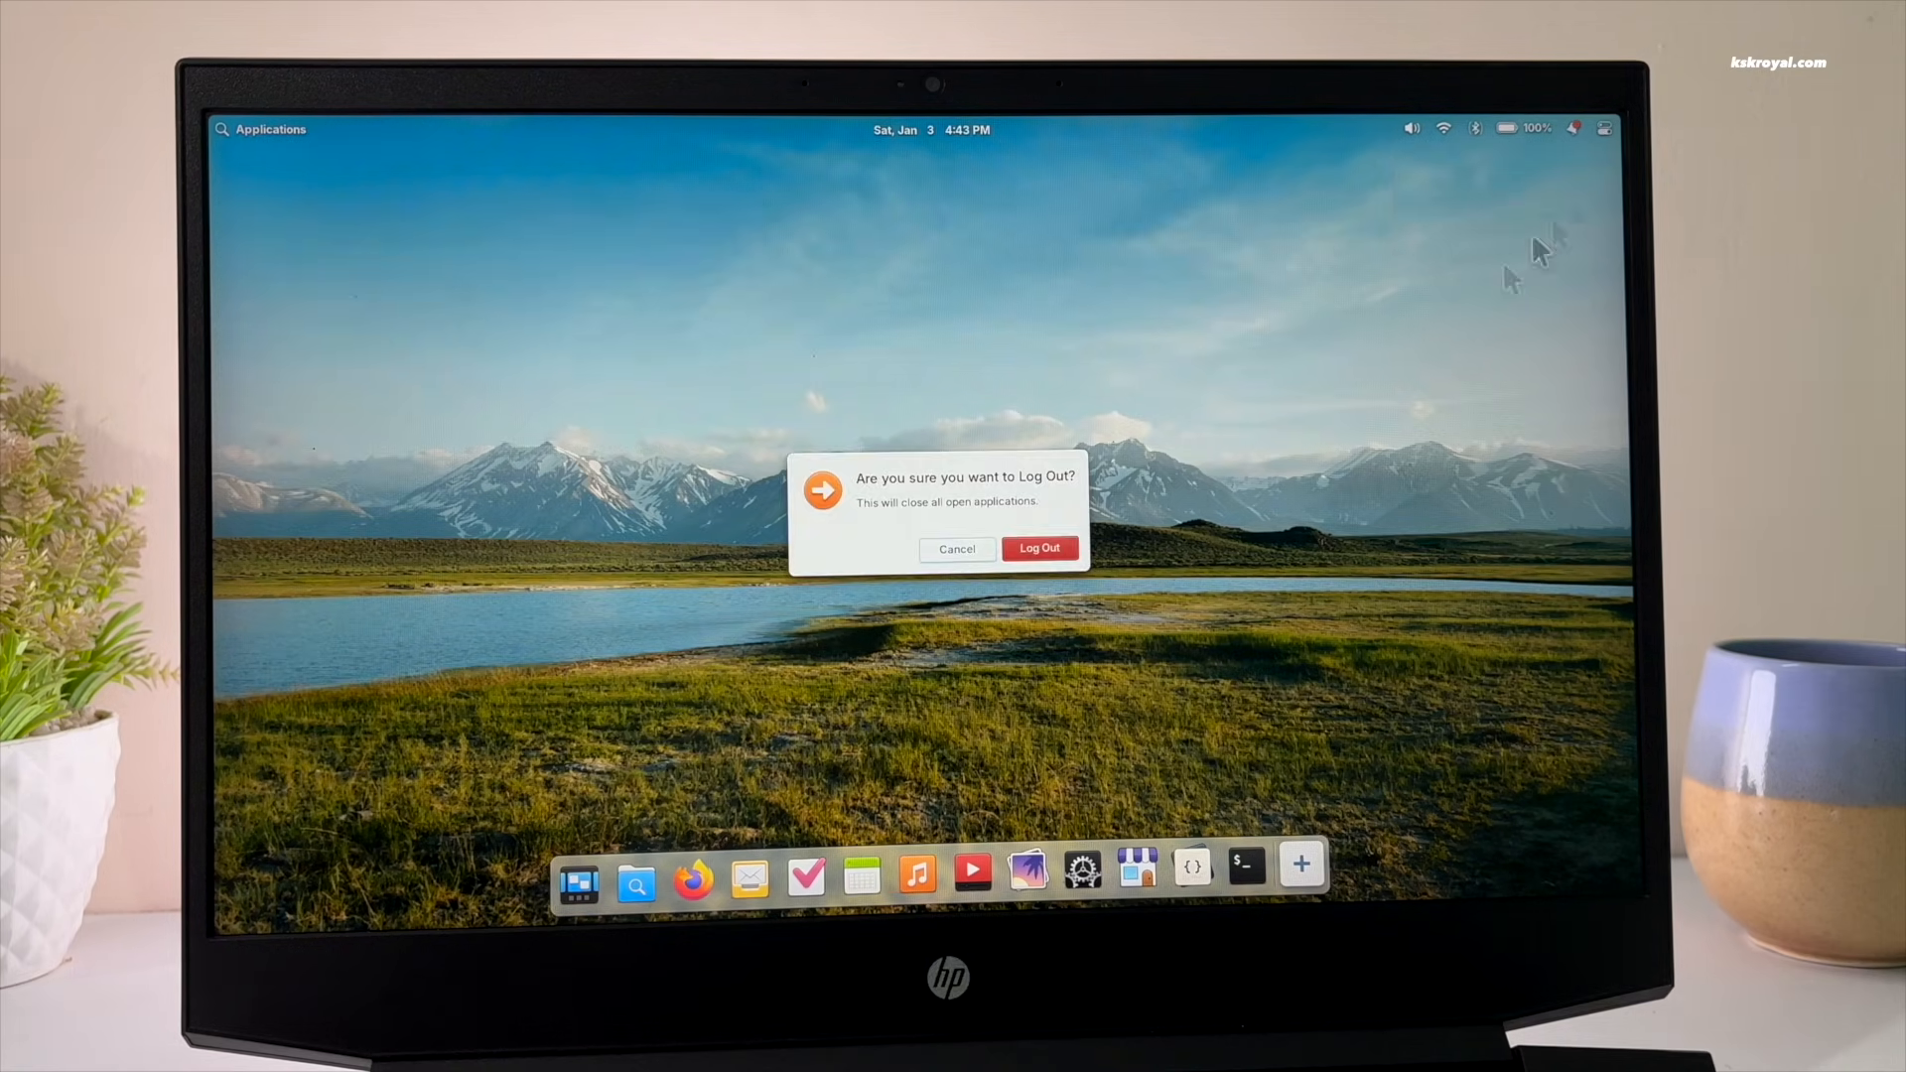
click(1039, 548)
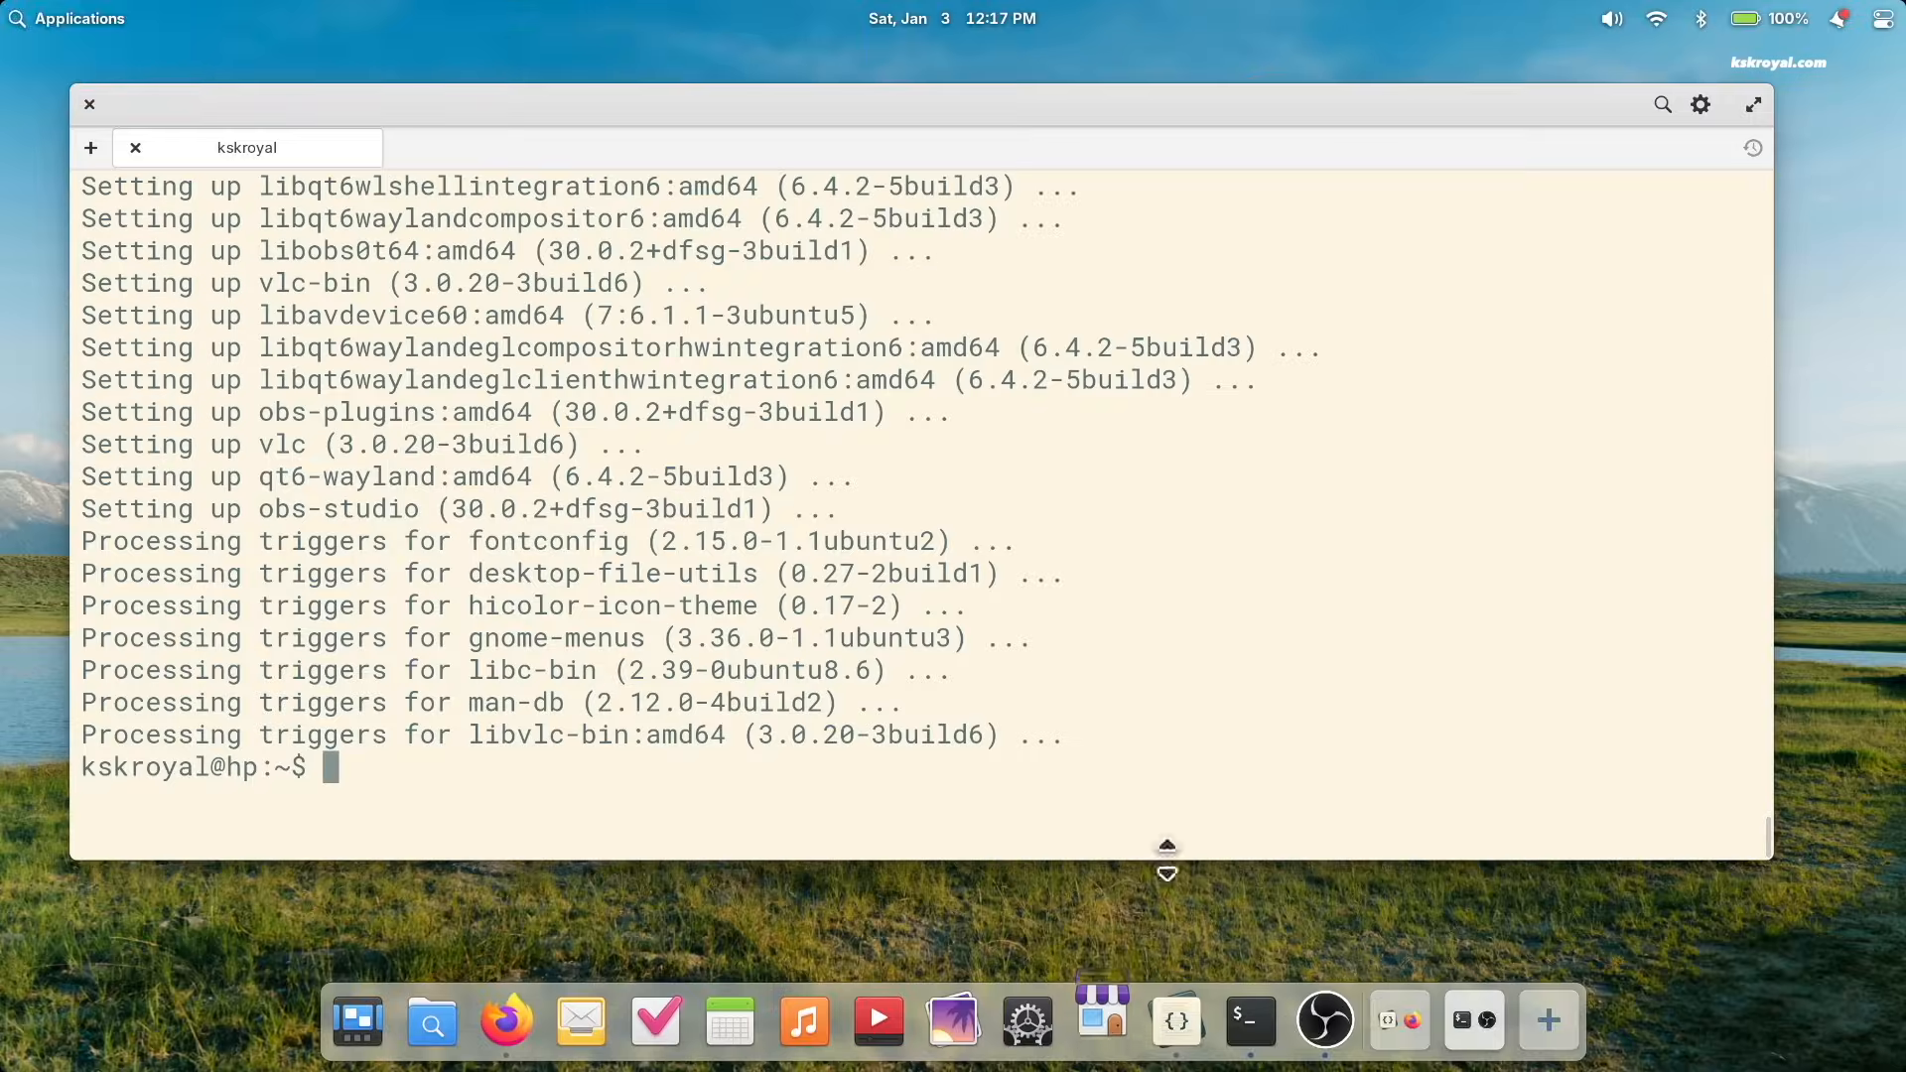
click(1098, 1020)
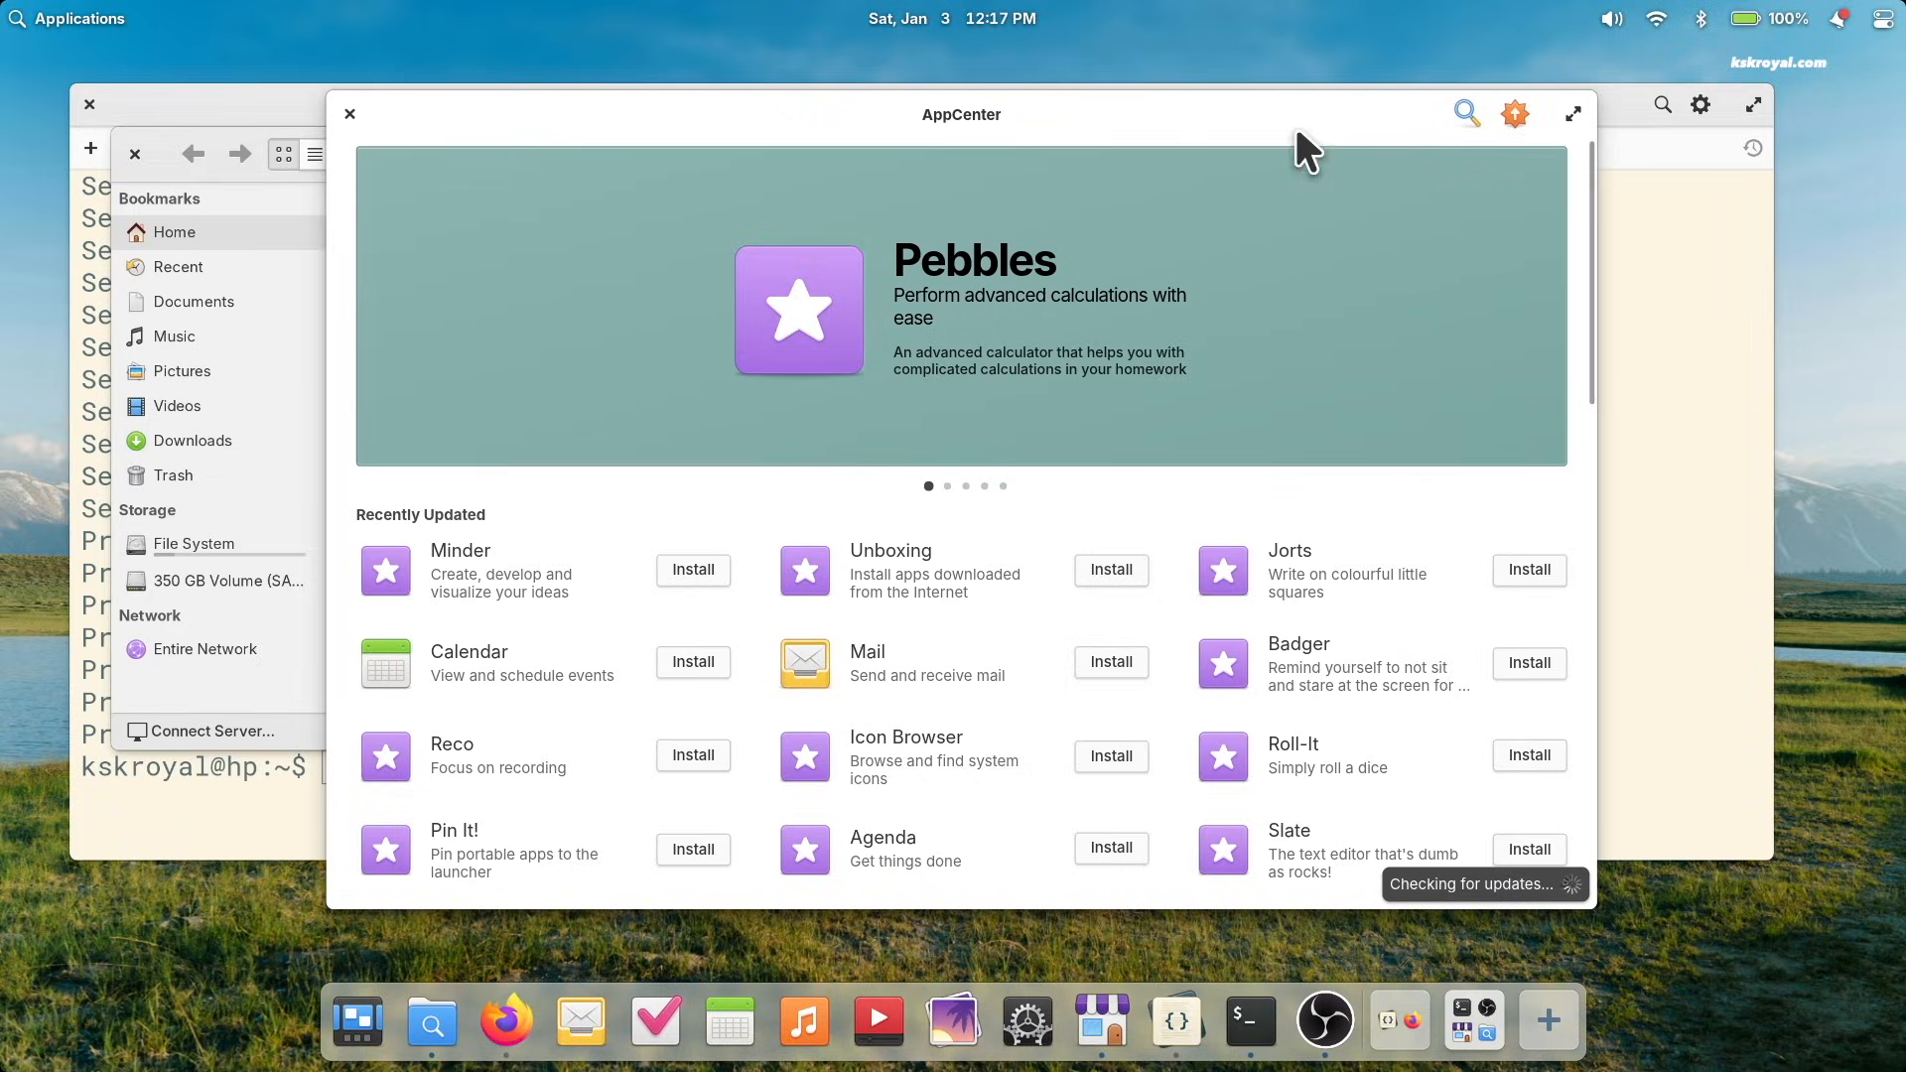
click(960, 304)
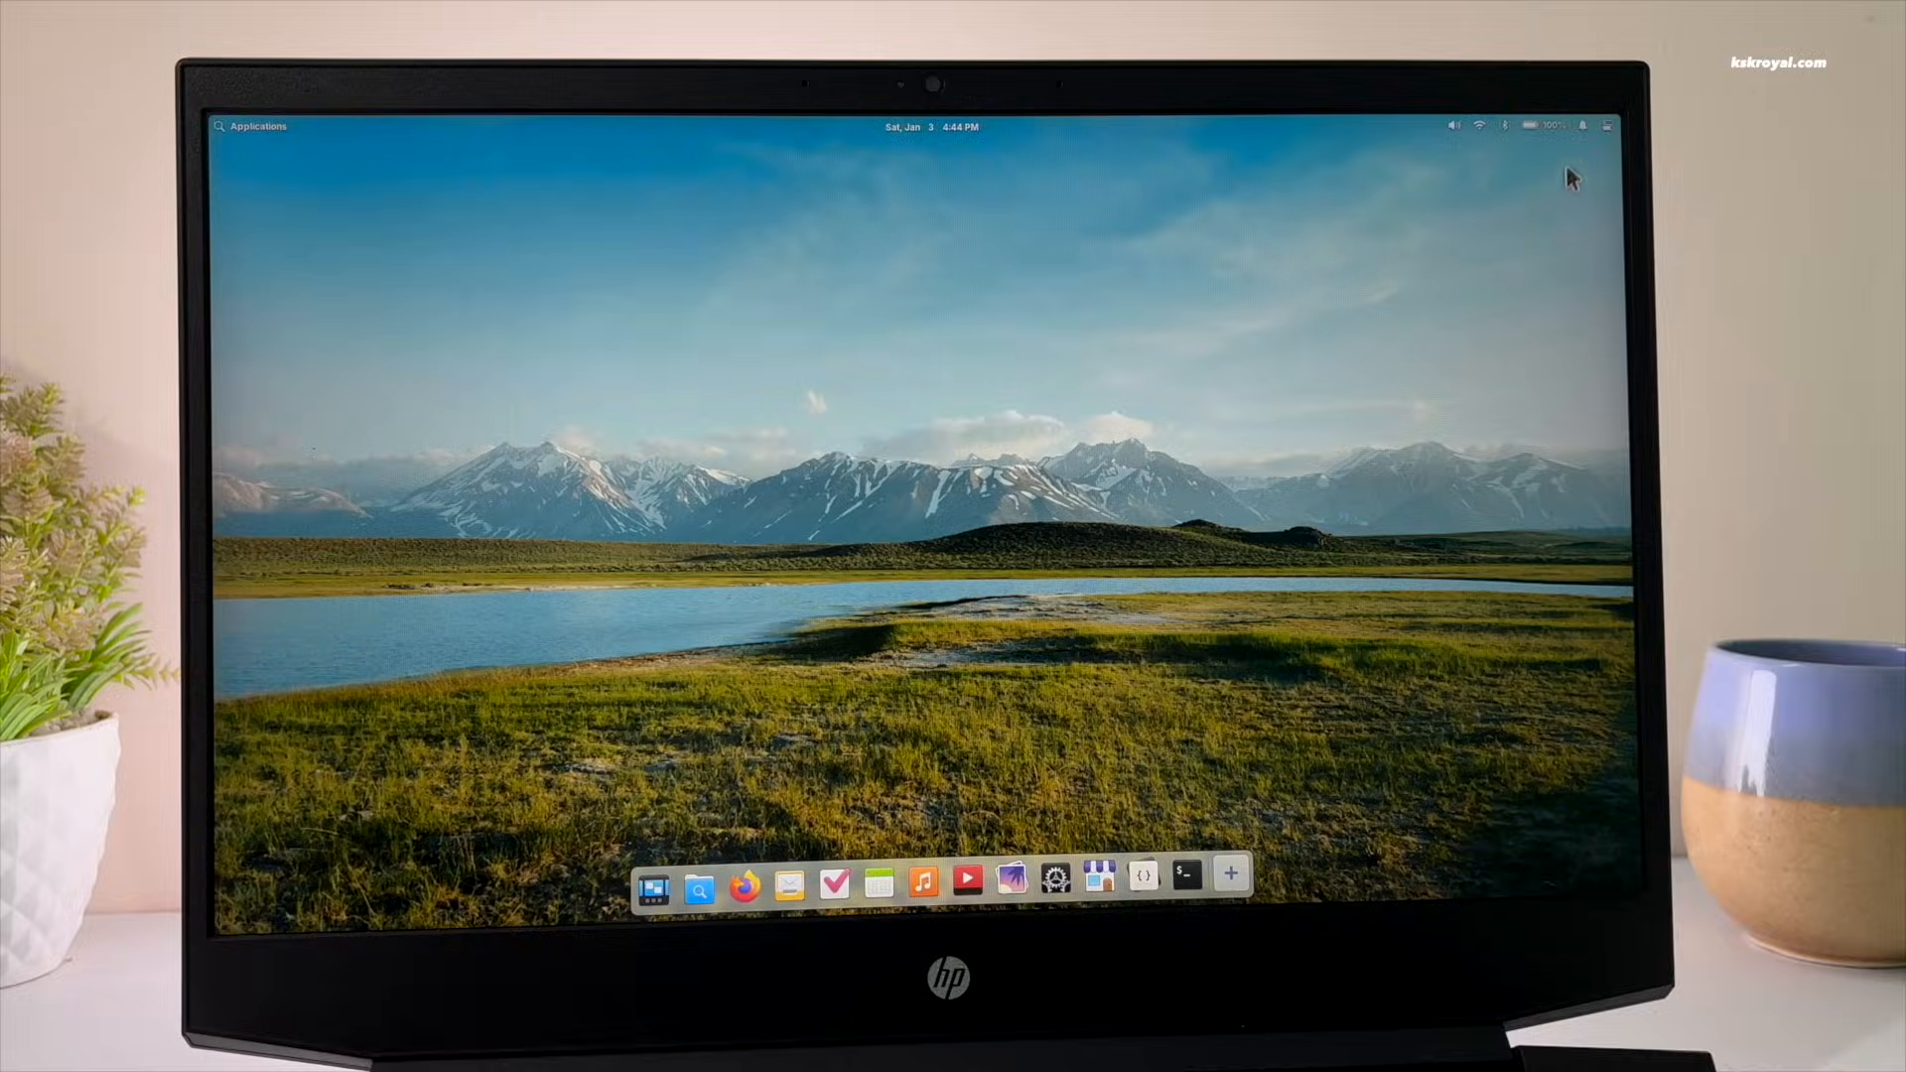
click(1166, 873)
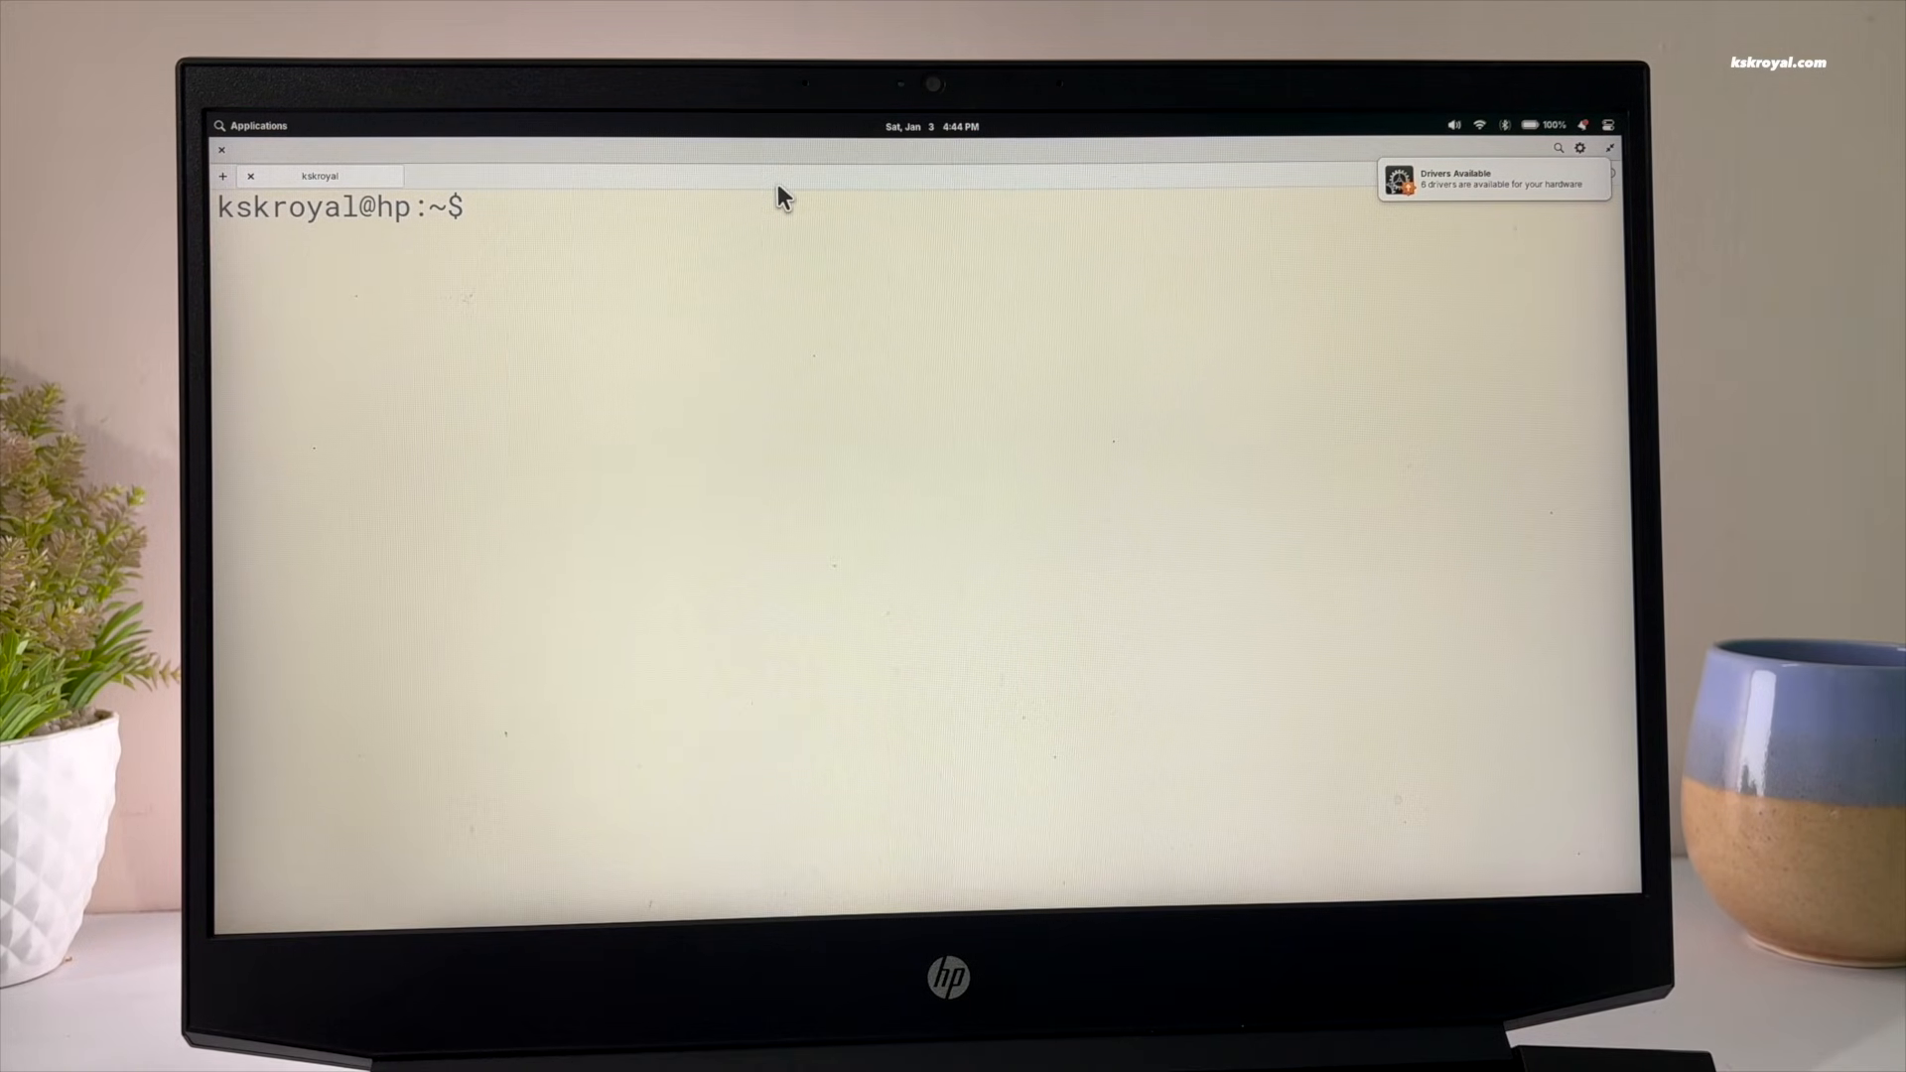
text(echo $XDG_SESSION_TYPE)
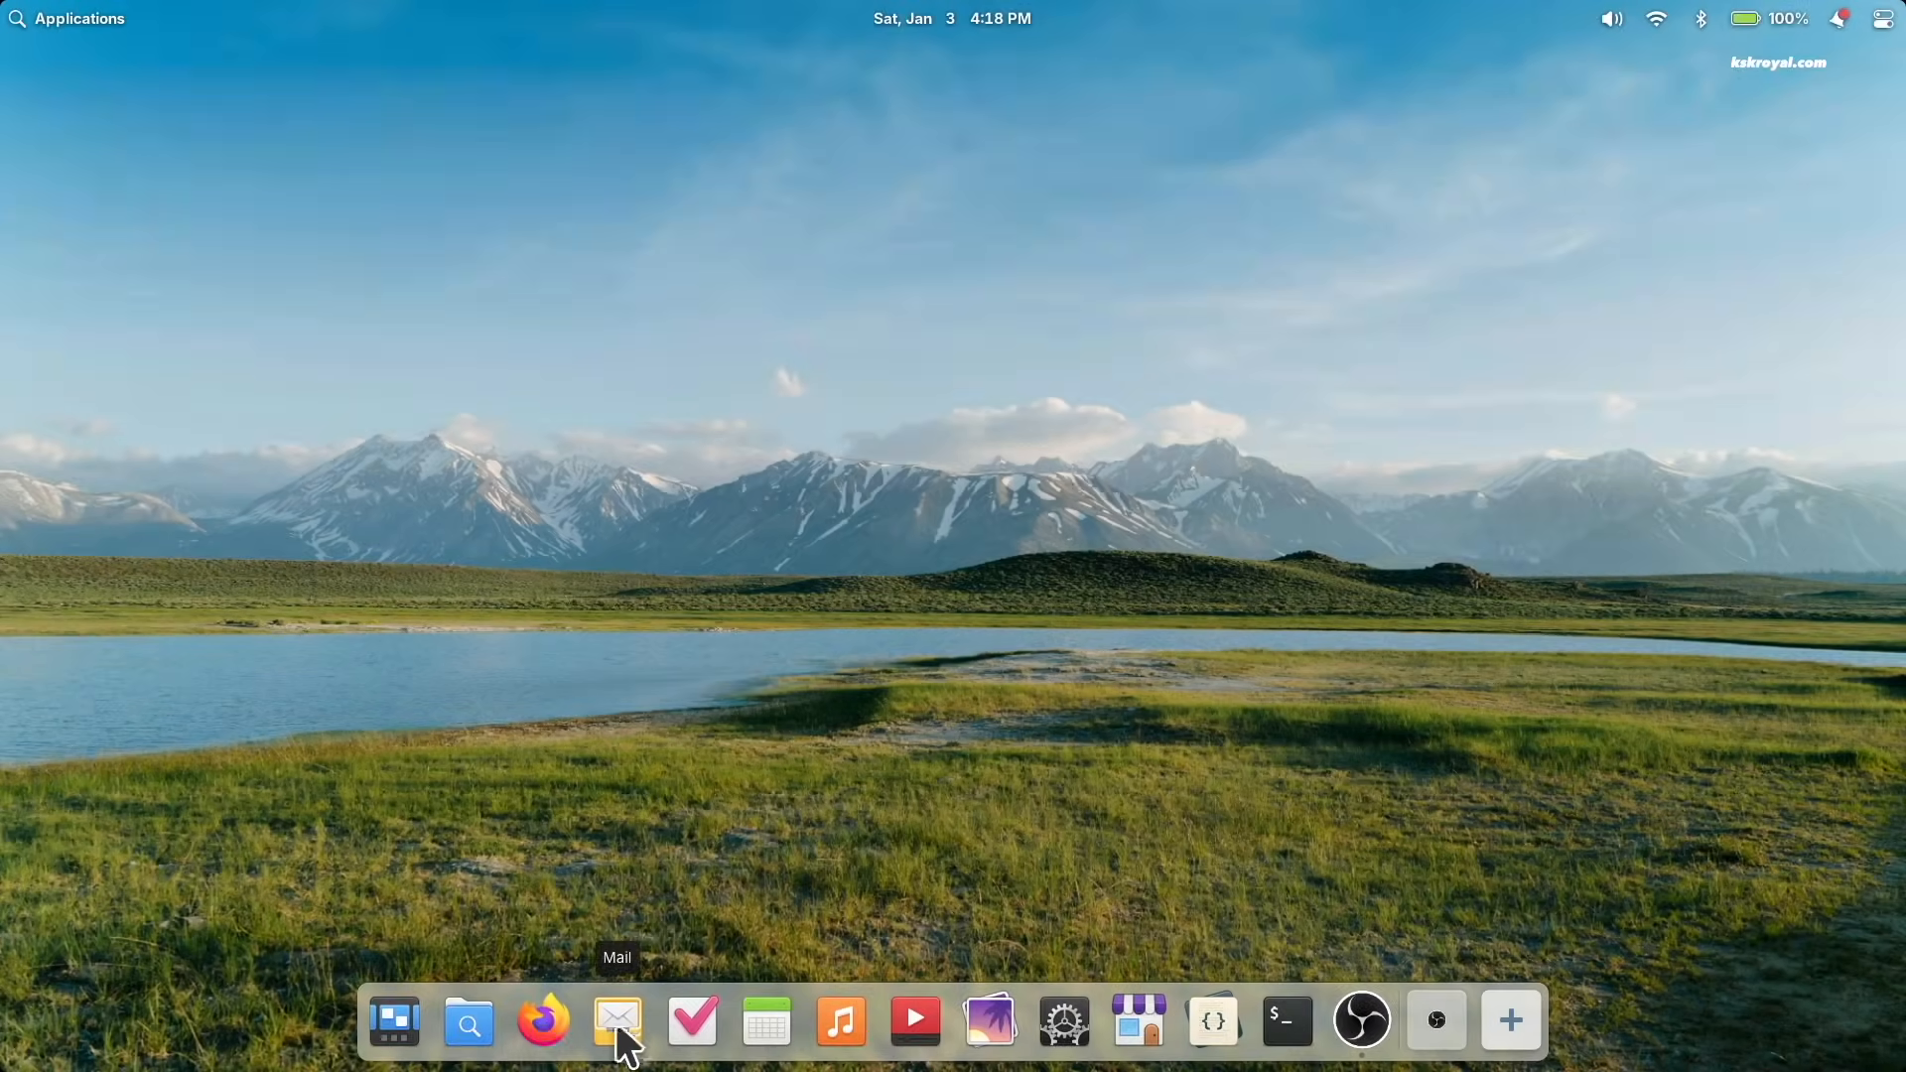
Step: Launch Mail and System Settings from the dock and switch between the open windows
click(617, 1020)
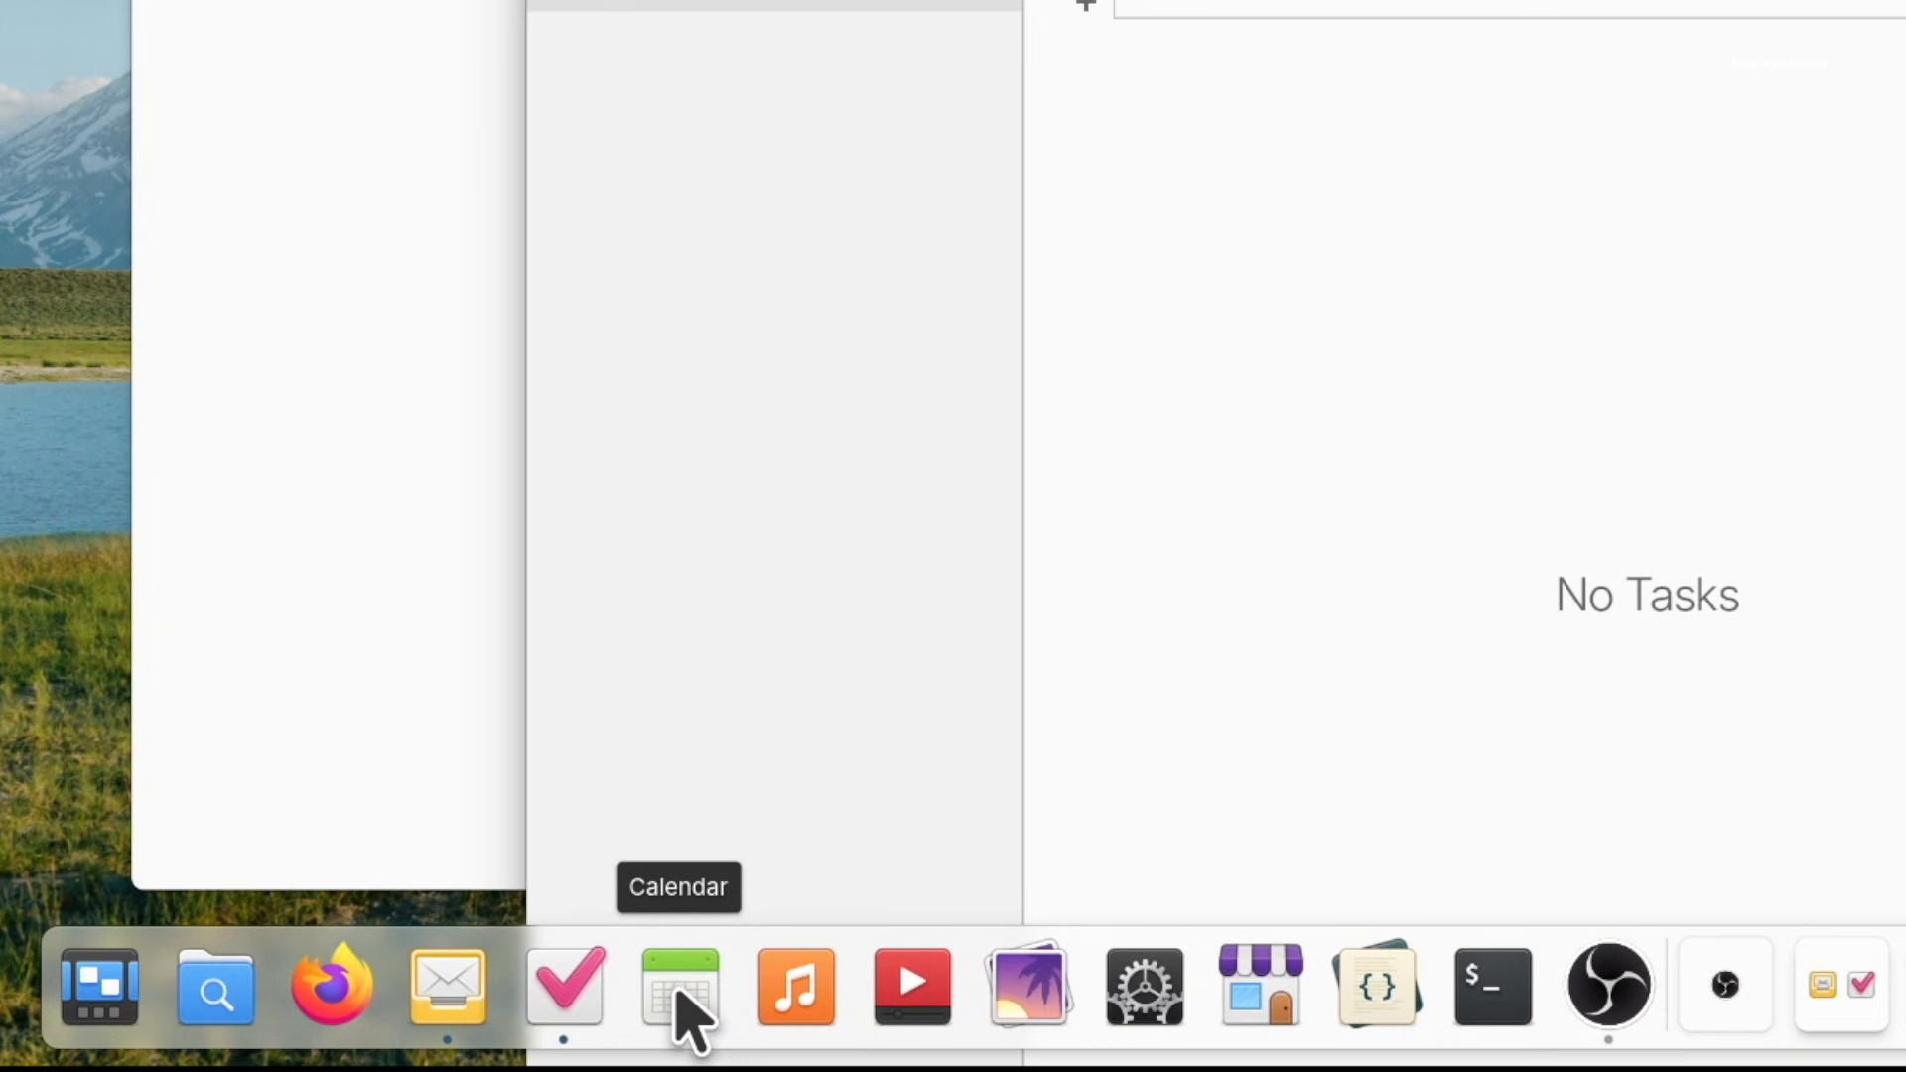
click(678, 985)
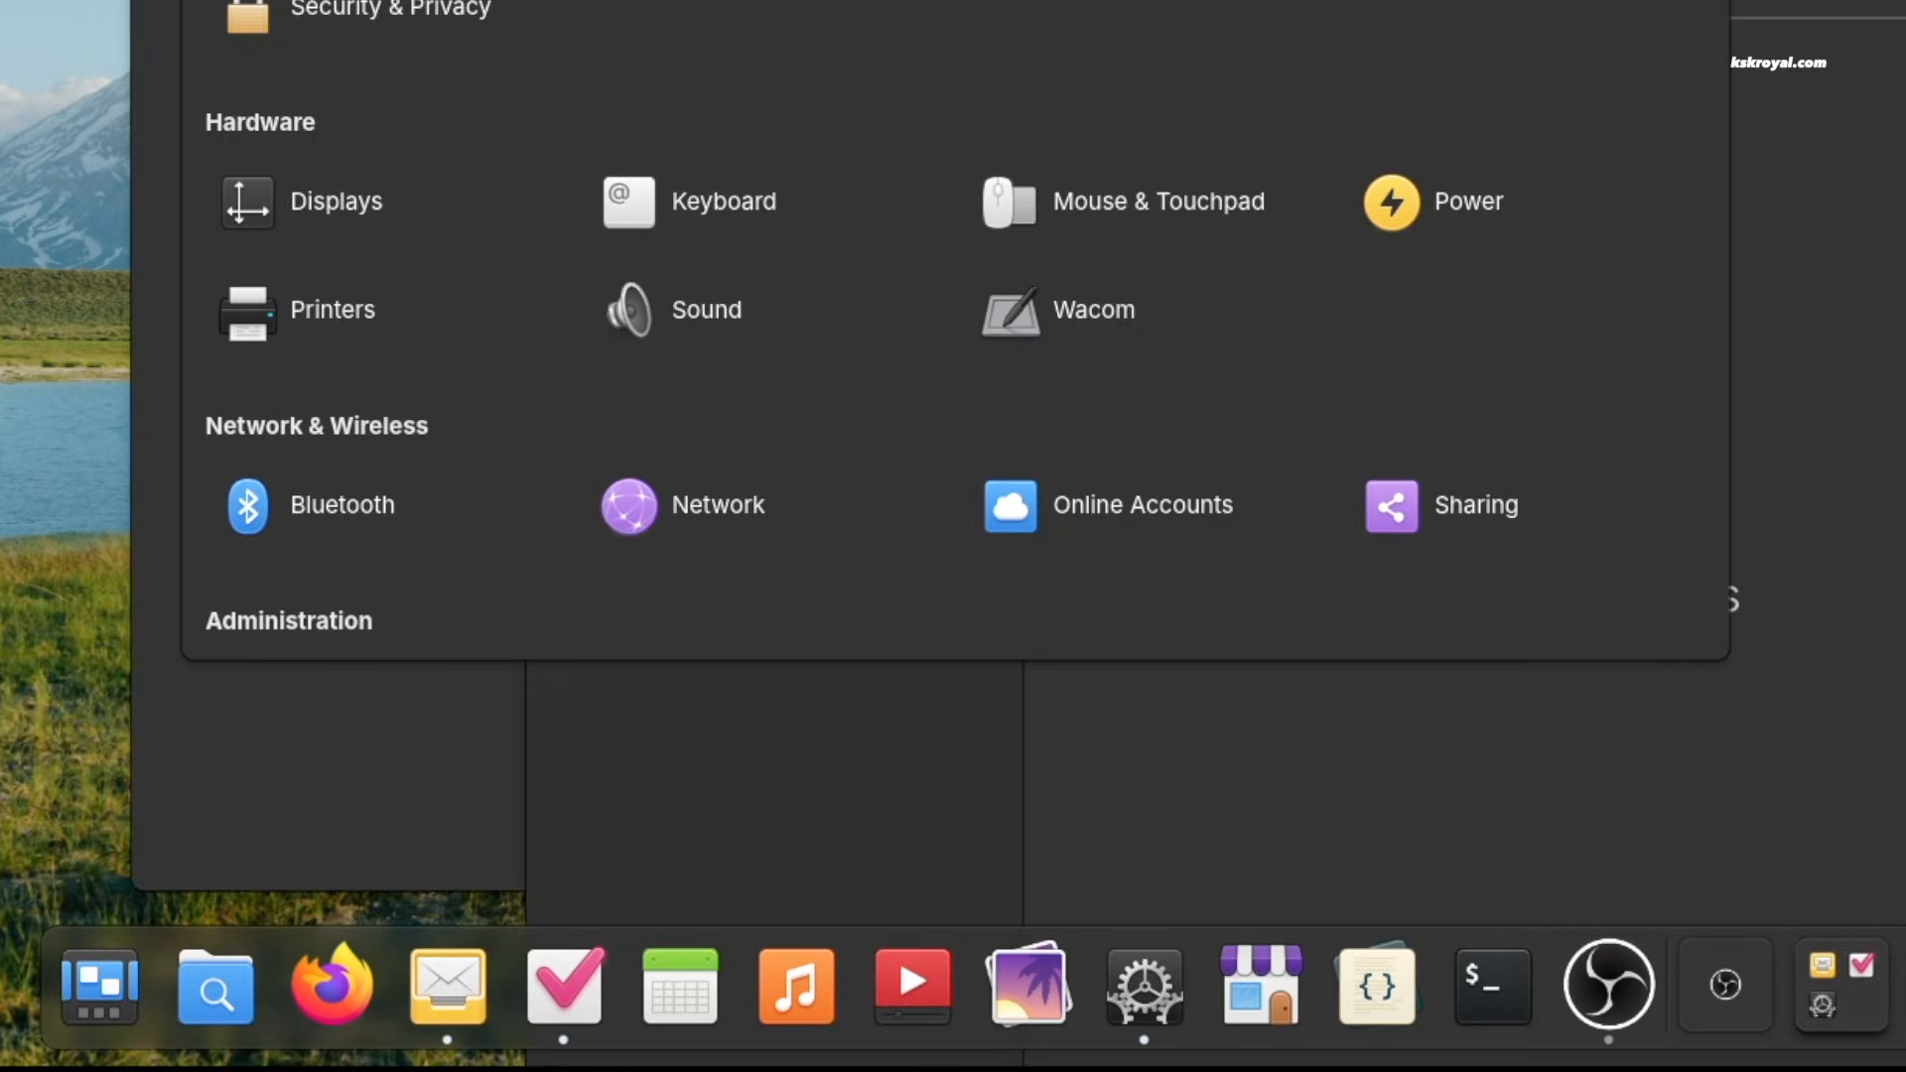
click(1875, 64)
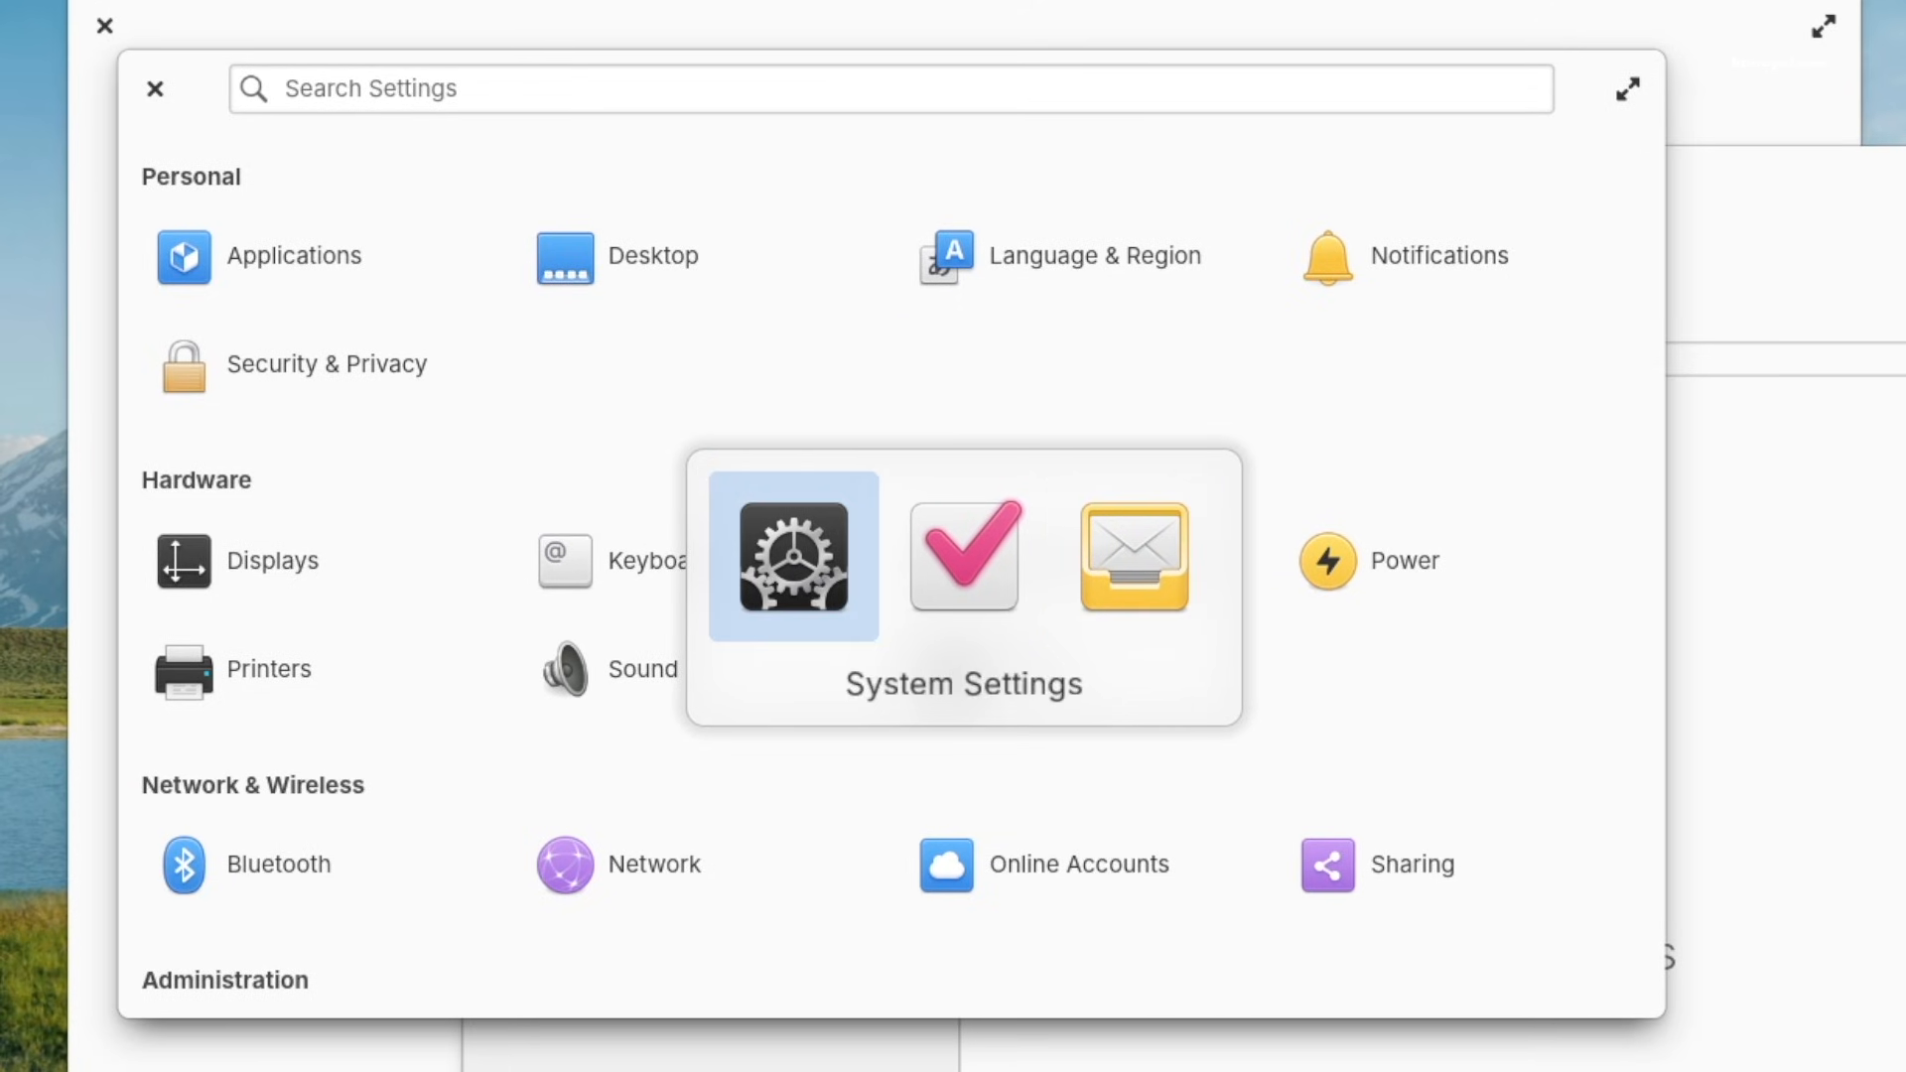
mouse_move(963, 557)
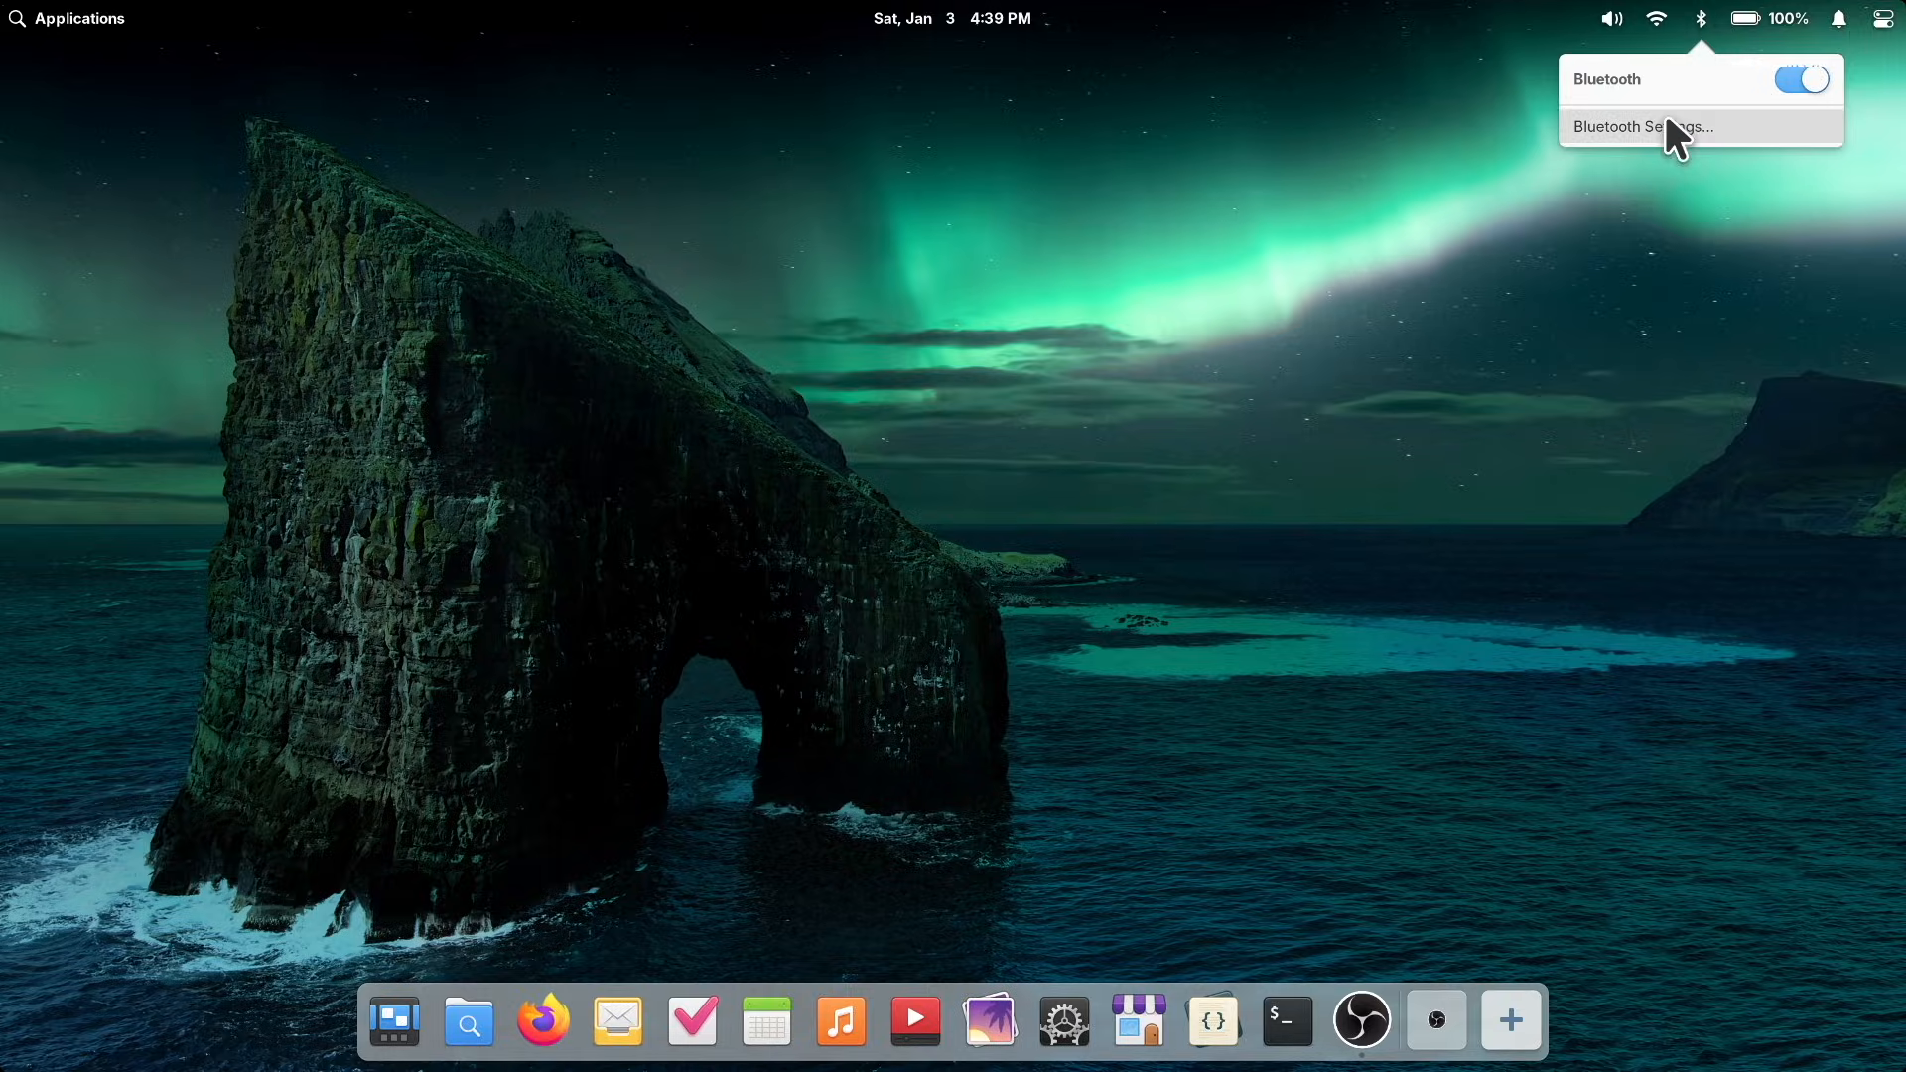
Step: Pair the Epomaker Click-1 mouse from the Bluetooth indicator's settings page
click(1641, 126)
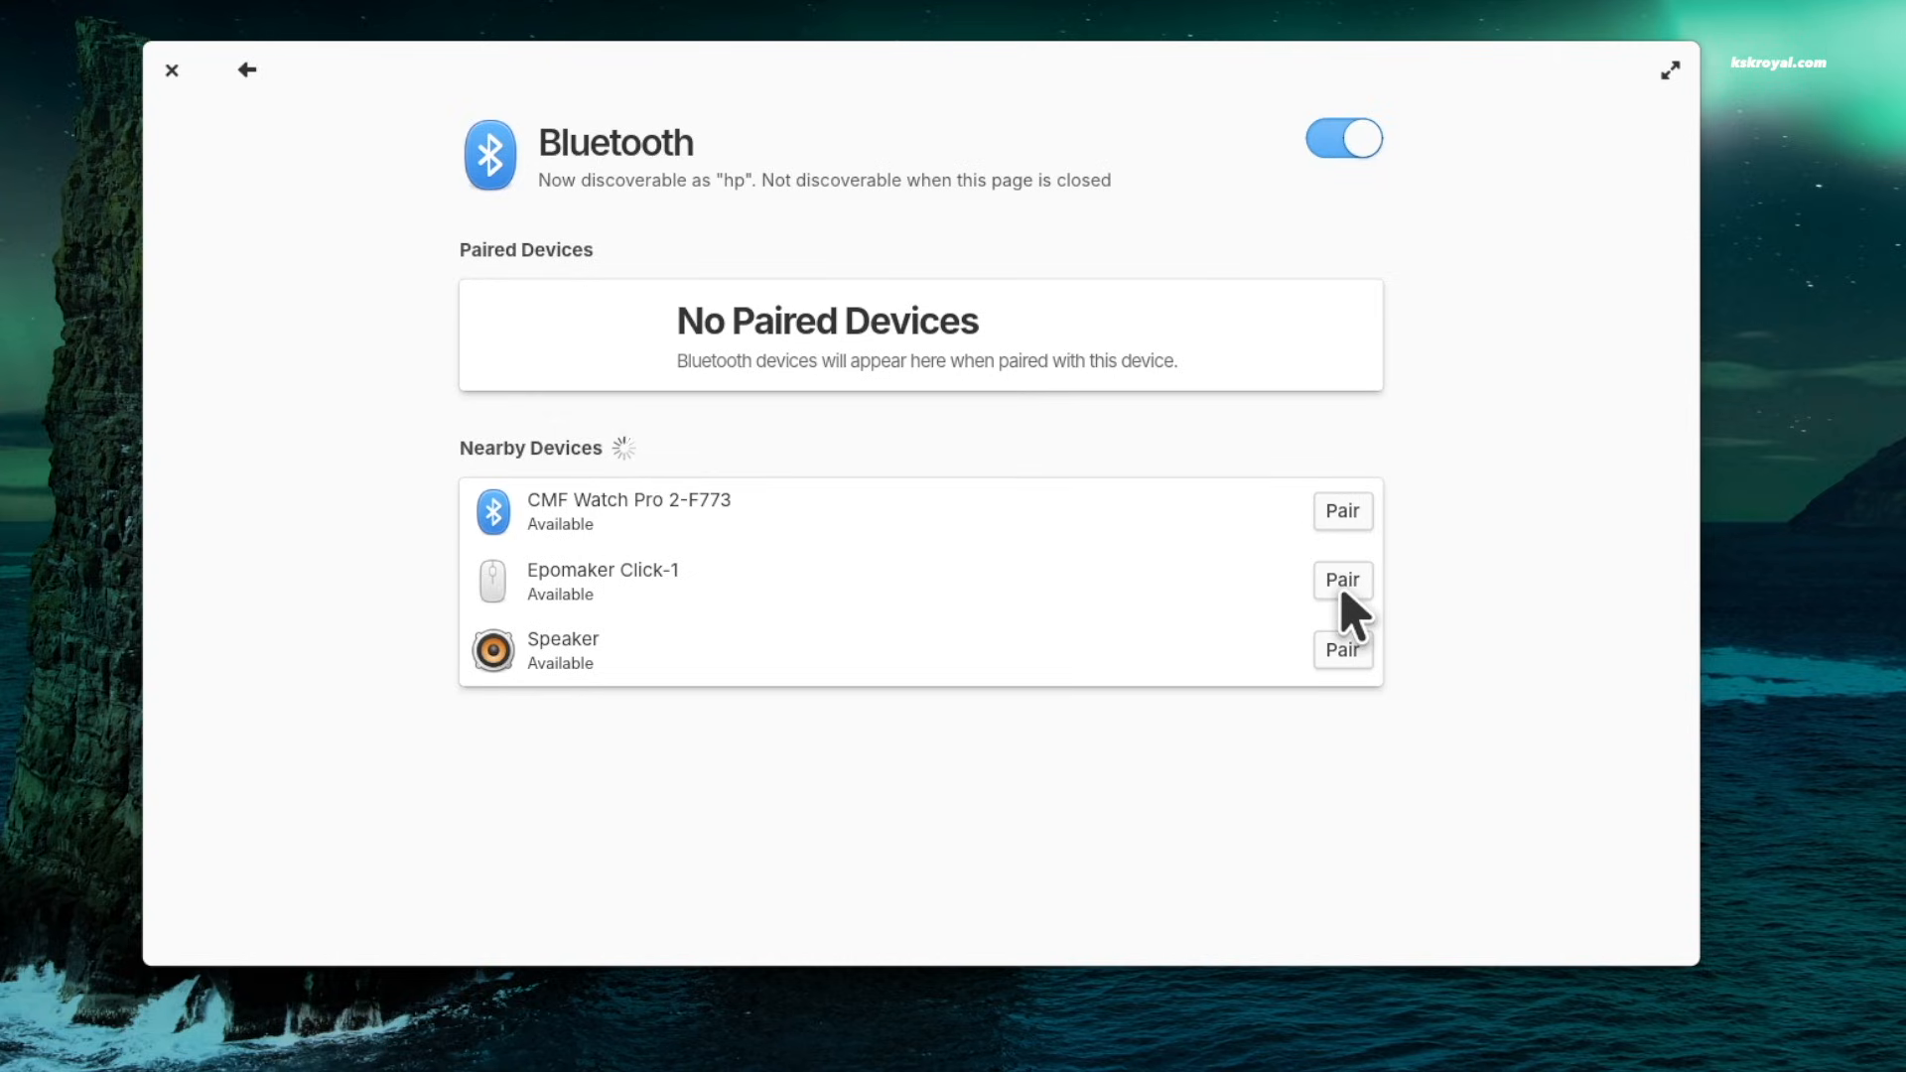
click(1342, 579)
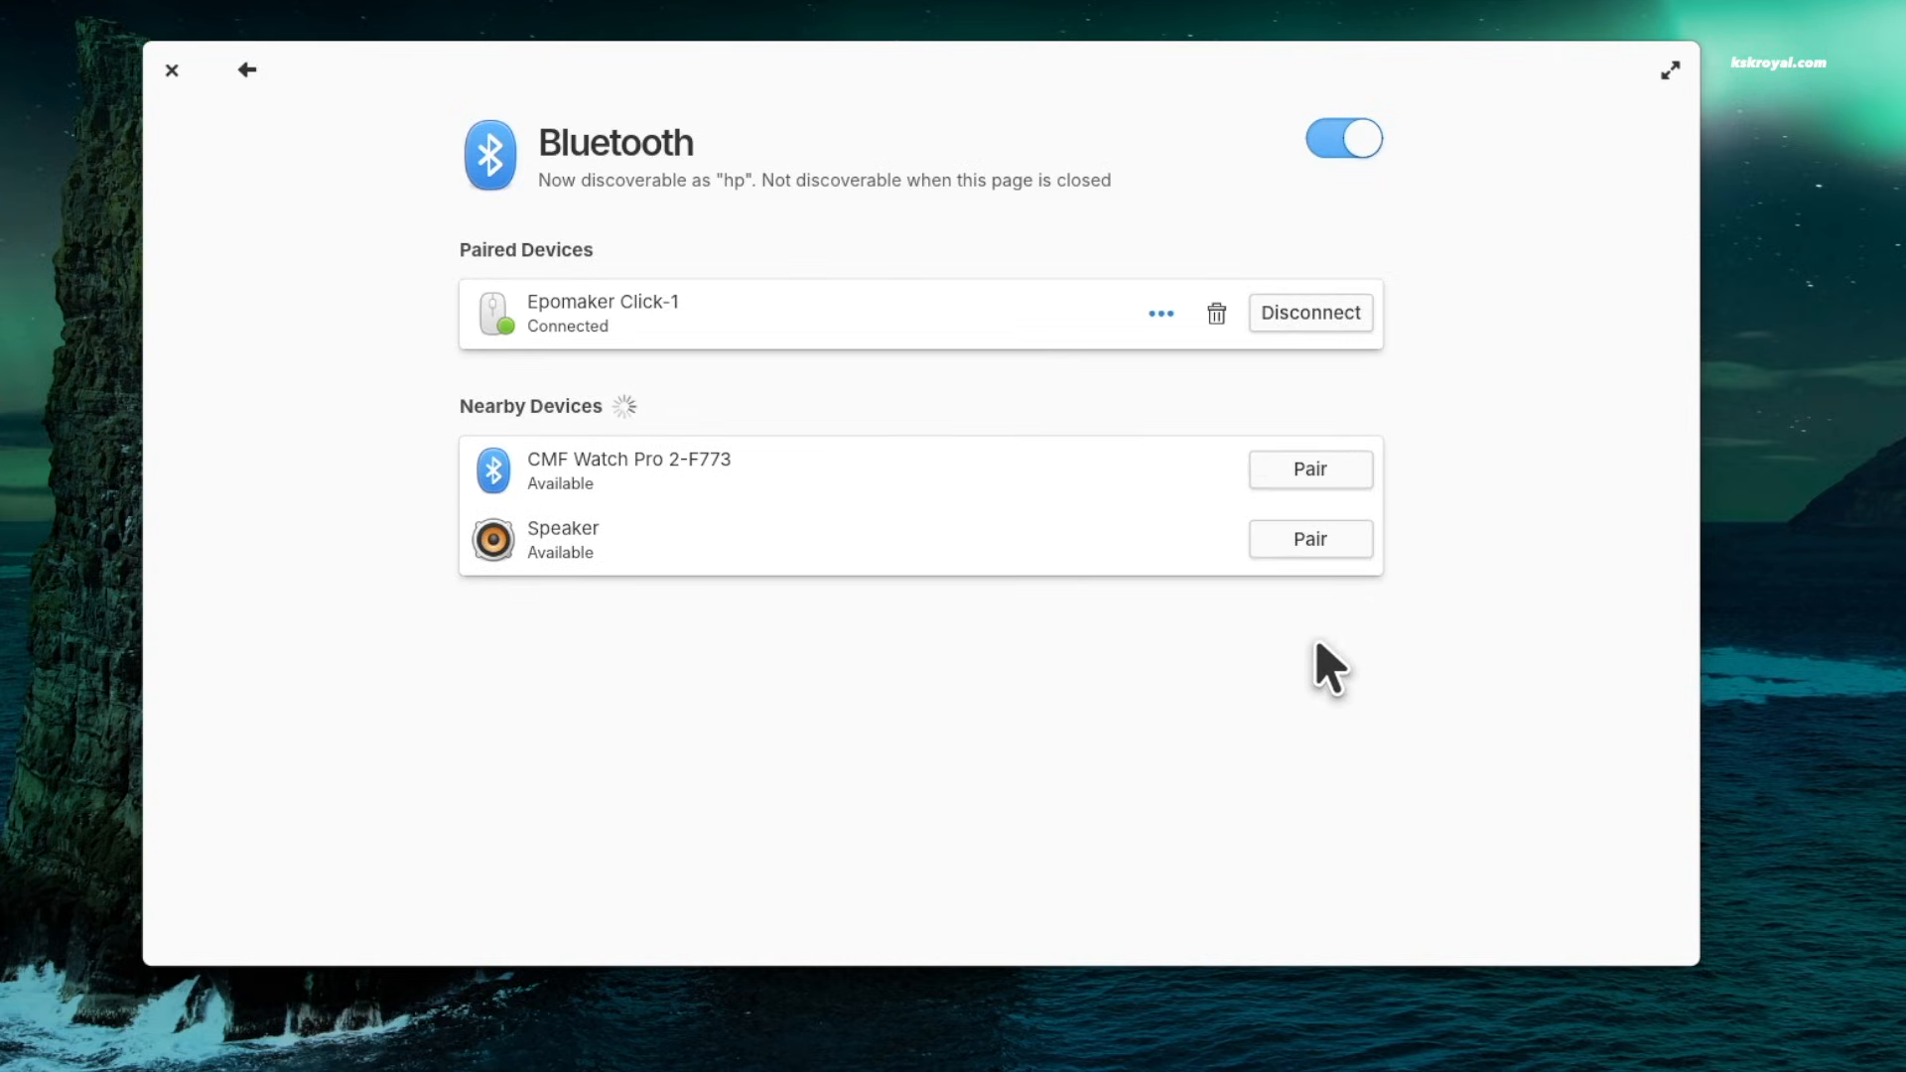
mouse_move(1208, 413)
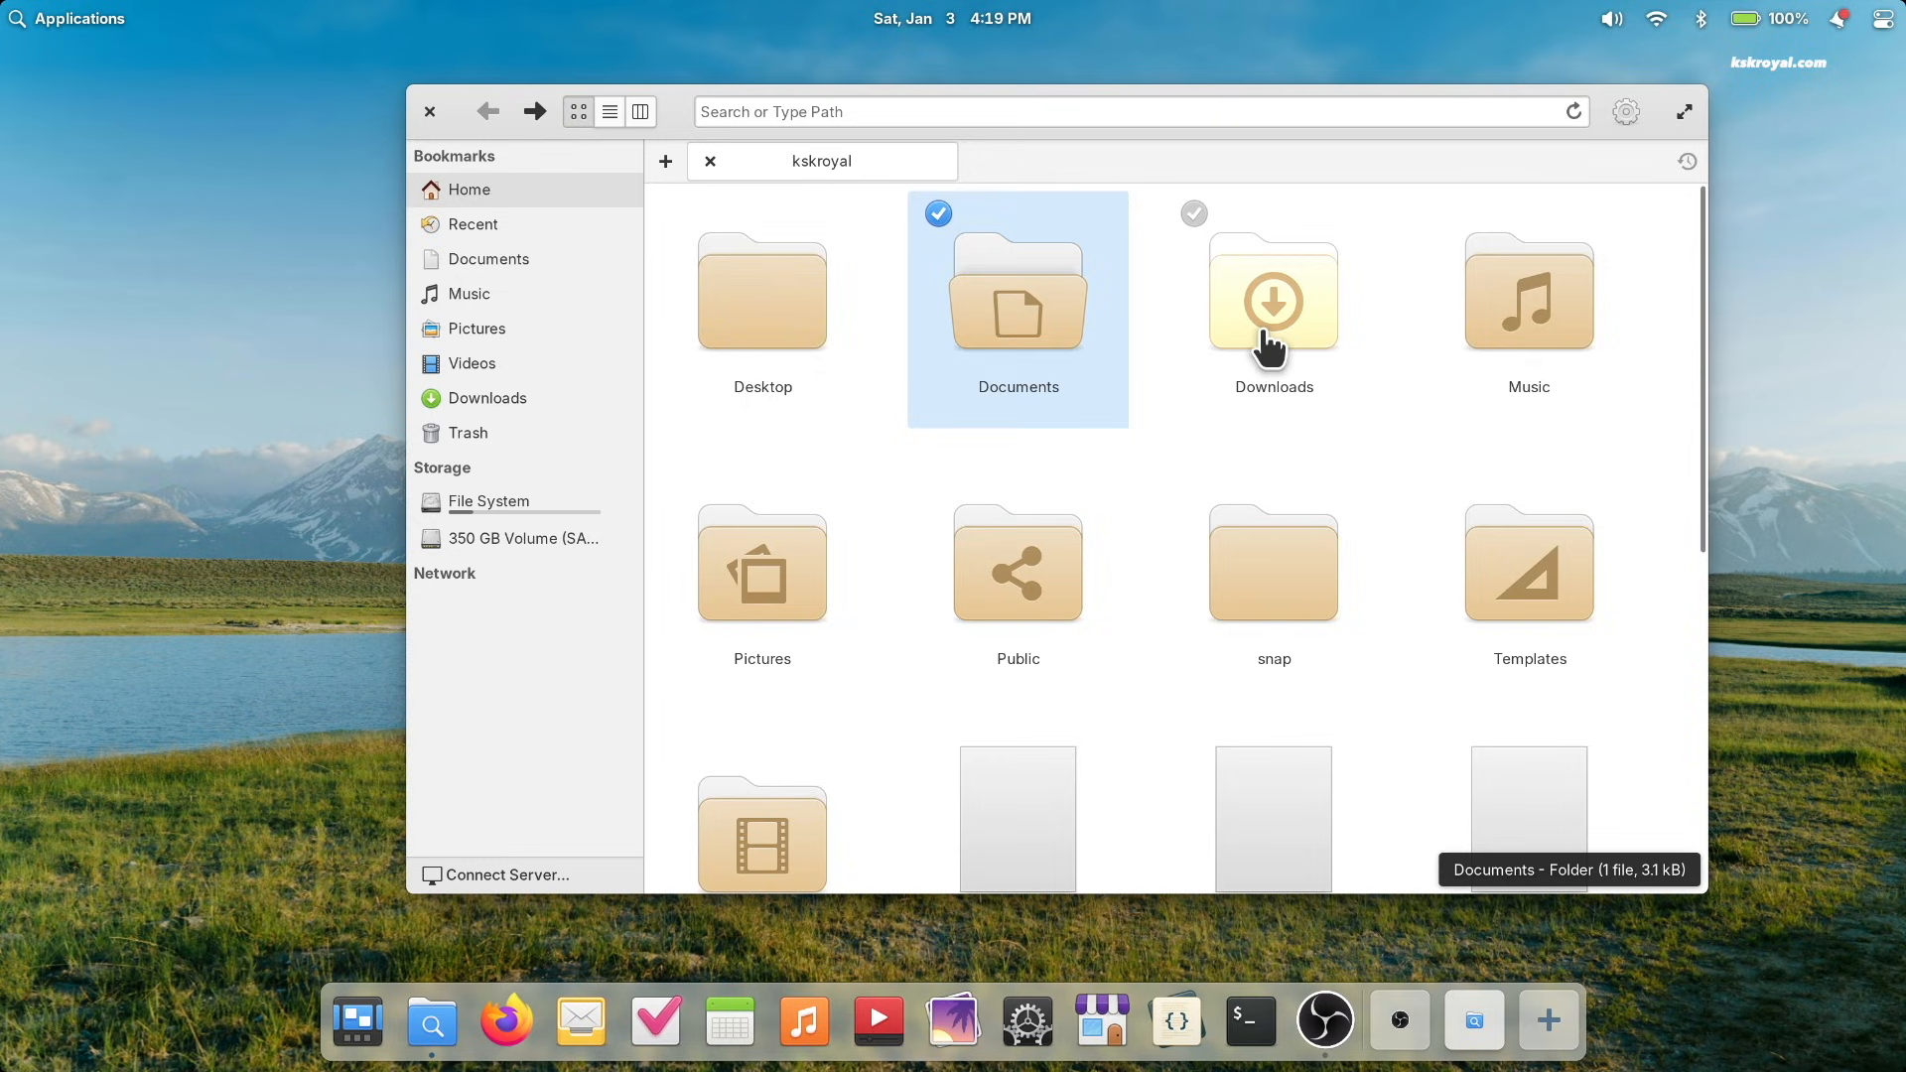
mouse_move(1201, 361)
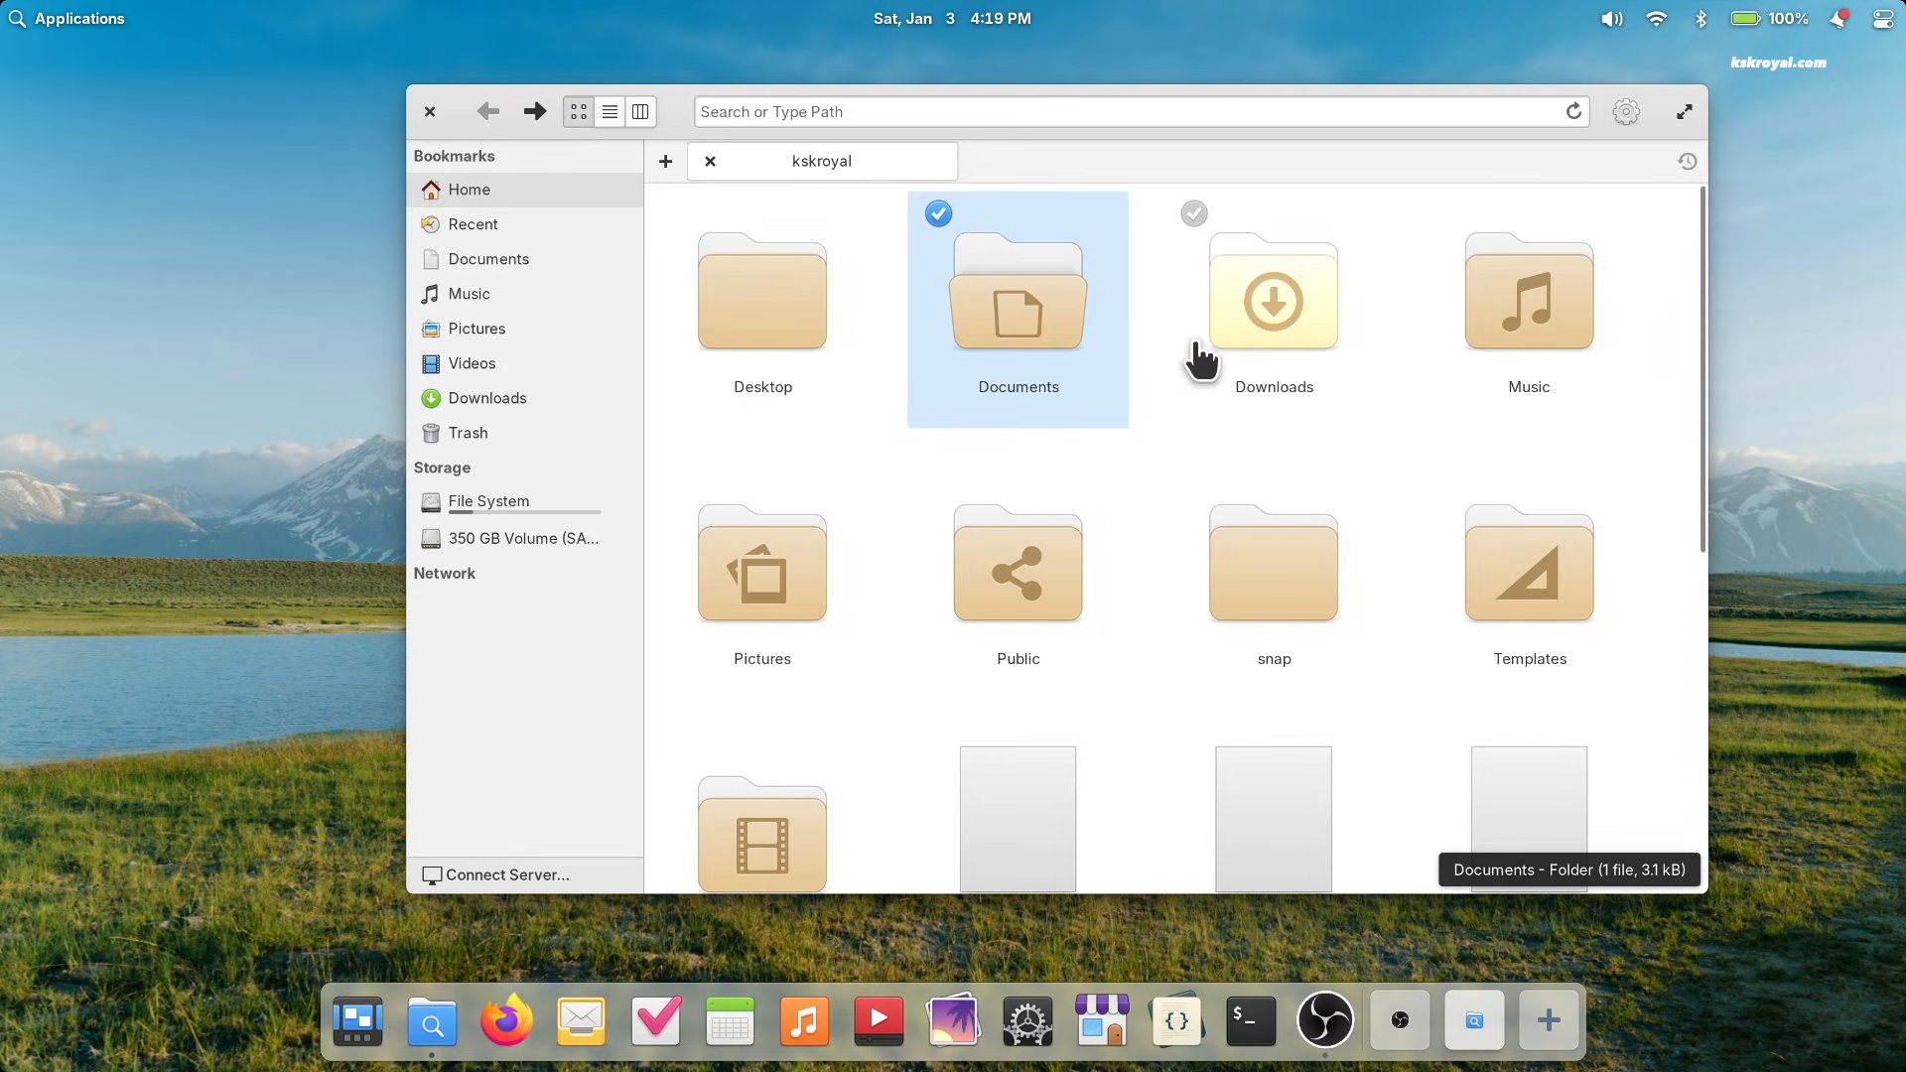
mouse_move(1299, 596)
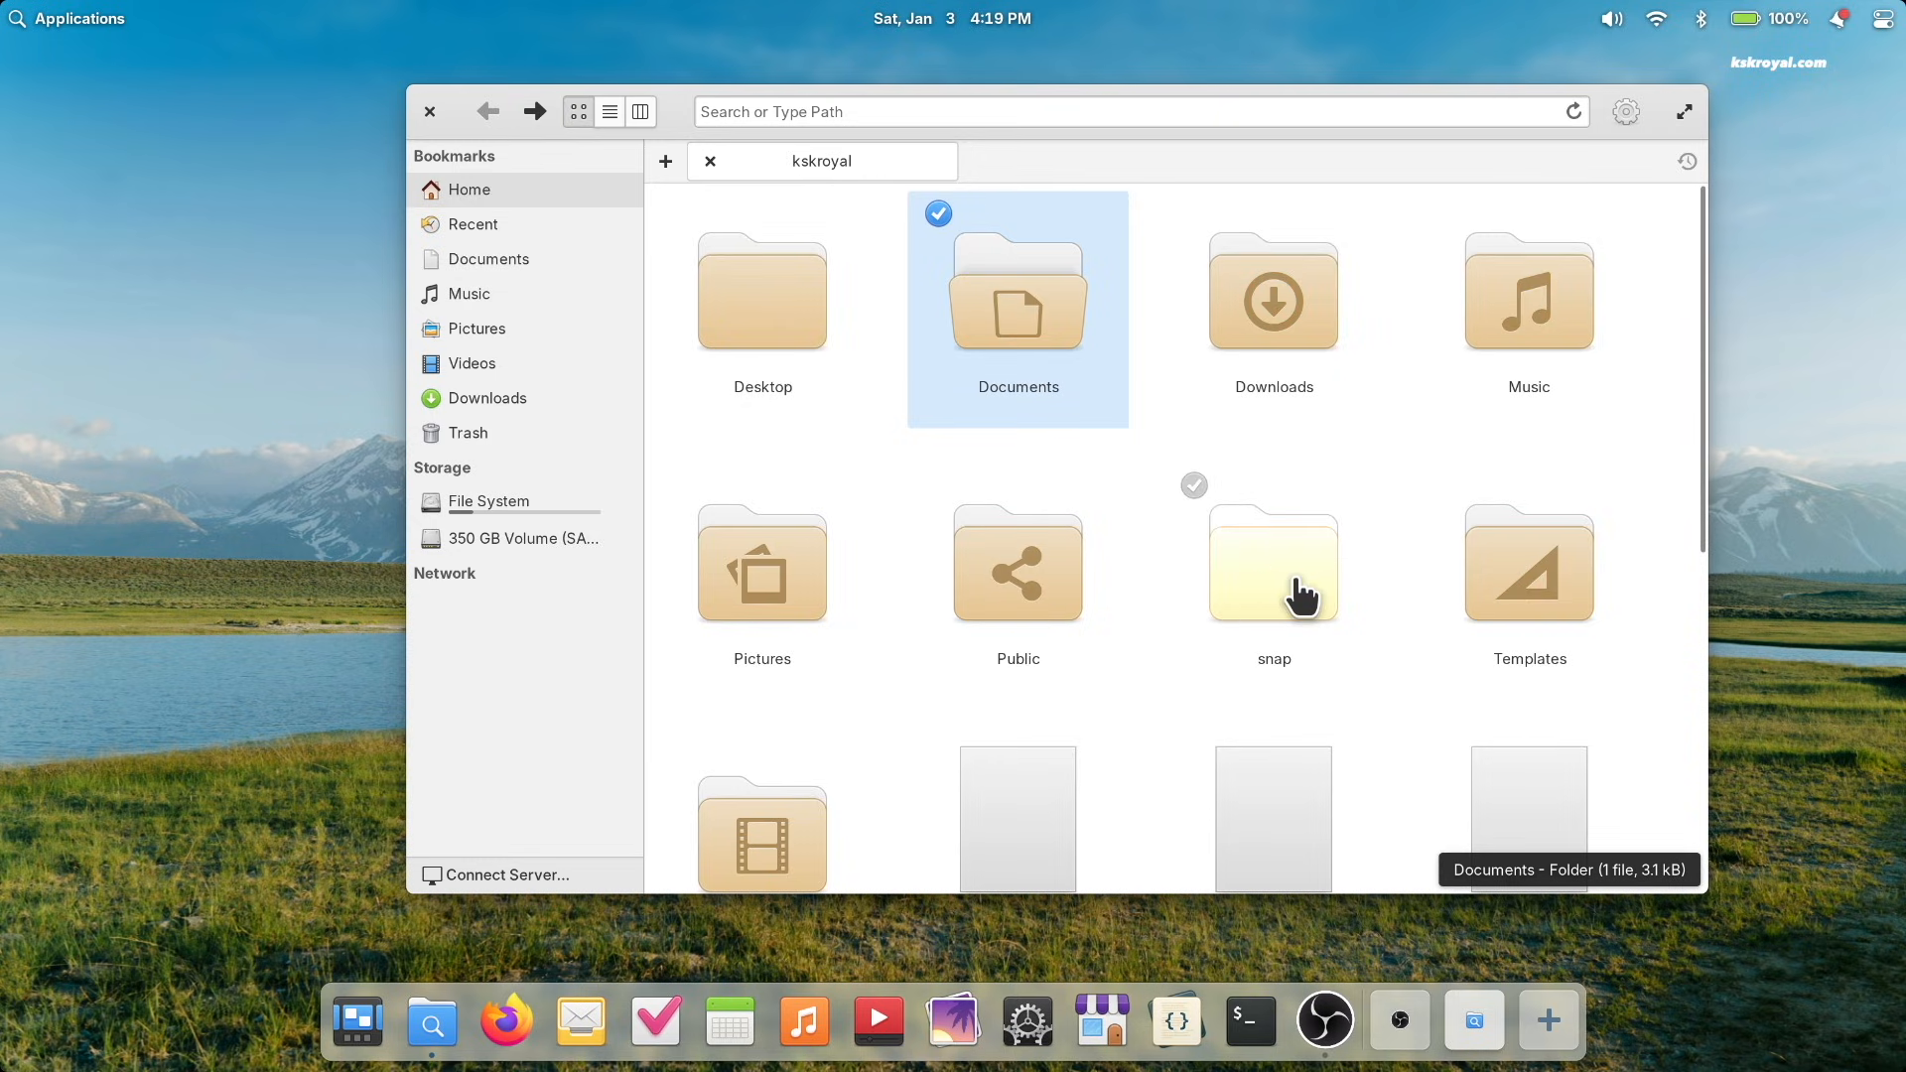
scroll(down, 3)
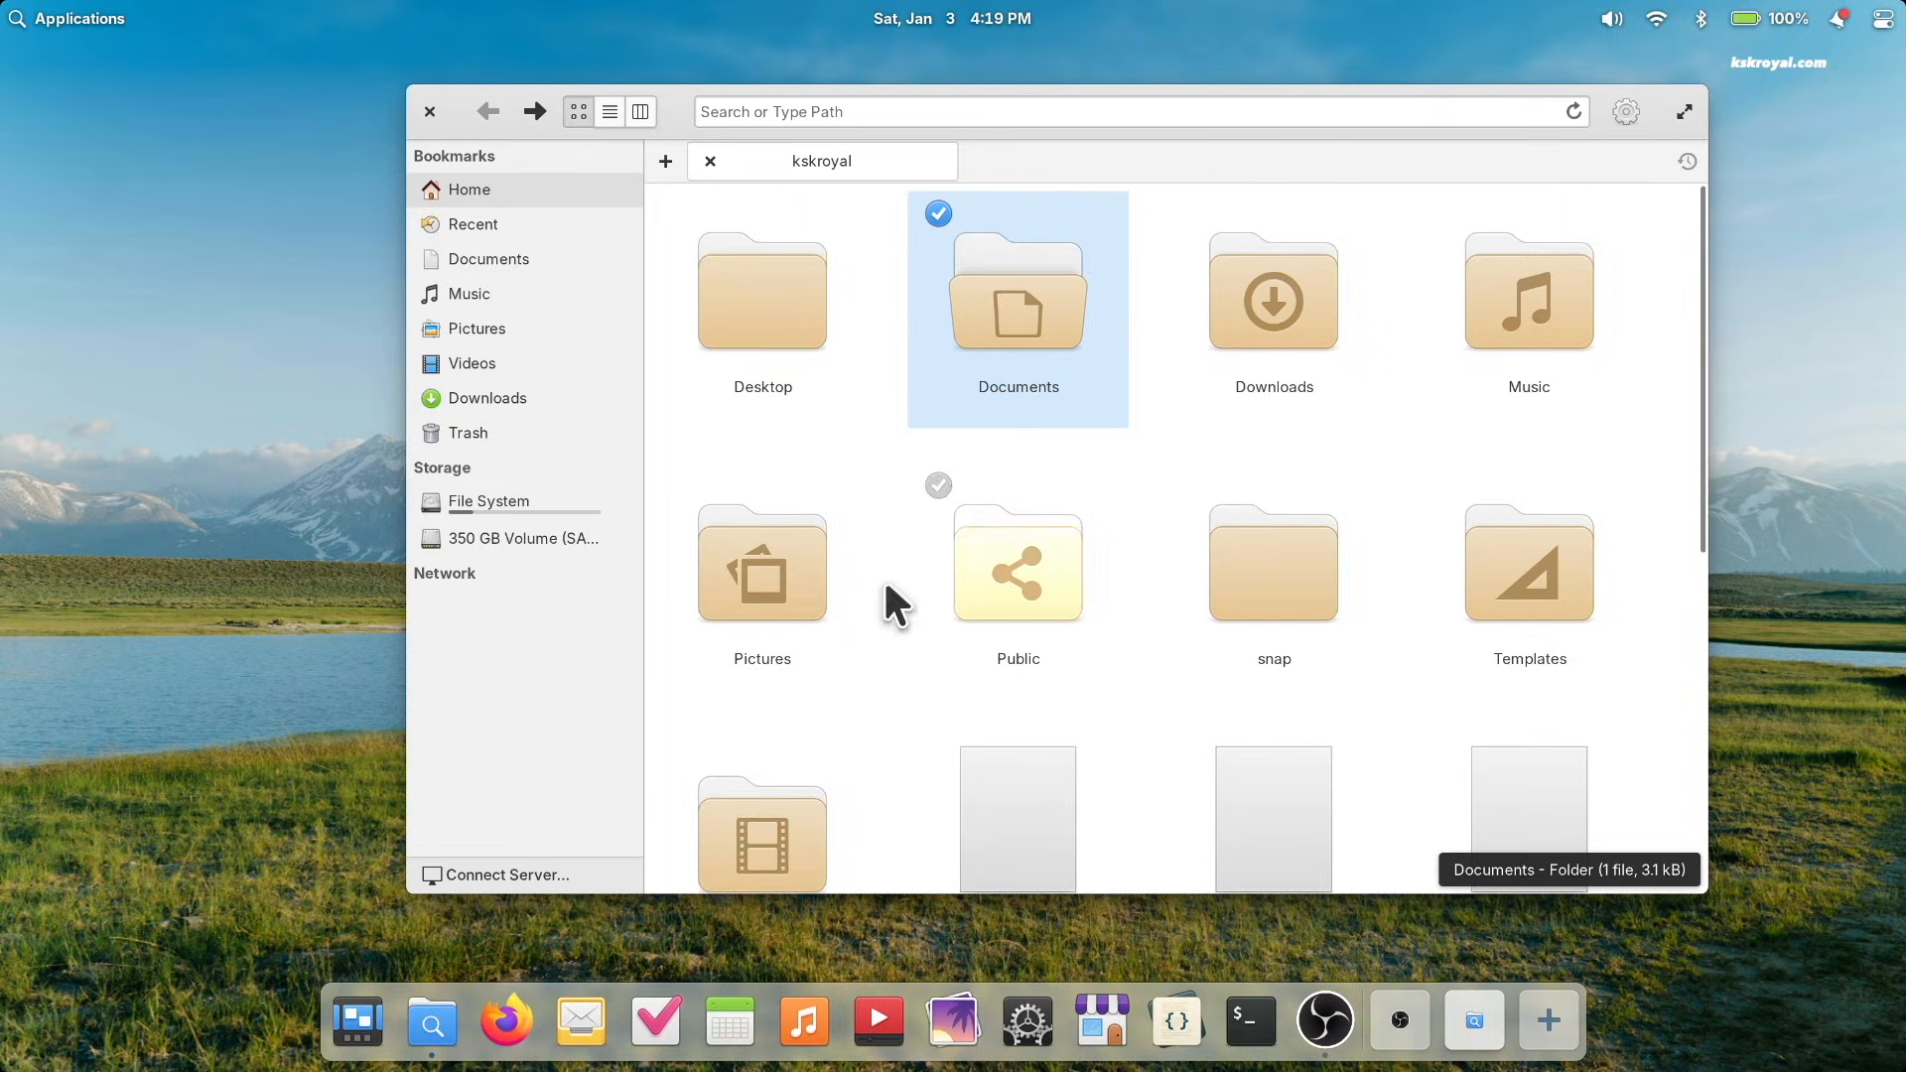
click(1324, 1019)
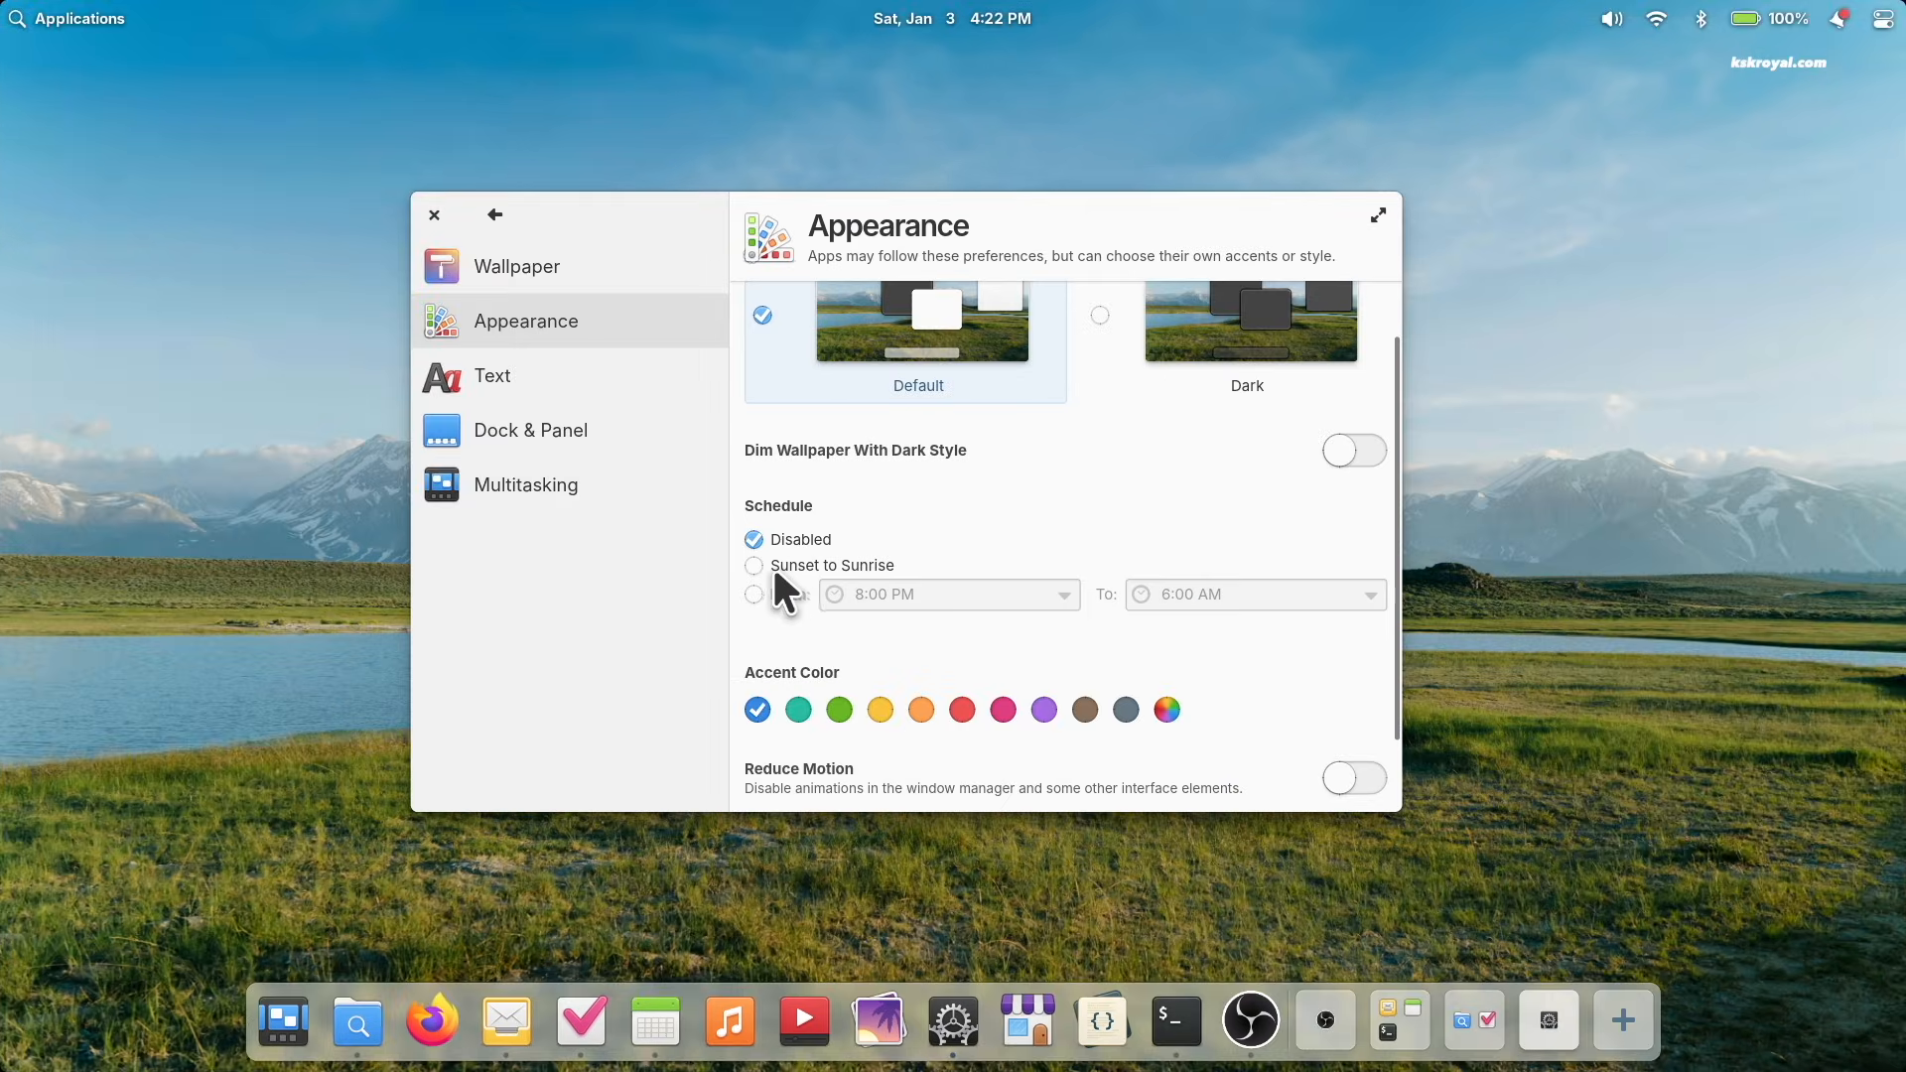
Step: Schedule dark style from 8:10 PM to 6:00 AM in Desktop > Appearance
click(753, 595)
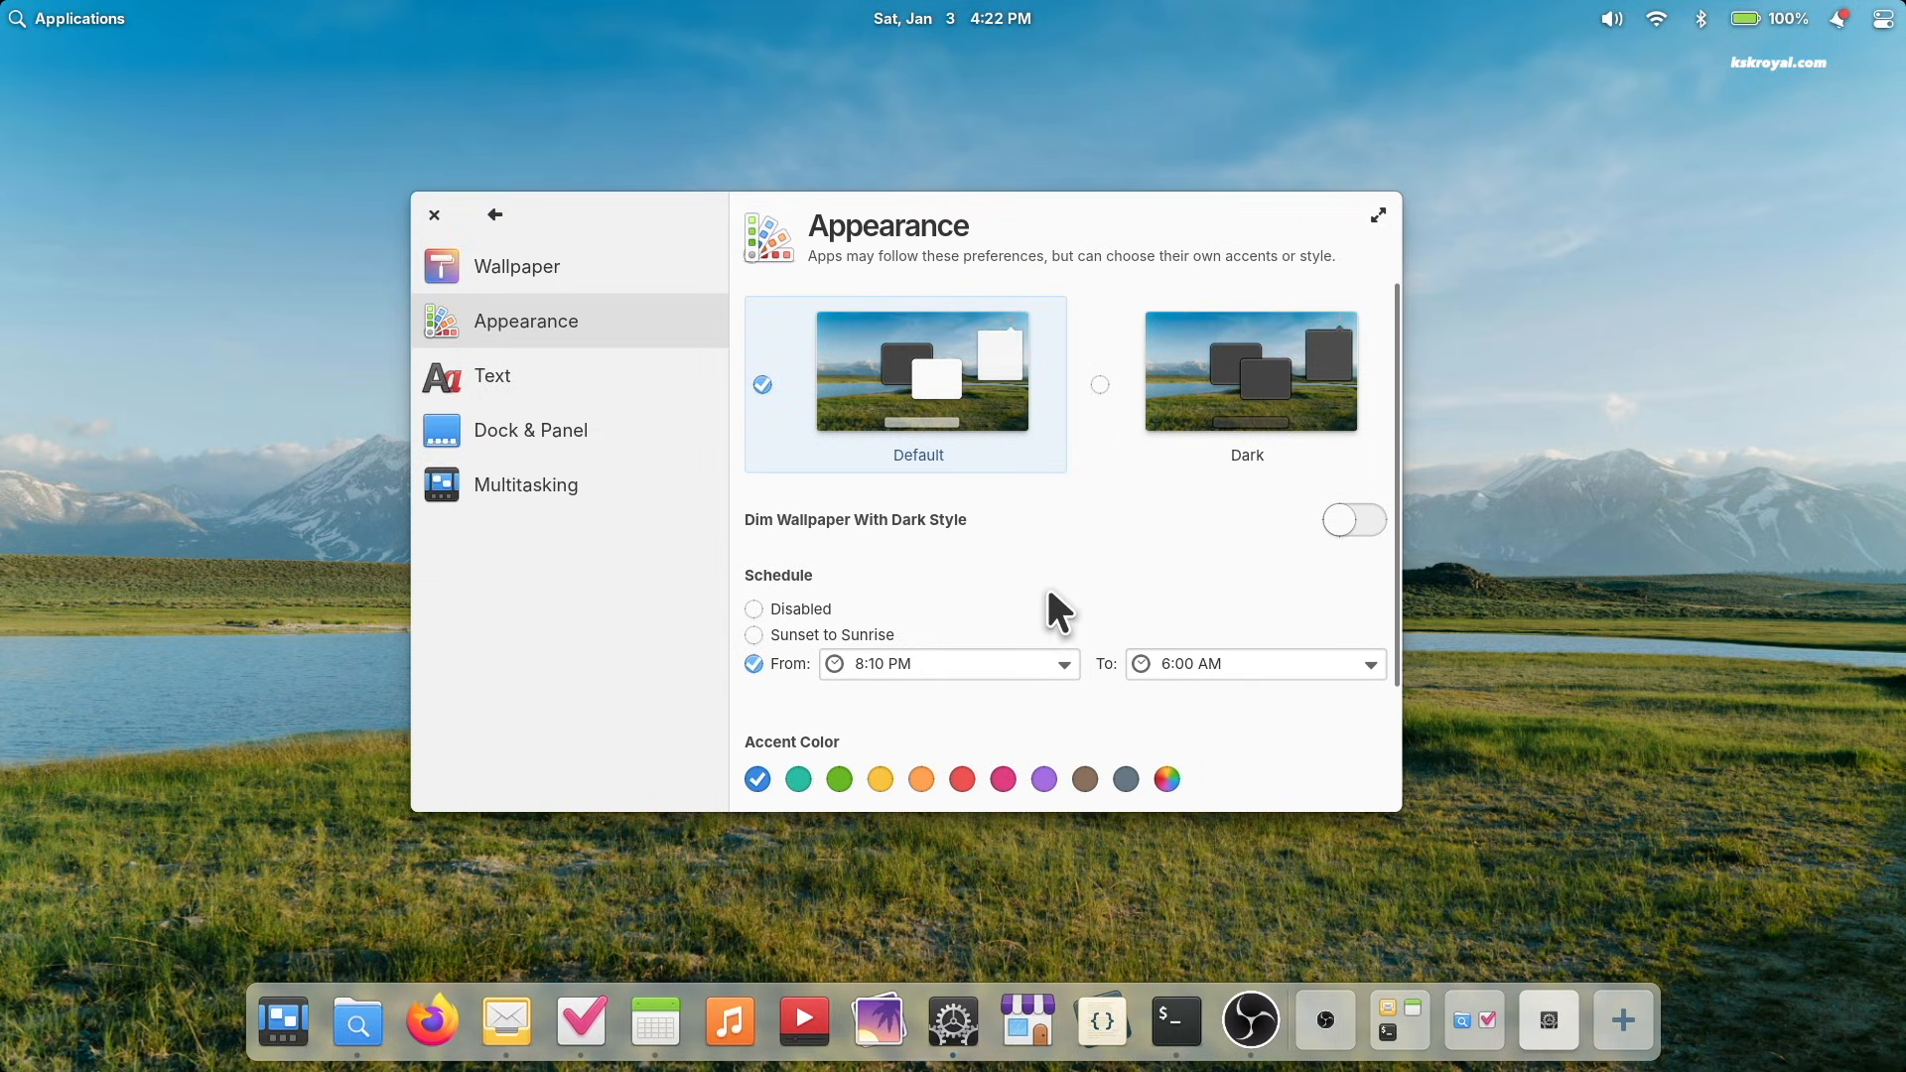
mouse_move(1119, 407)
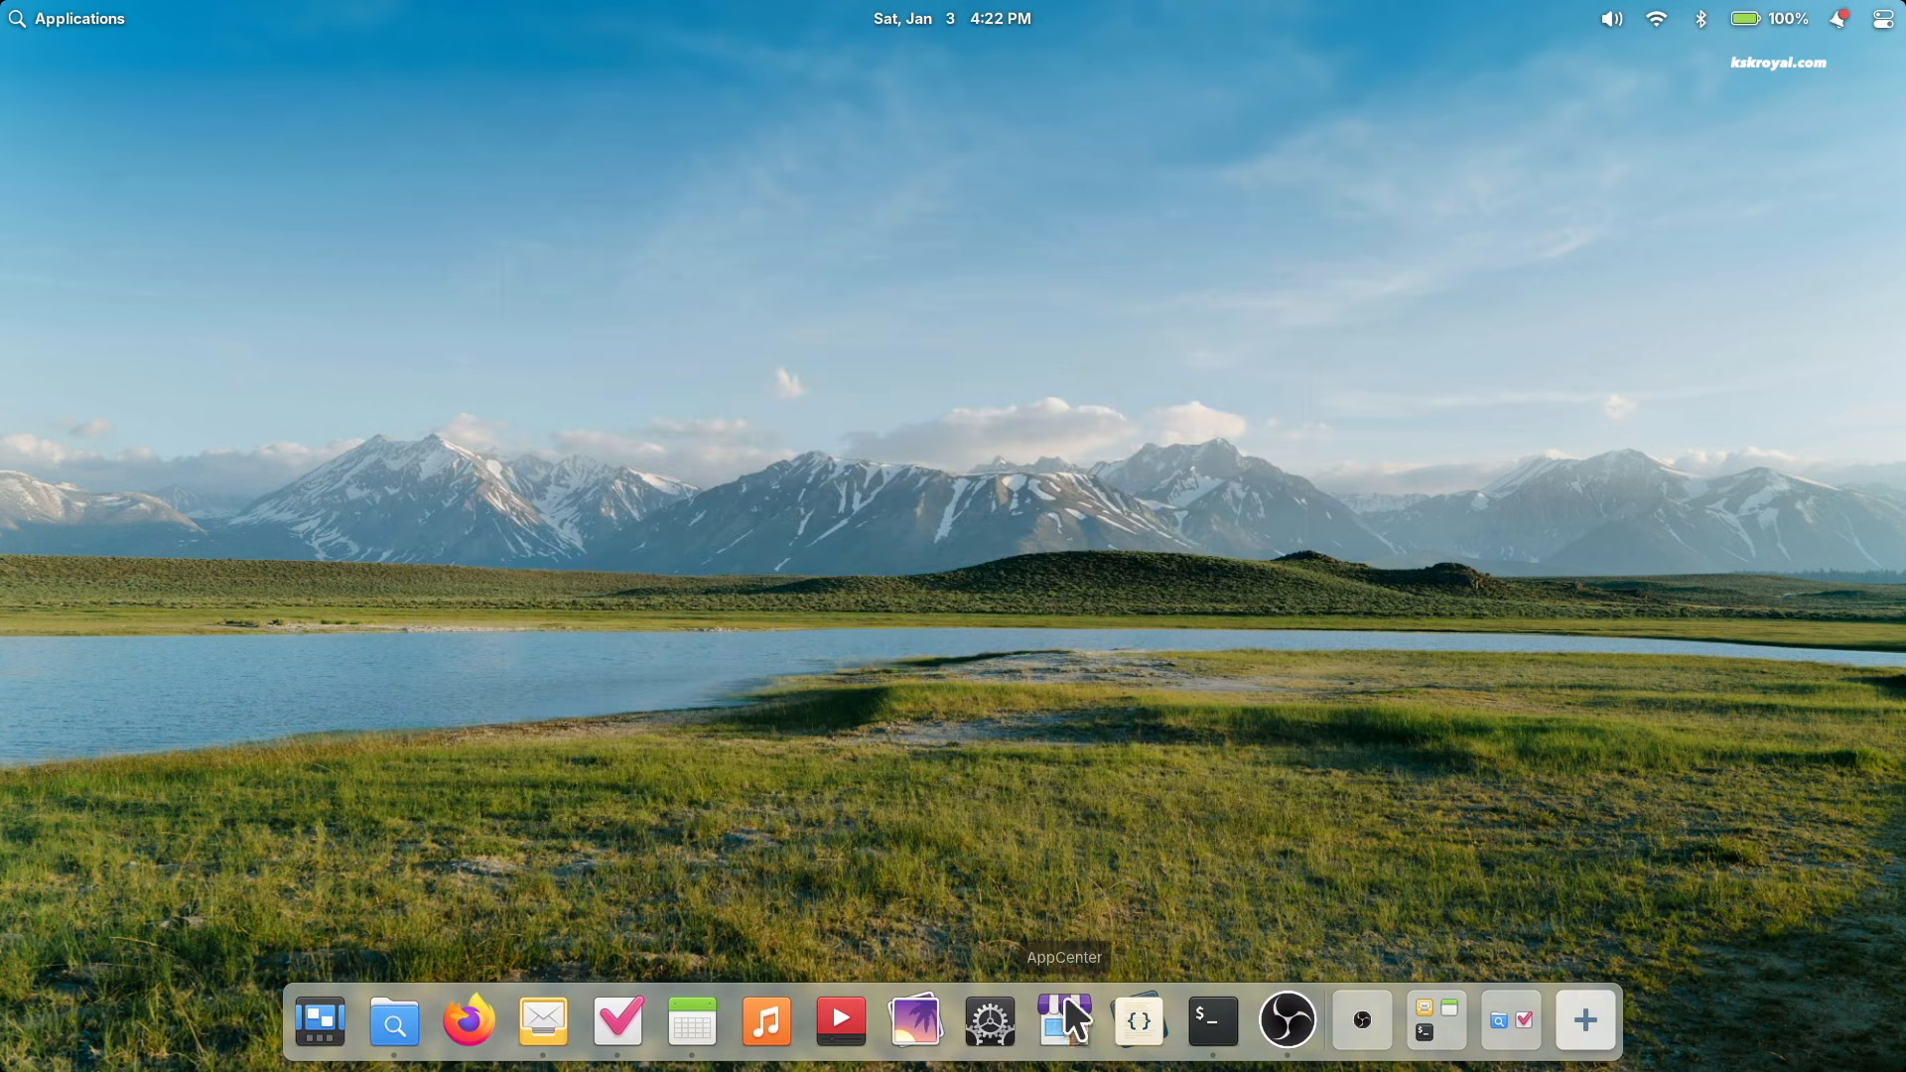
Step: Enable Reduce Motion, minimize Settings, and reopen it from the dock on the overview
click(989, 1020)
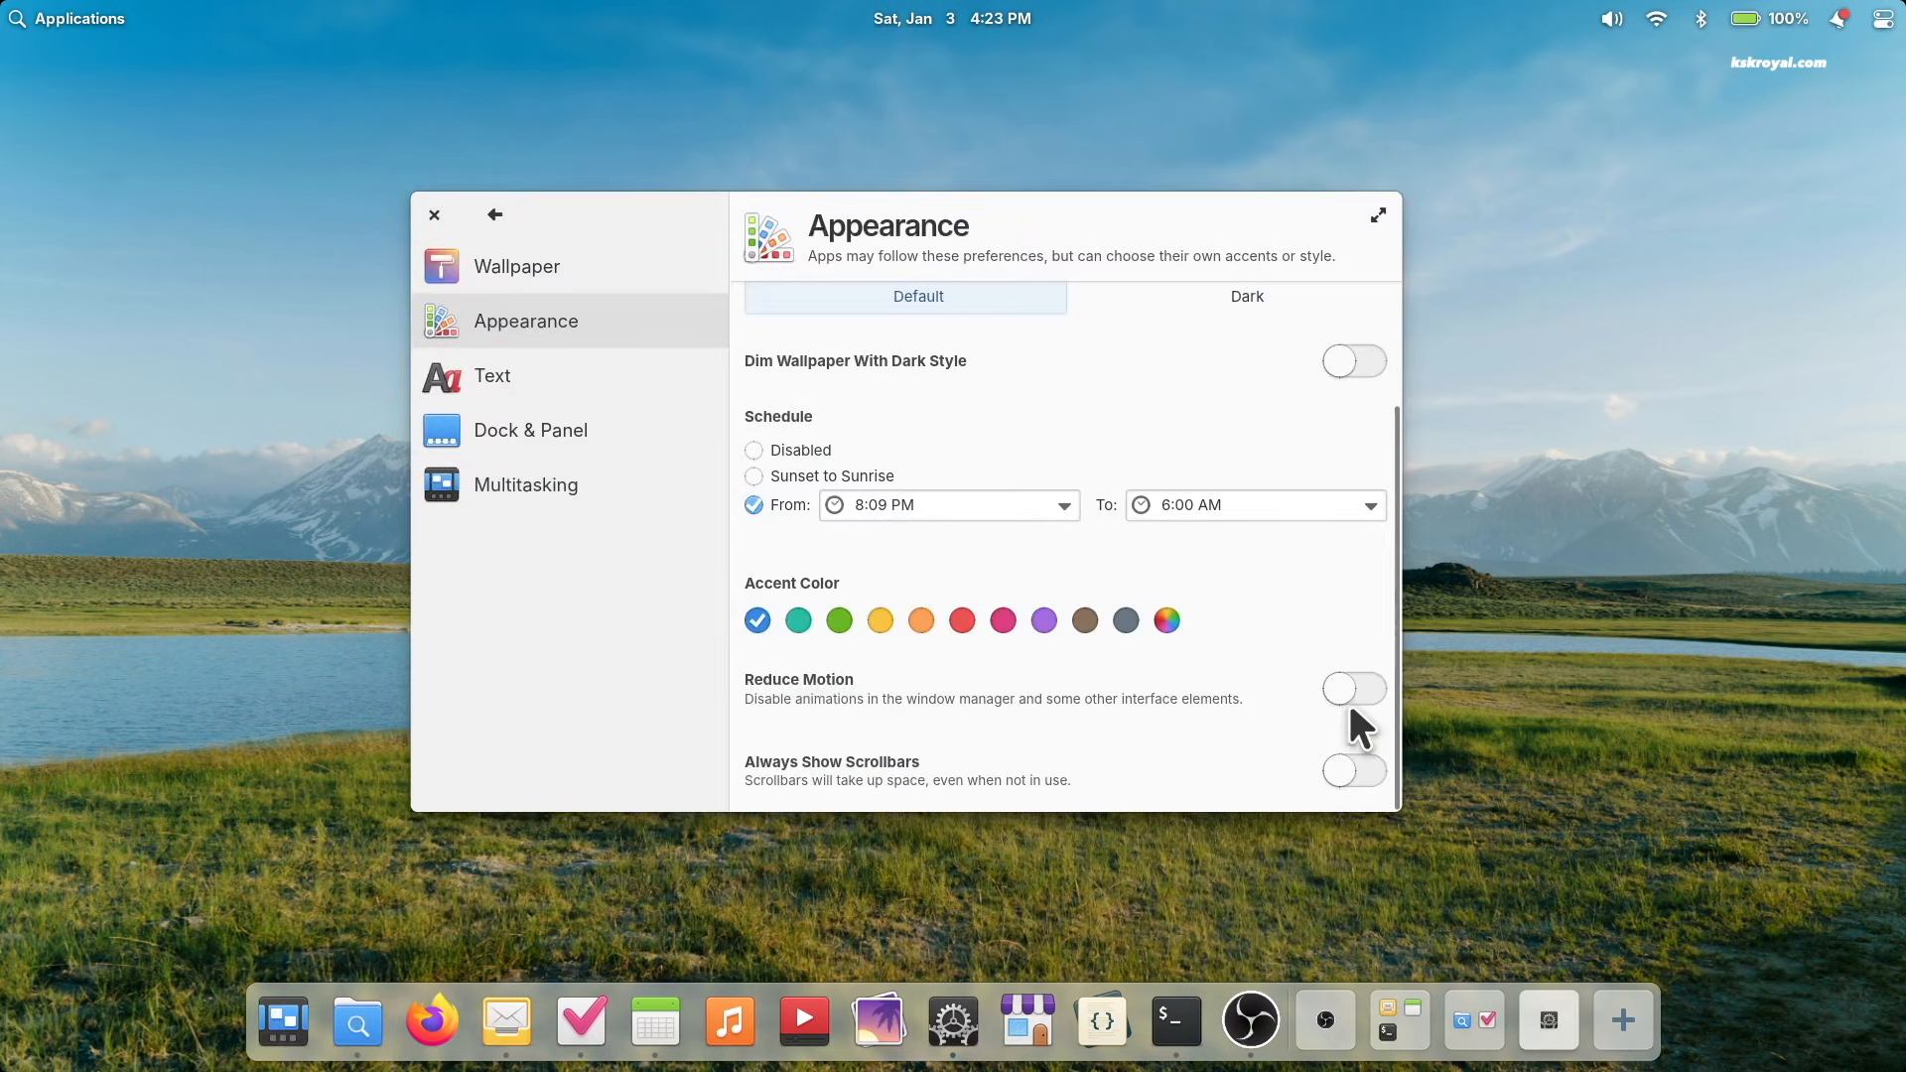
click(1353, 688)
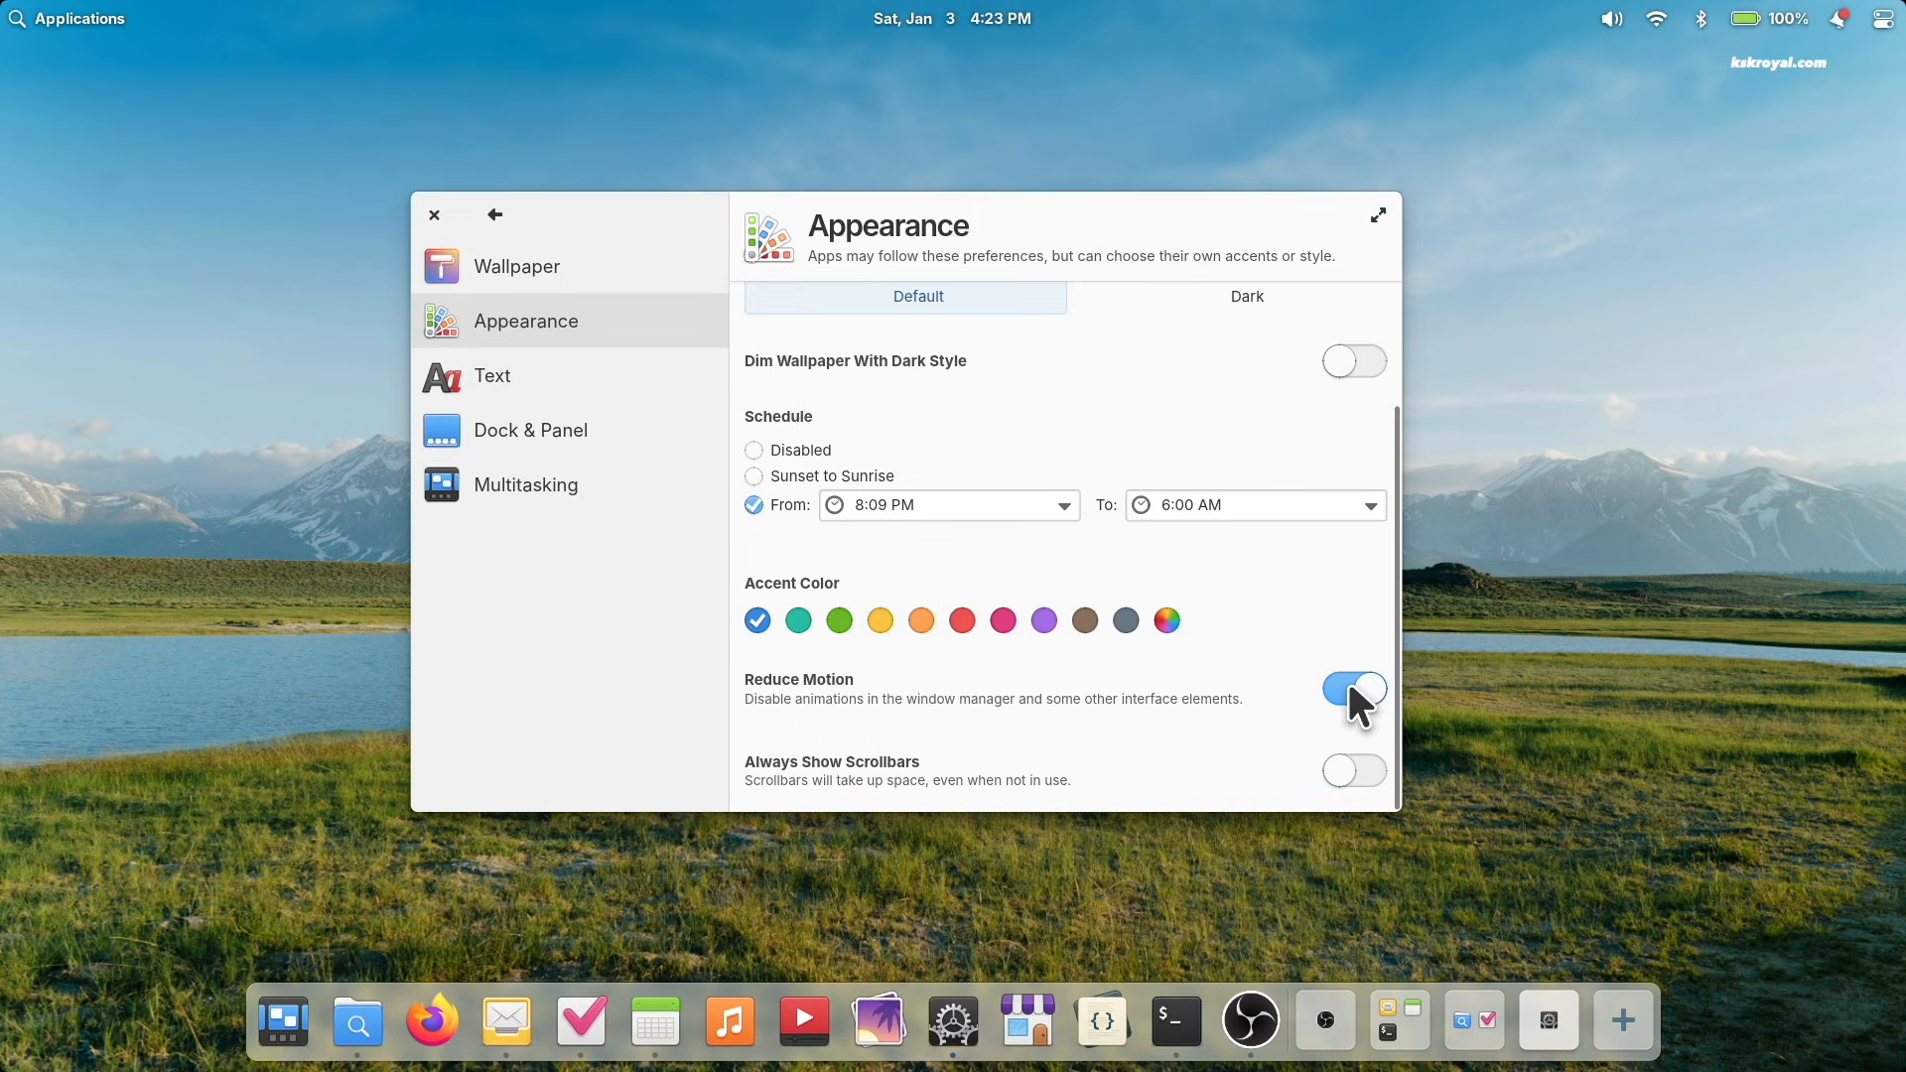
click(433, 215)
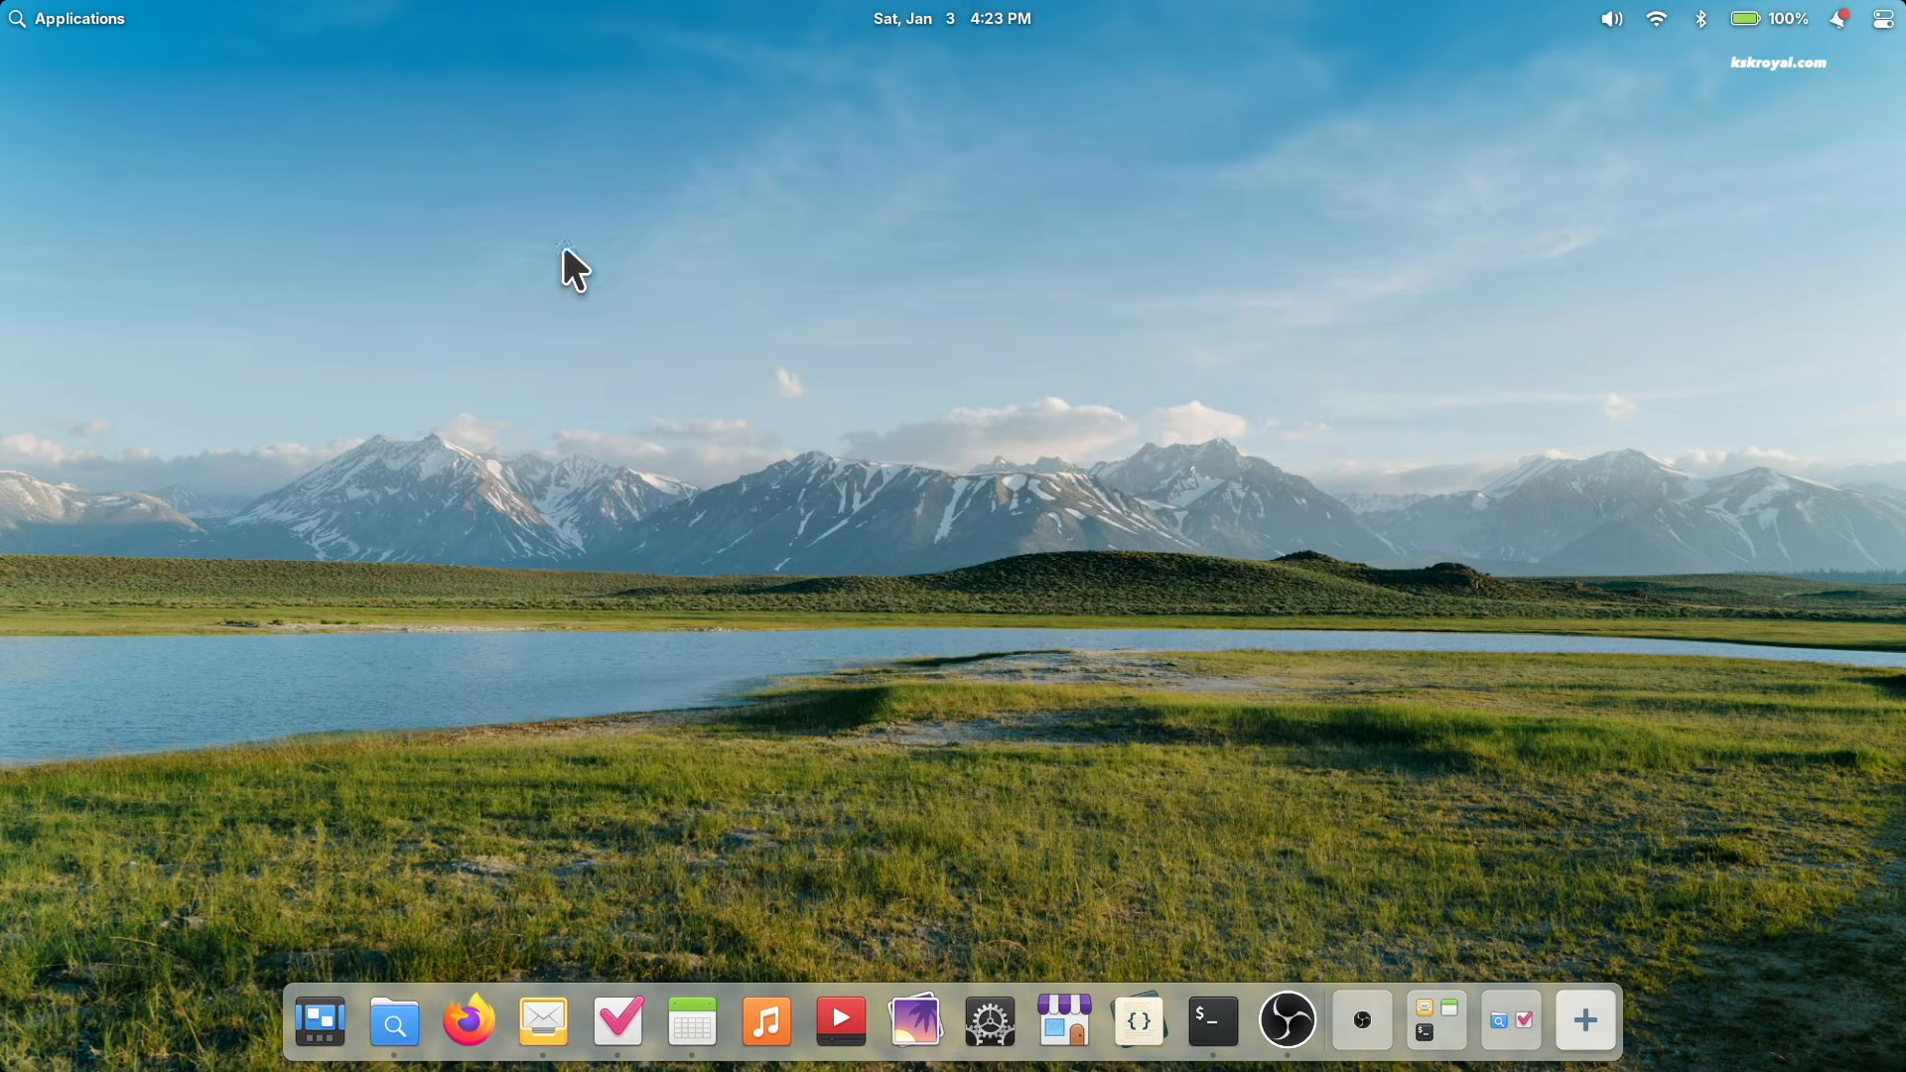
click(952, 1019)
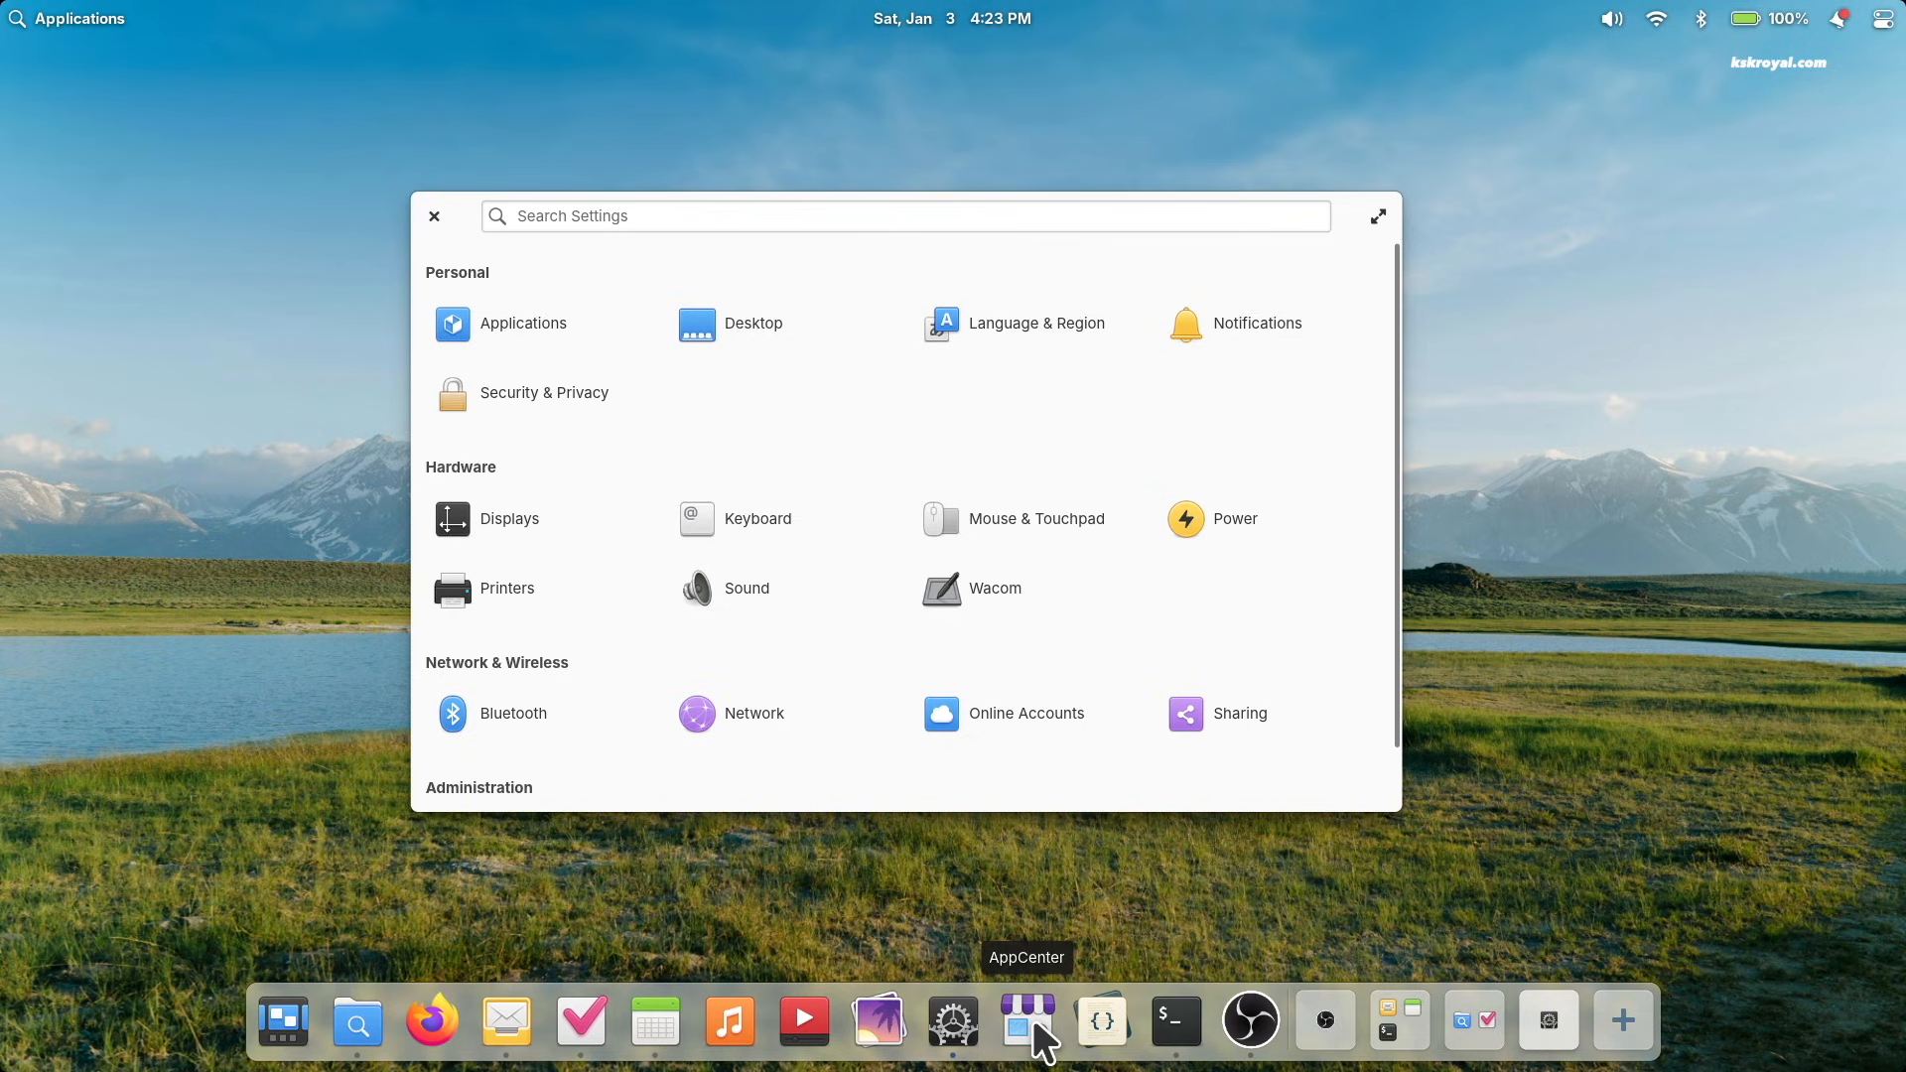
Step: In Displays, open the built-in display's options and list the scaling factors beyond 125%
click(1026, 1019)
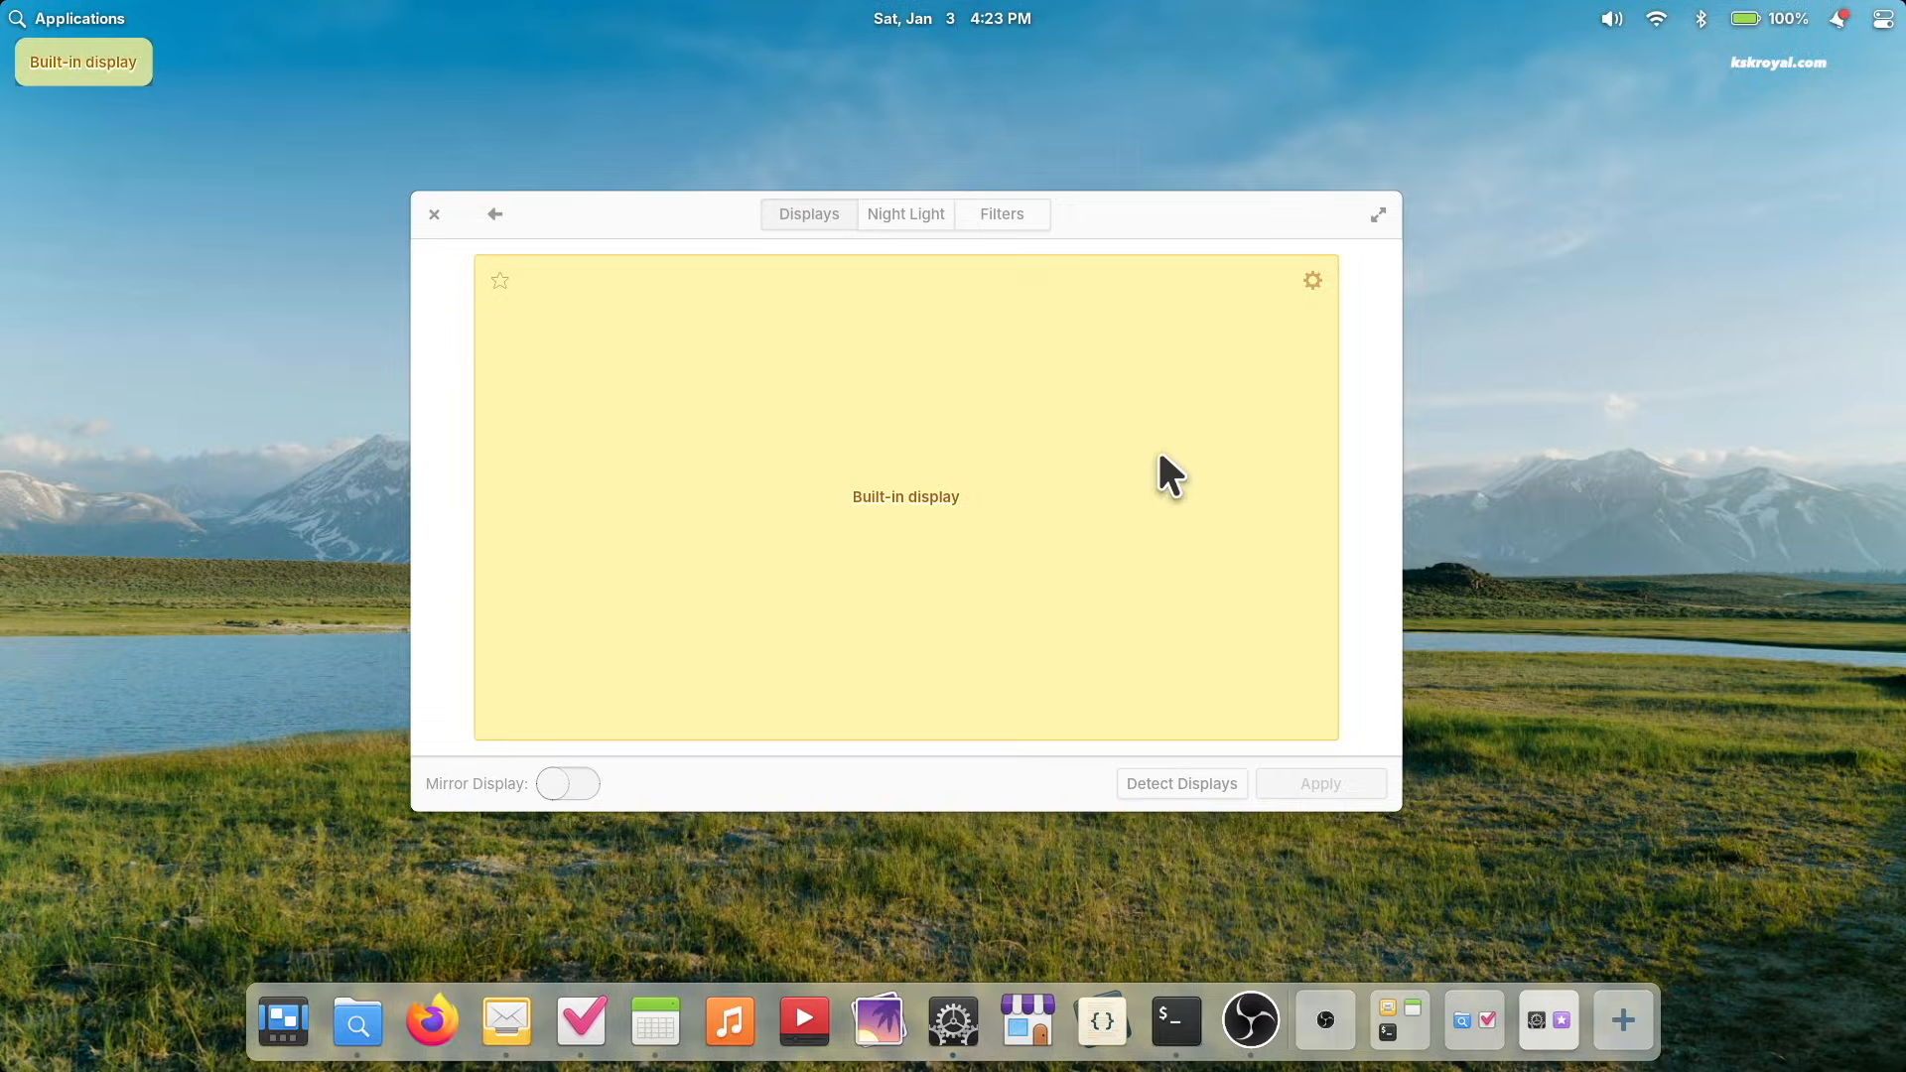
click(1311, 280)
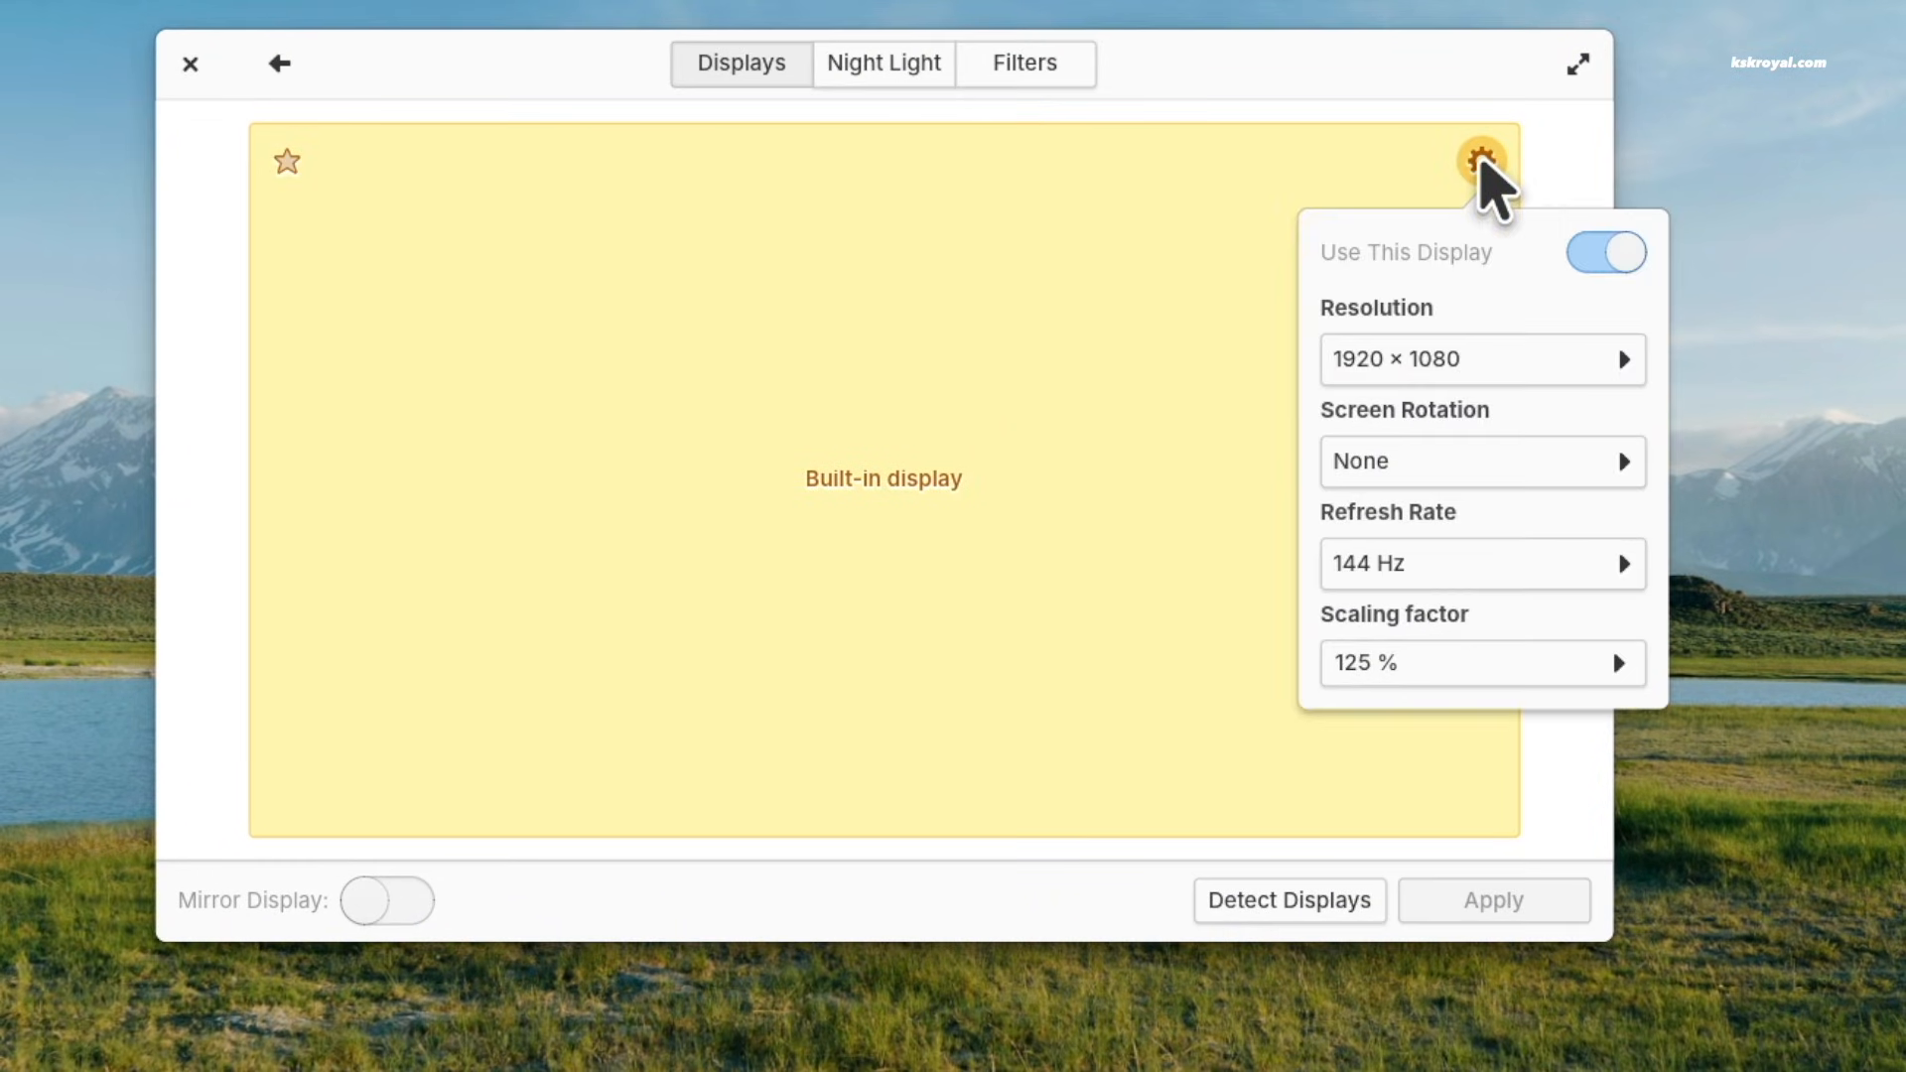
click(1478, 358)
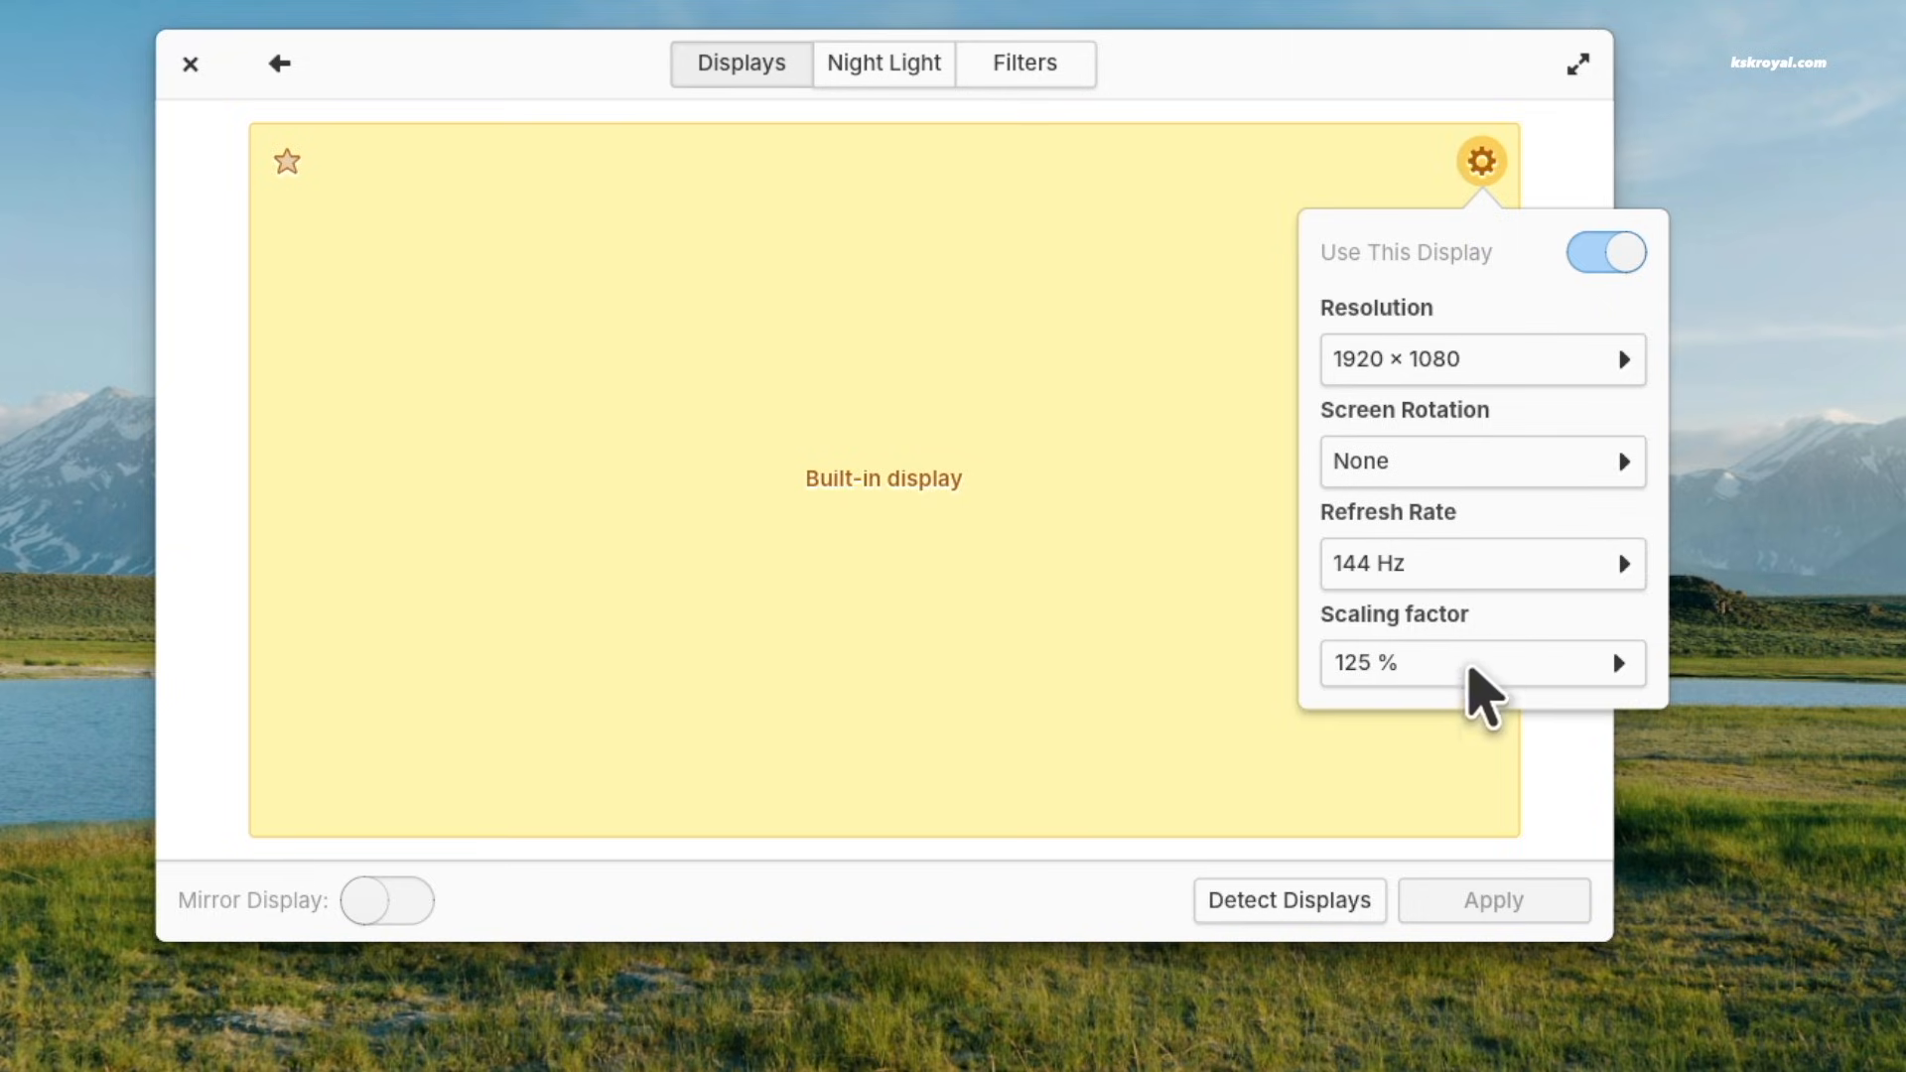
click(1465, 662)
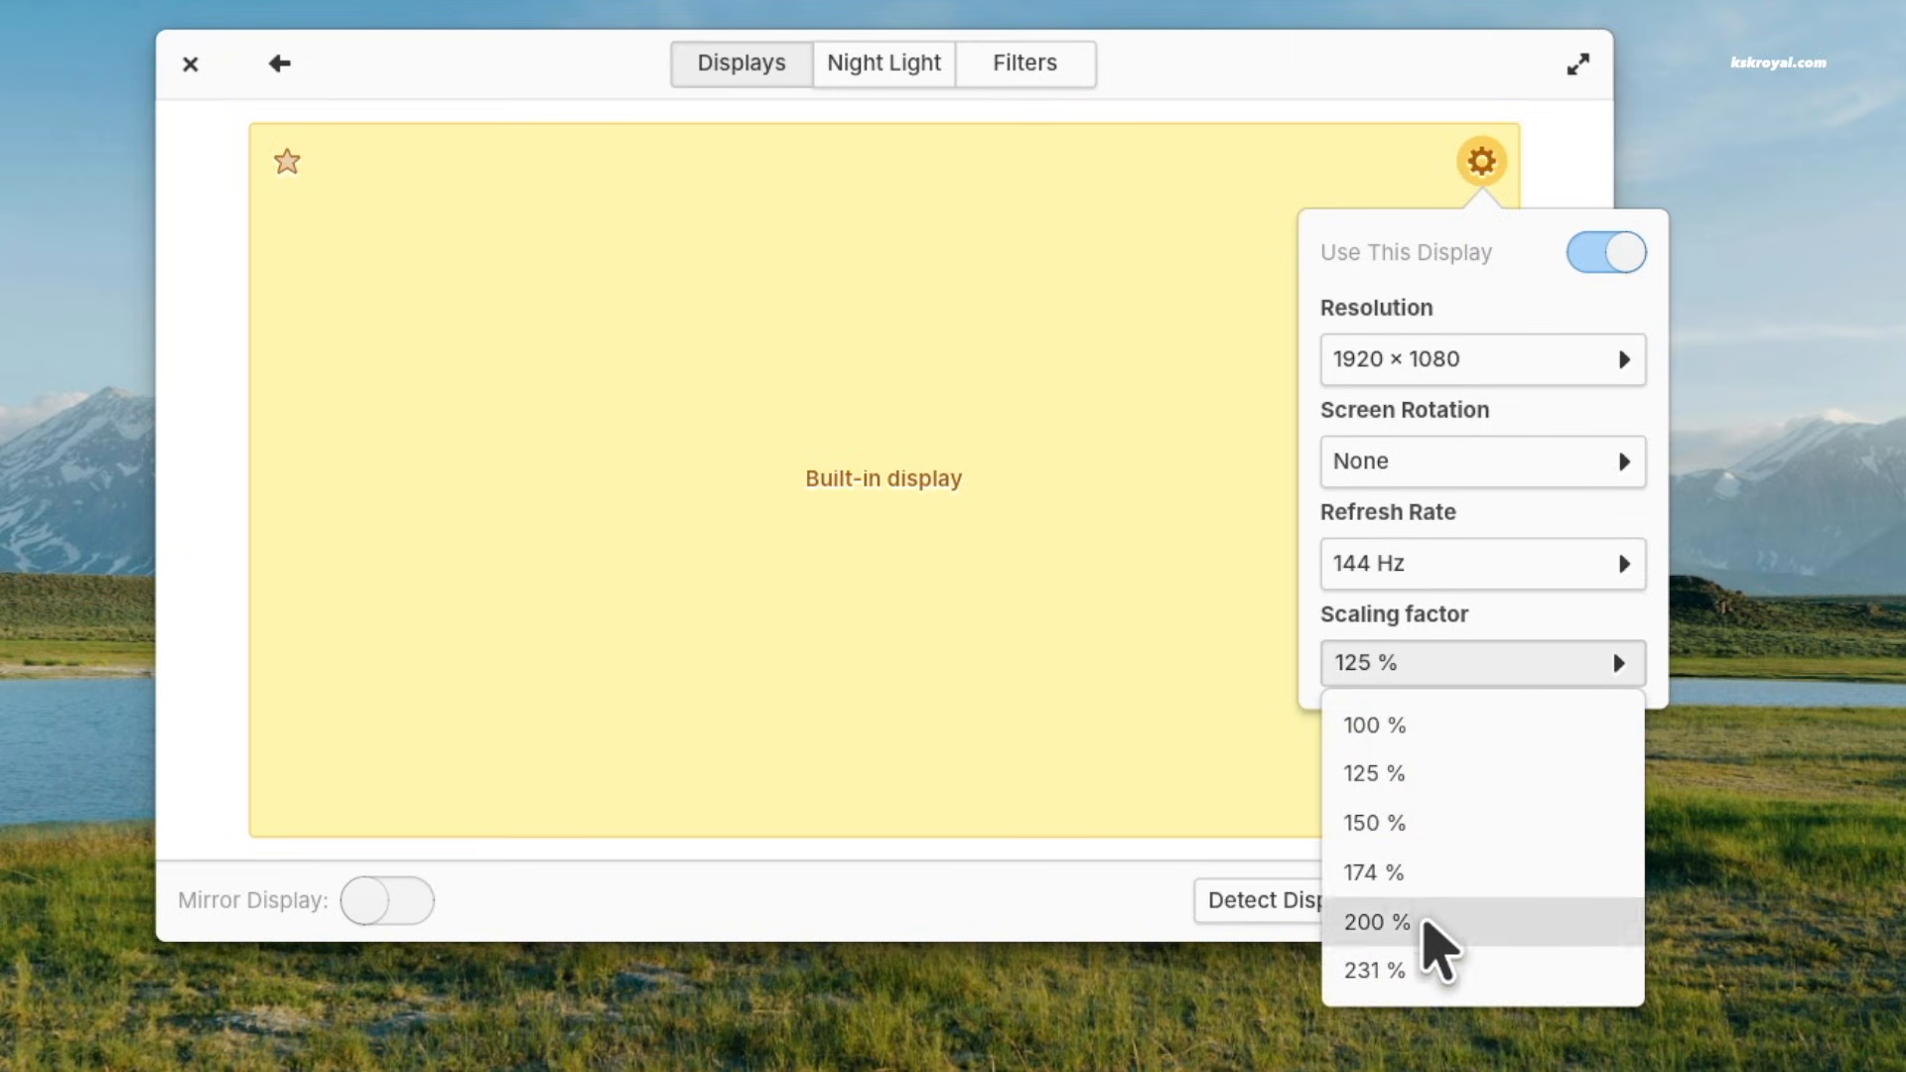
mouse_move(1441, 960)
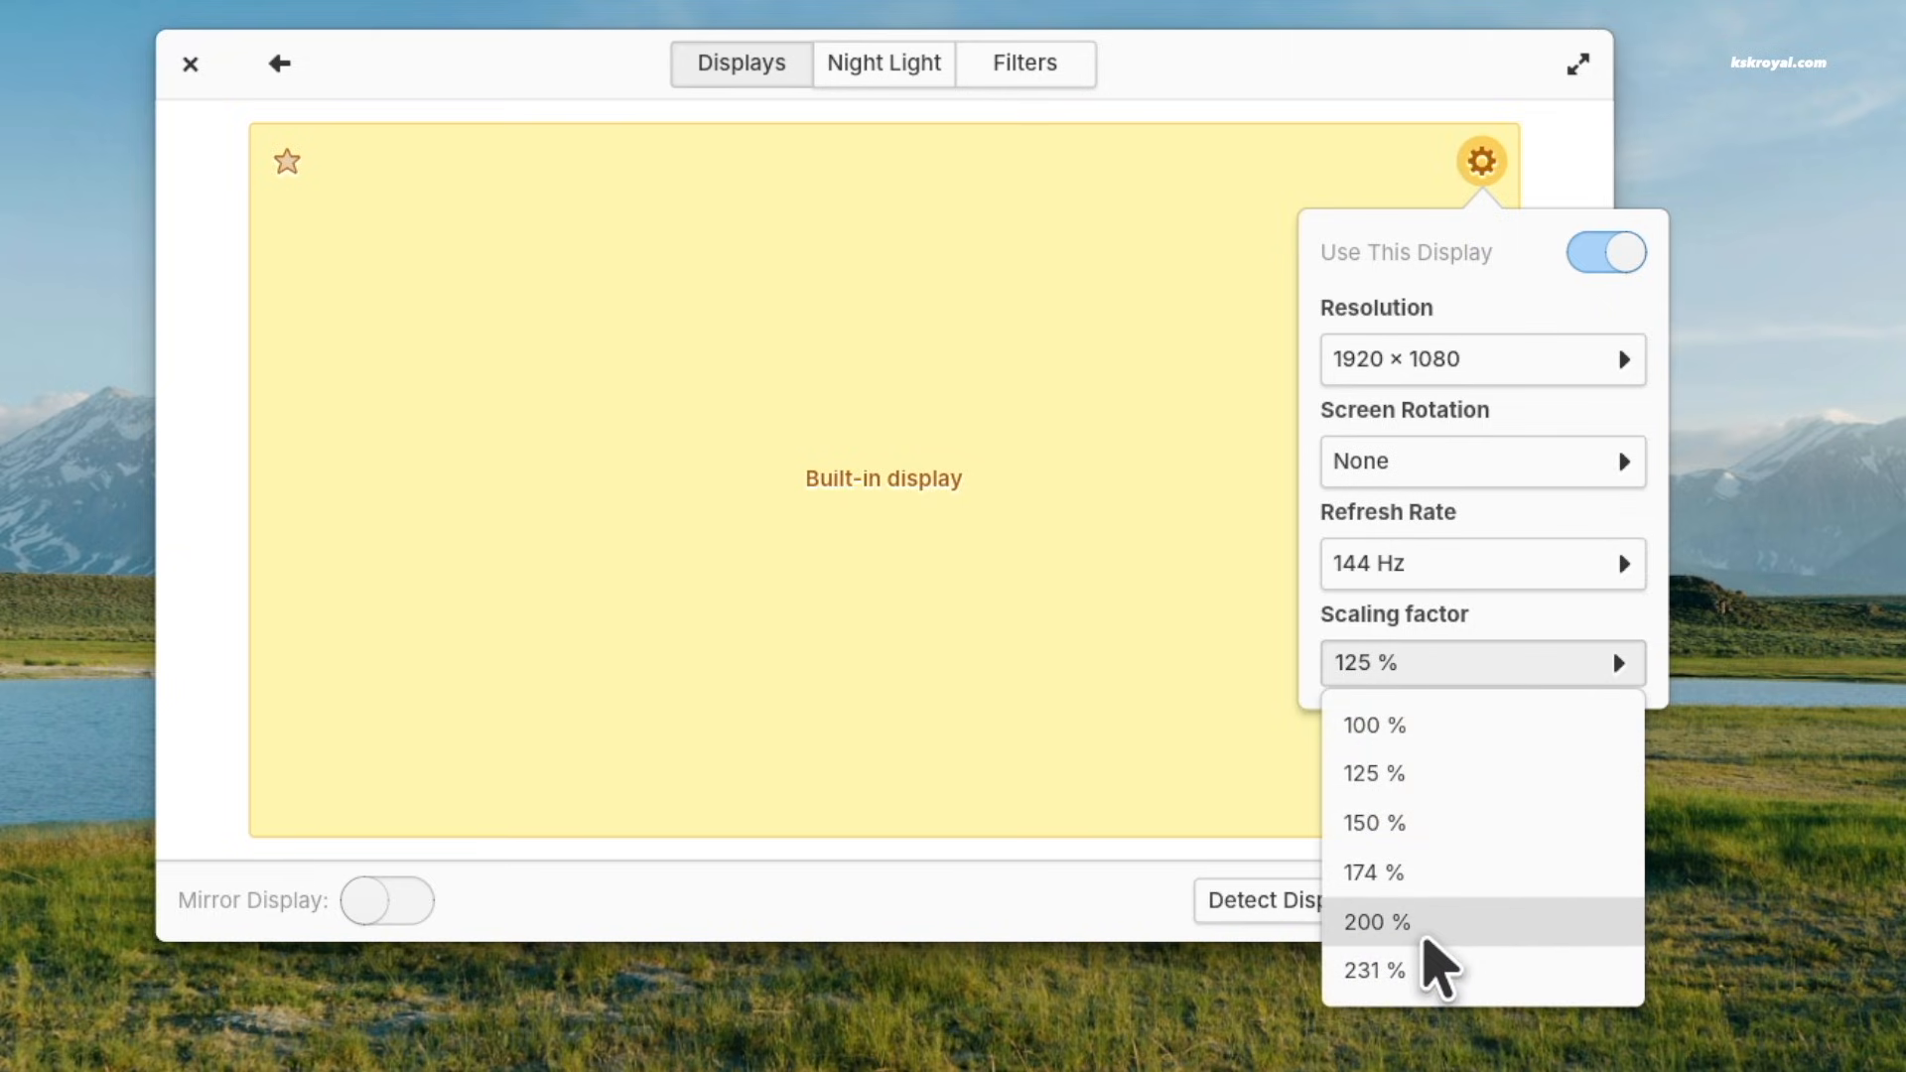
mouse_move(1374, 969)
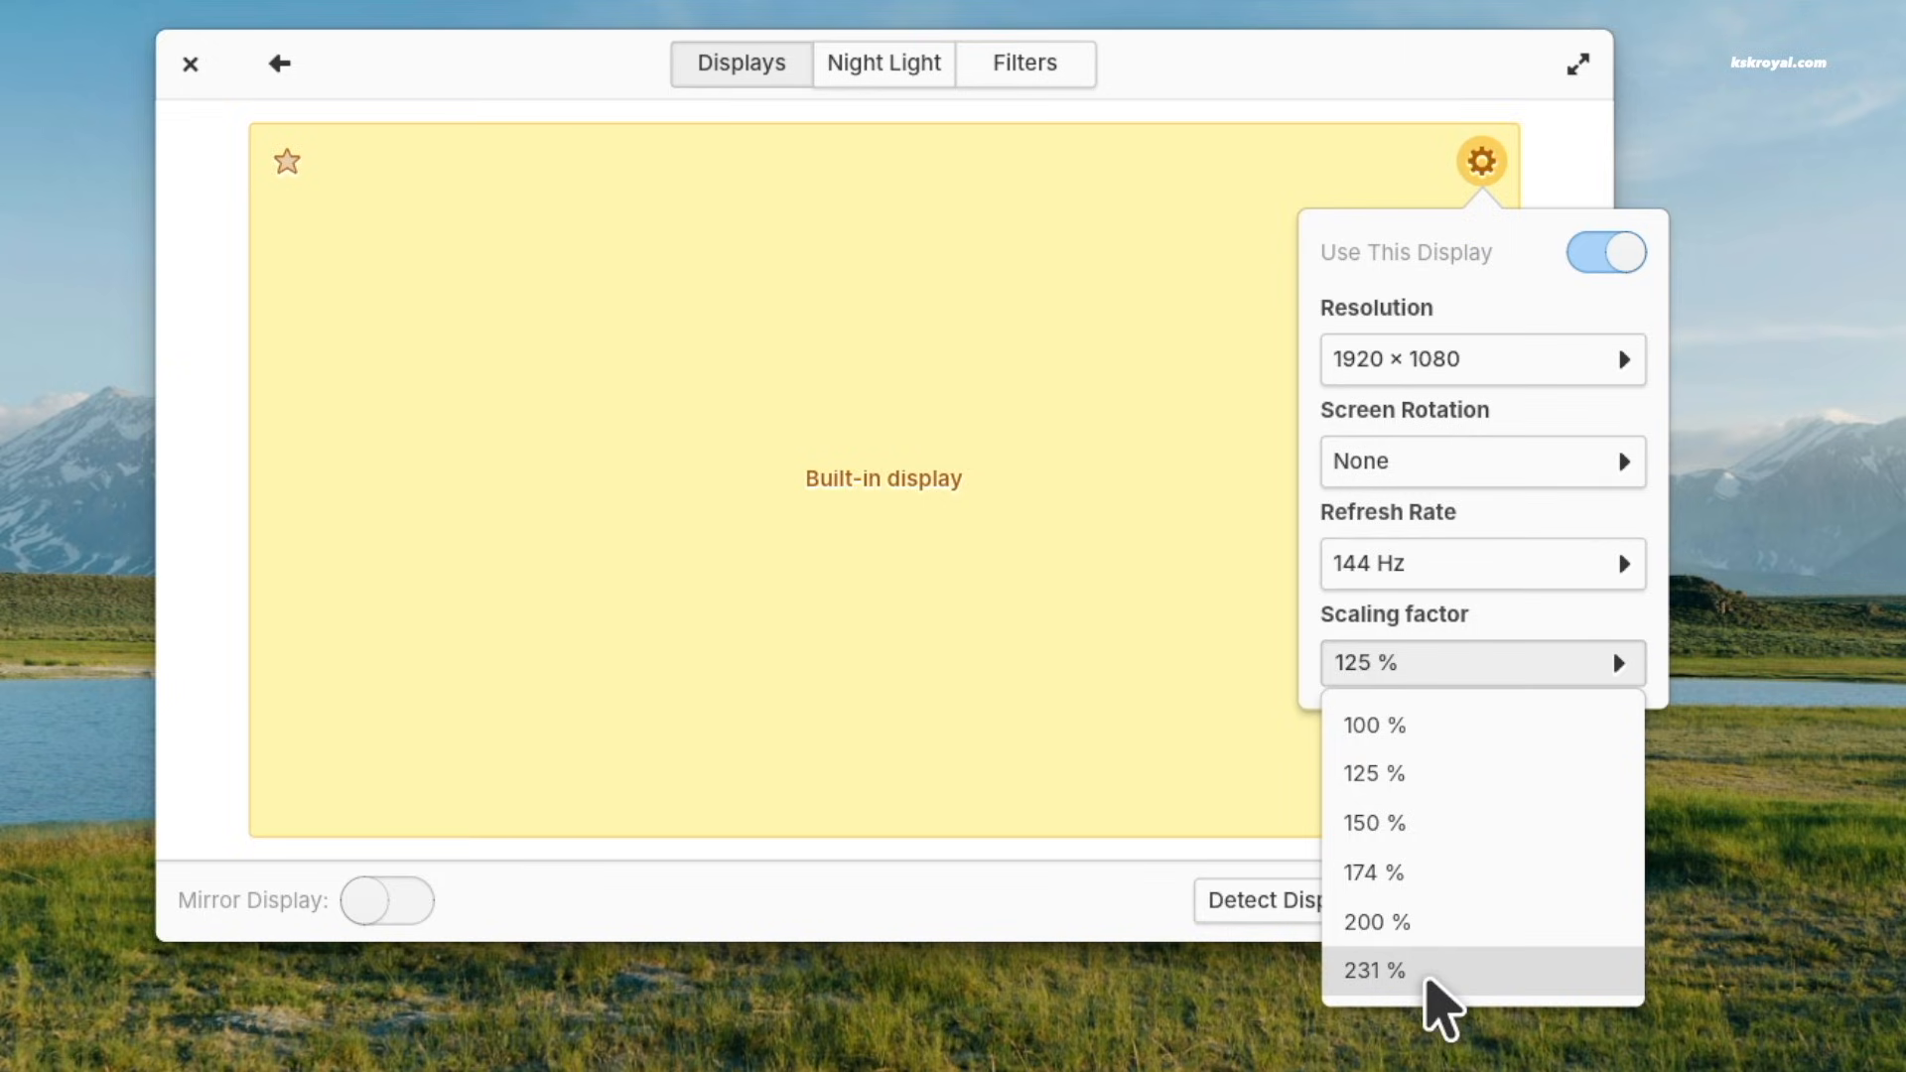
mouse_move(1507, 705)
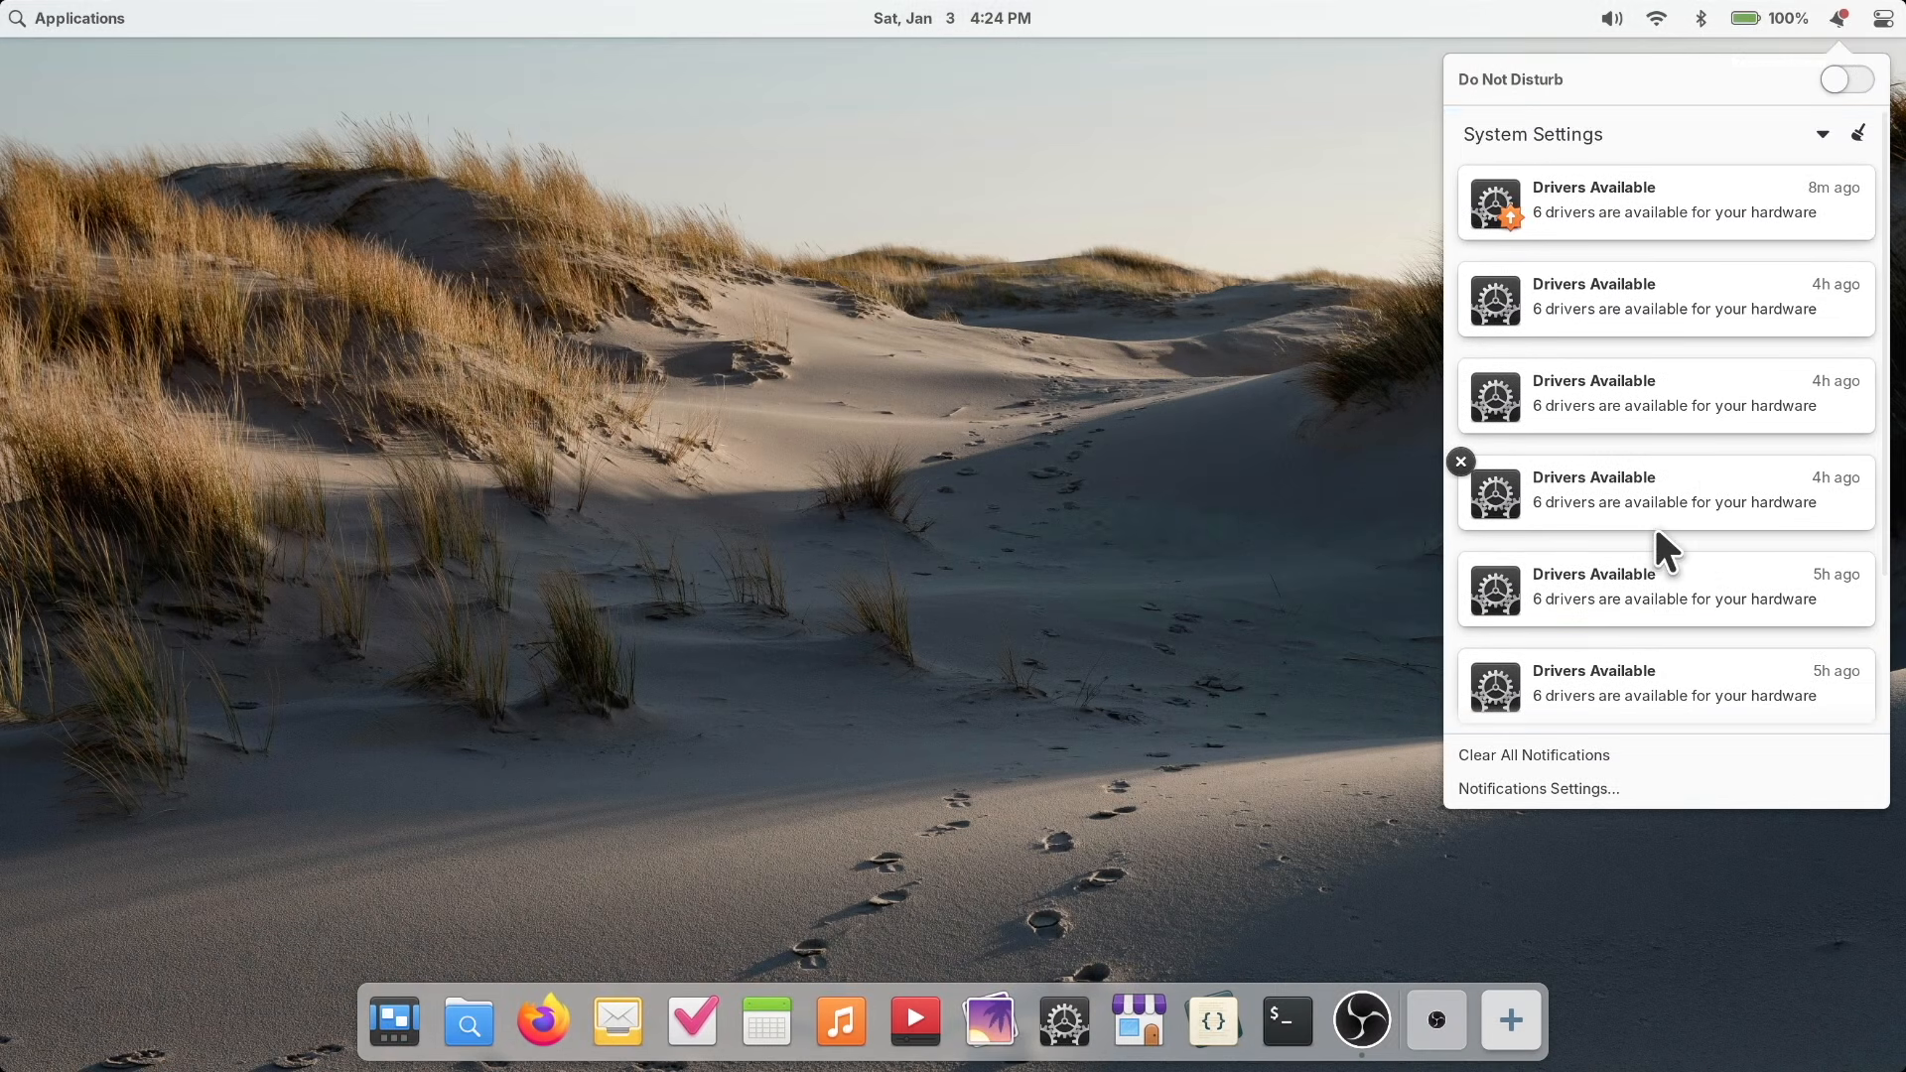
Step: Select Calendar in the Notifications app list to show its bubbles, sounds and Notification Center options
click(1536, 787)
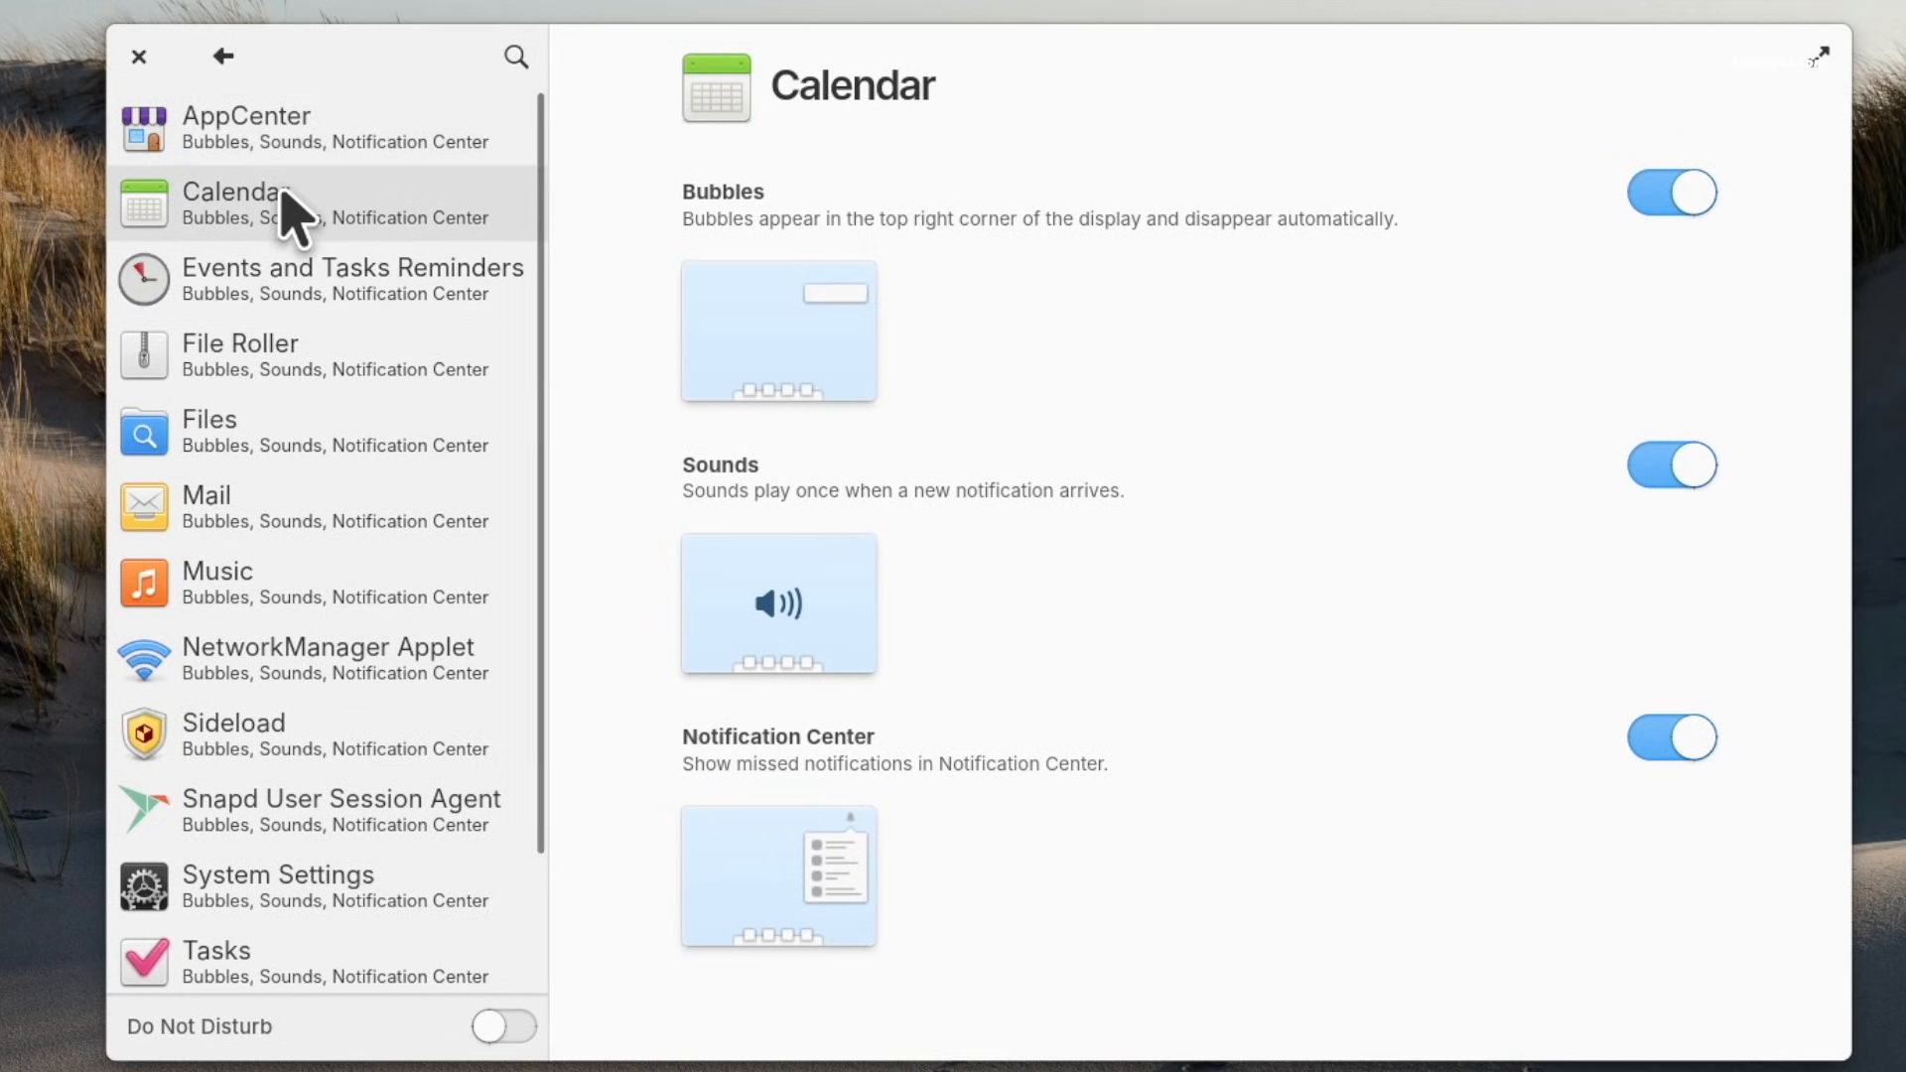
Step: Turn off notification bubbles for Files and Tasks
click(209, 432)
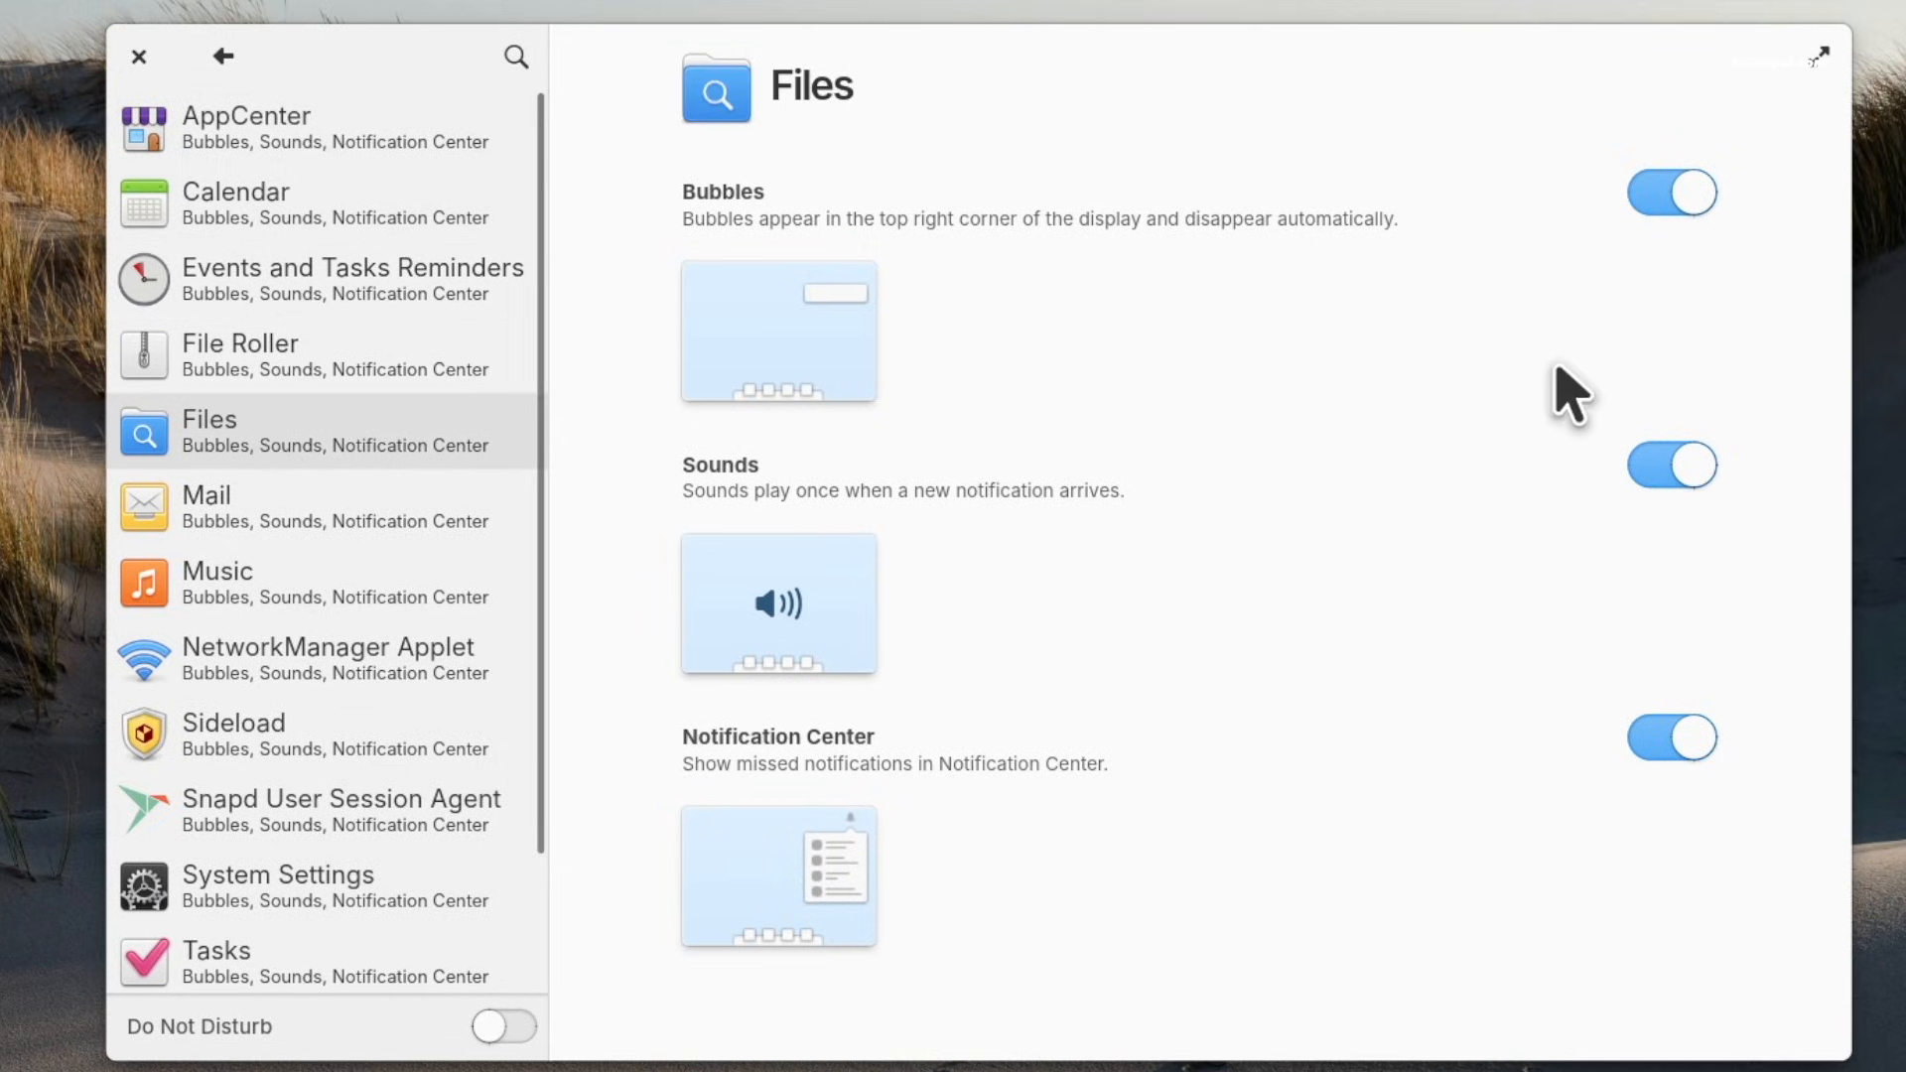
click(1670, 192)
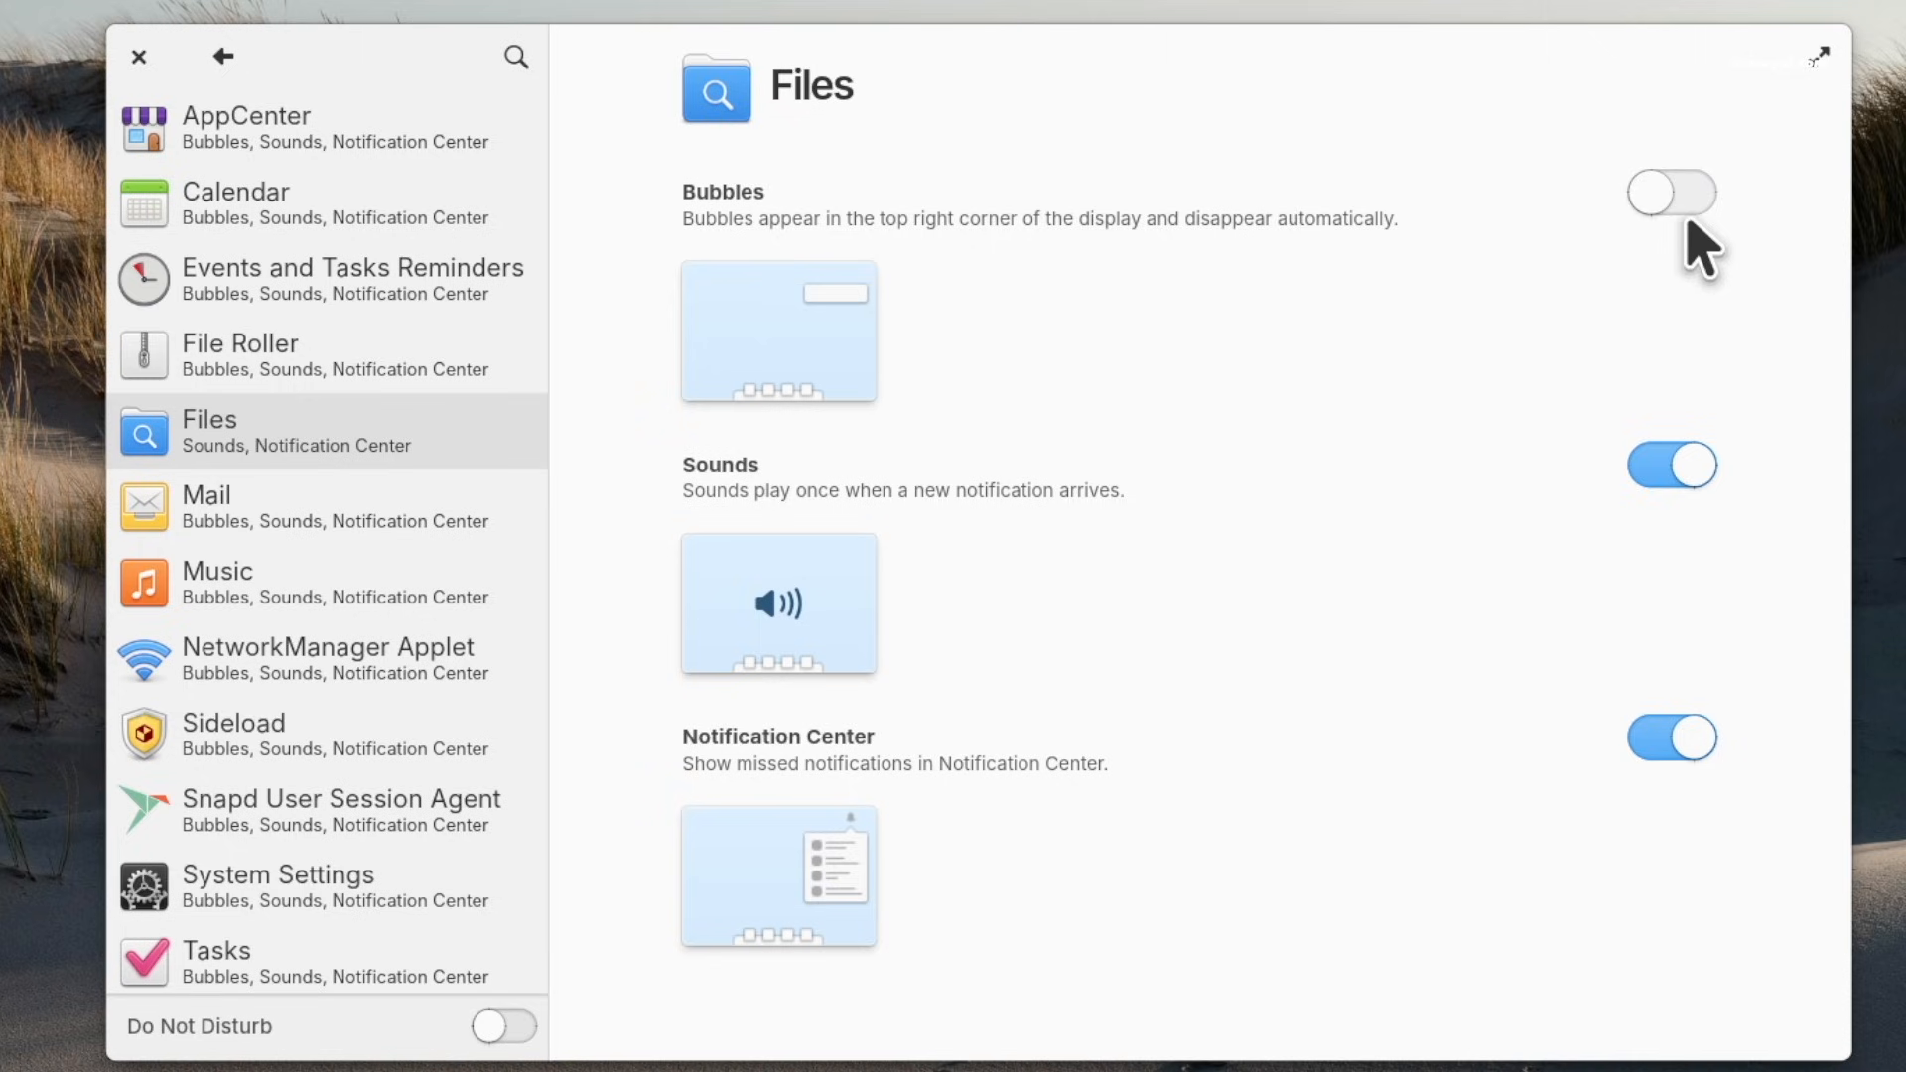
scroll(down, 3)
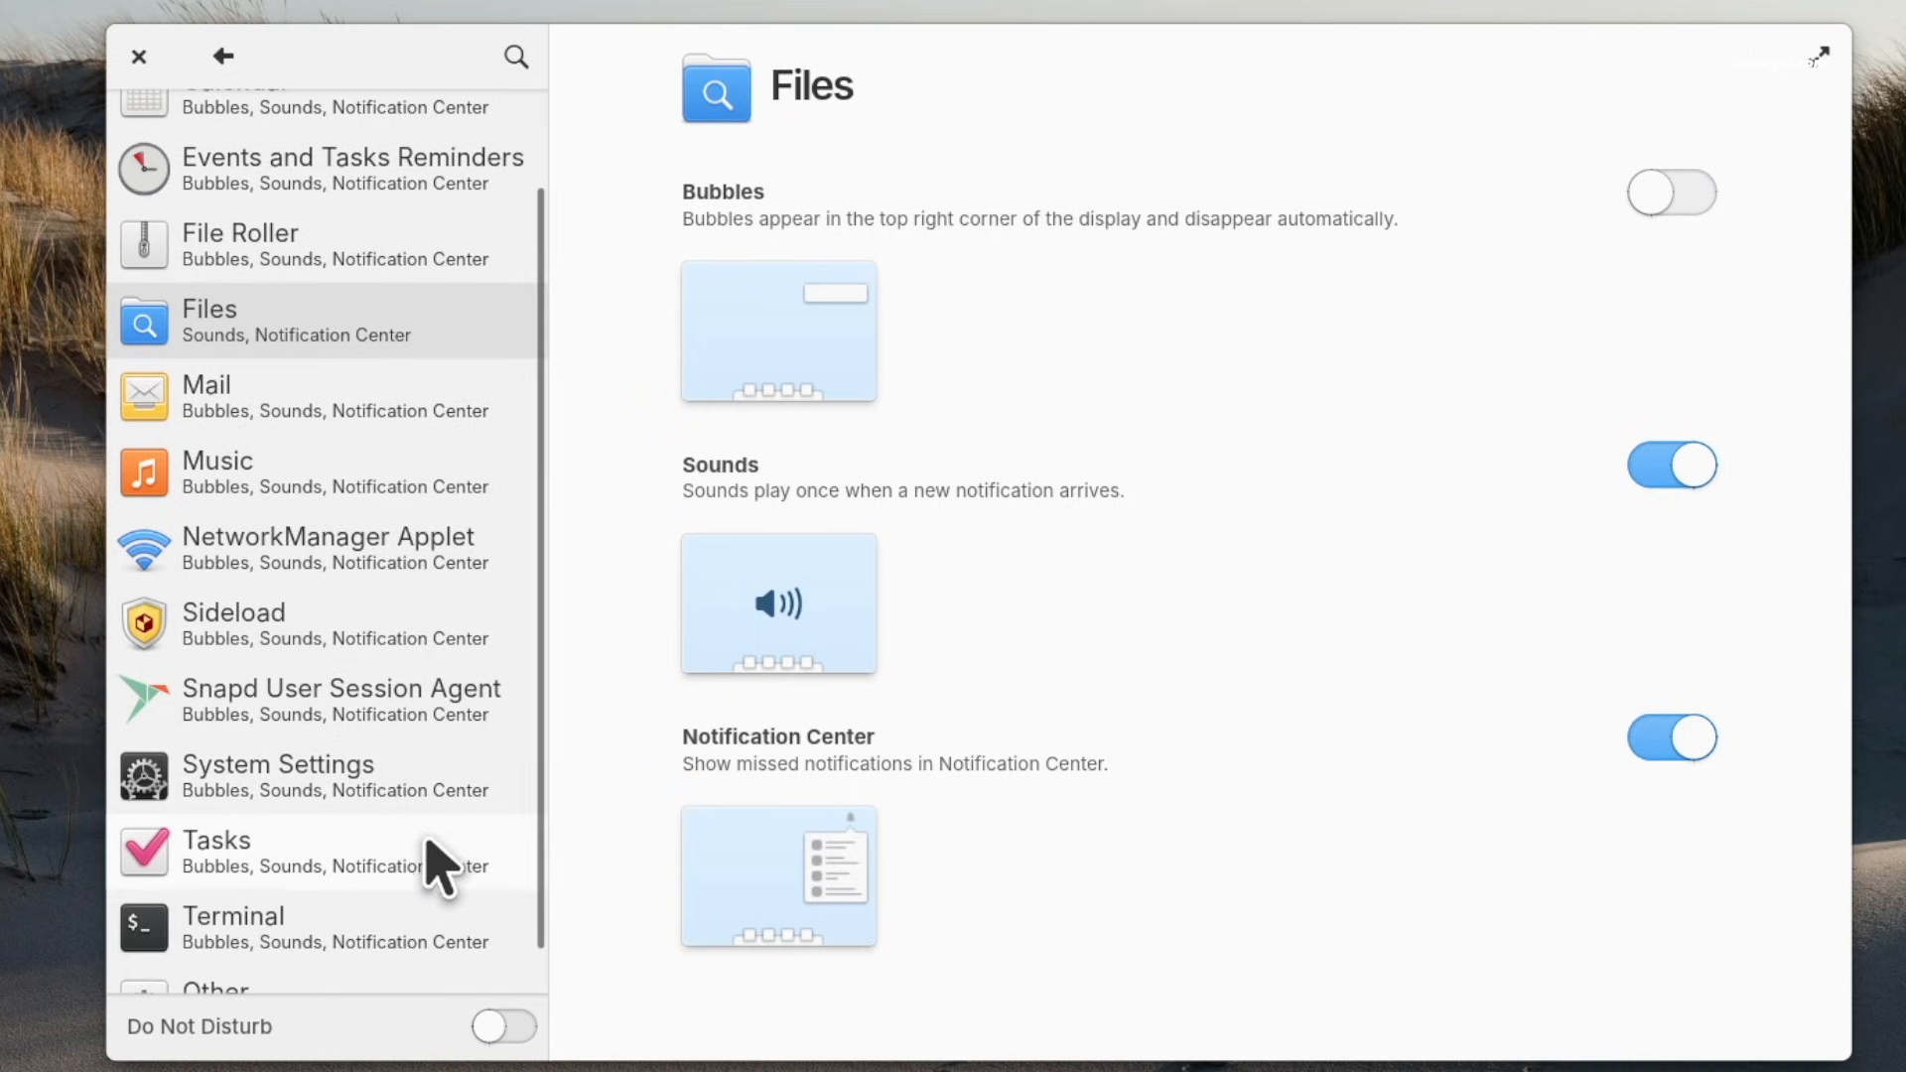
click(328, 851)
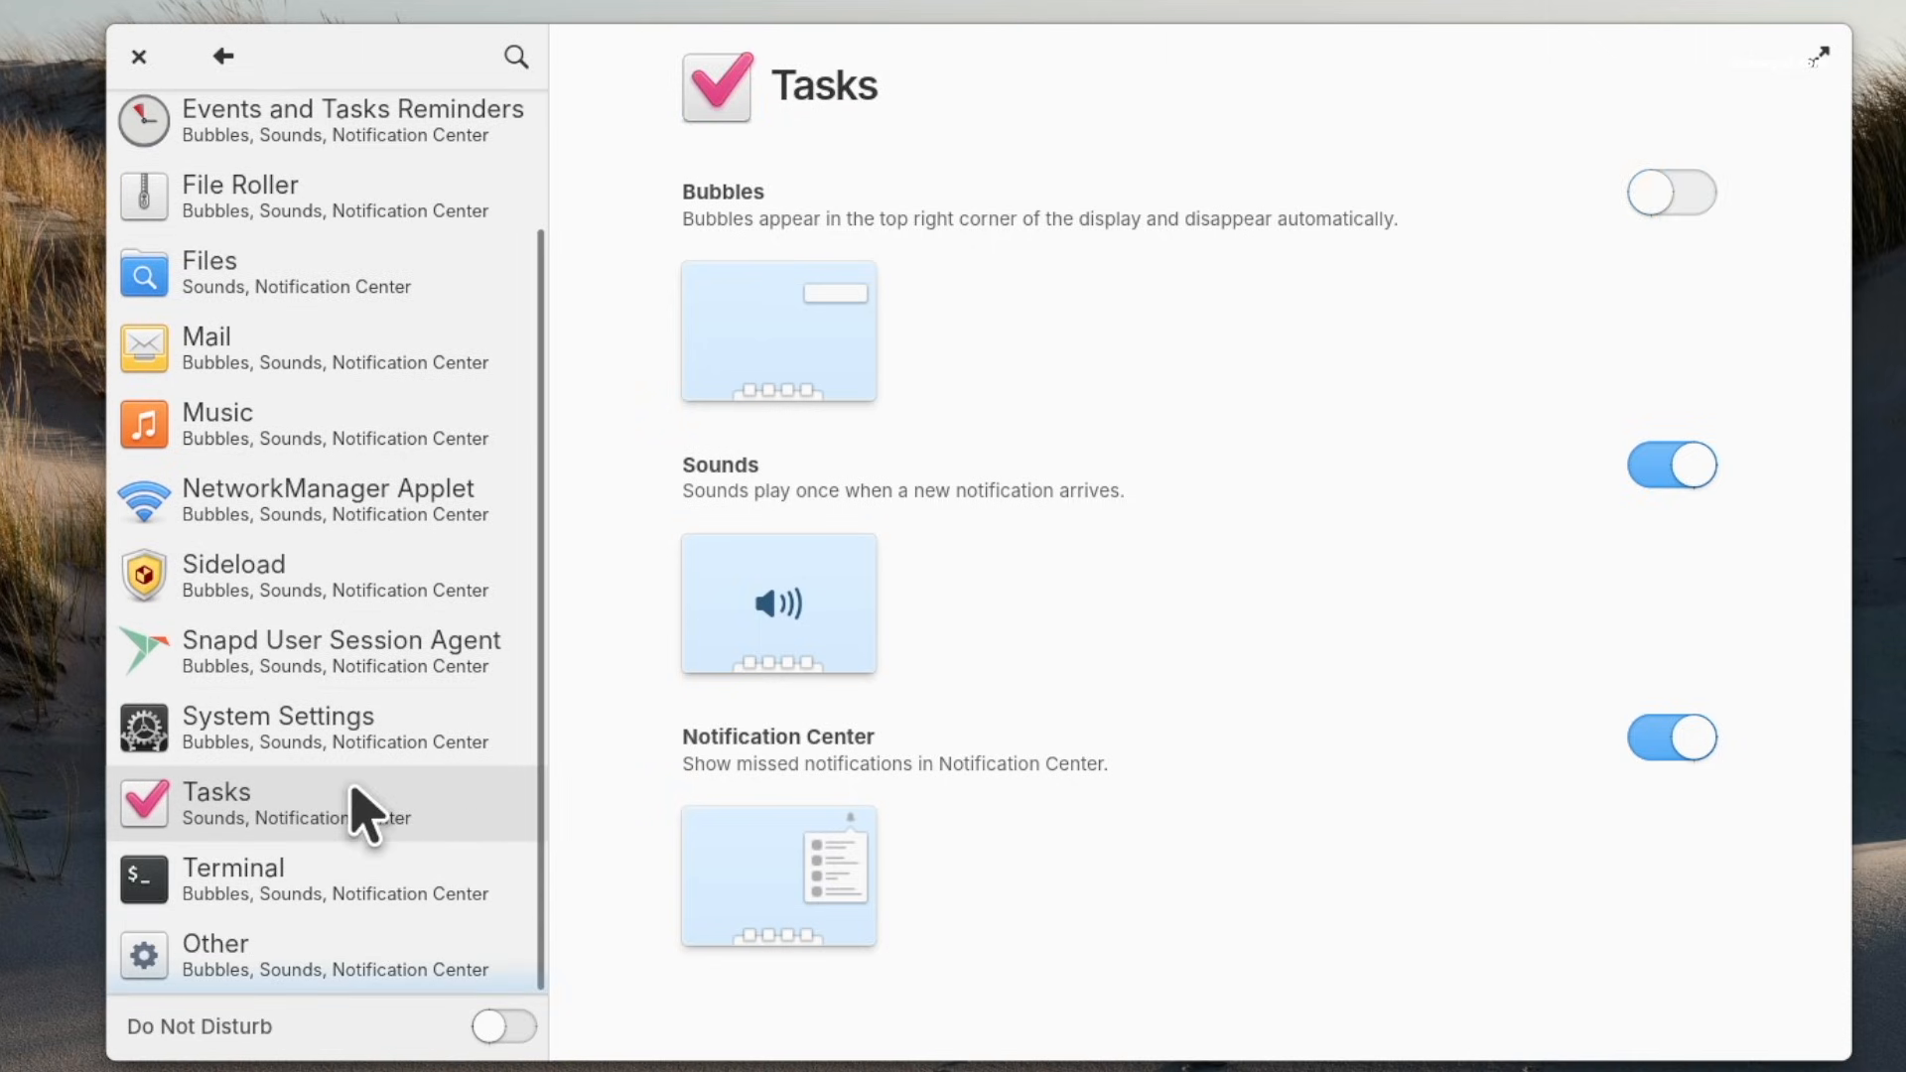
Step: Limit Terminal notifications to bubbles only and switch on Do Not Disturb
click(233, 879)
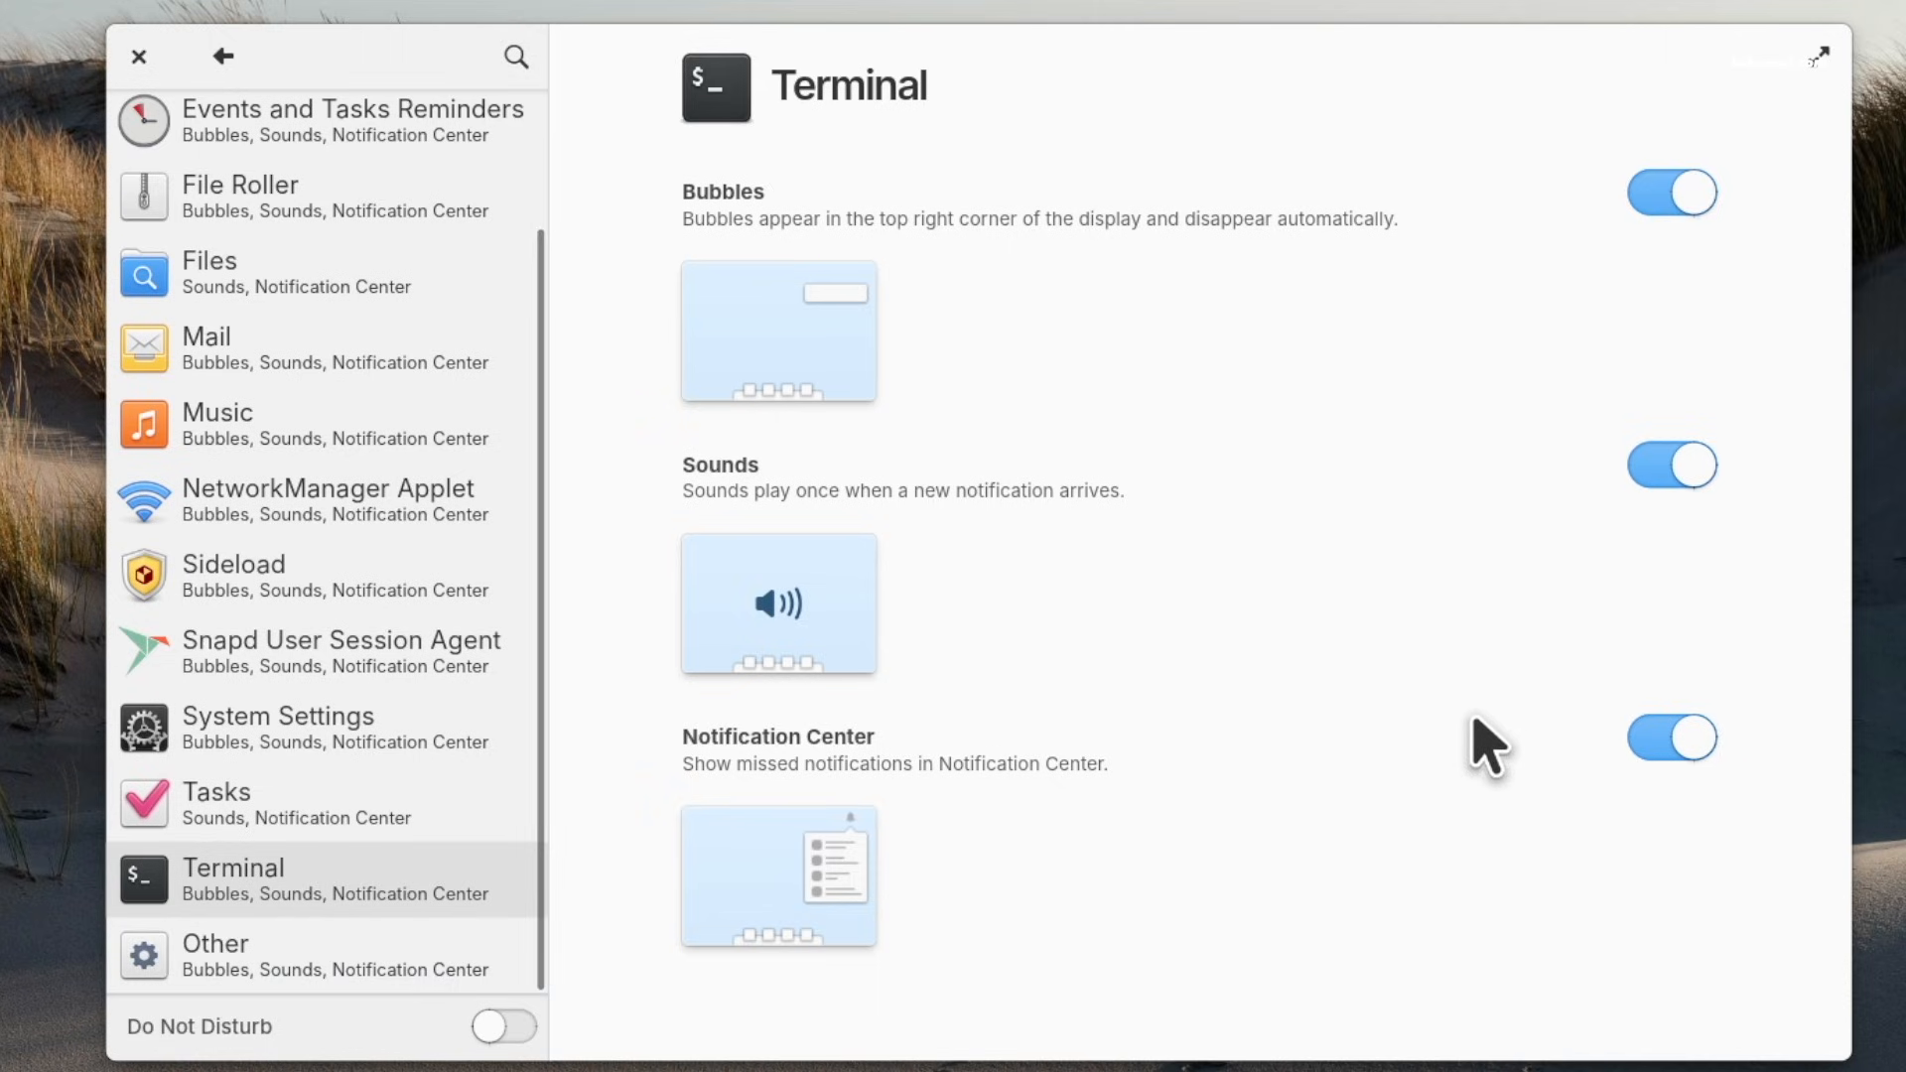
click(1670, 738)
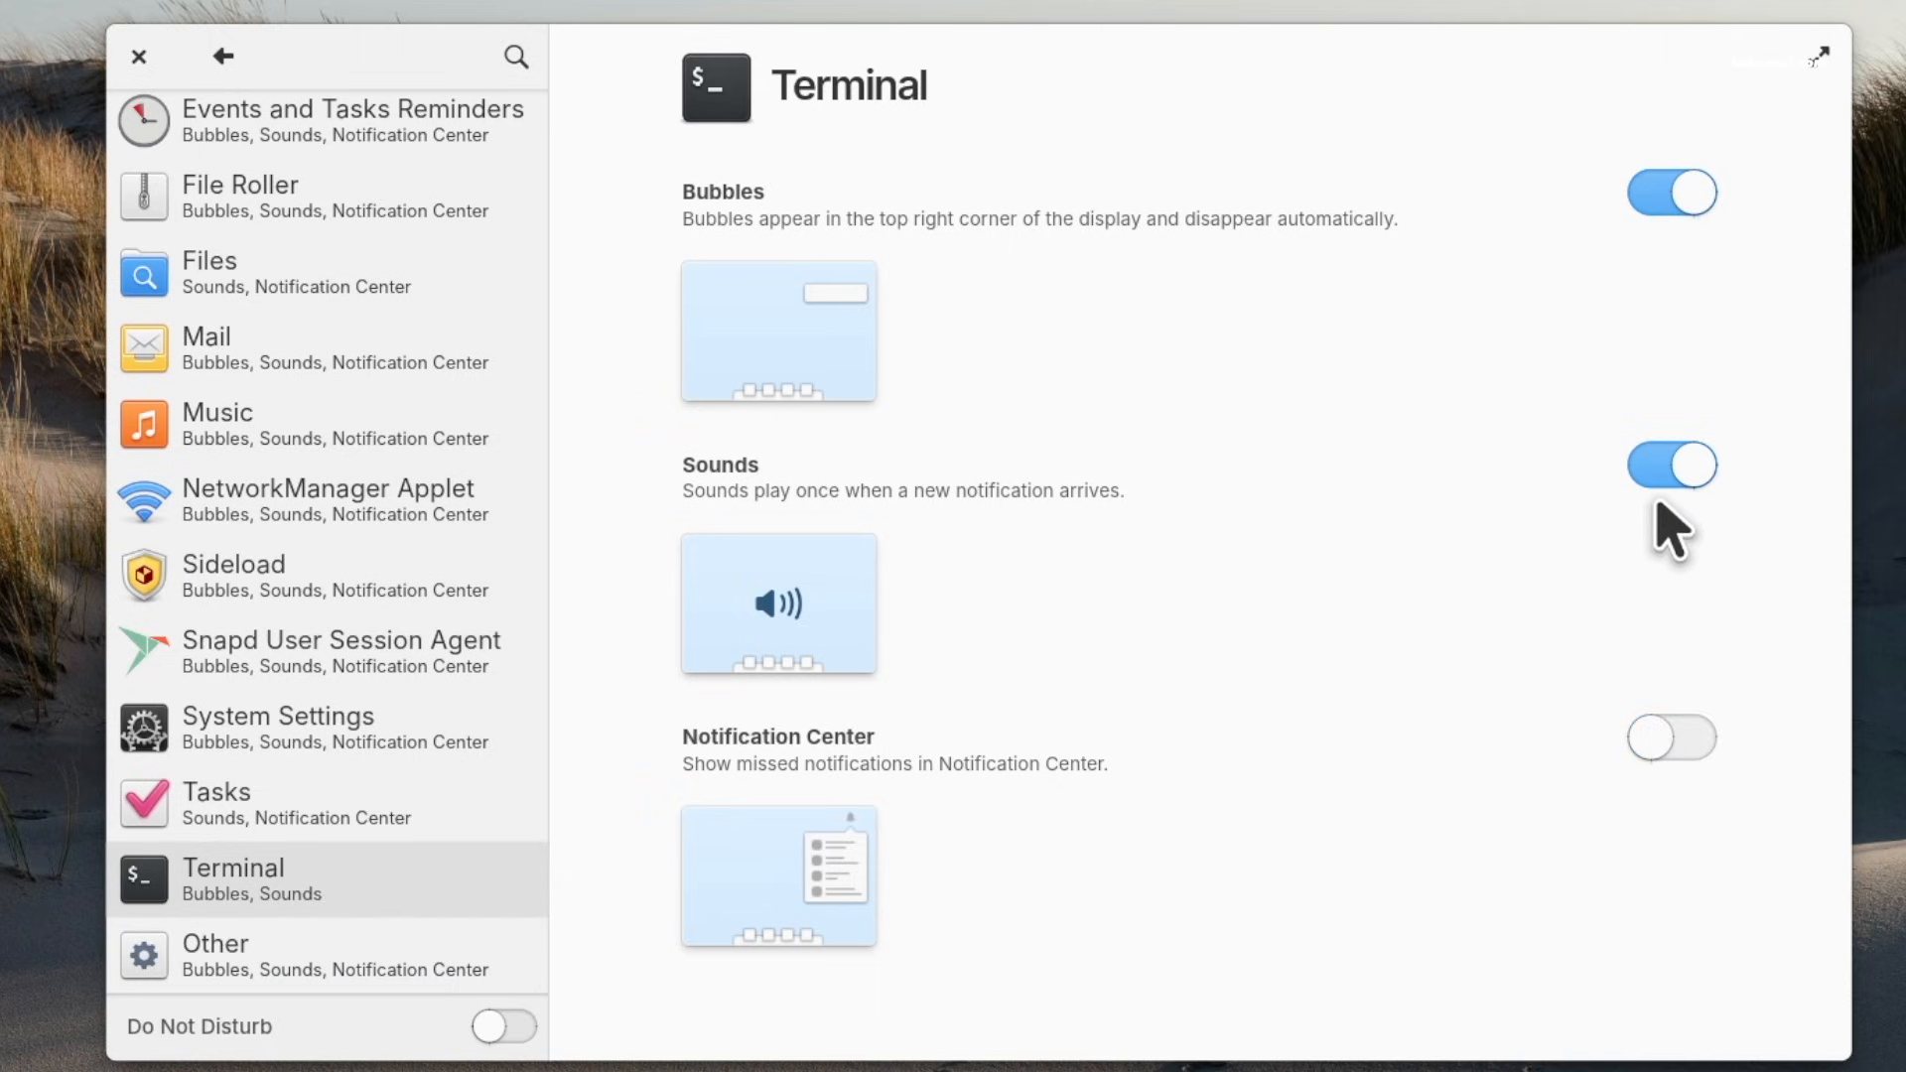
click(1671, 464)
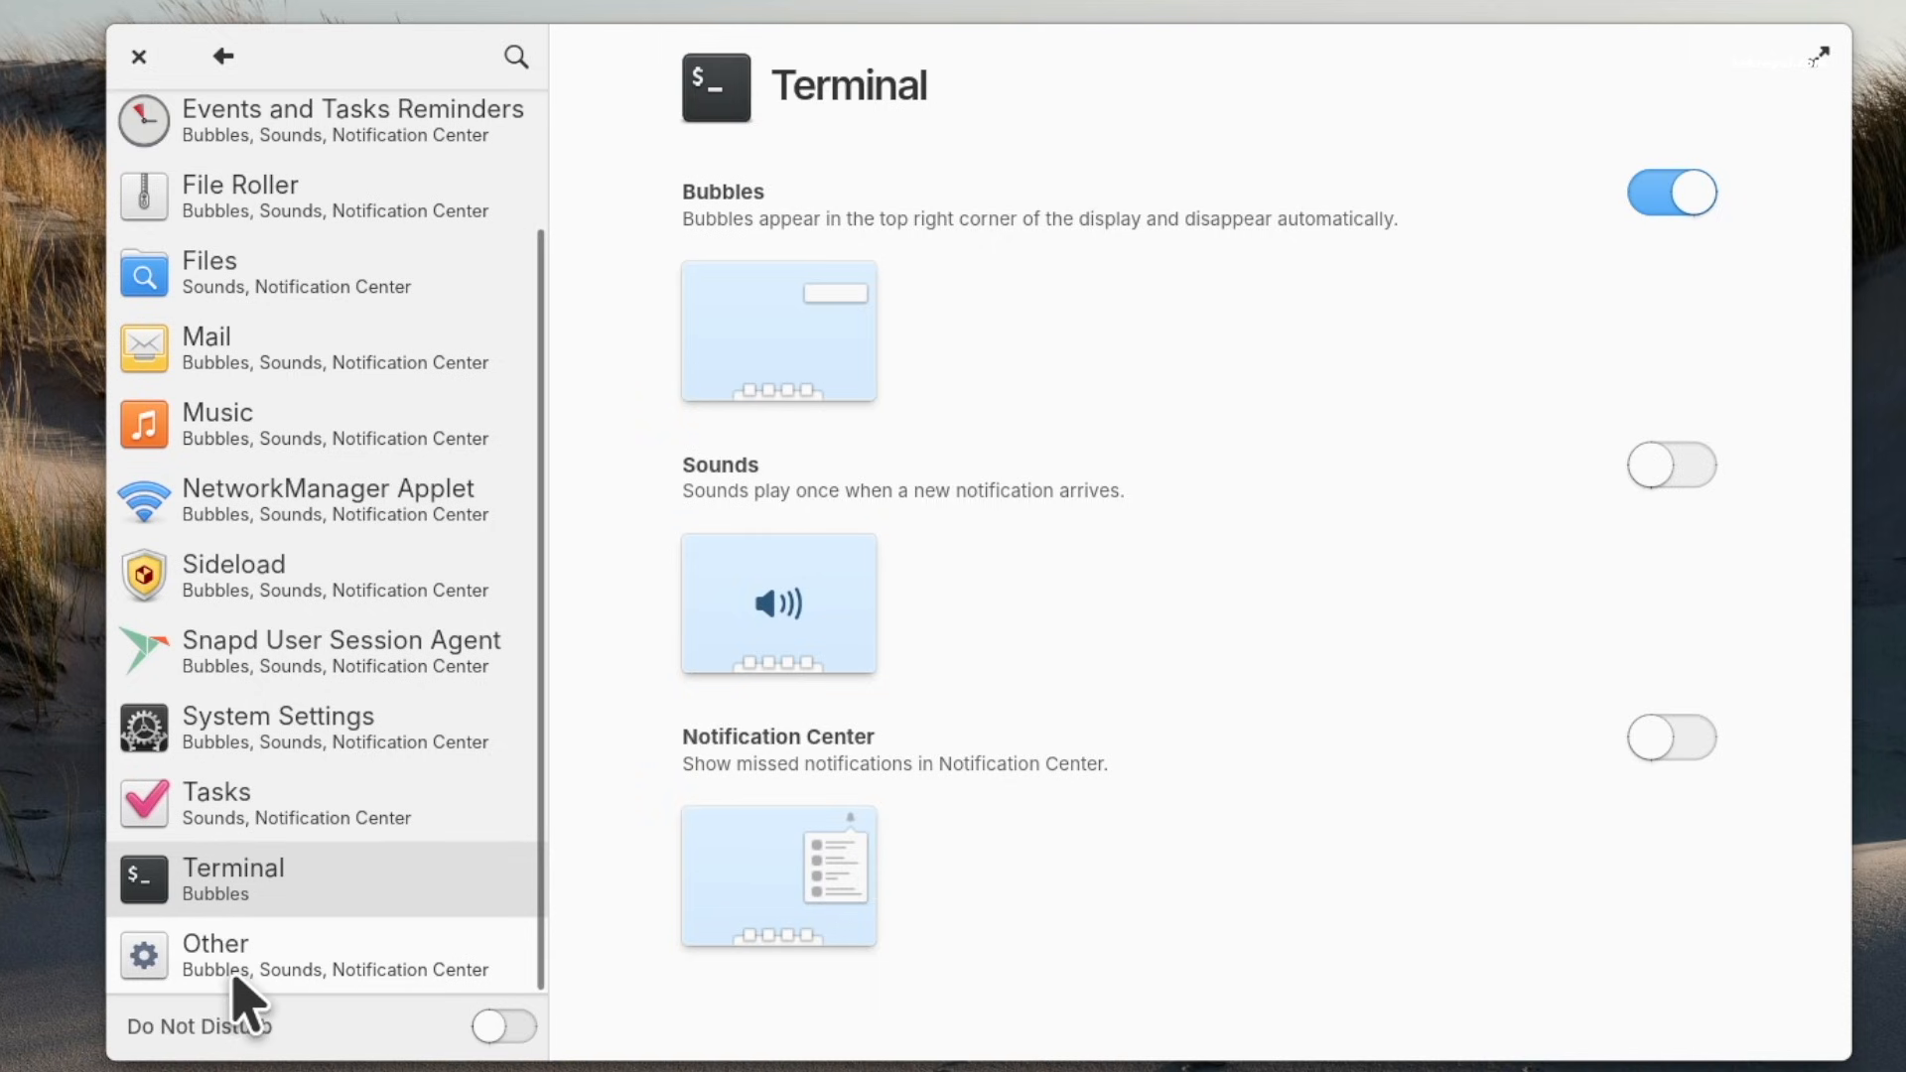
click(502, 1025)
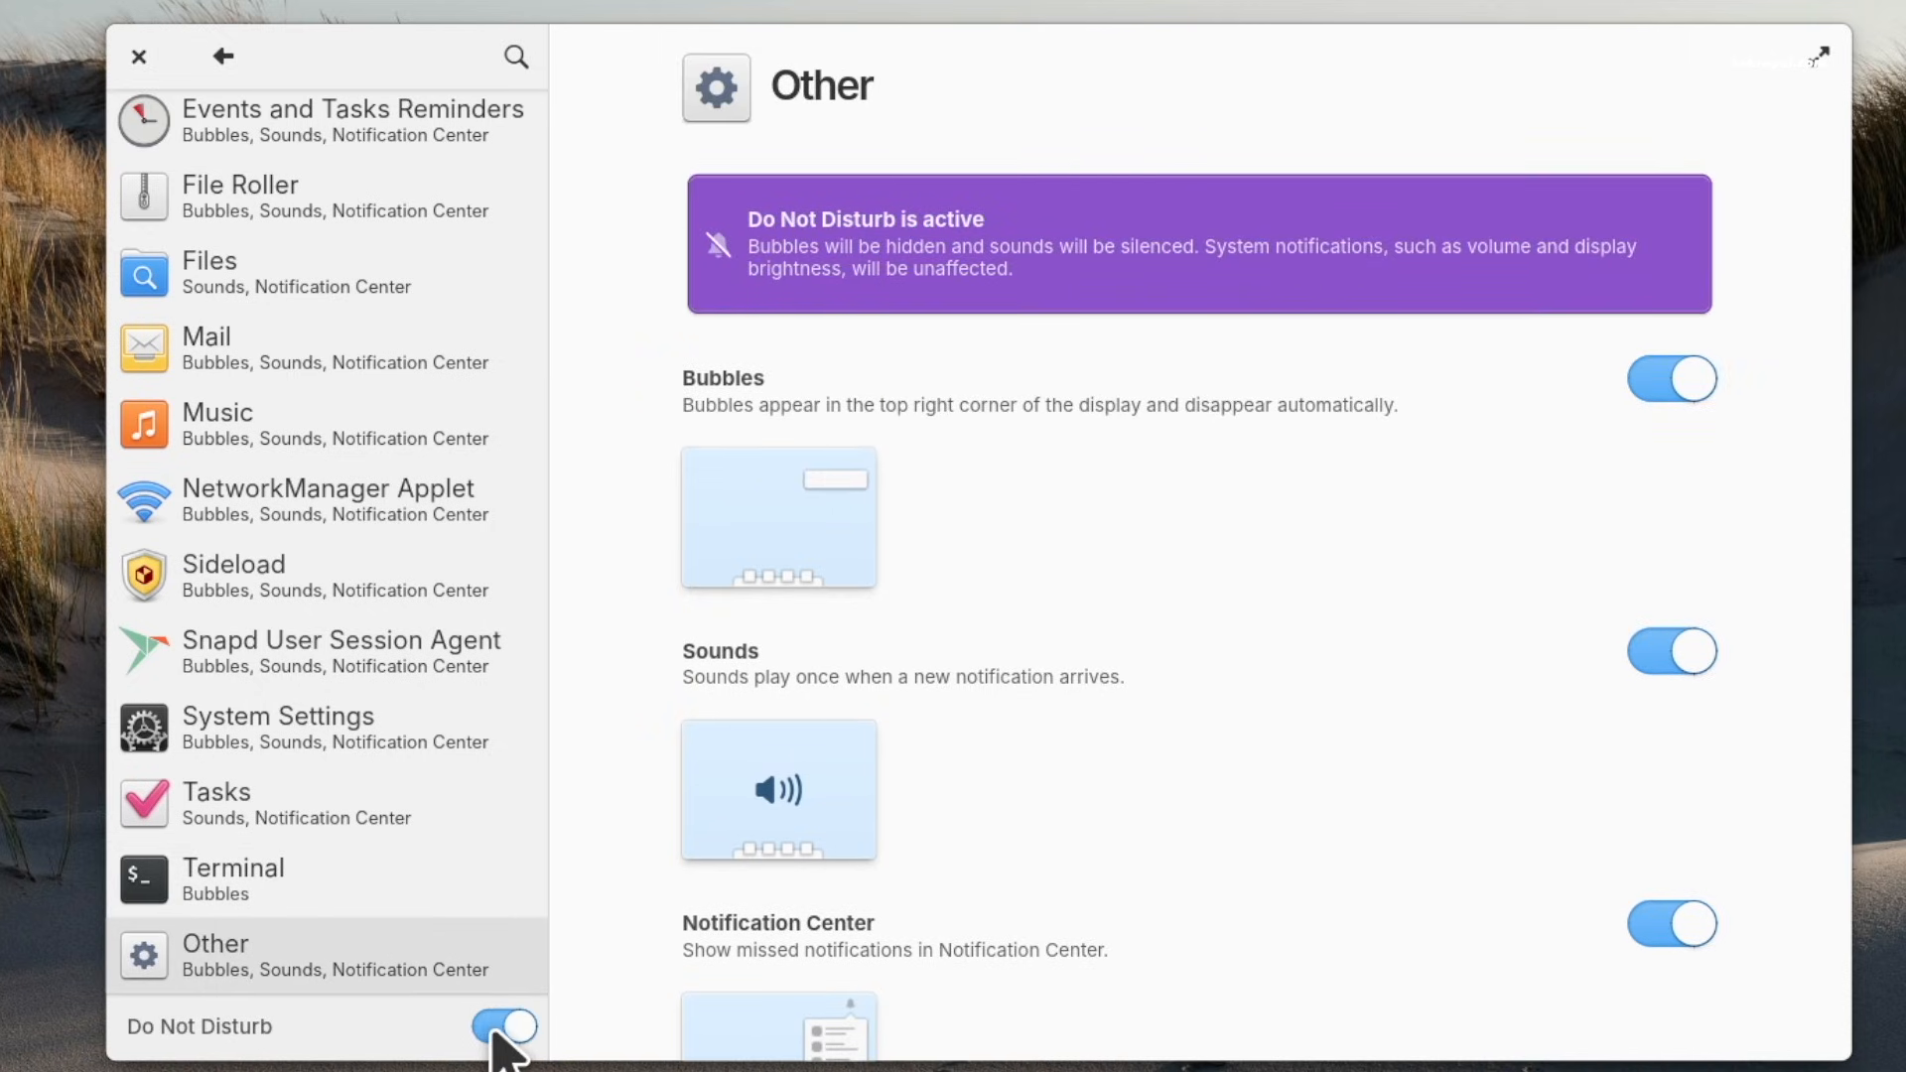
click(502, 1026)
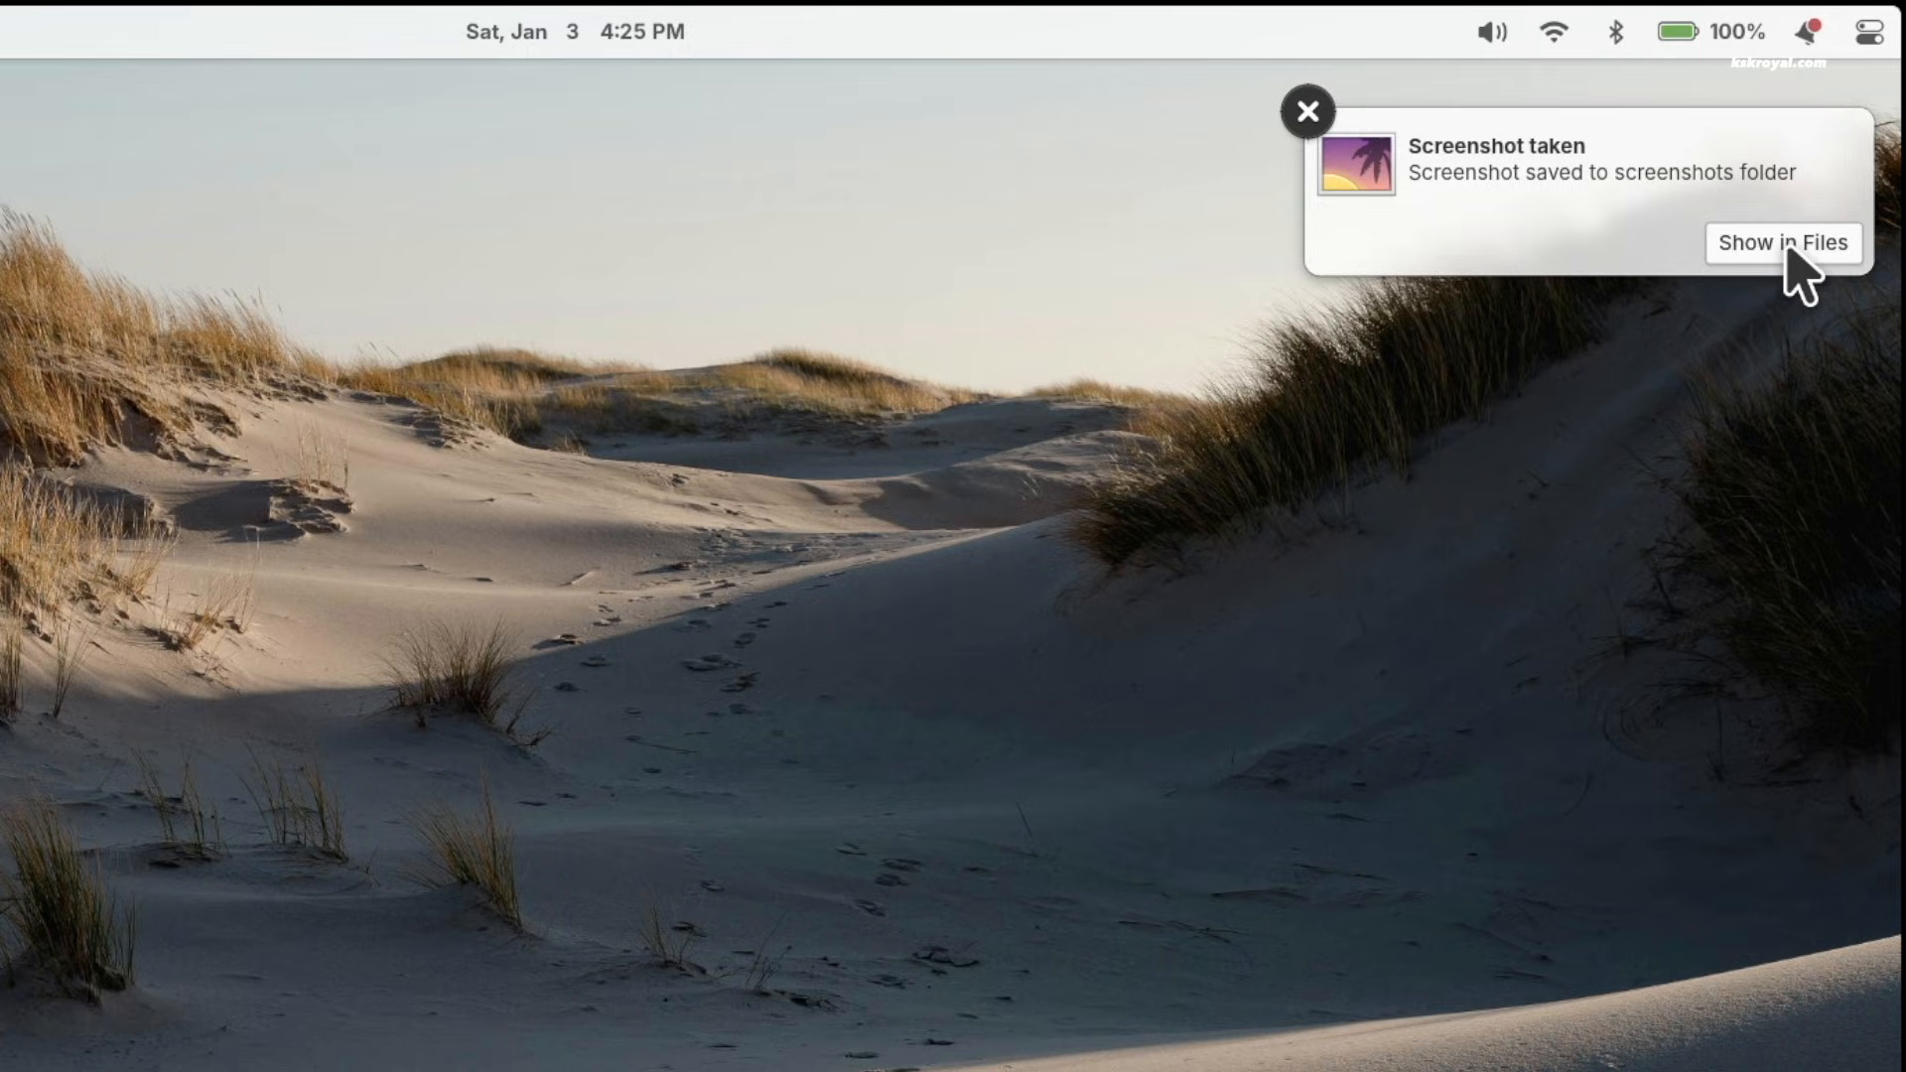
Step: Open the new screenshot in Files from the 'Screenshot taken' notification
click(1782, 242)
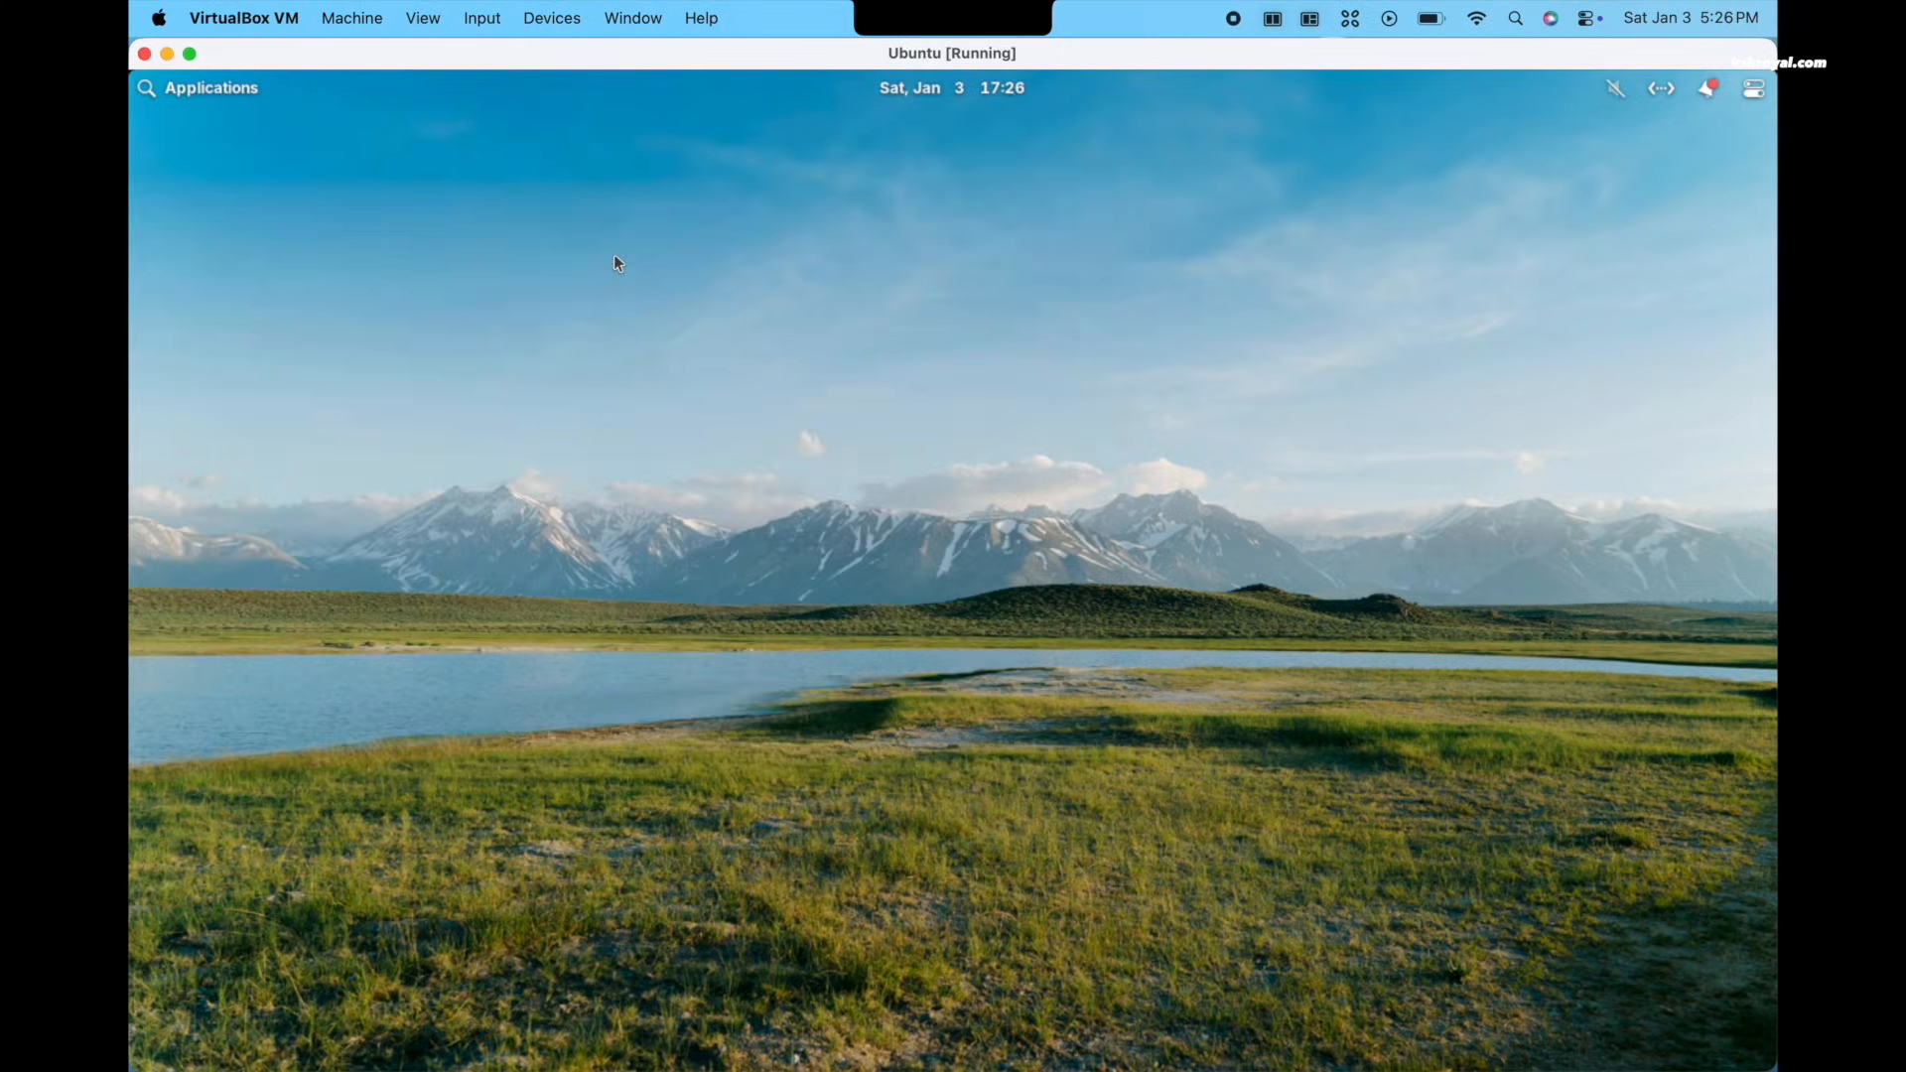
Step: Show the VM's System Settings Firmware tab reporting no firmware updates available
click(207, 88)
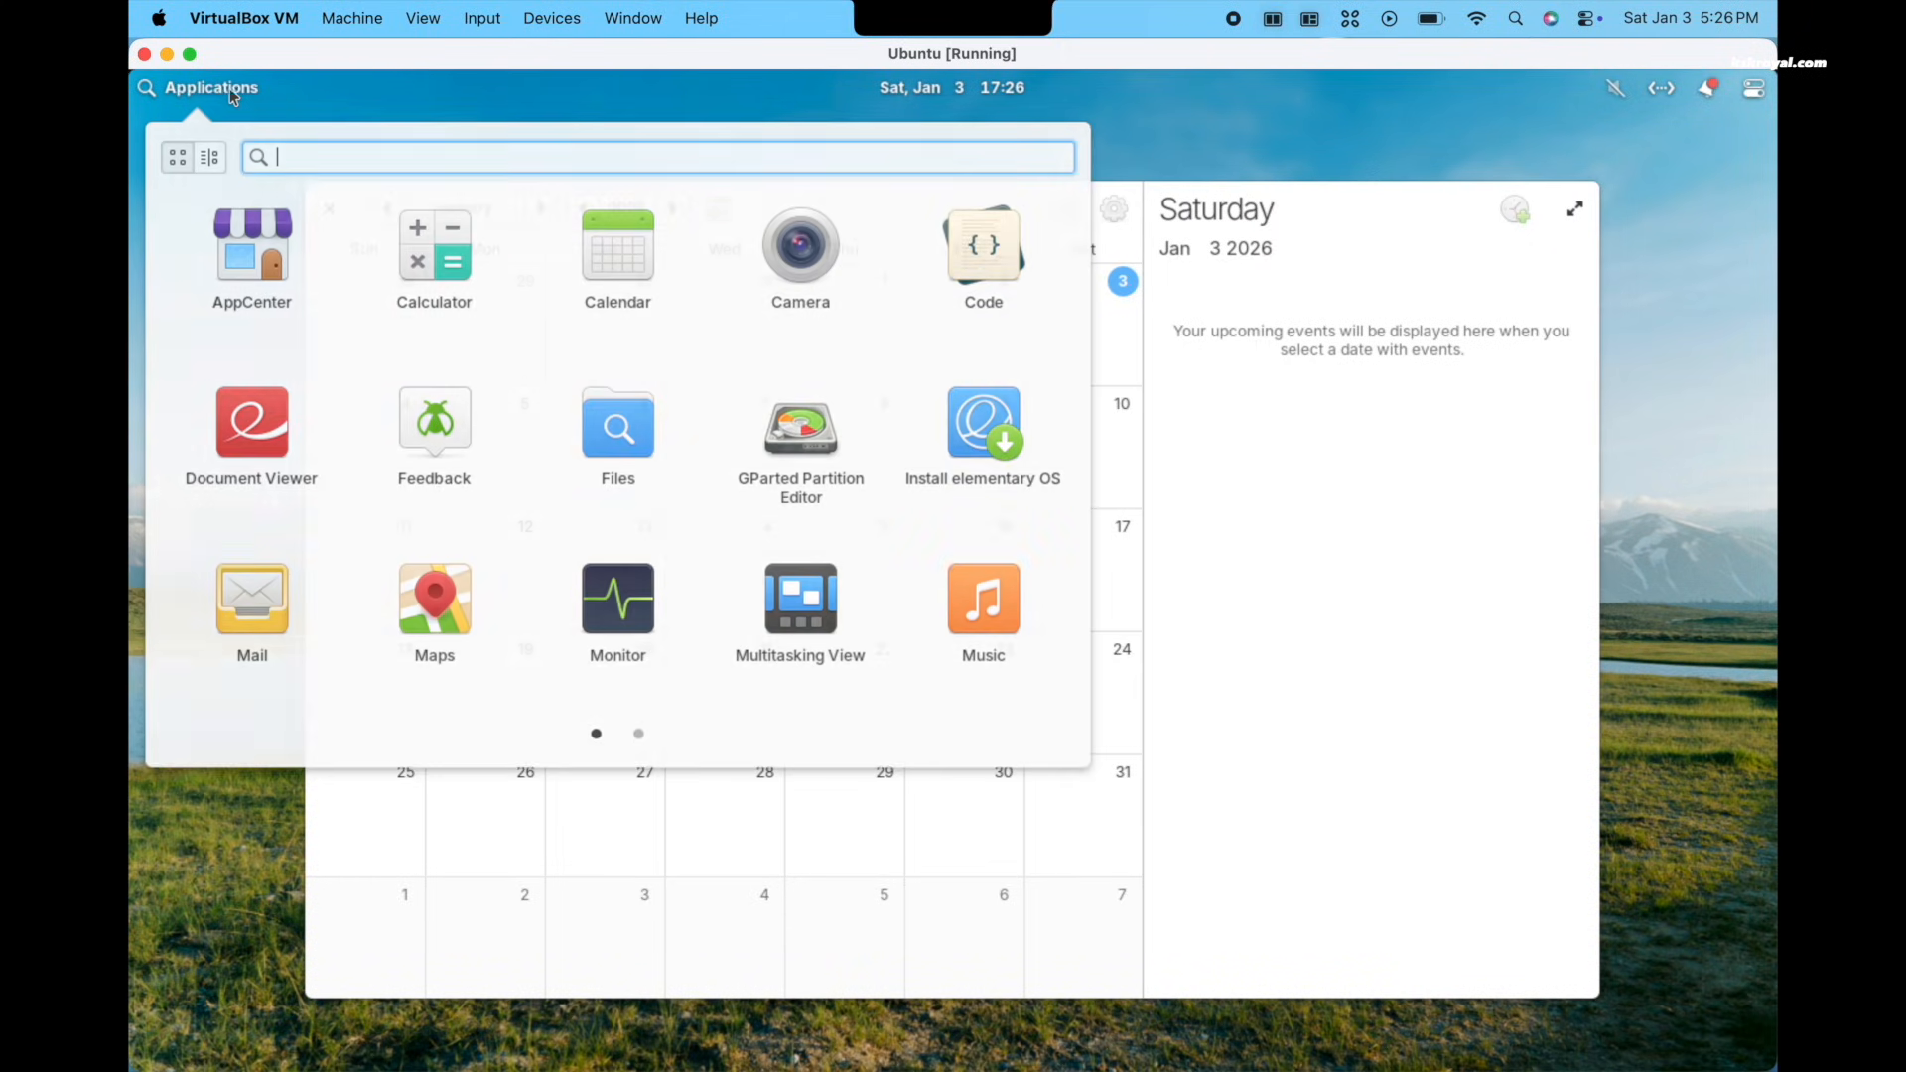
click(433, 244)
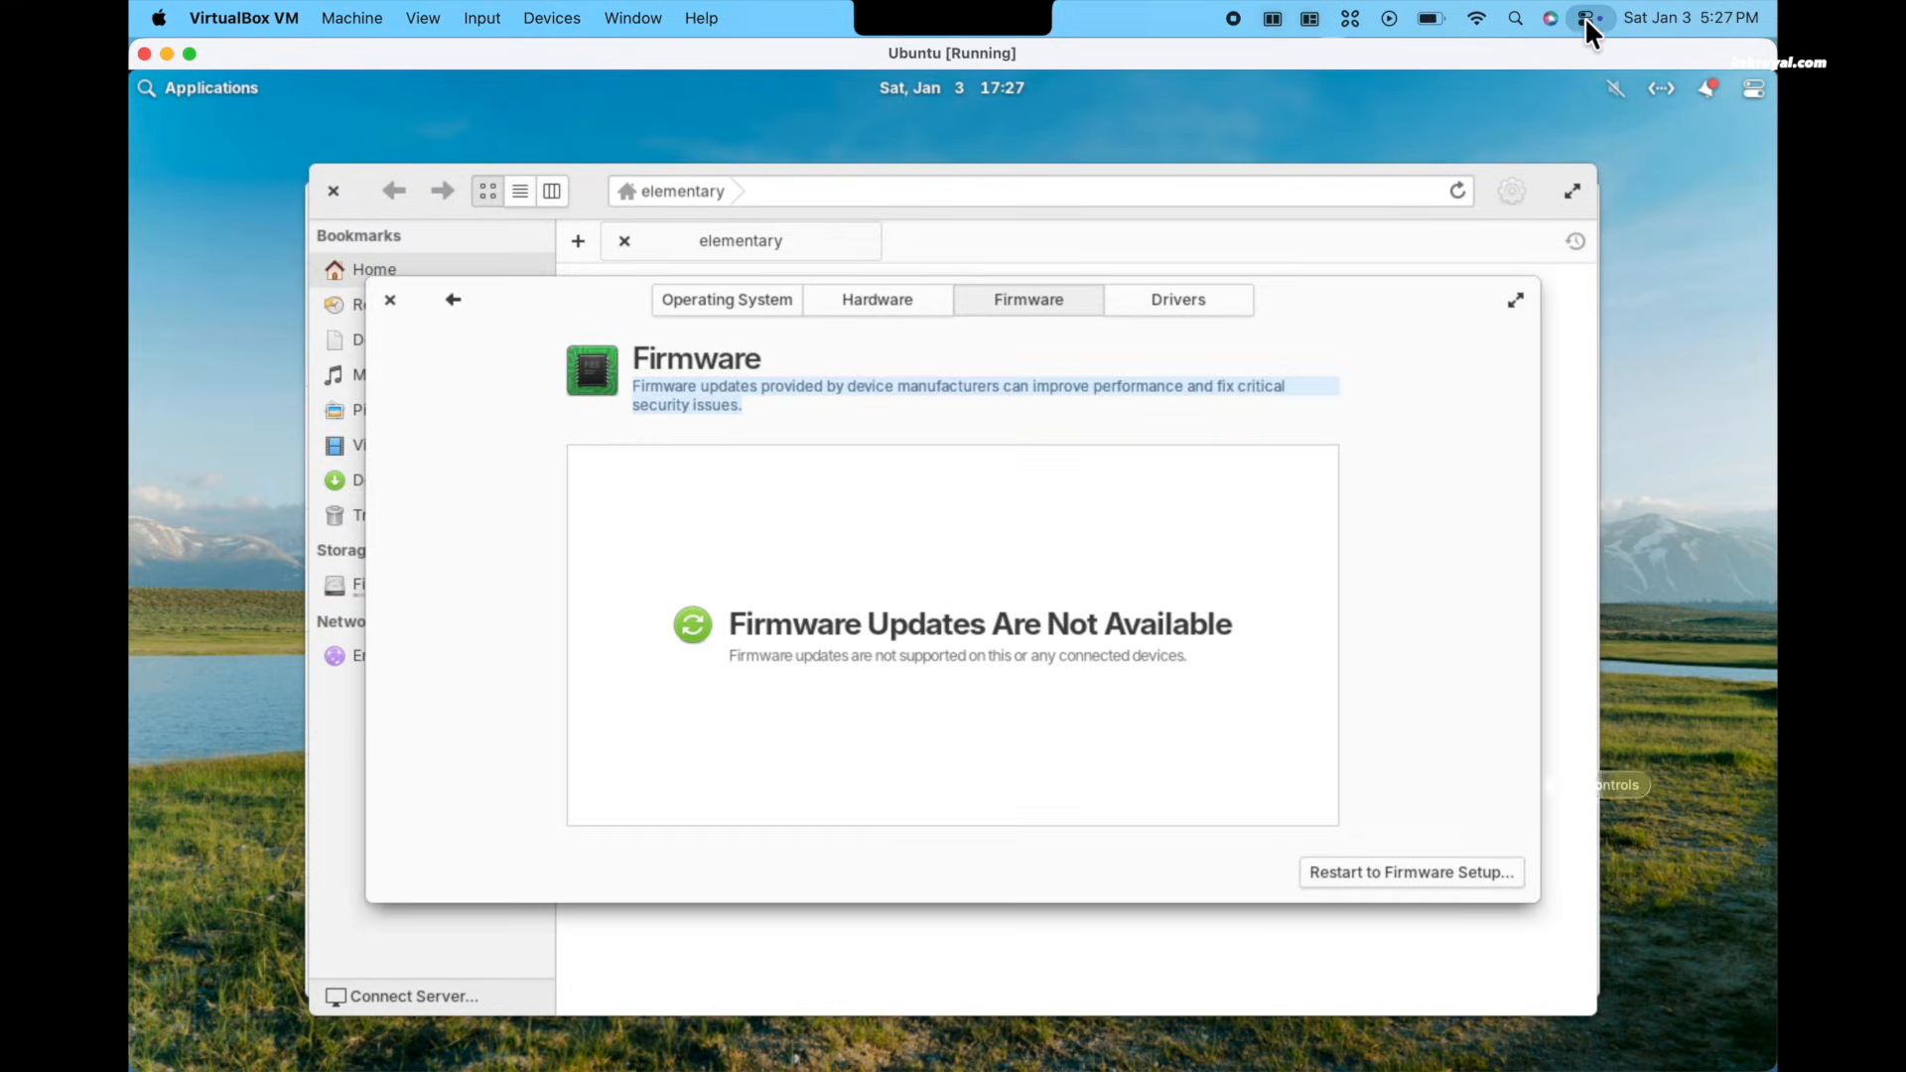
click(1586, 18)
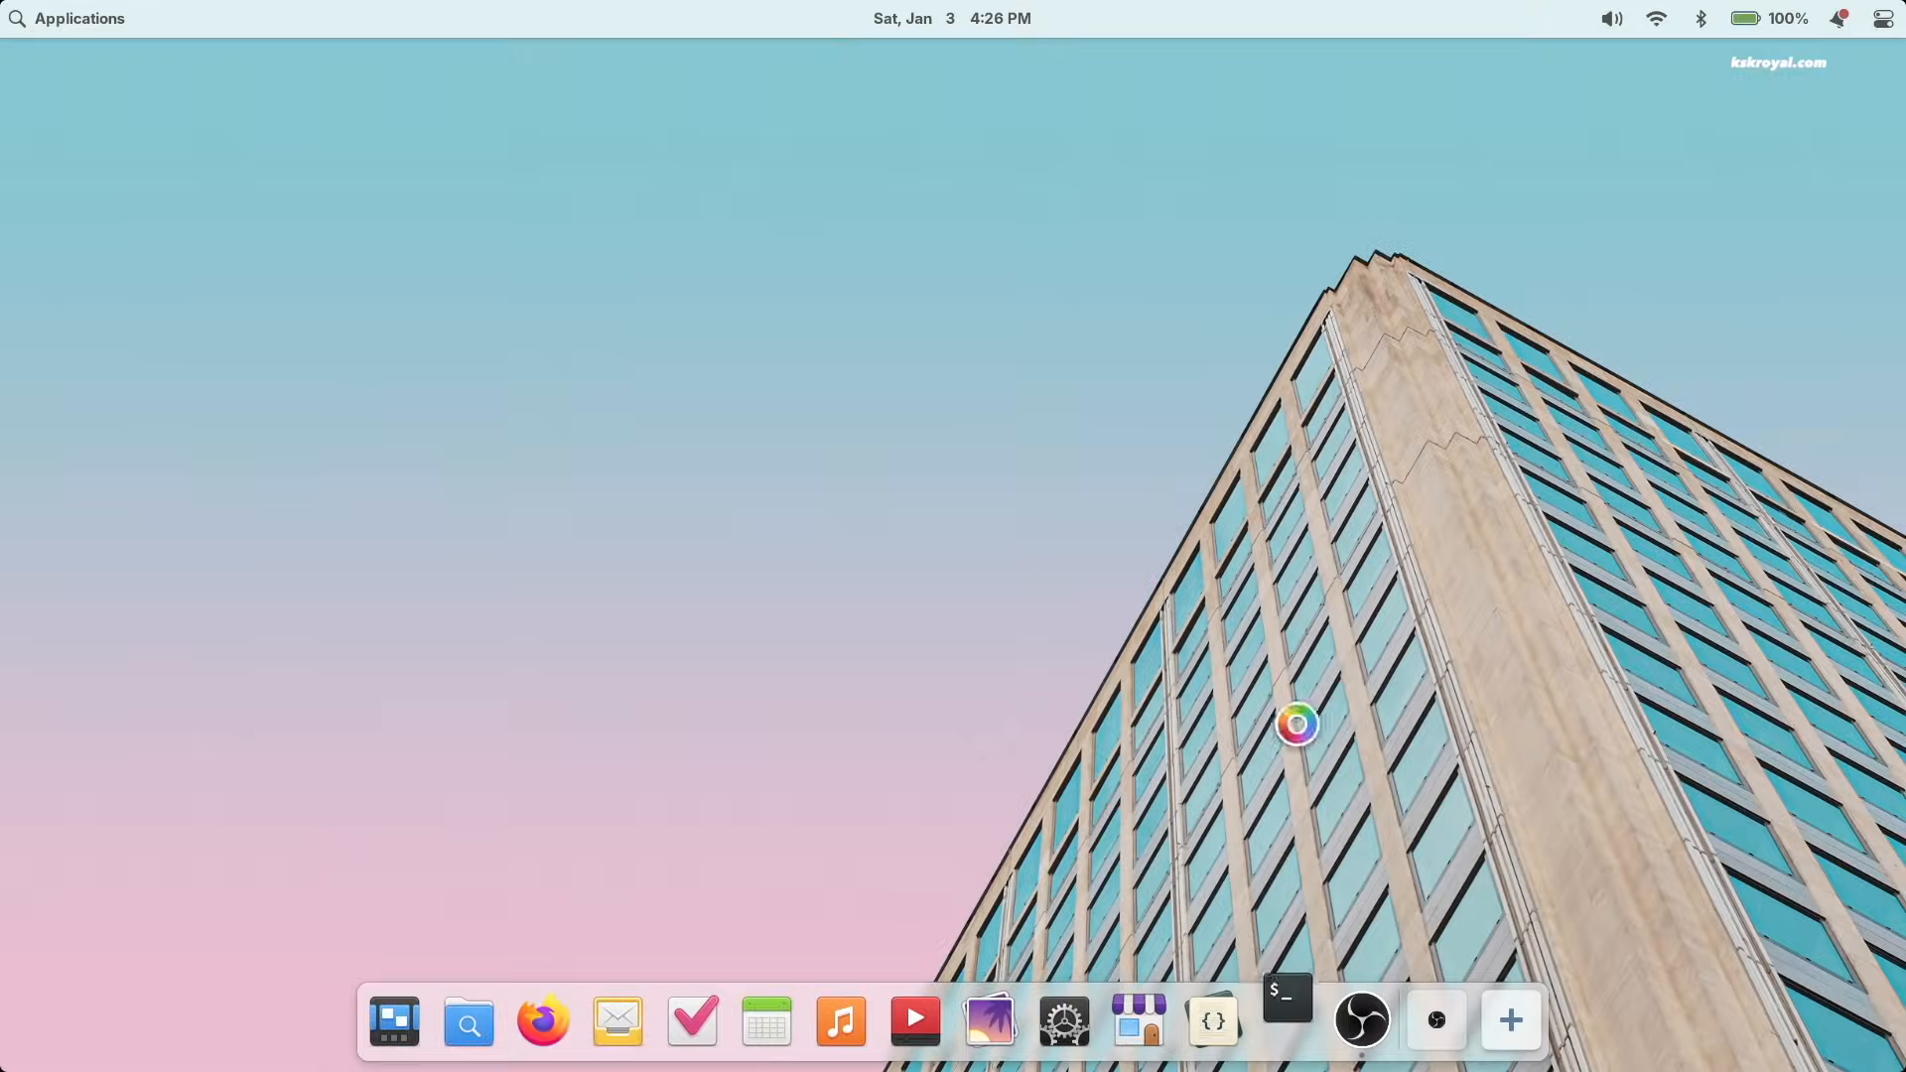
Step: Run uname -r, cat /etc/os-release and neofetch in Terminal, then clear the screen
click(1285, 1020)
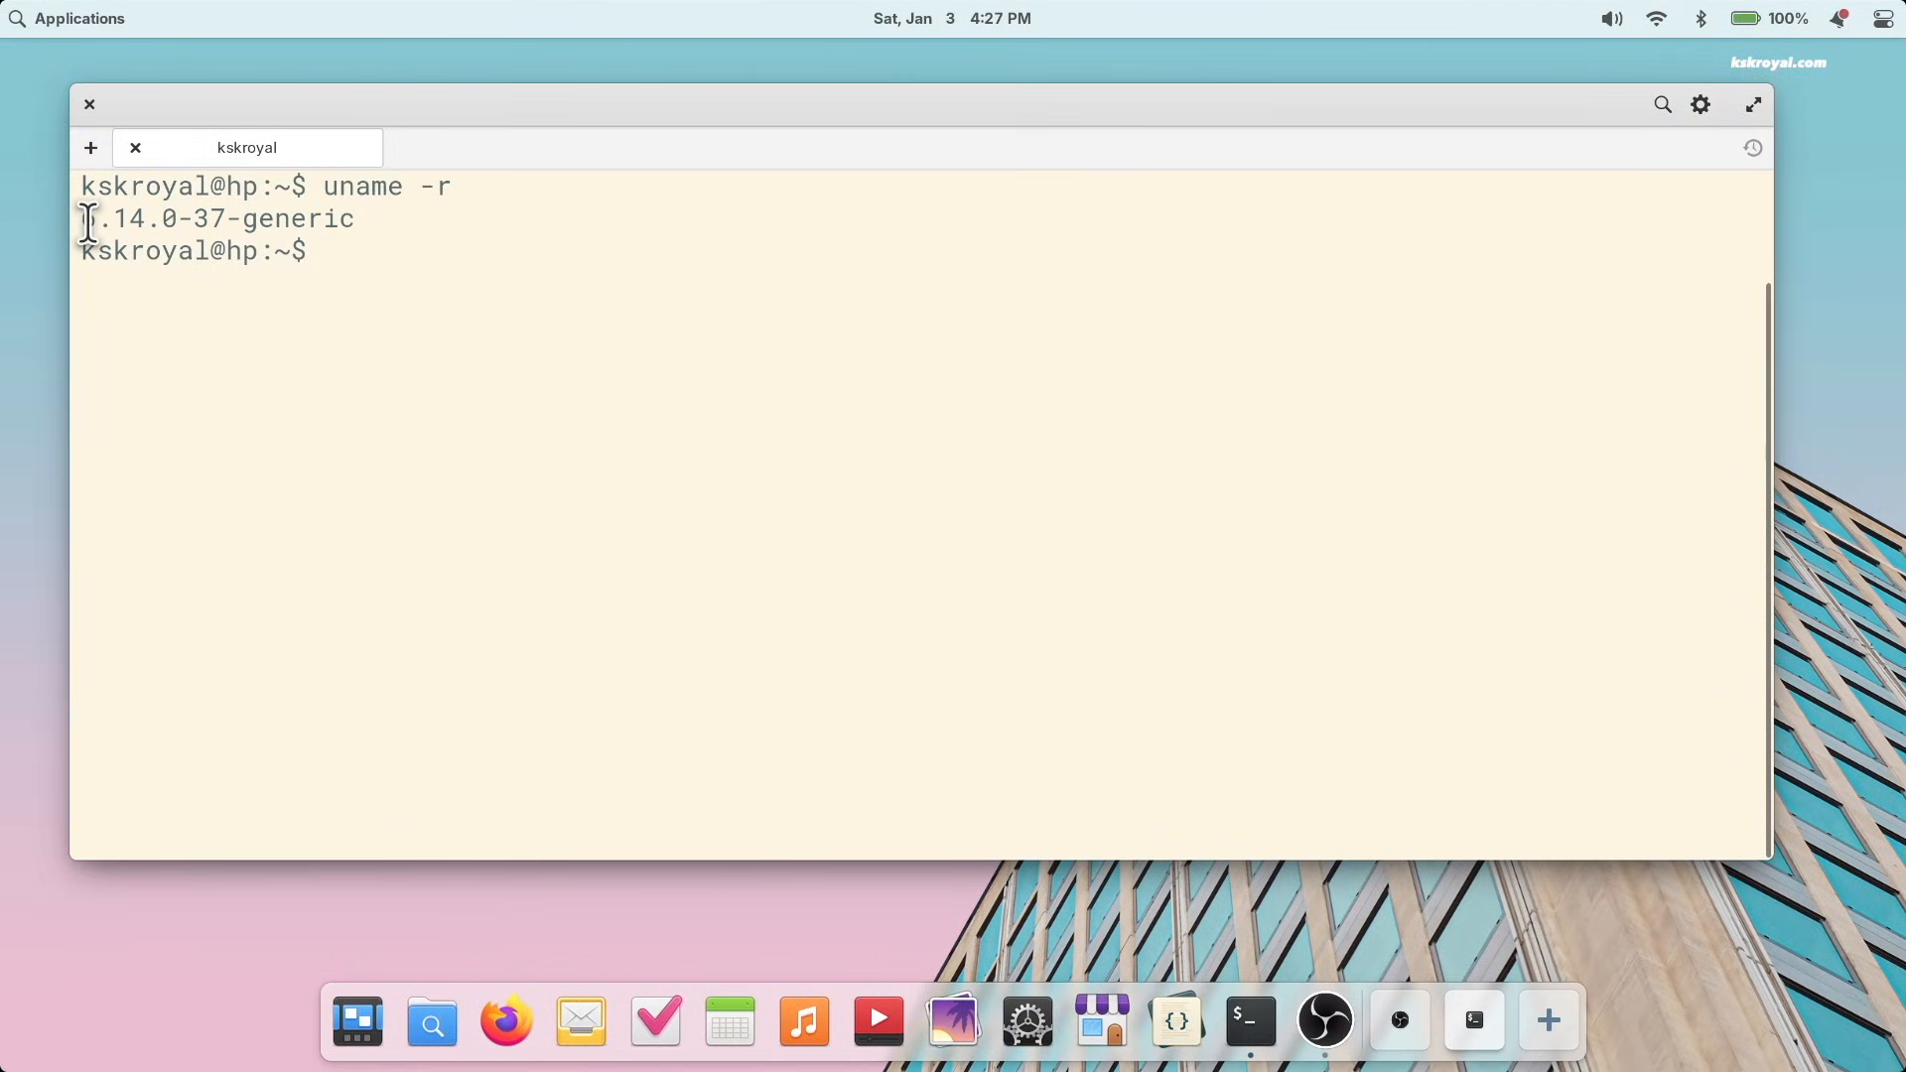
drag(86, 219, 365, 219)
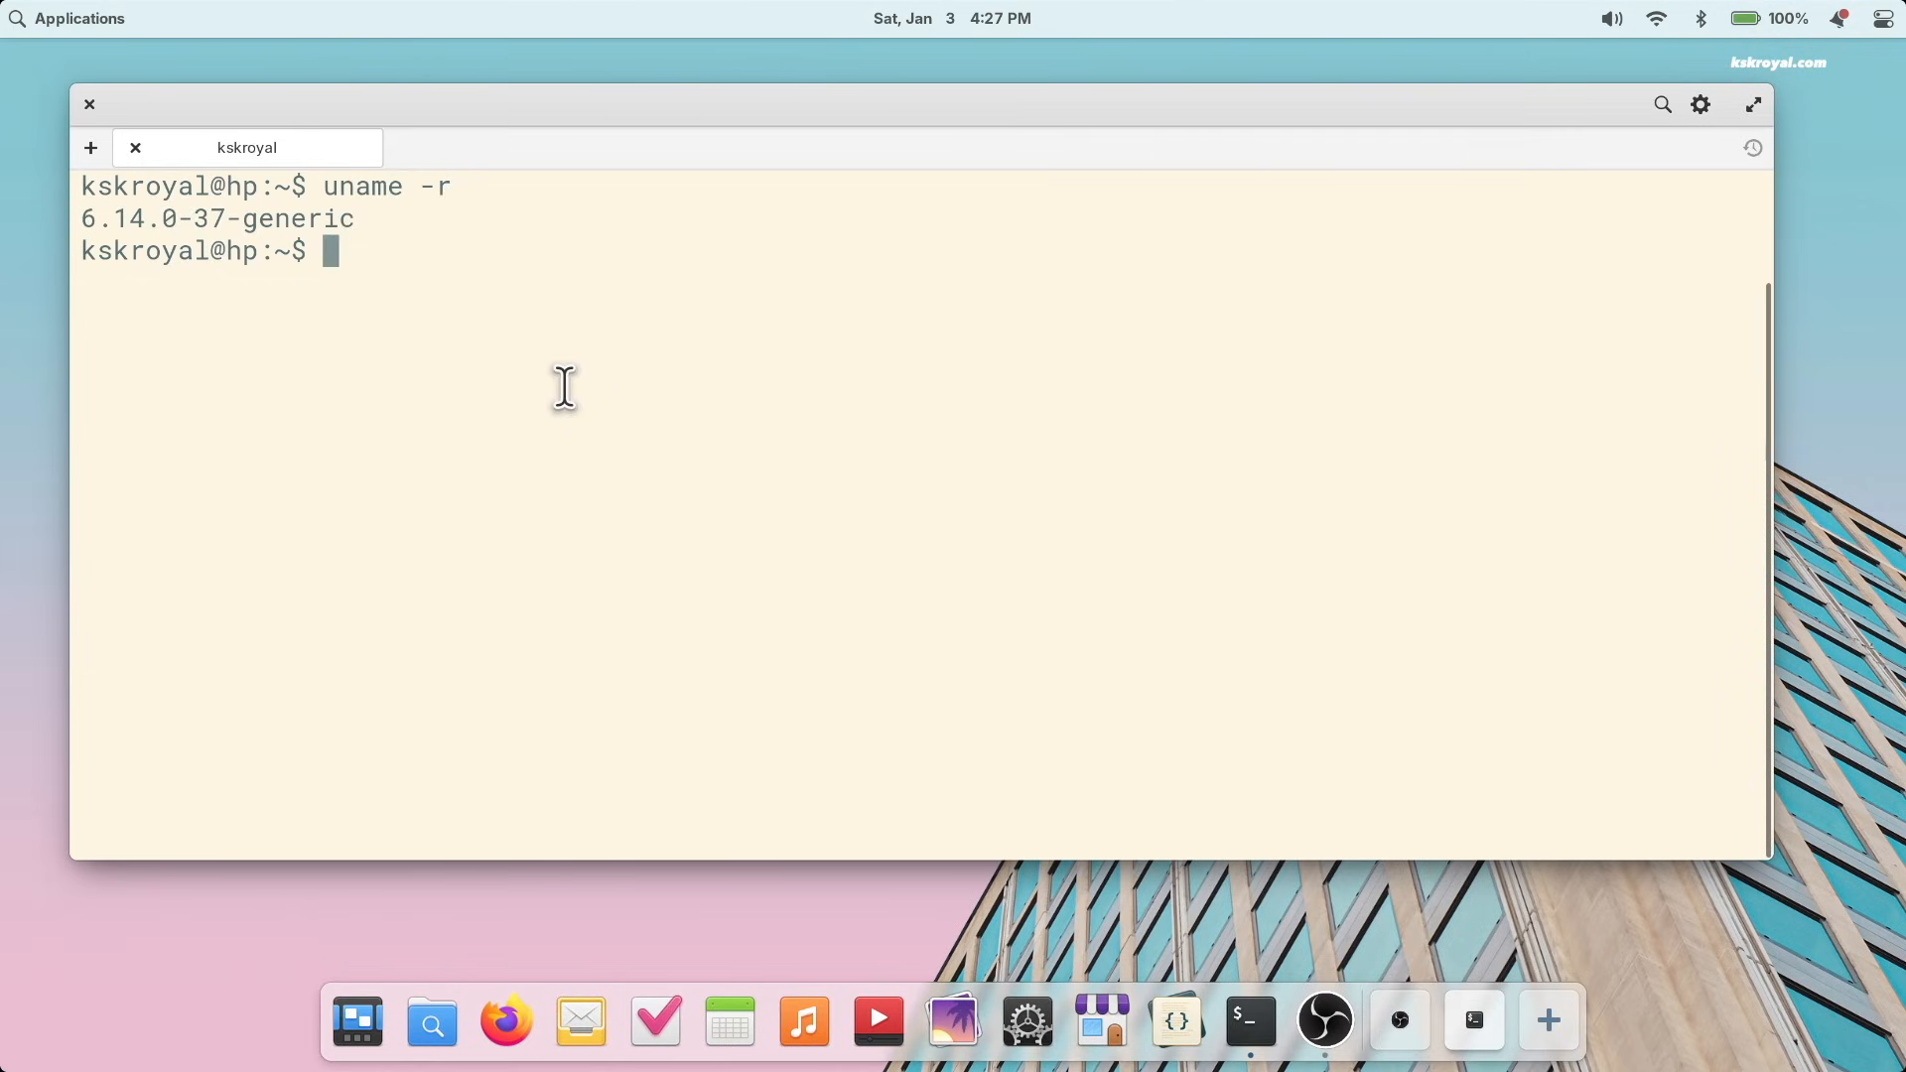
text(cat /etc/o)
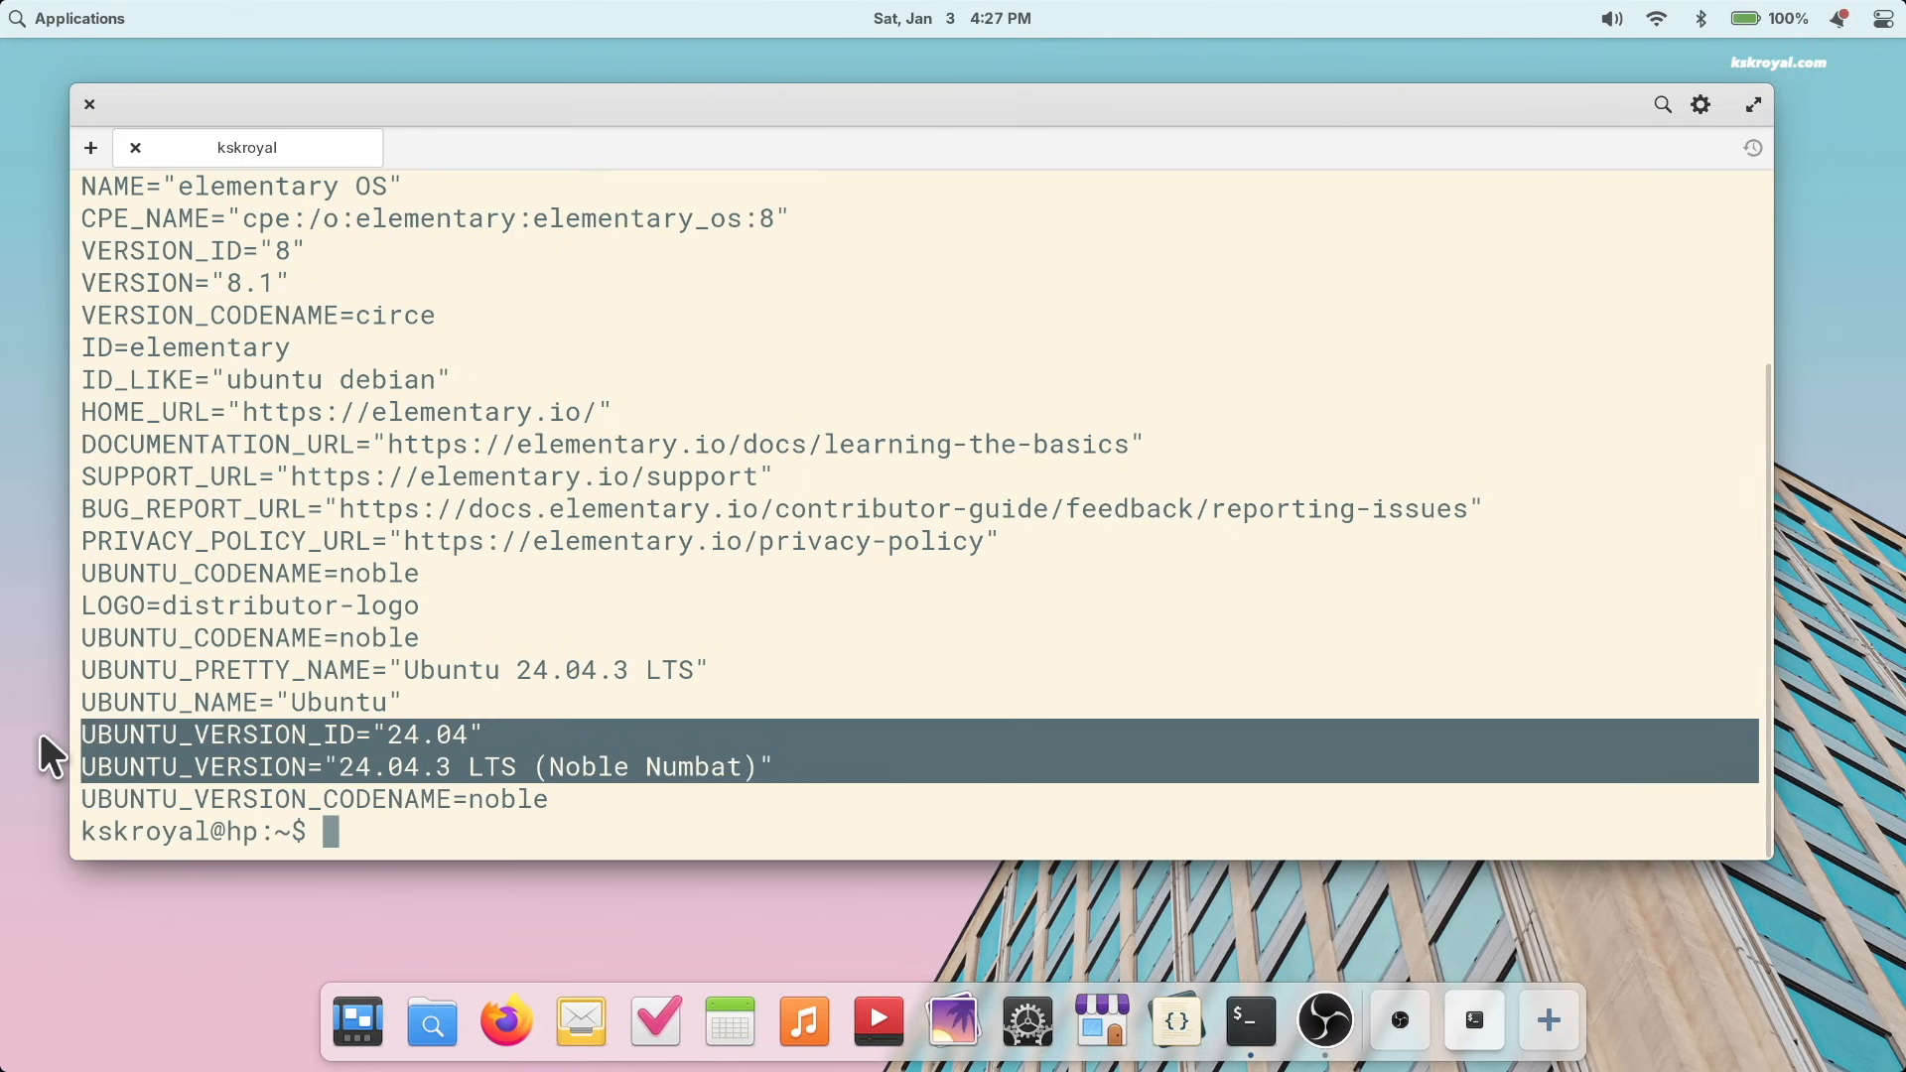
text(neofetch)
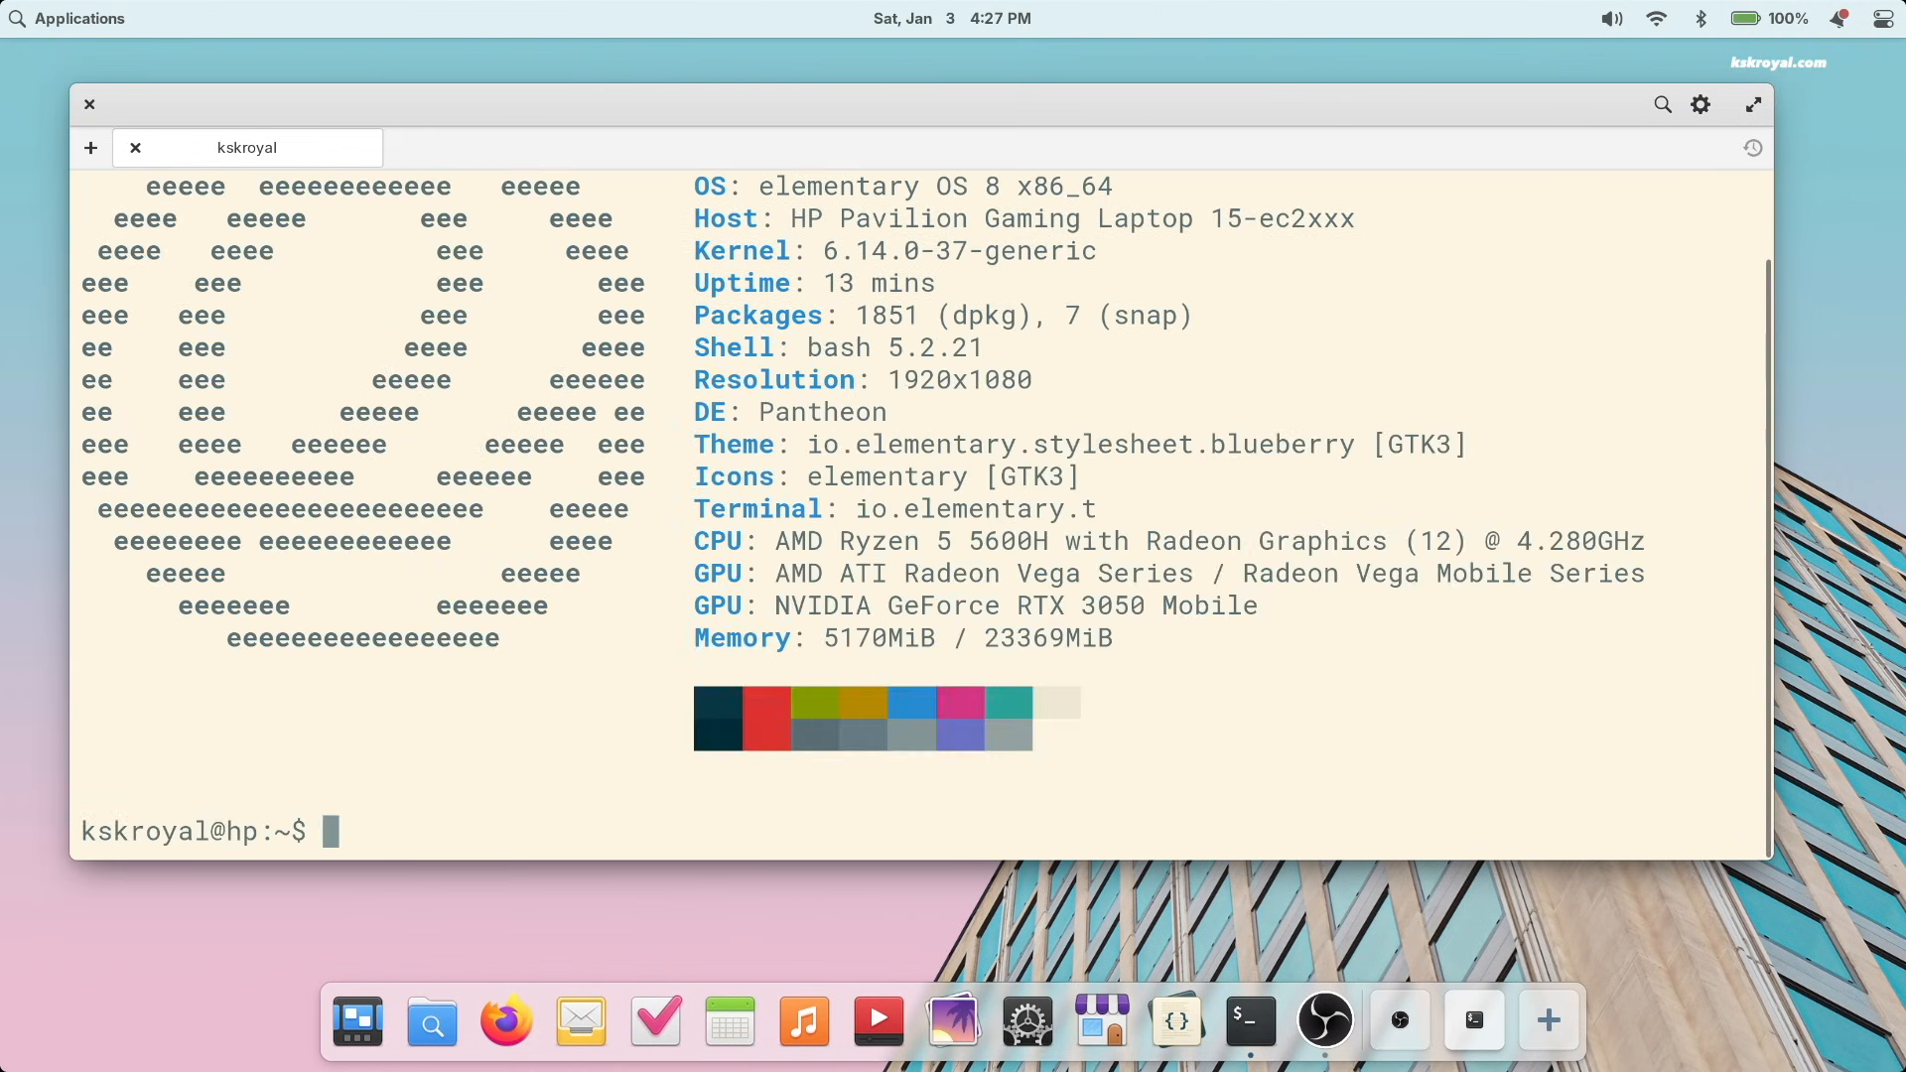
mouse_move(808, 553)
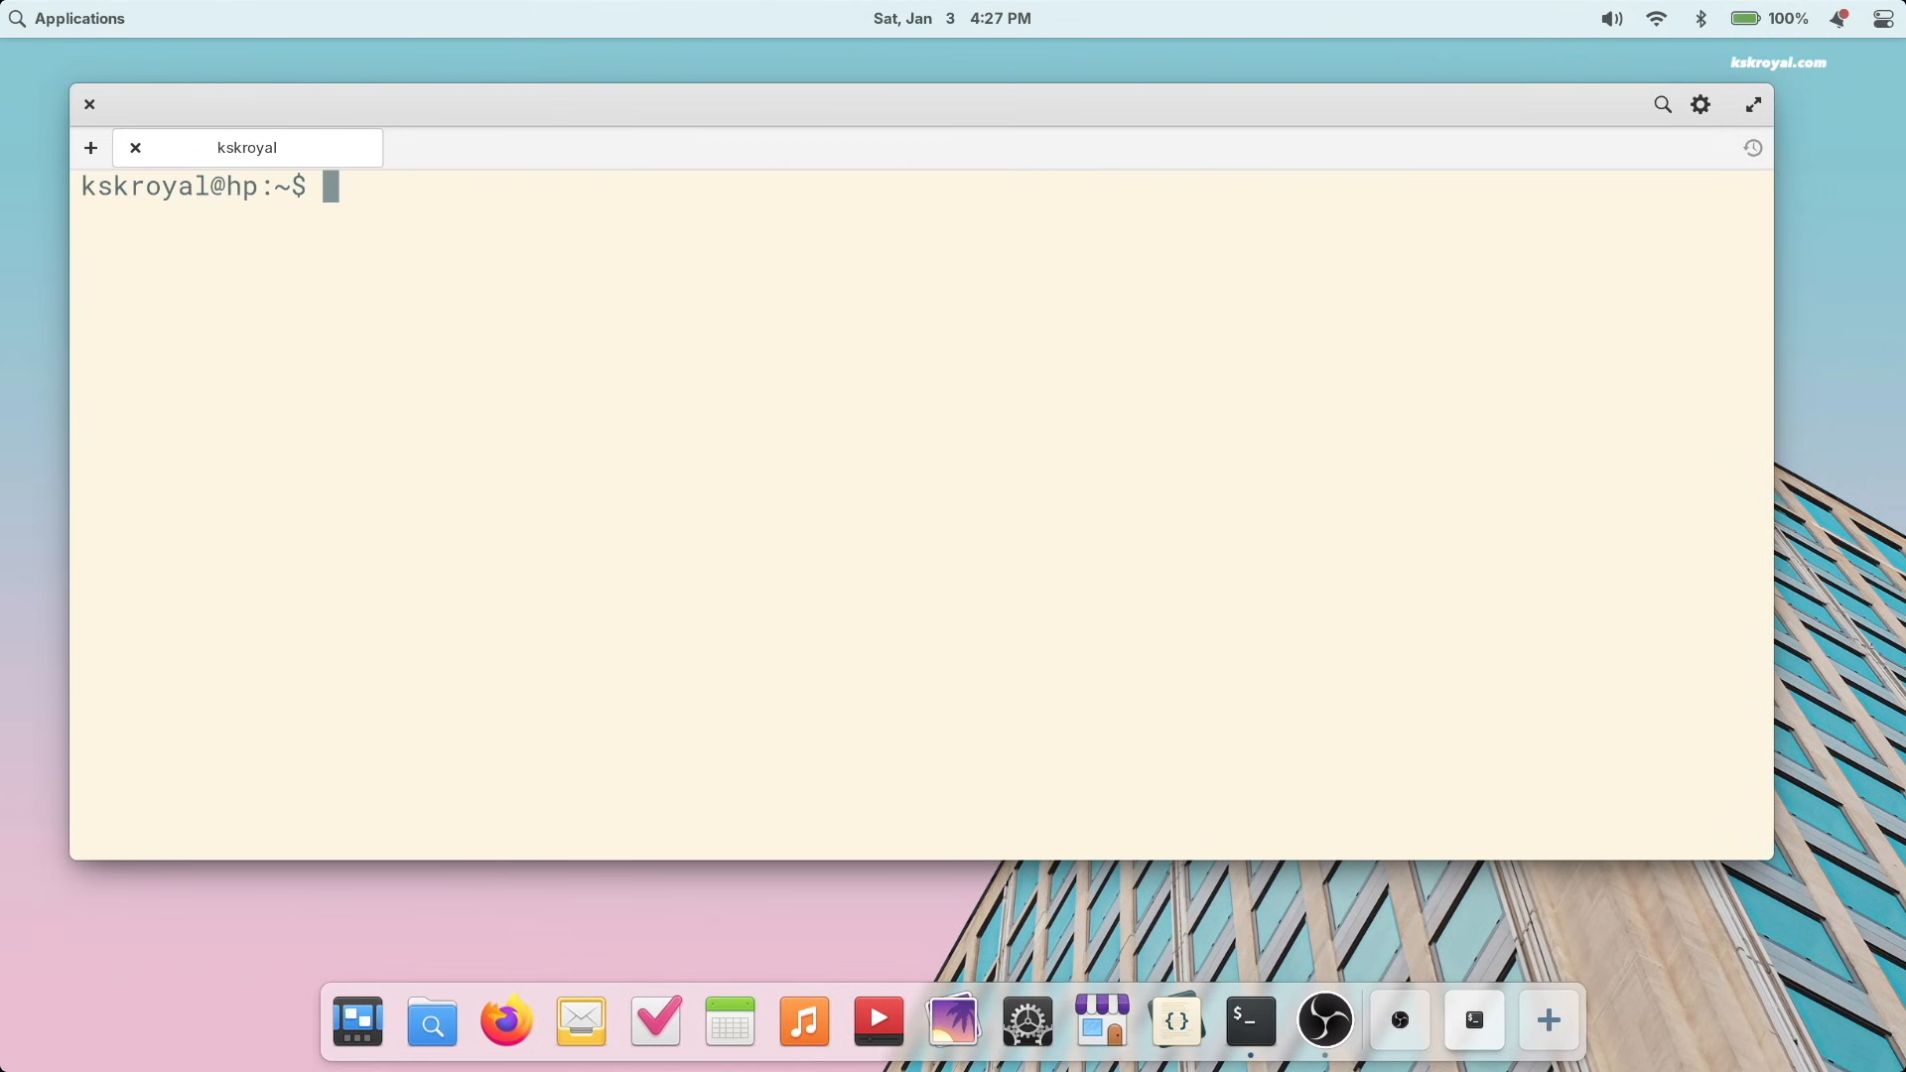
Step: Run htop to view per-core CPU, memory and processes, then close Terminal
text(htop)
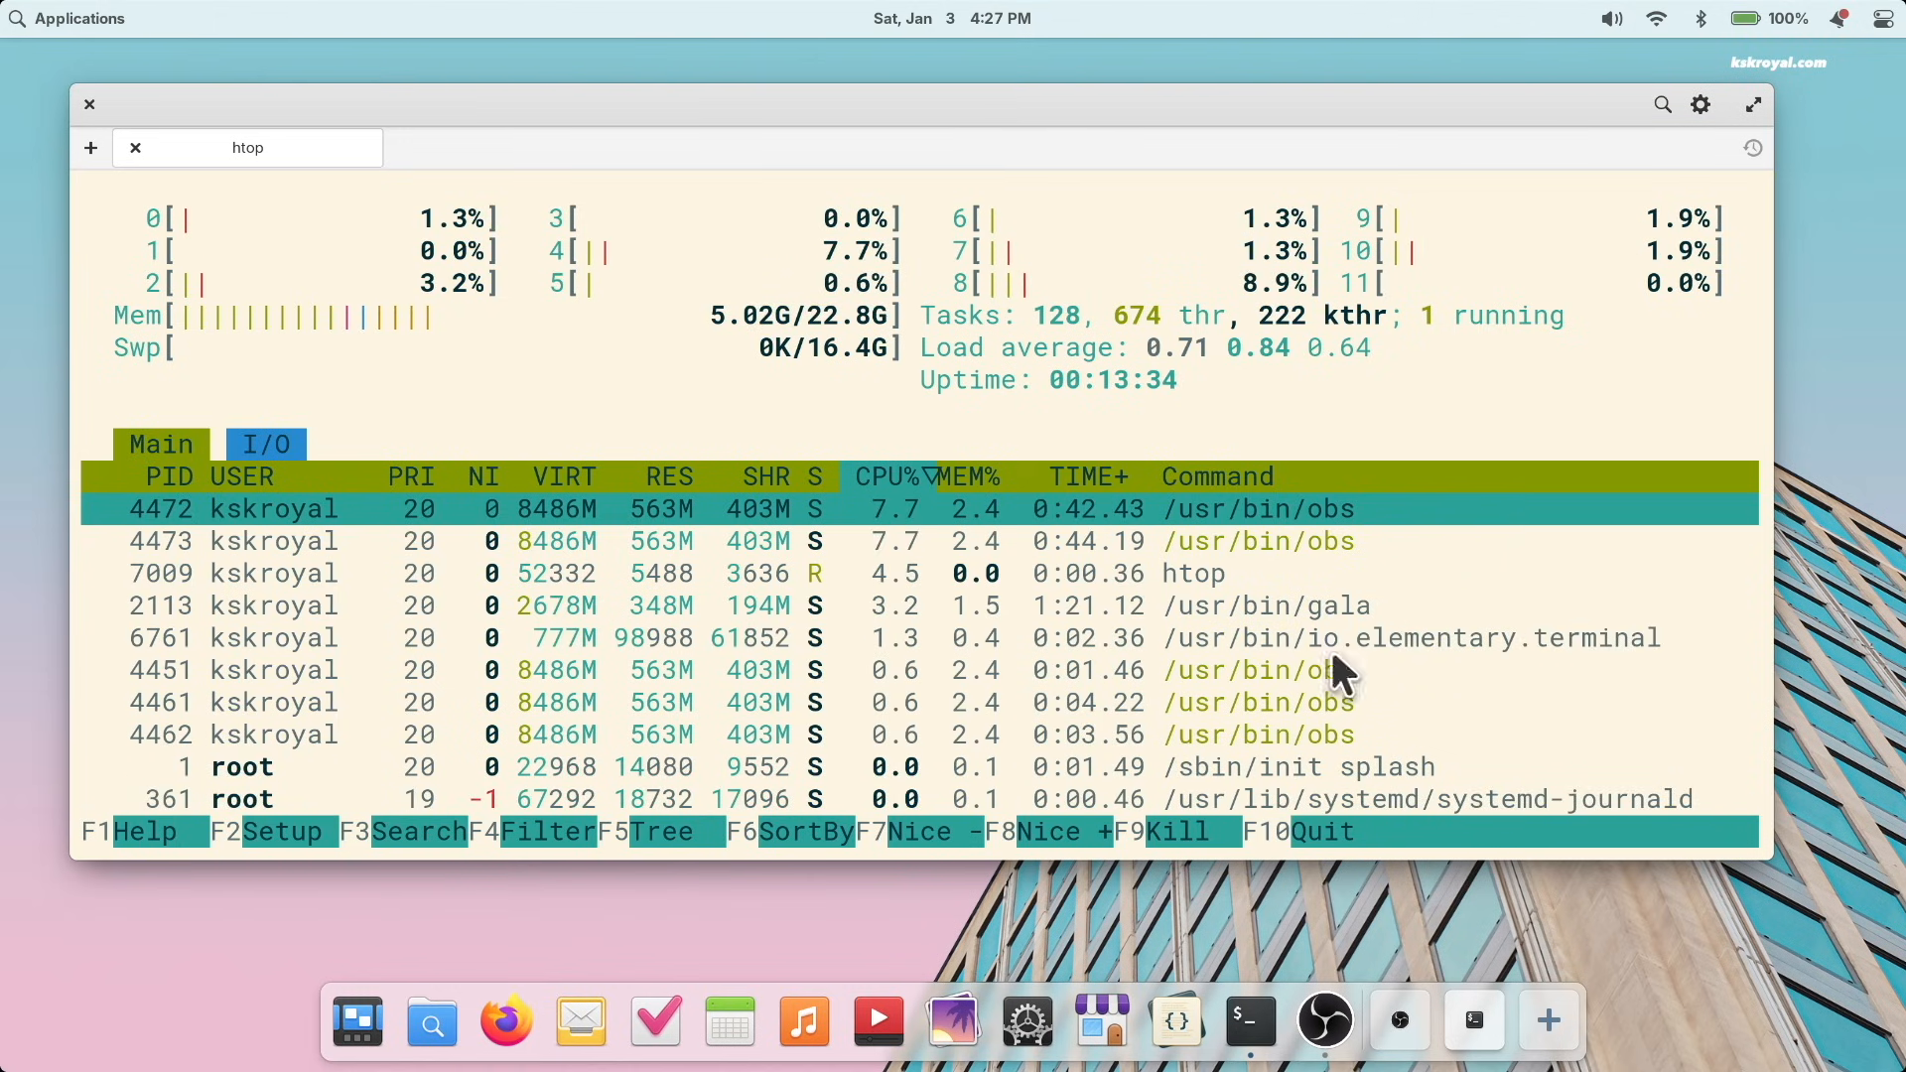
click(1836, 18)
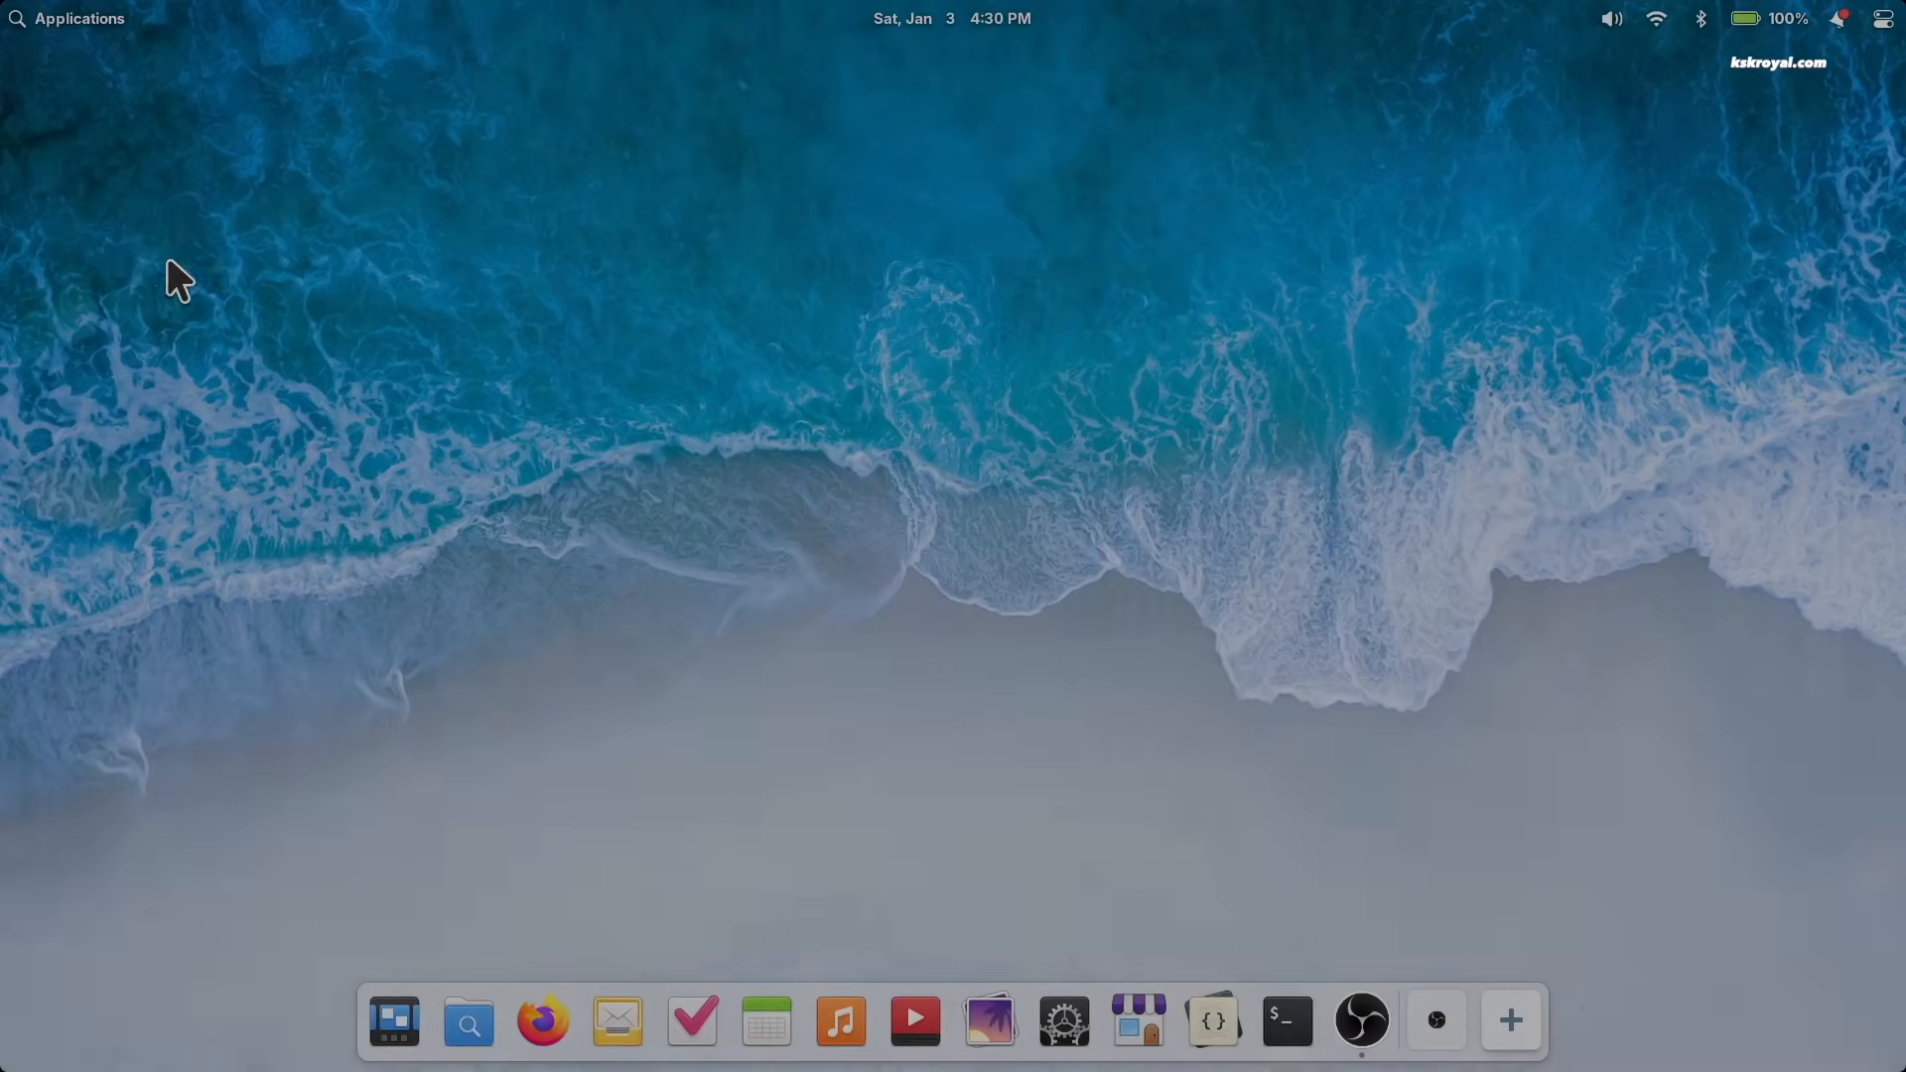
Step: Launch Monitor from the Applications grid to list running processes
click(69, 18)
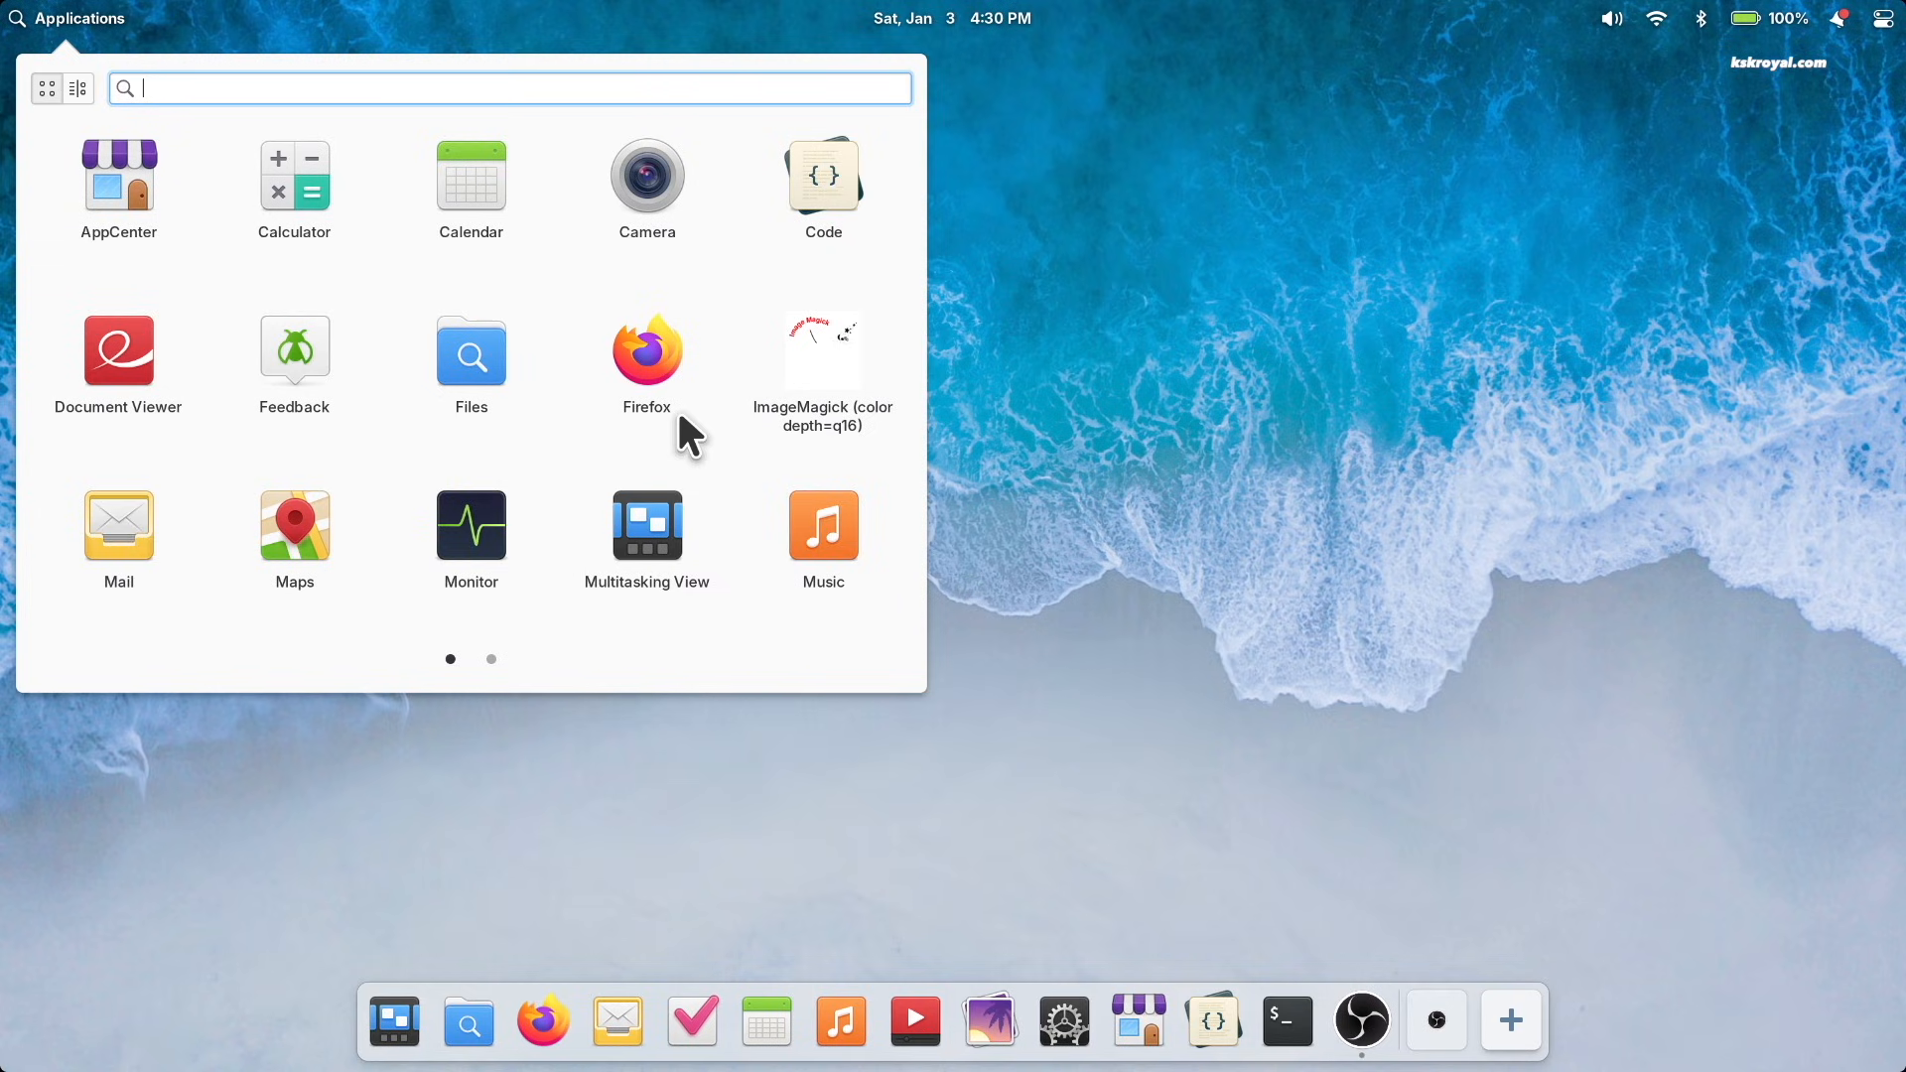
right_click(470, 525)
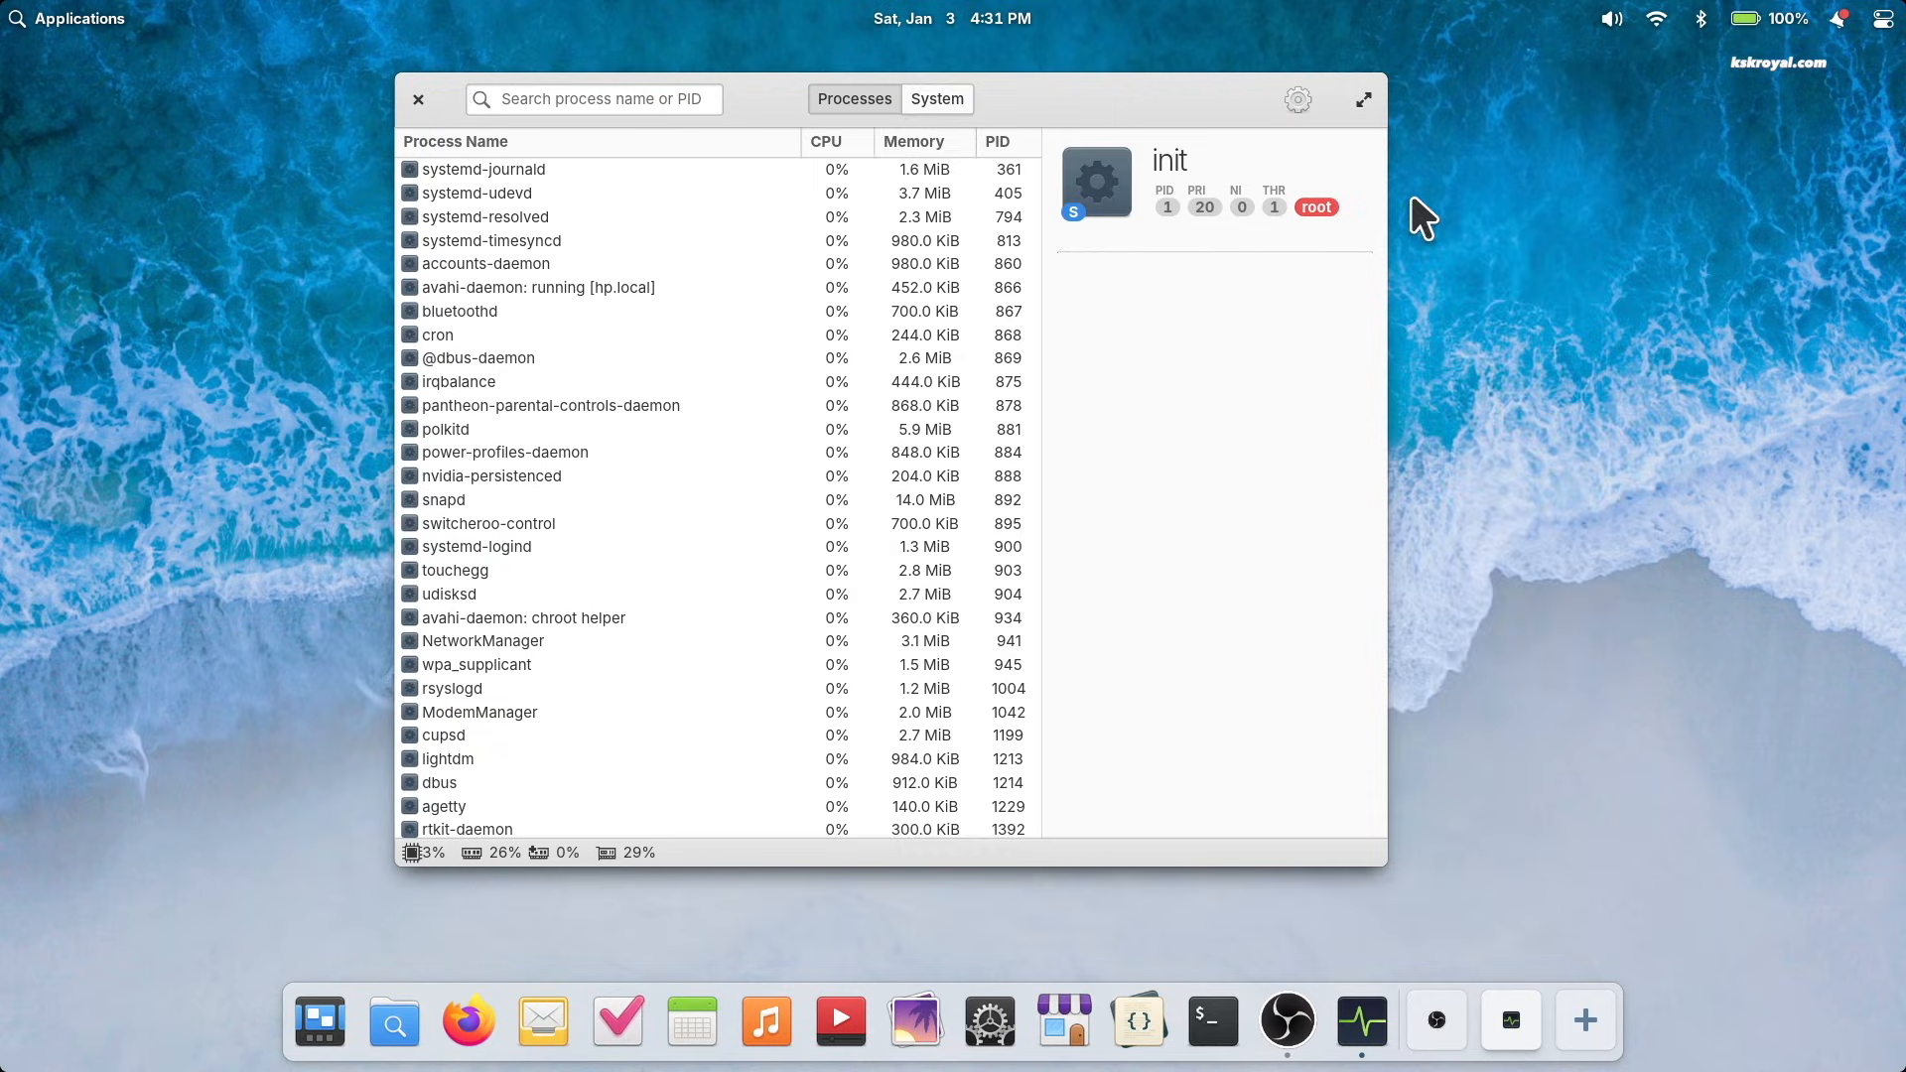
Step: Check storage and AMD GPU usage on Monitor's System tab, then close Monitor
click(936, 98)
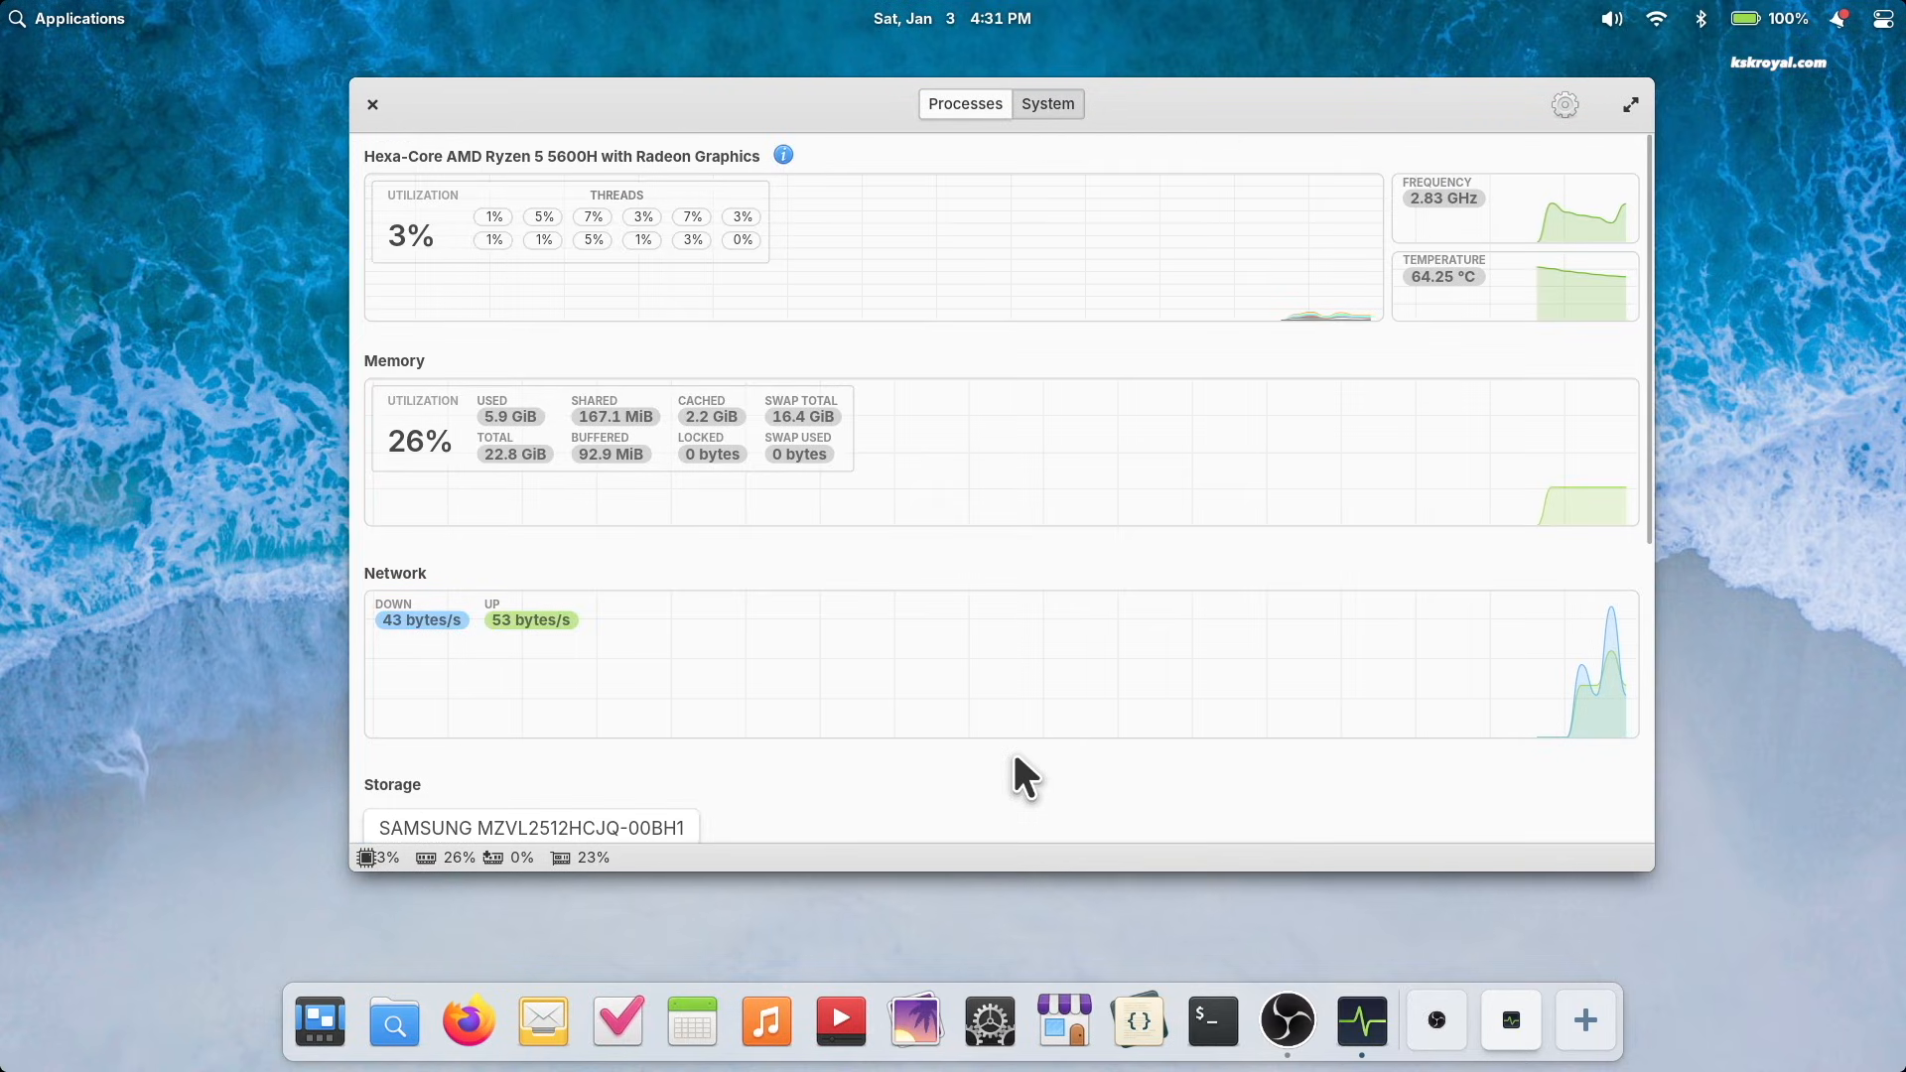
mouse_move(1009, 765)
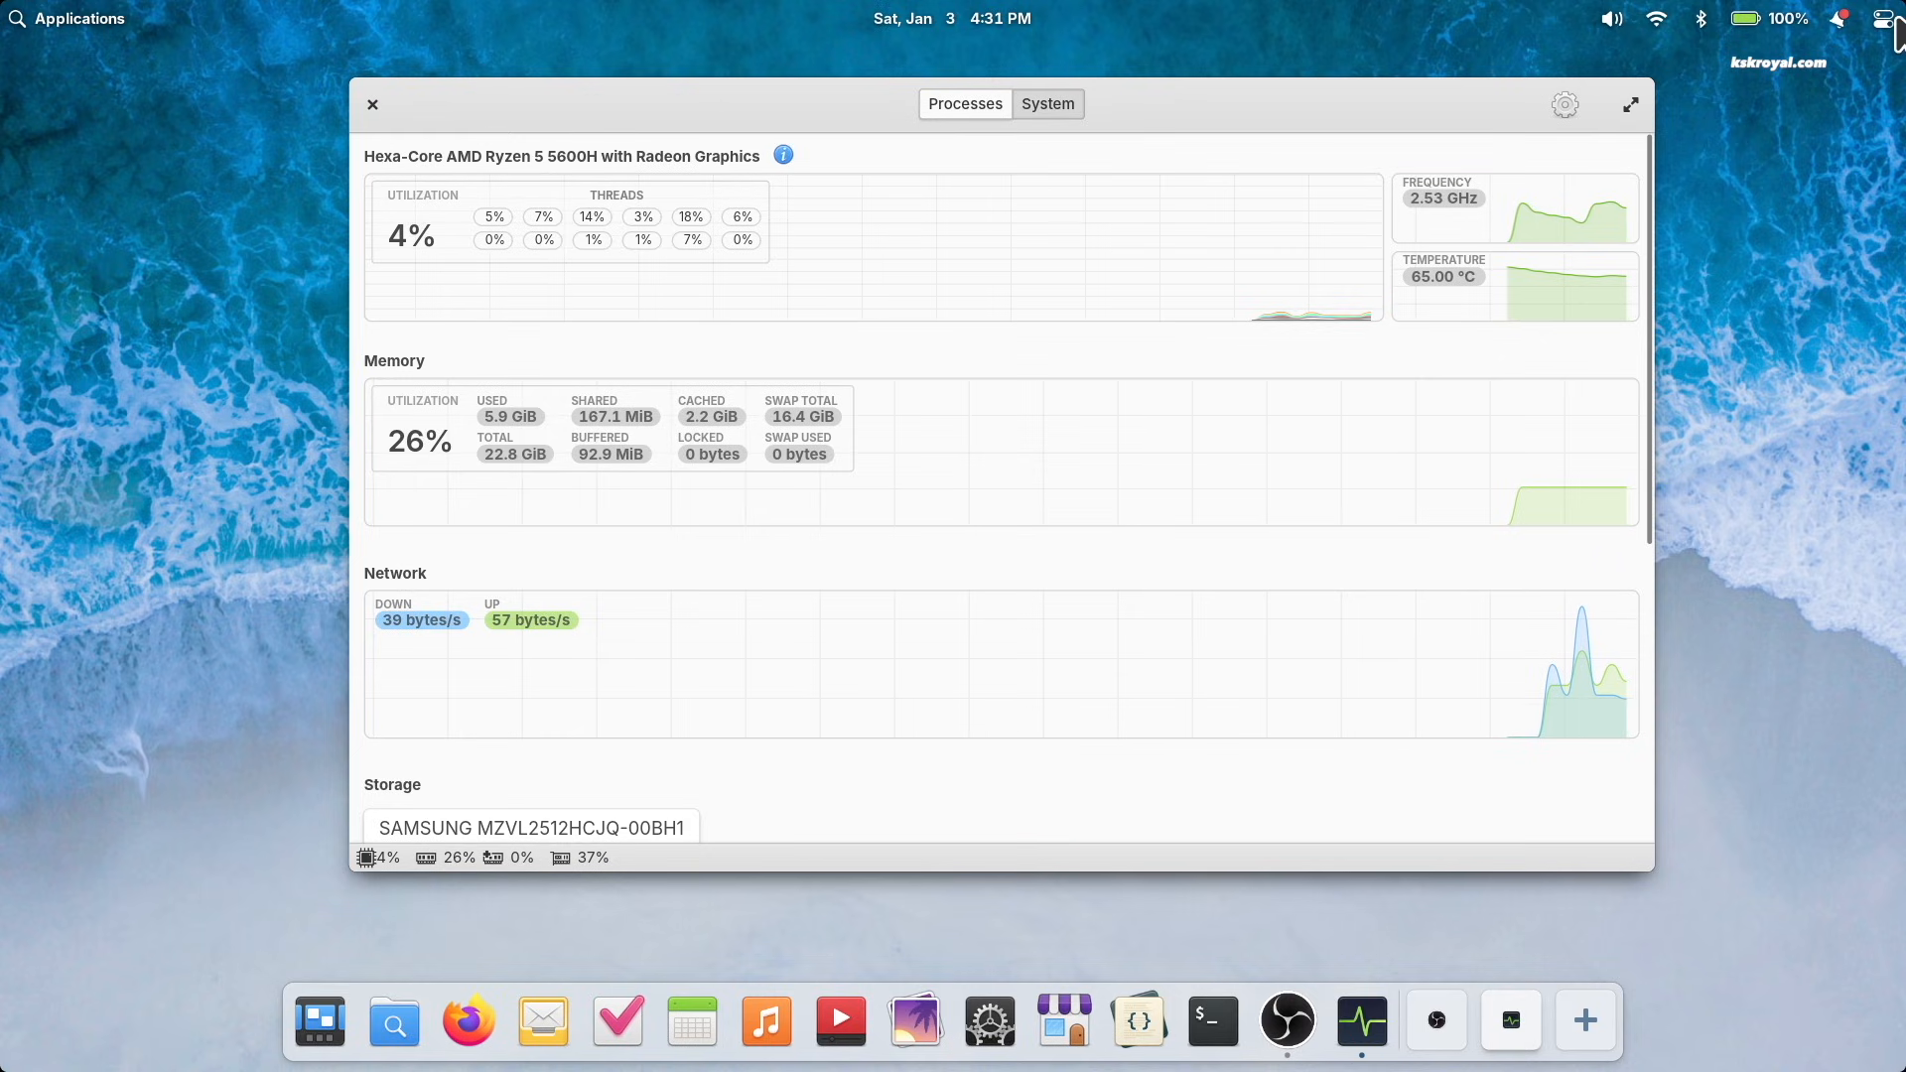
click(1886, 18)
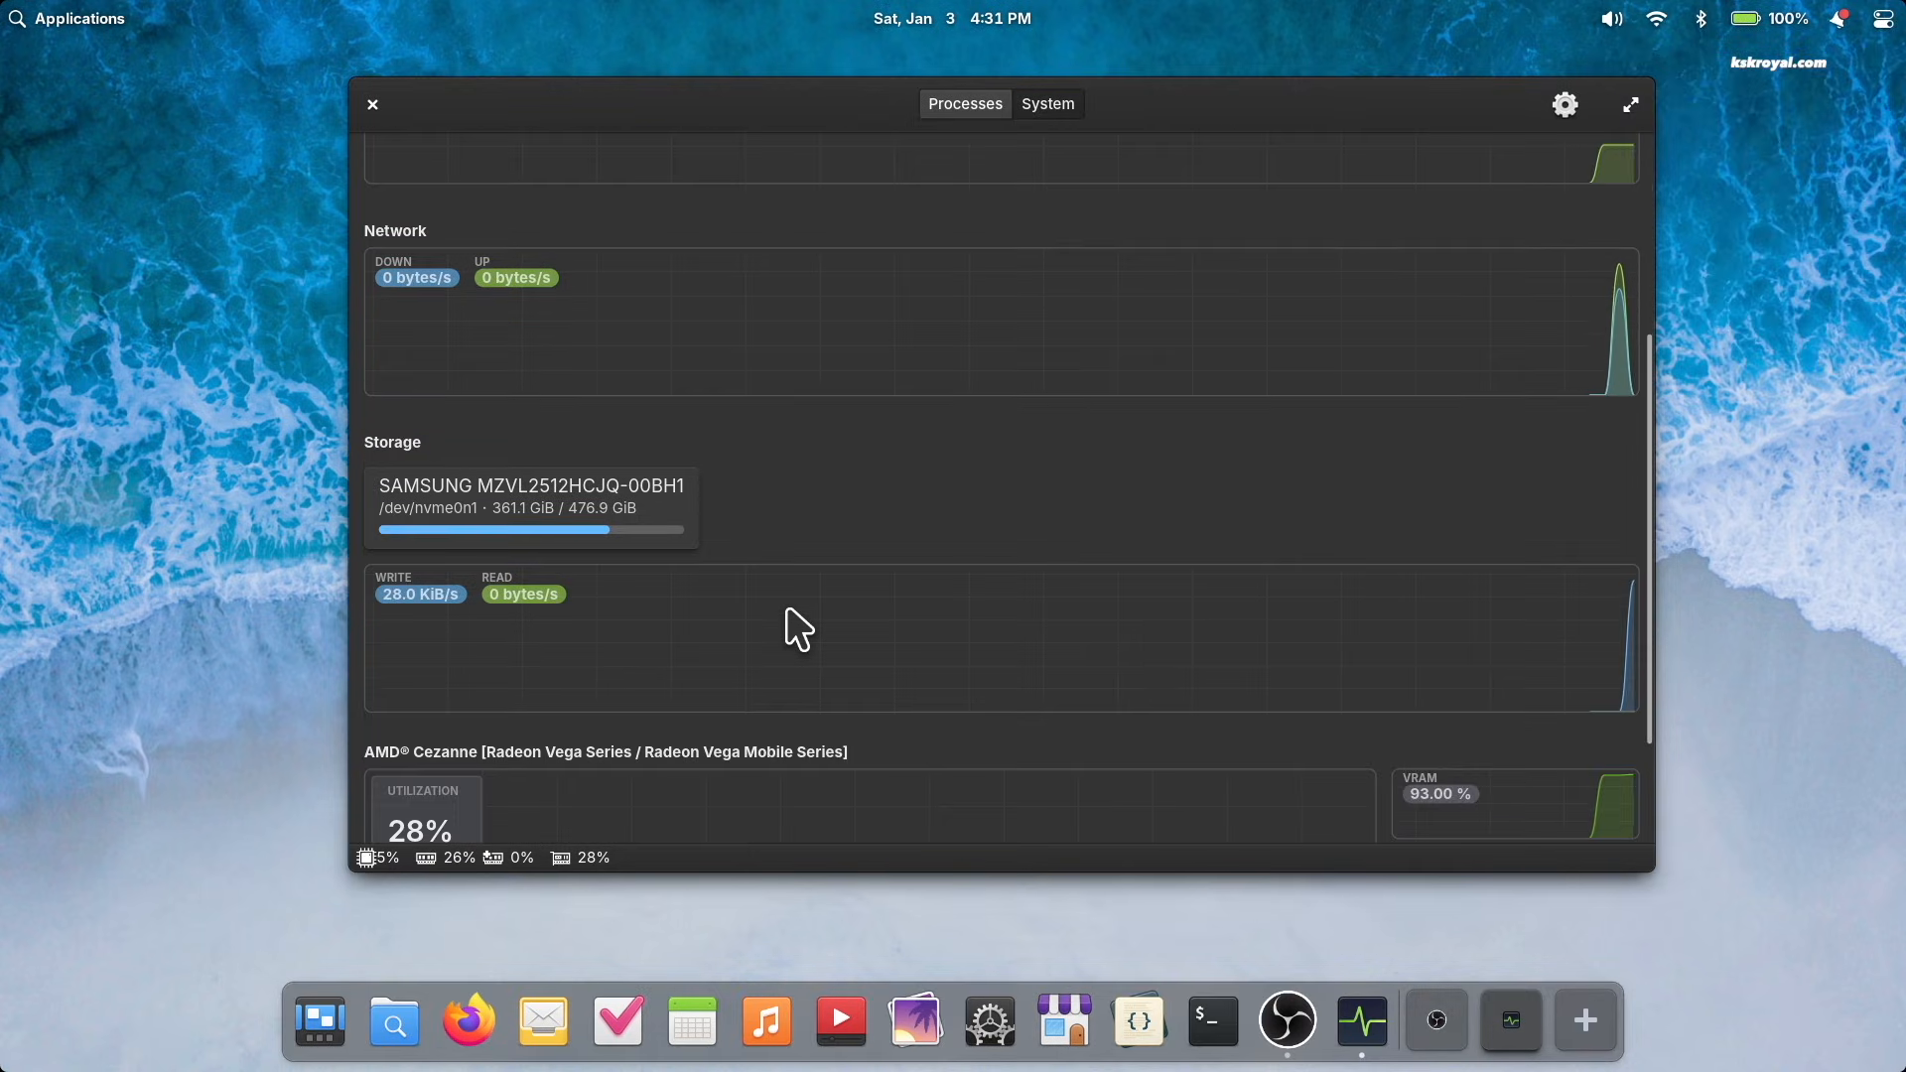
scroll(down, 3)
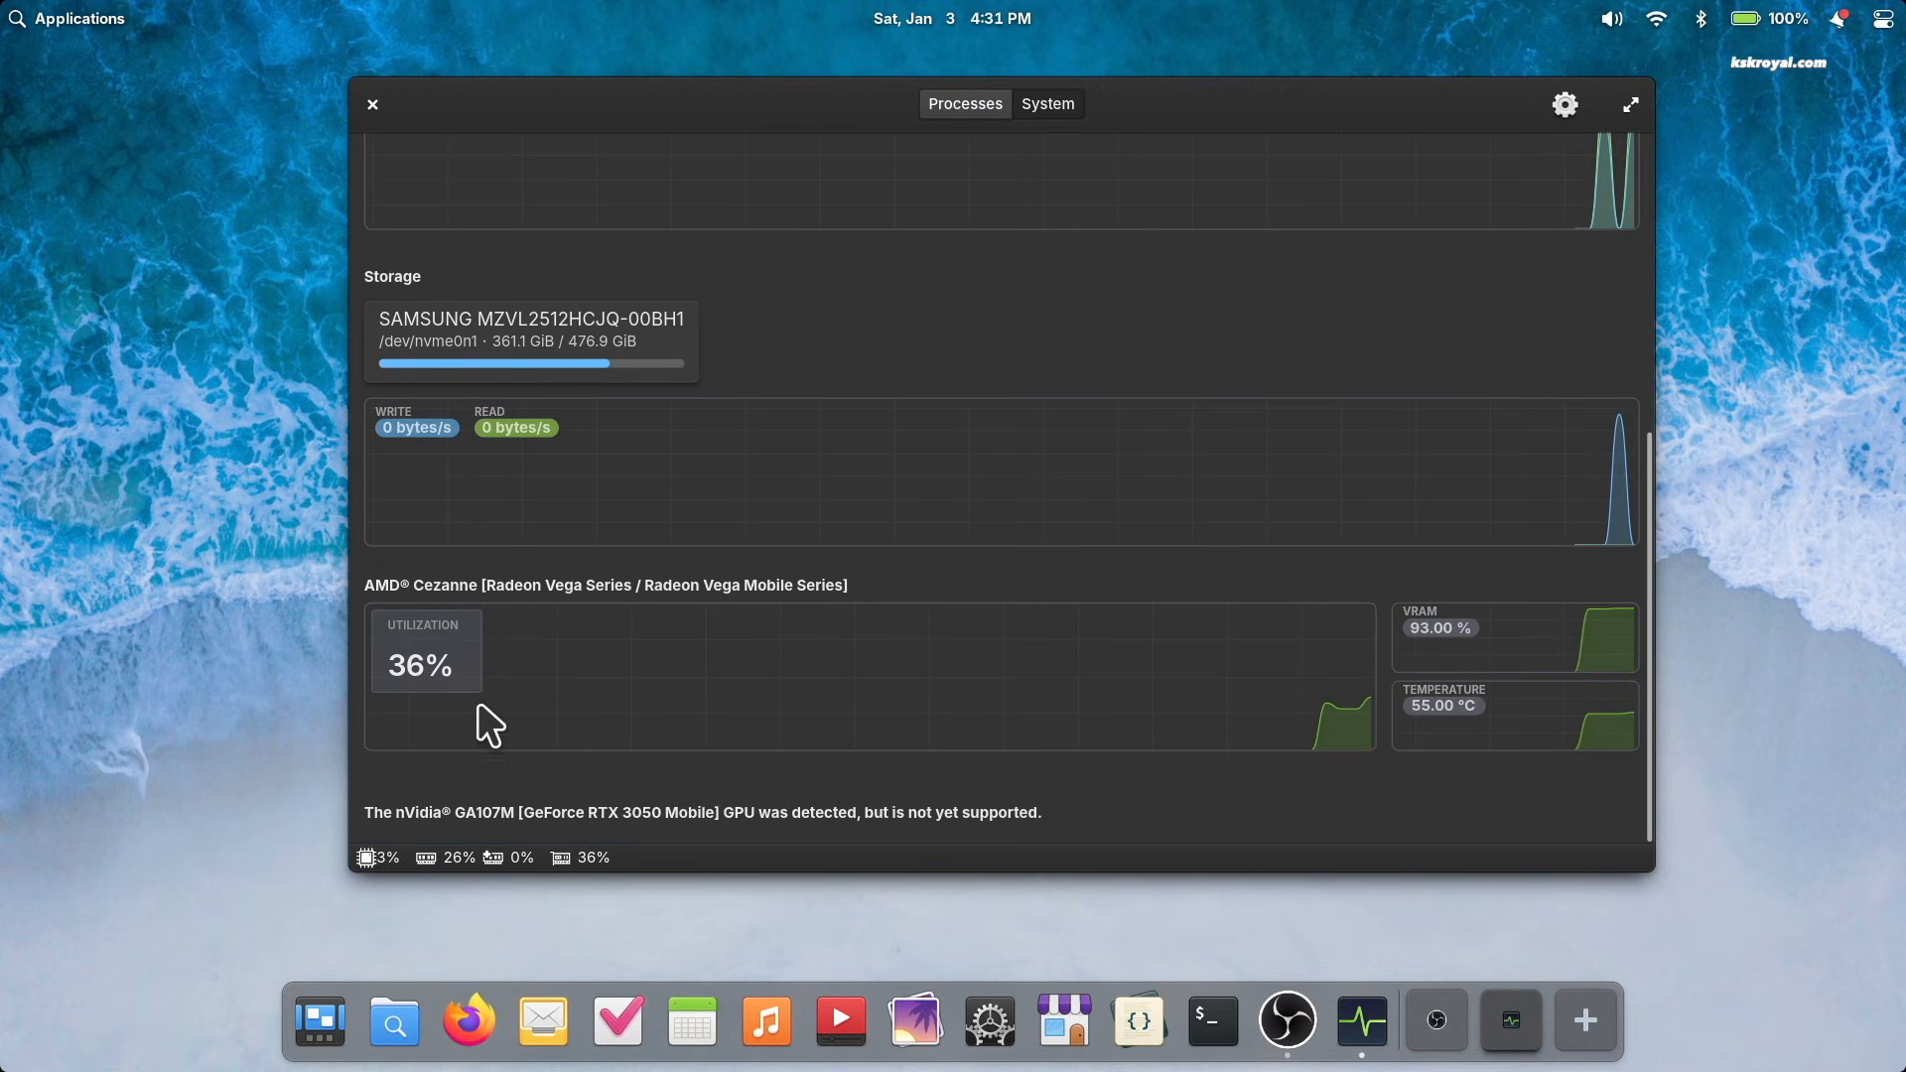
mouse_move(775, 779)
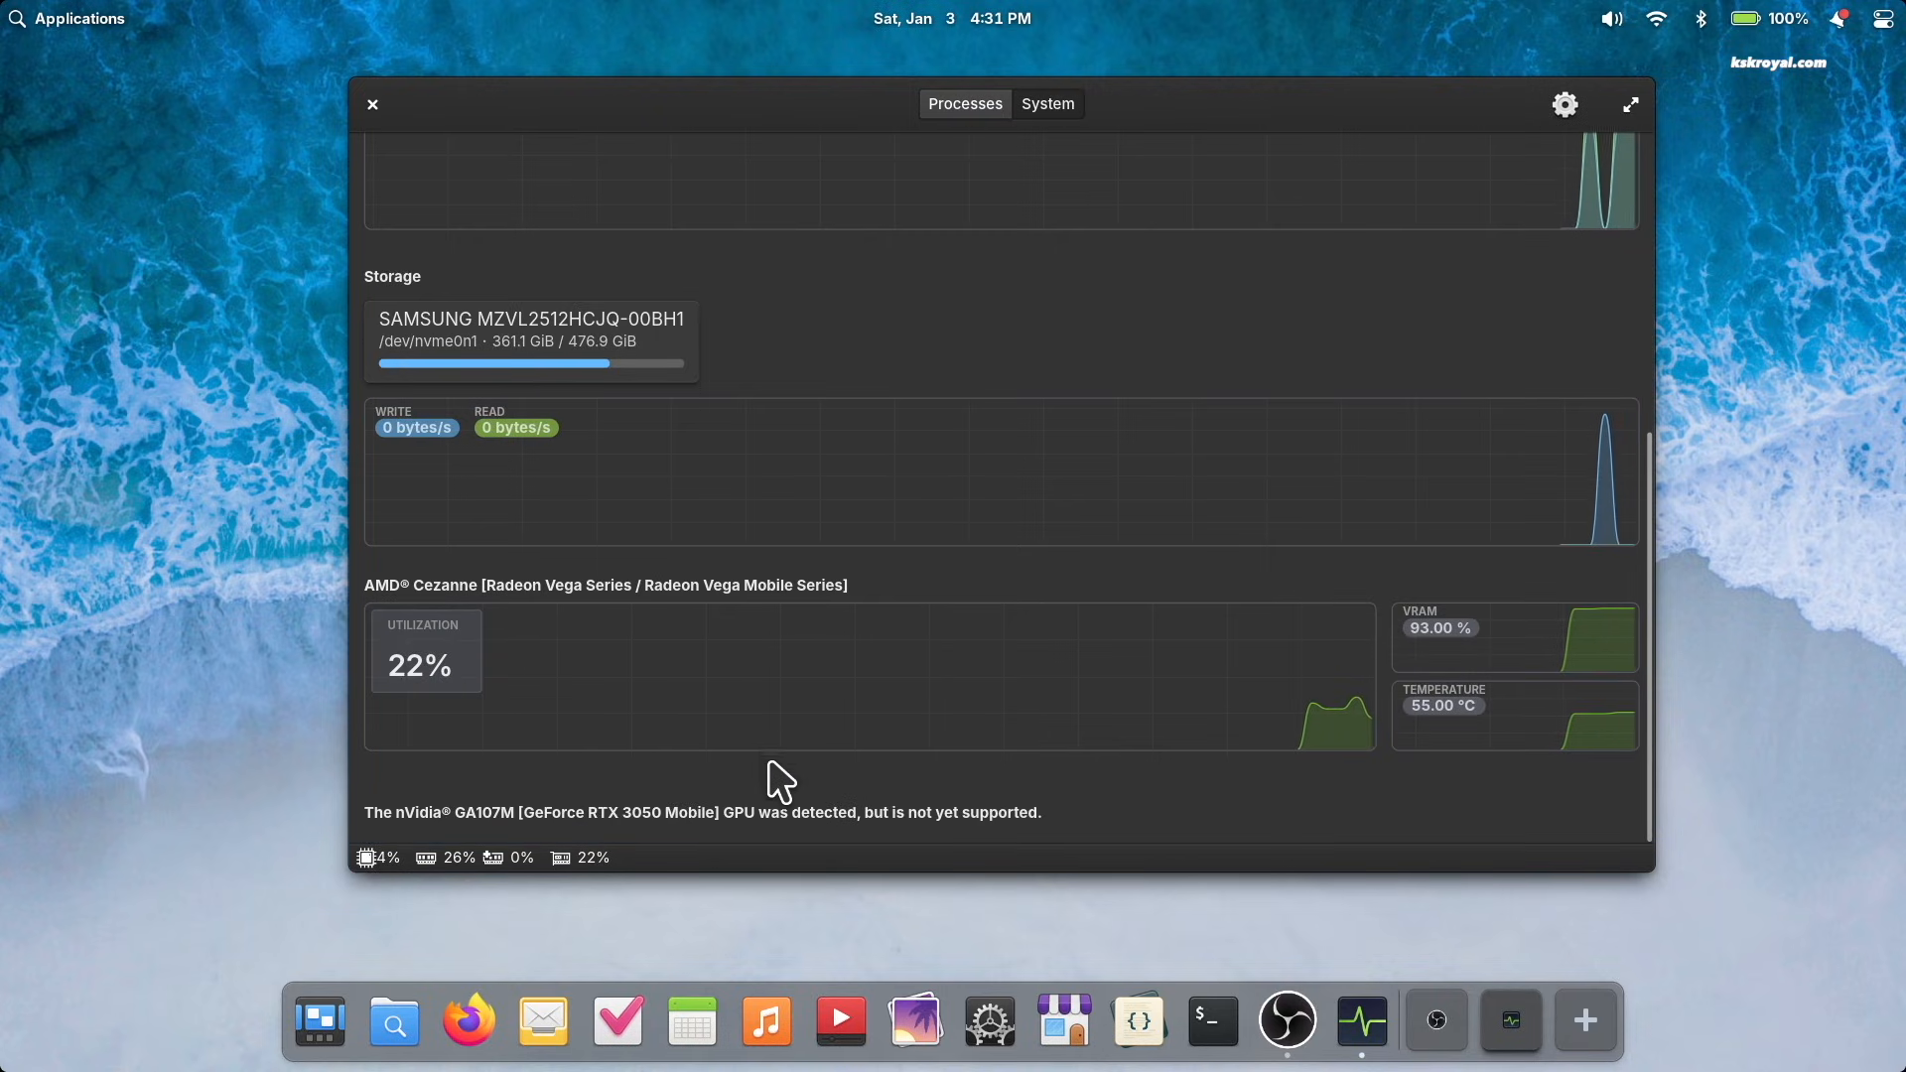
mouse_move(990, 808)
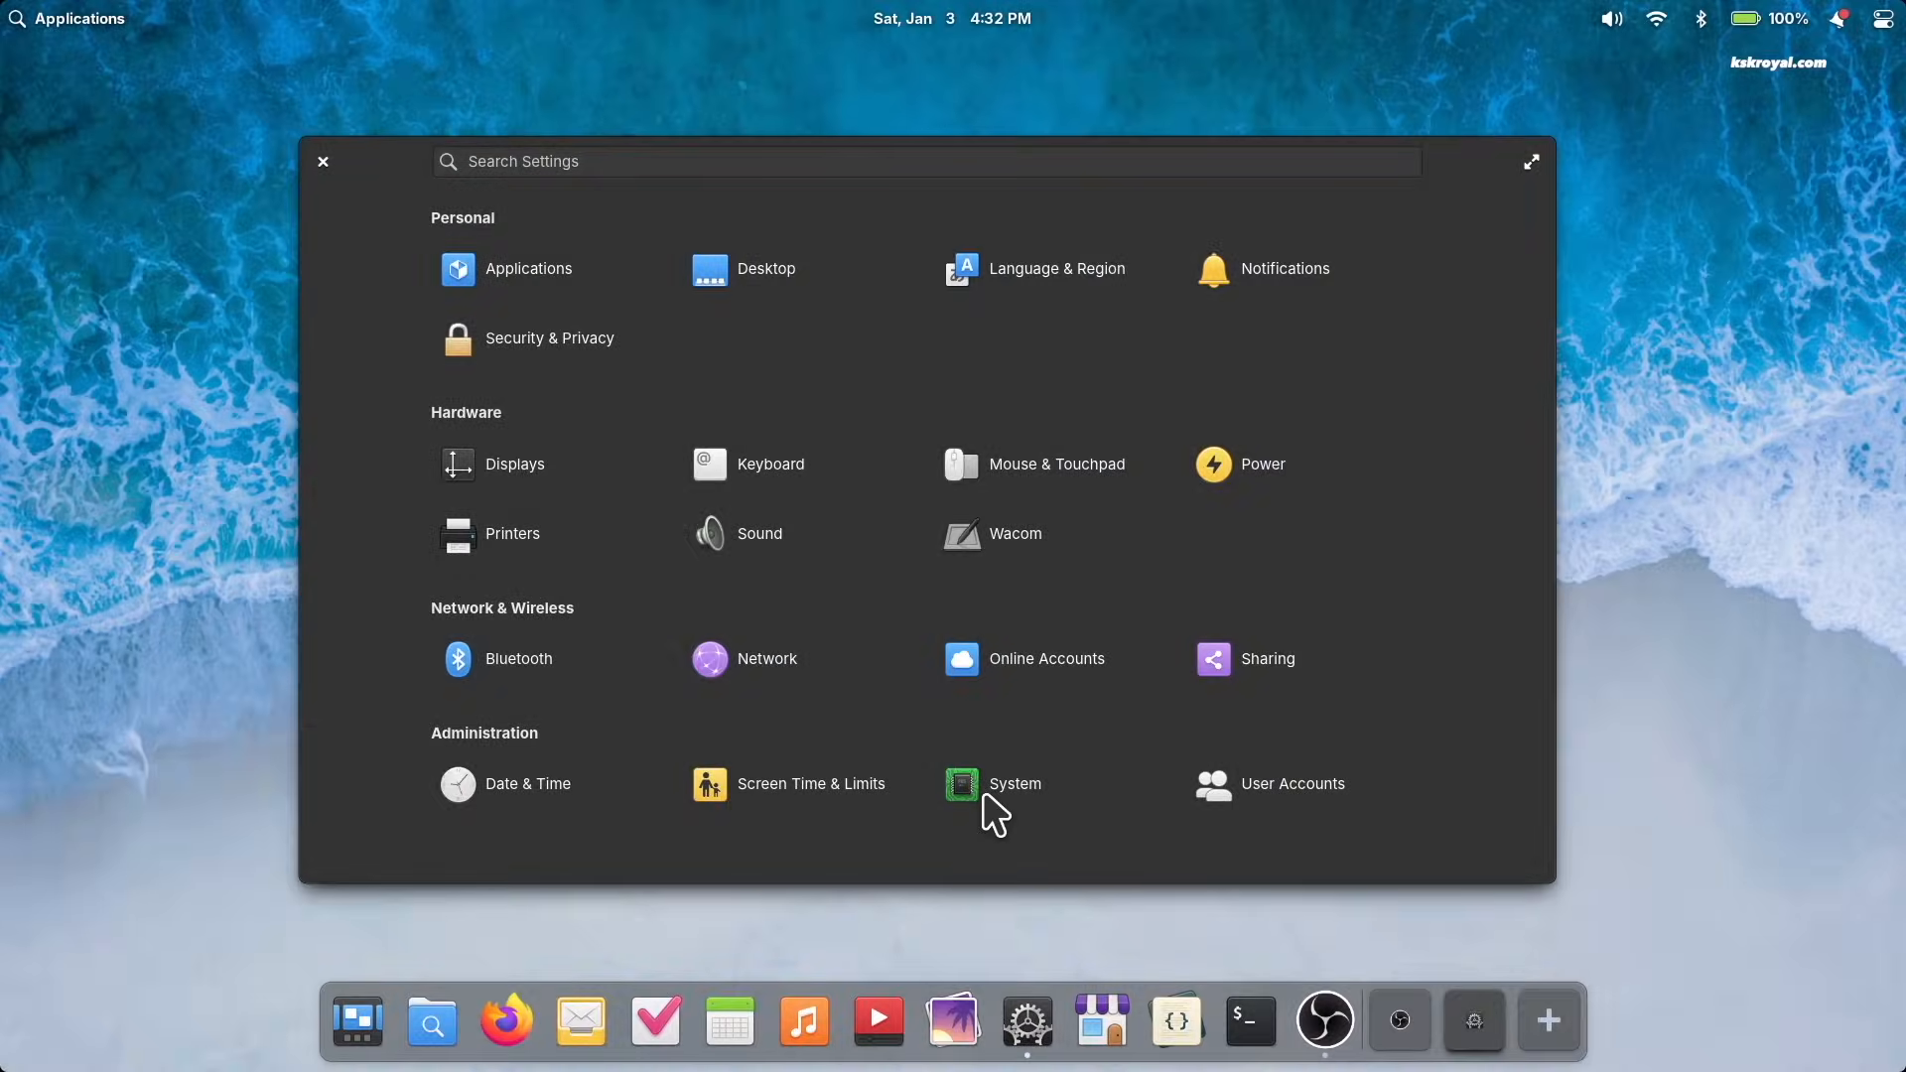
Step: Open the elementary OS 8.1 page, refresh the update check, and enable Automatic Updates
click(1014, 785)
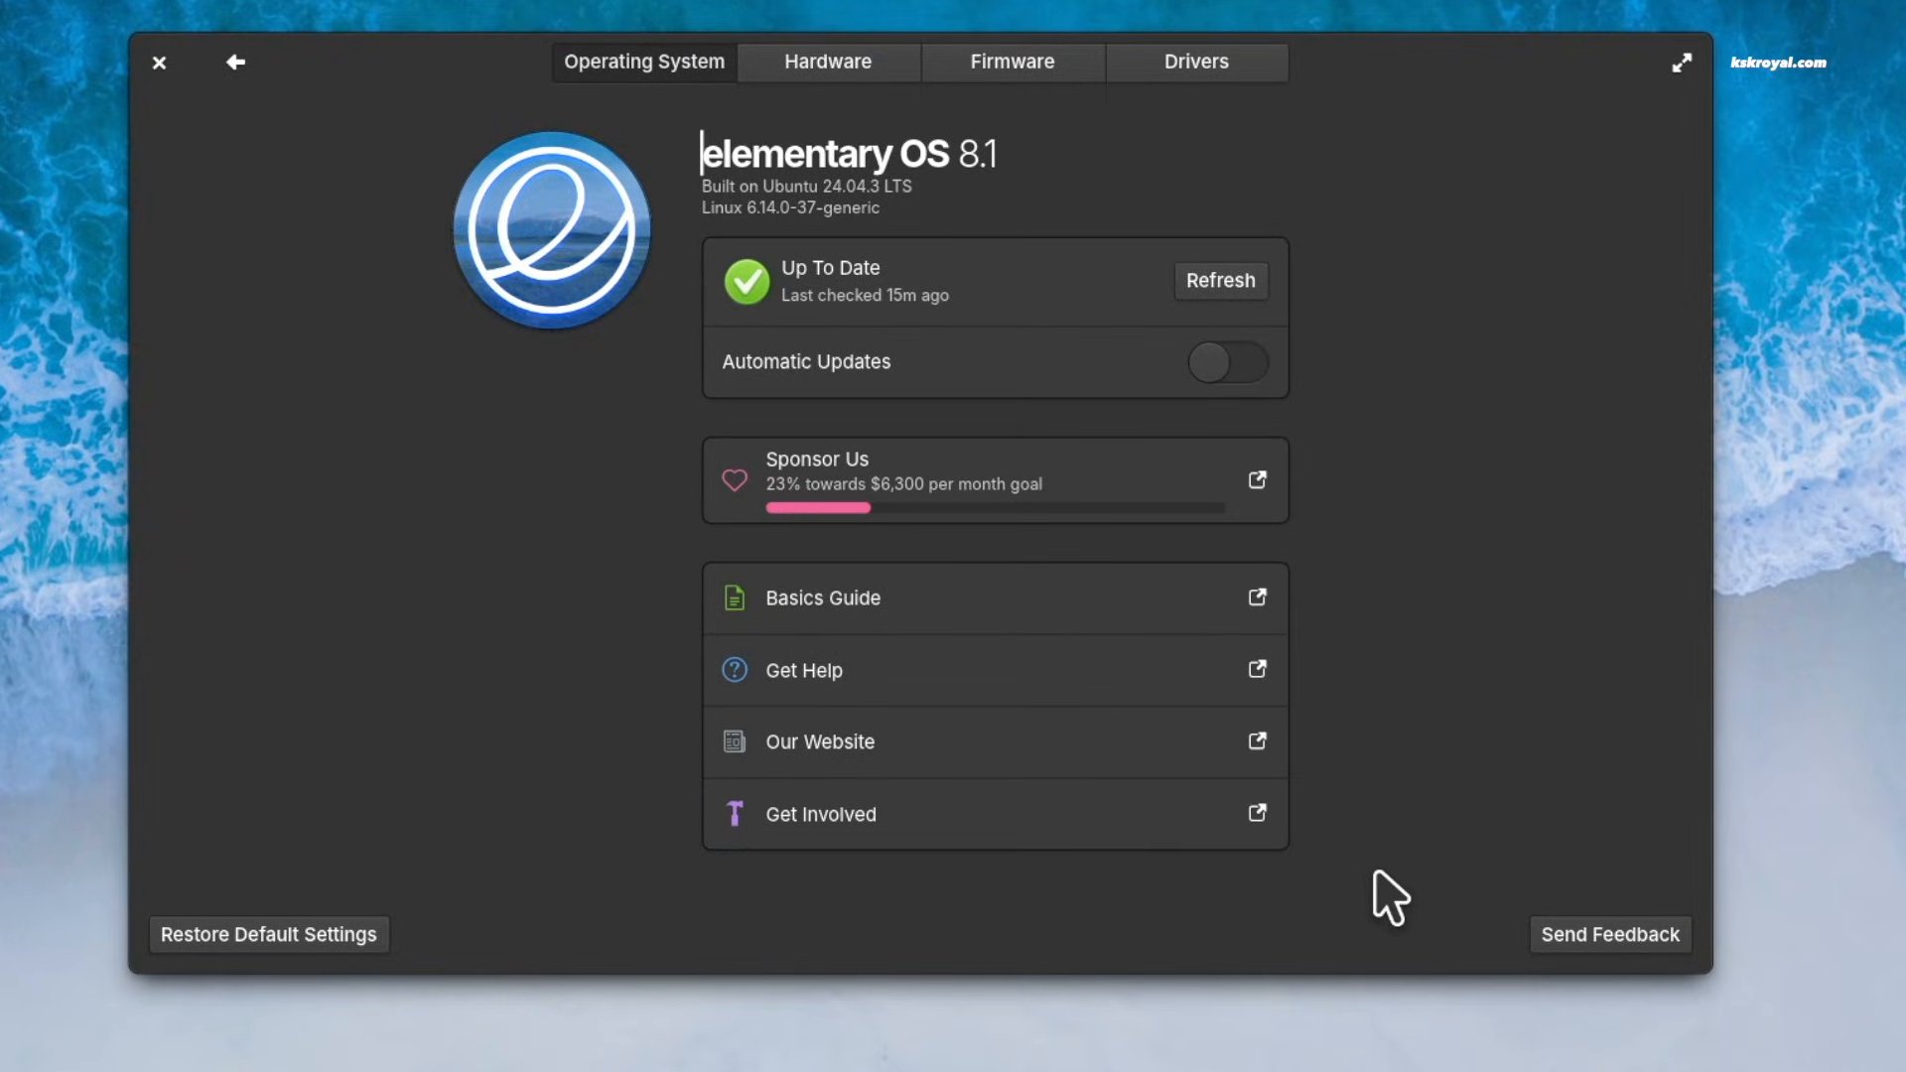
mouse_move(1333, 386)
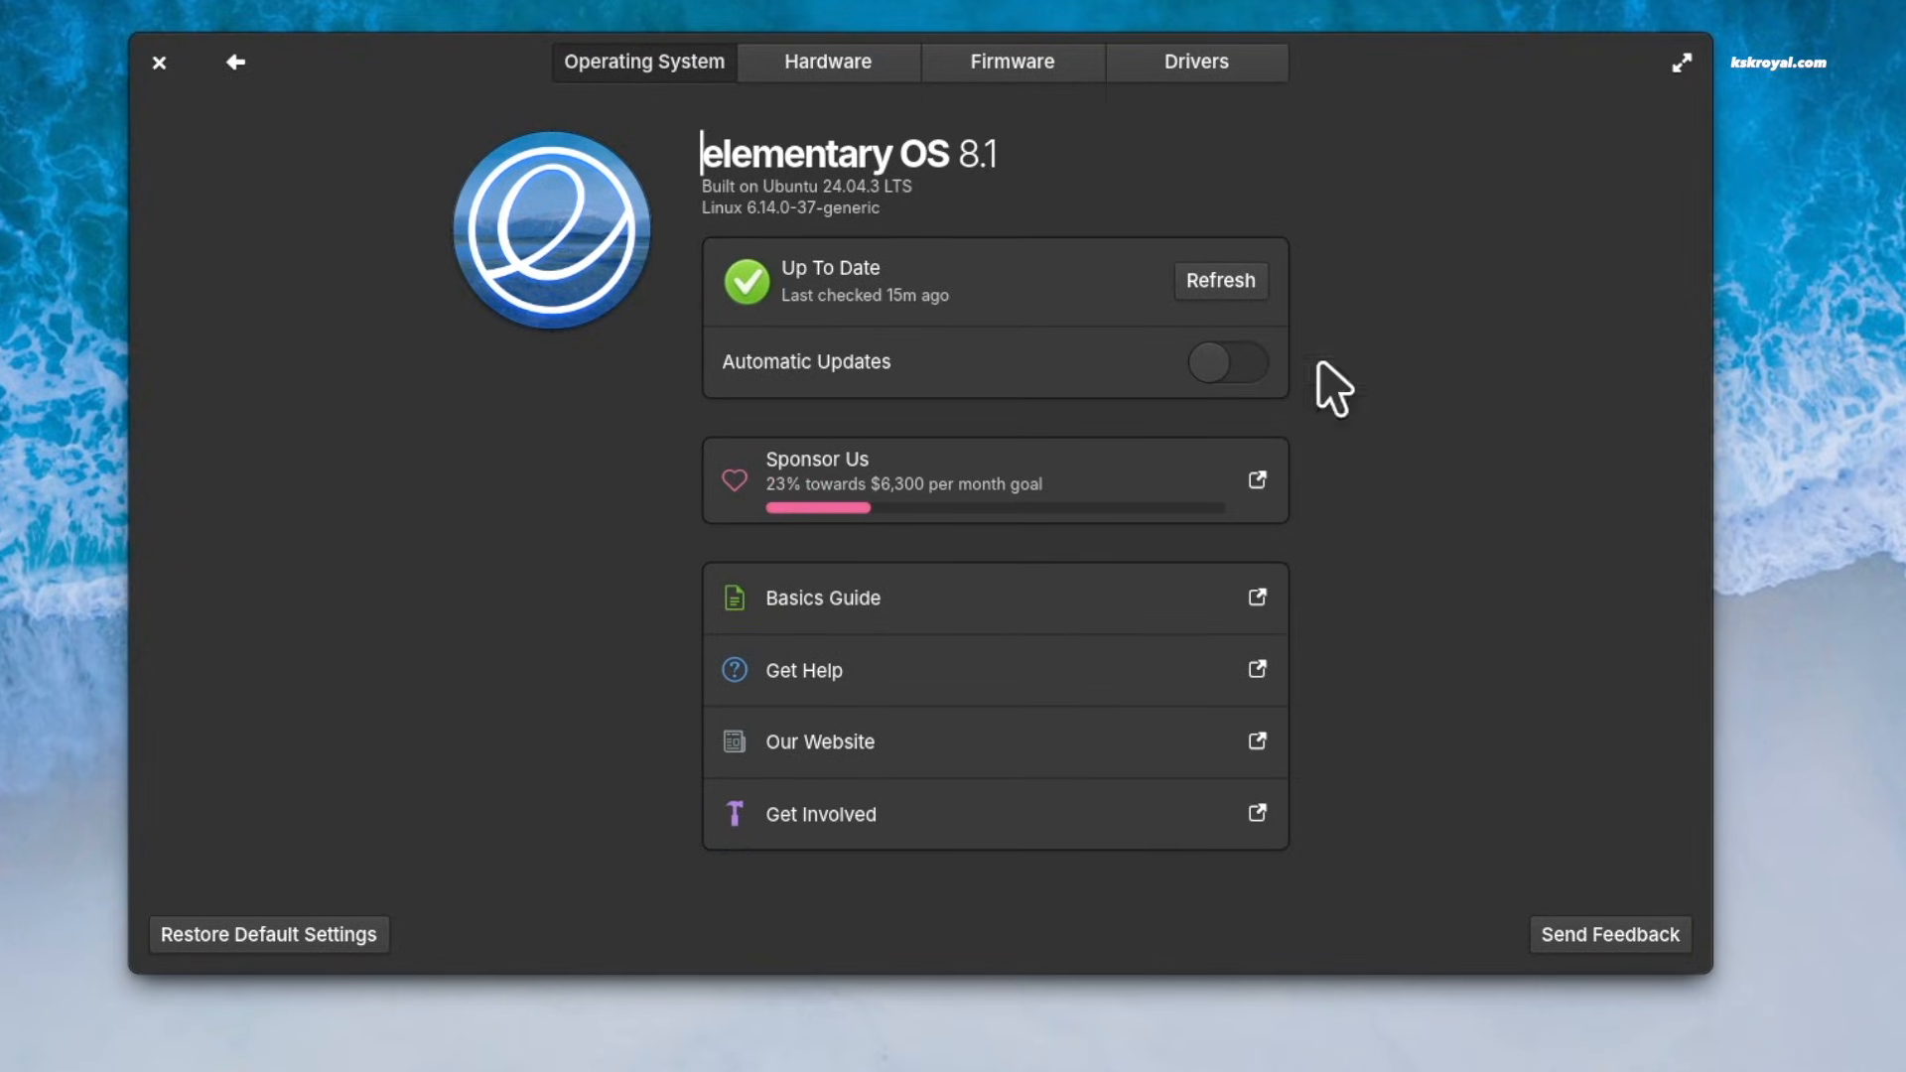
click(1219, 281)
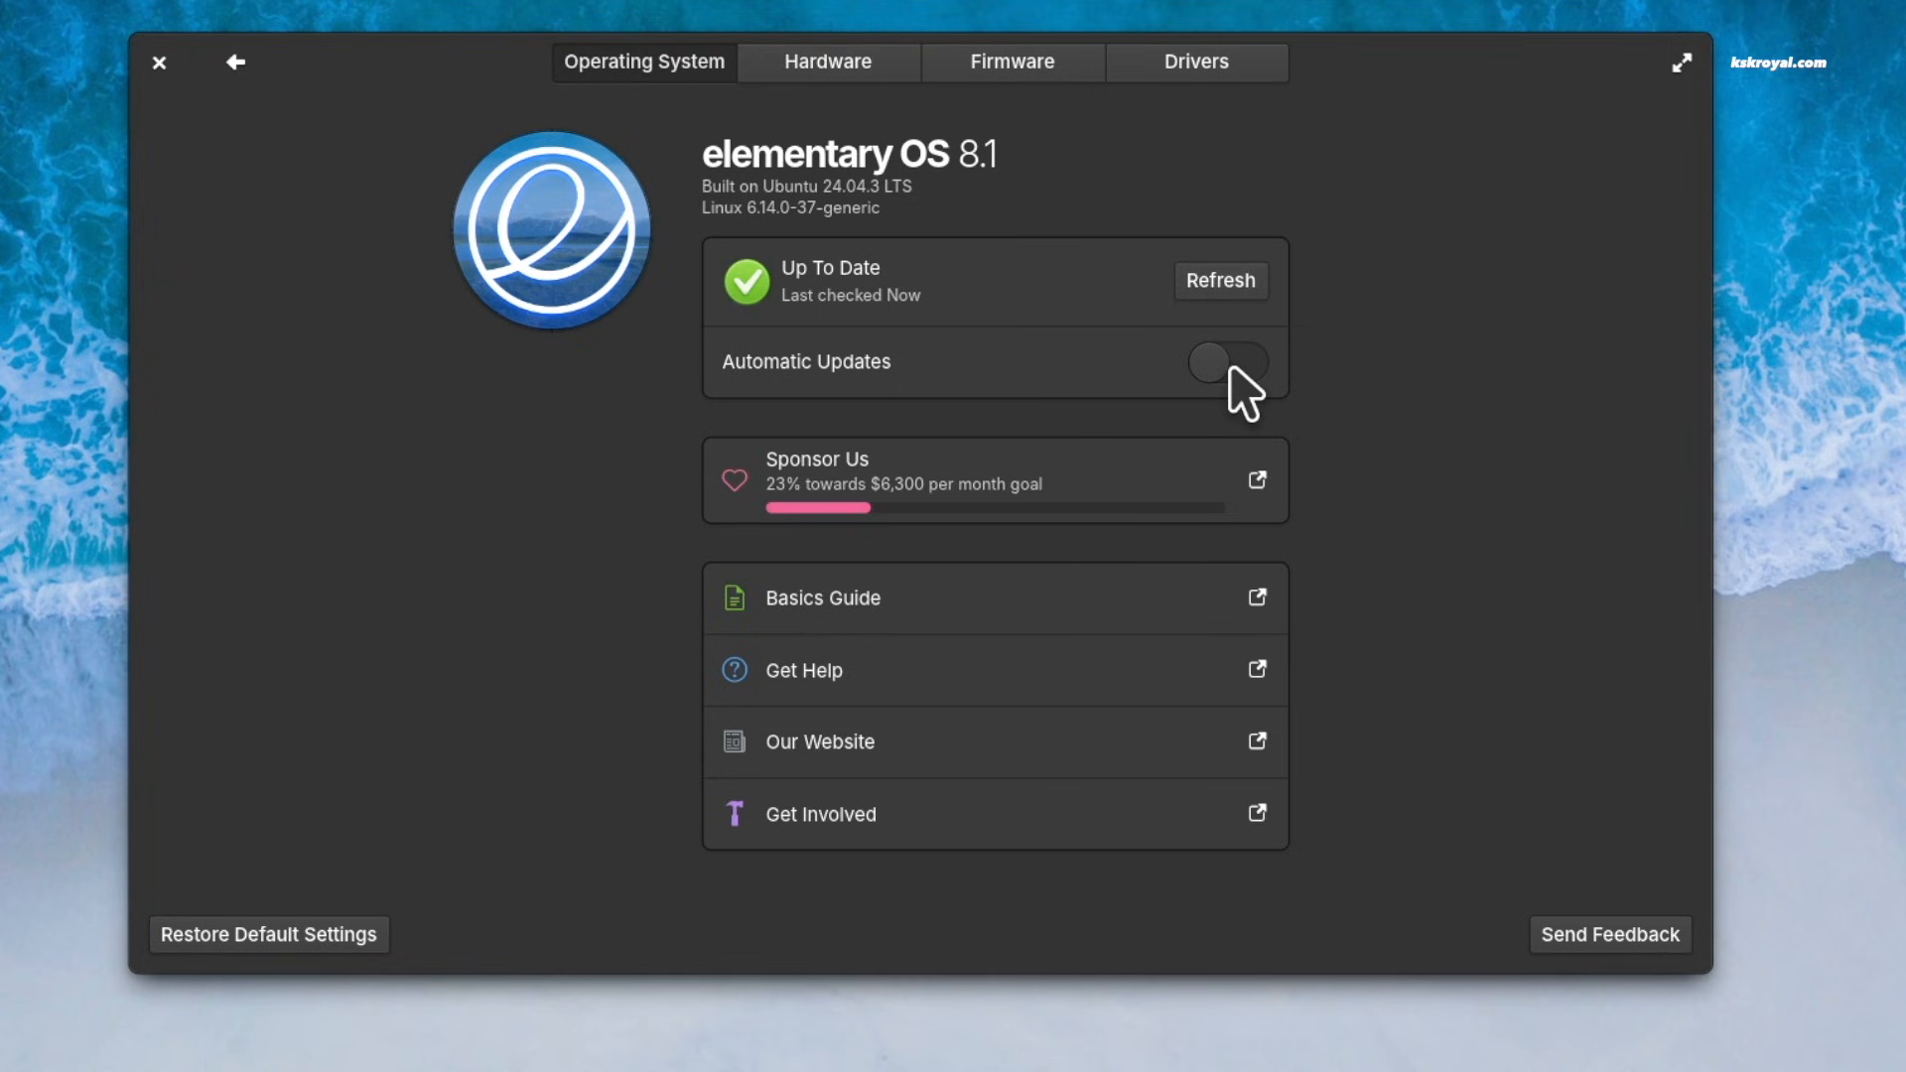
click(1227, 363)
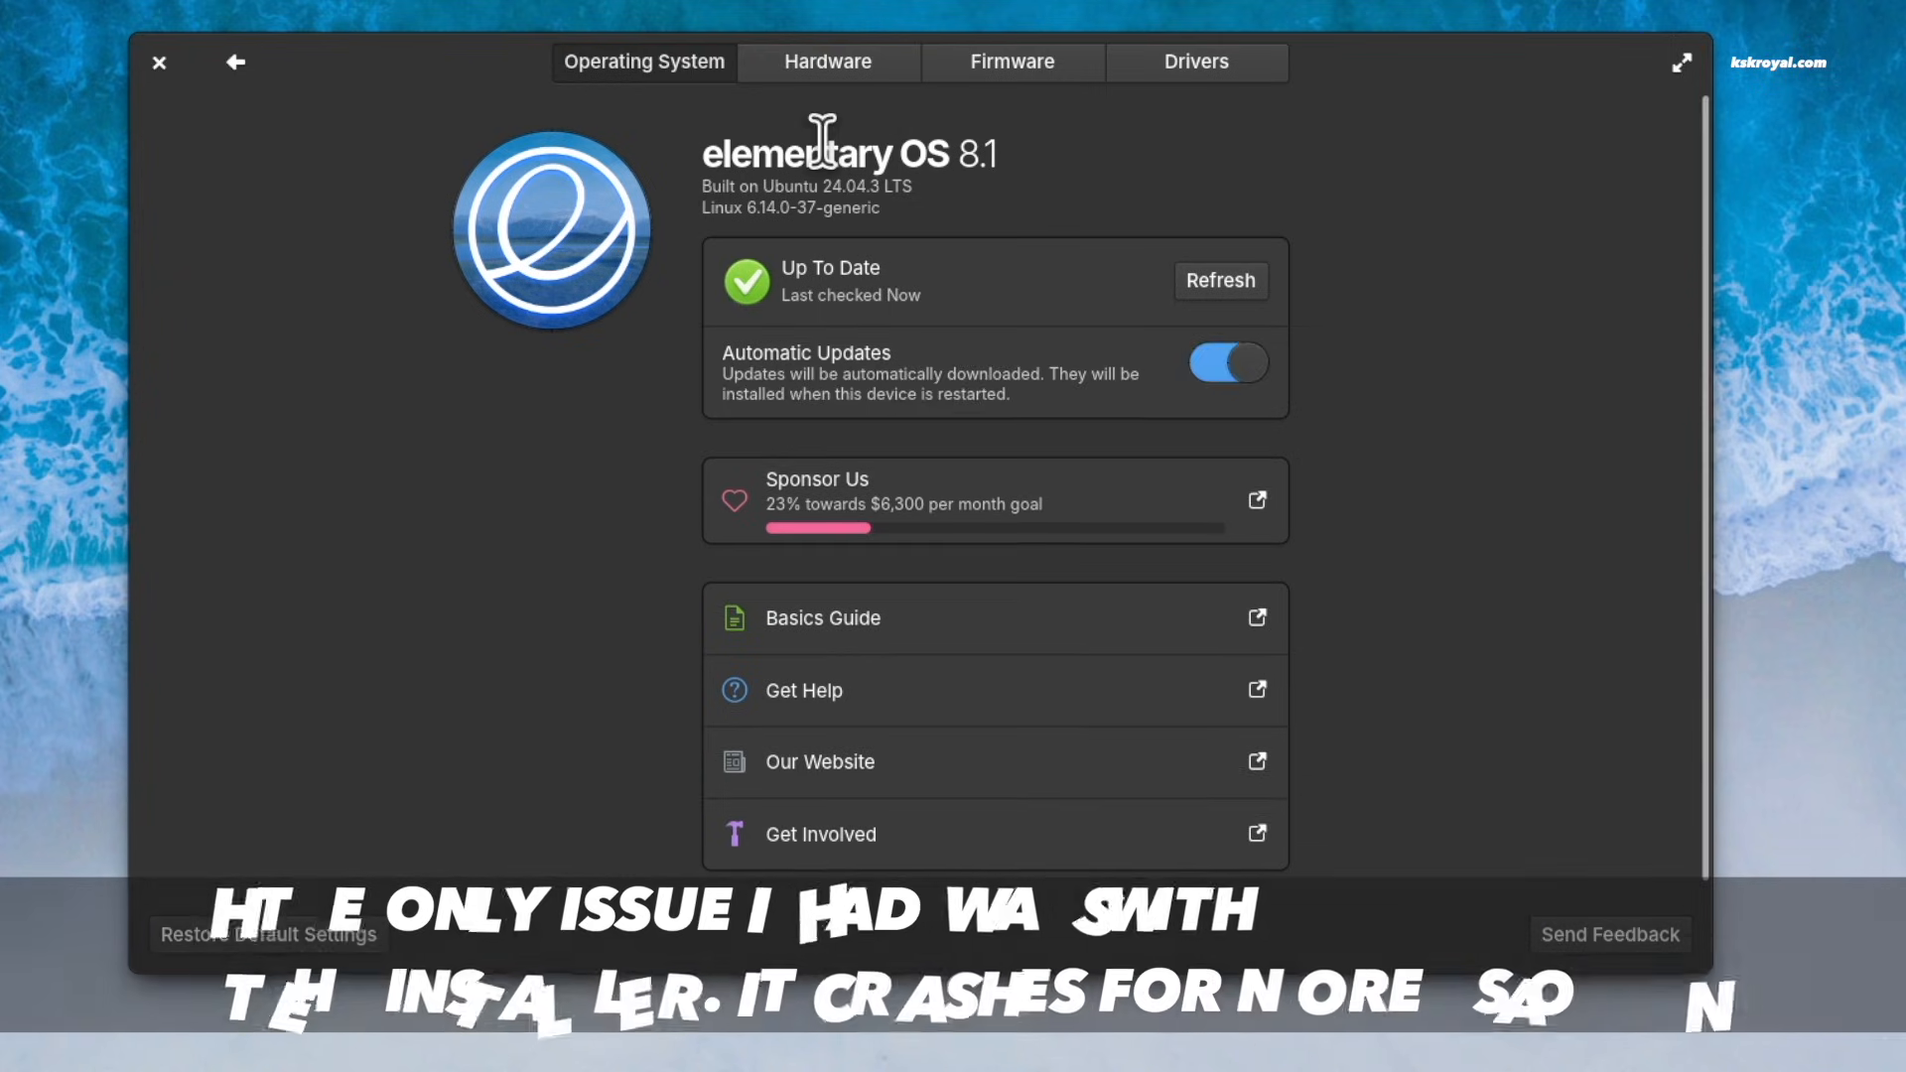
Step: Review Hardware, ELAN and System Firmware details, then show the NVIDIA Drivers tab
click(827, 61)
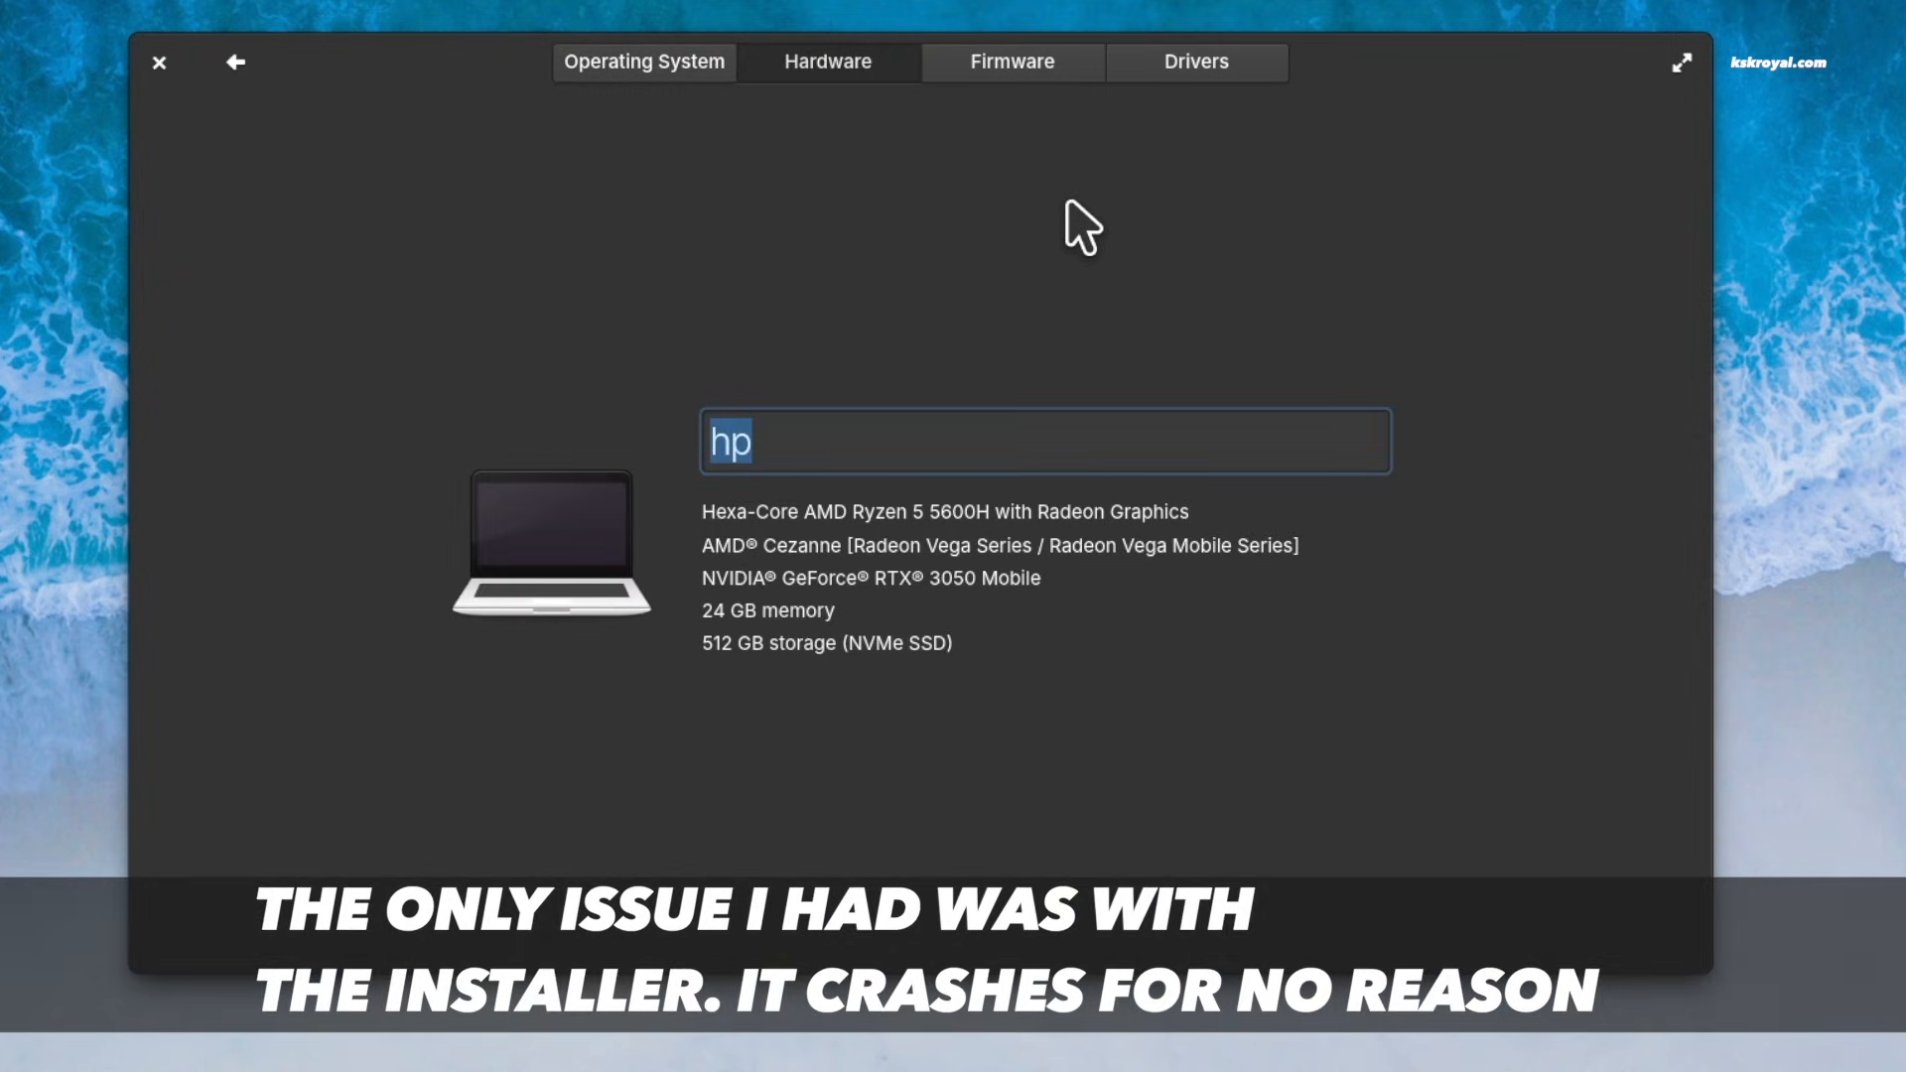
mouse_move(1031, 96)
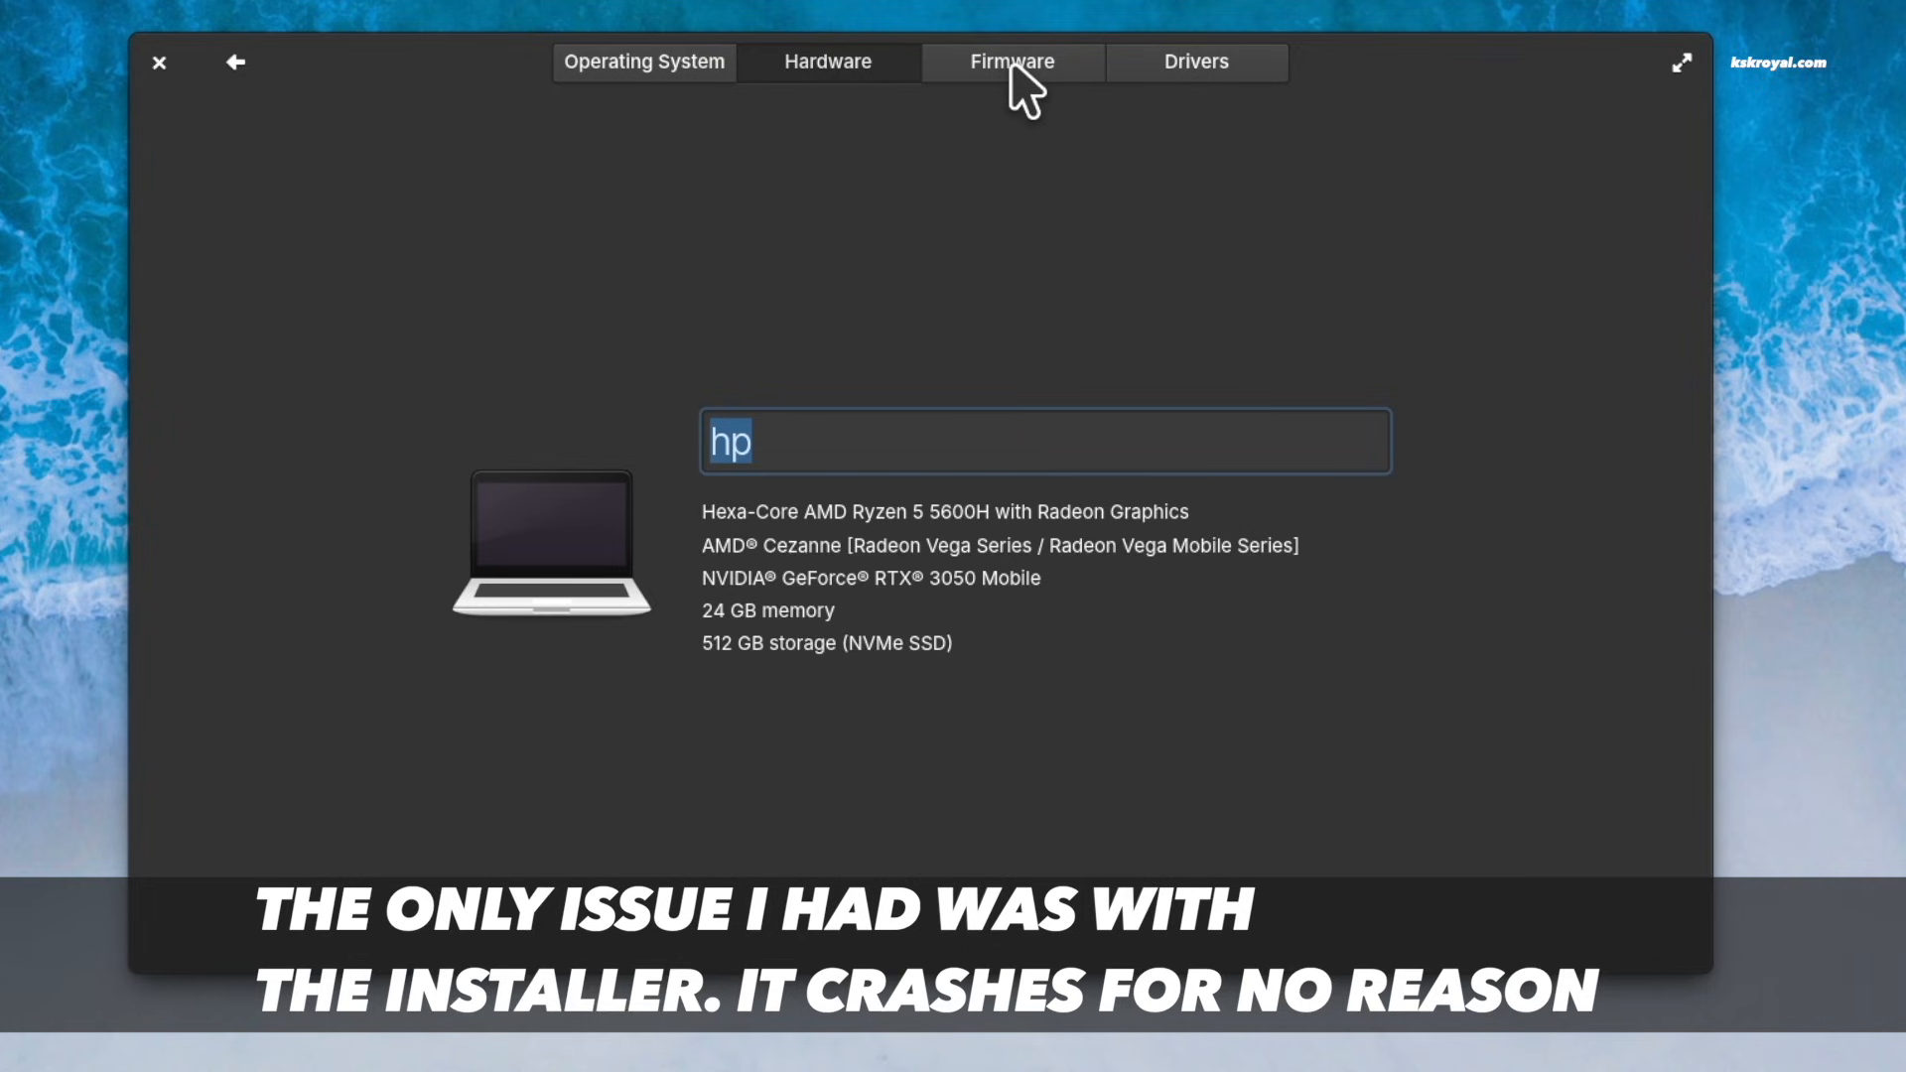
click(1010, 62)
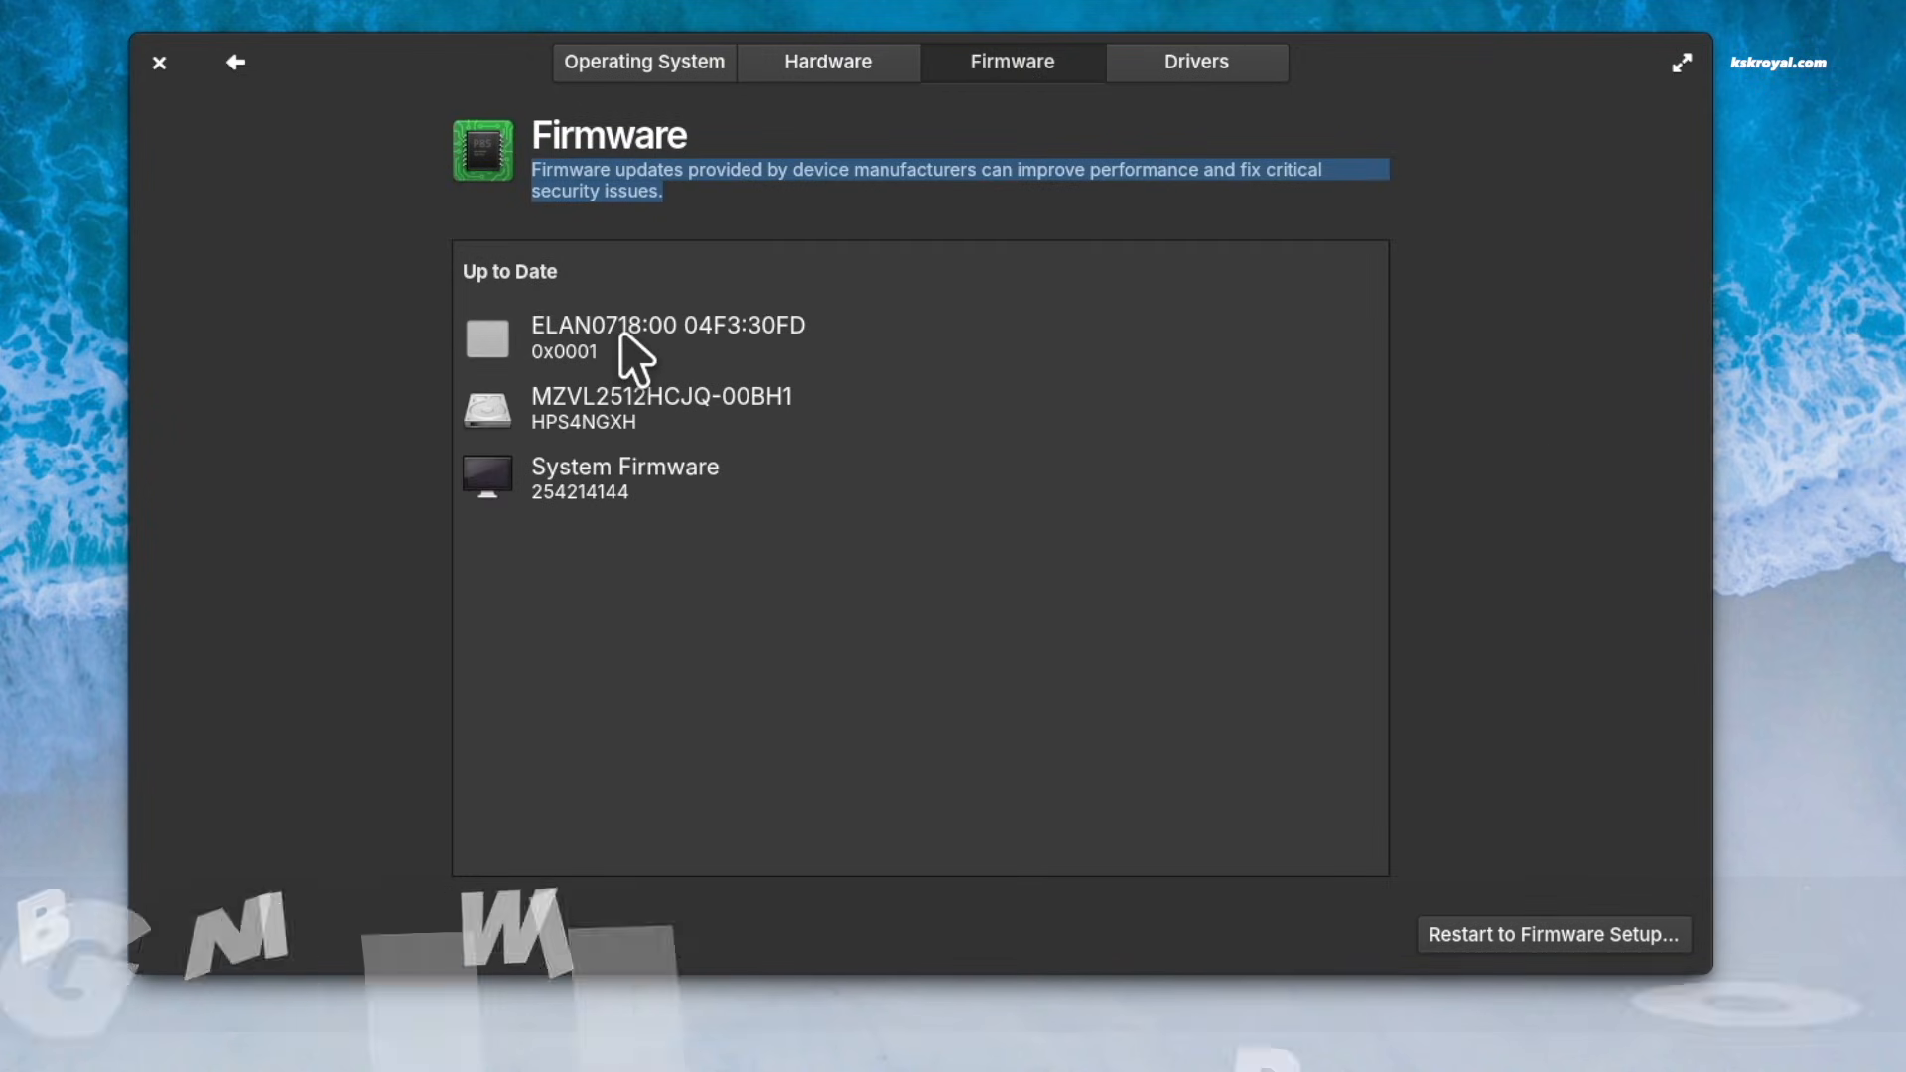
click(668, 338)
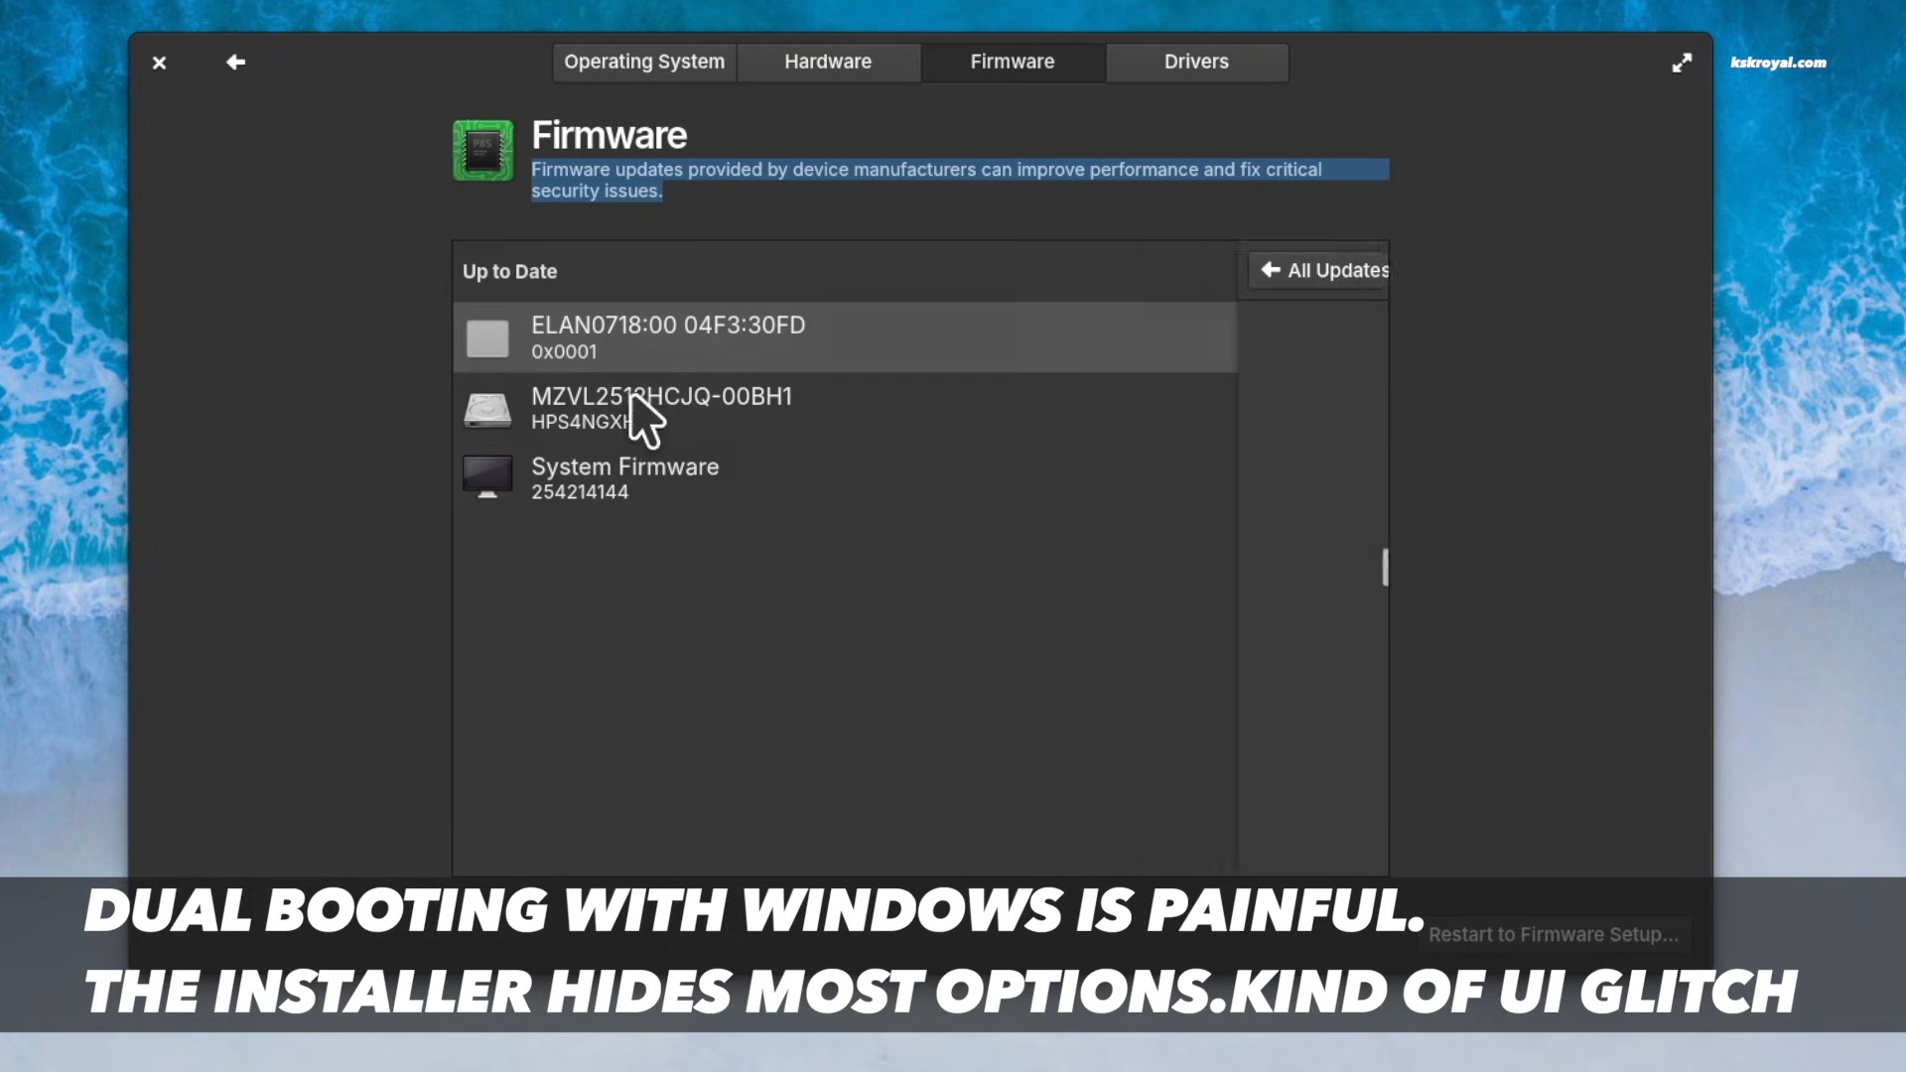
click(624, 478)
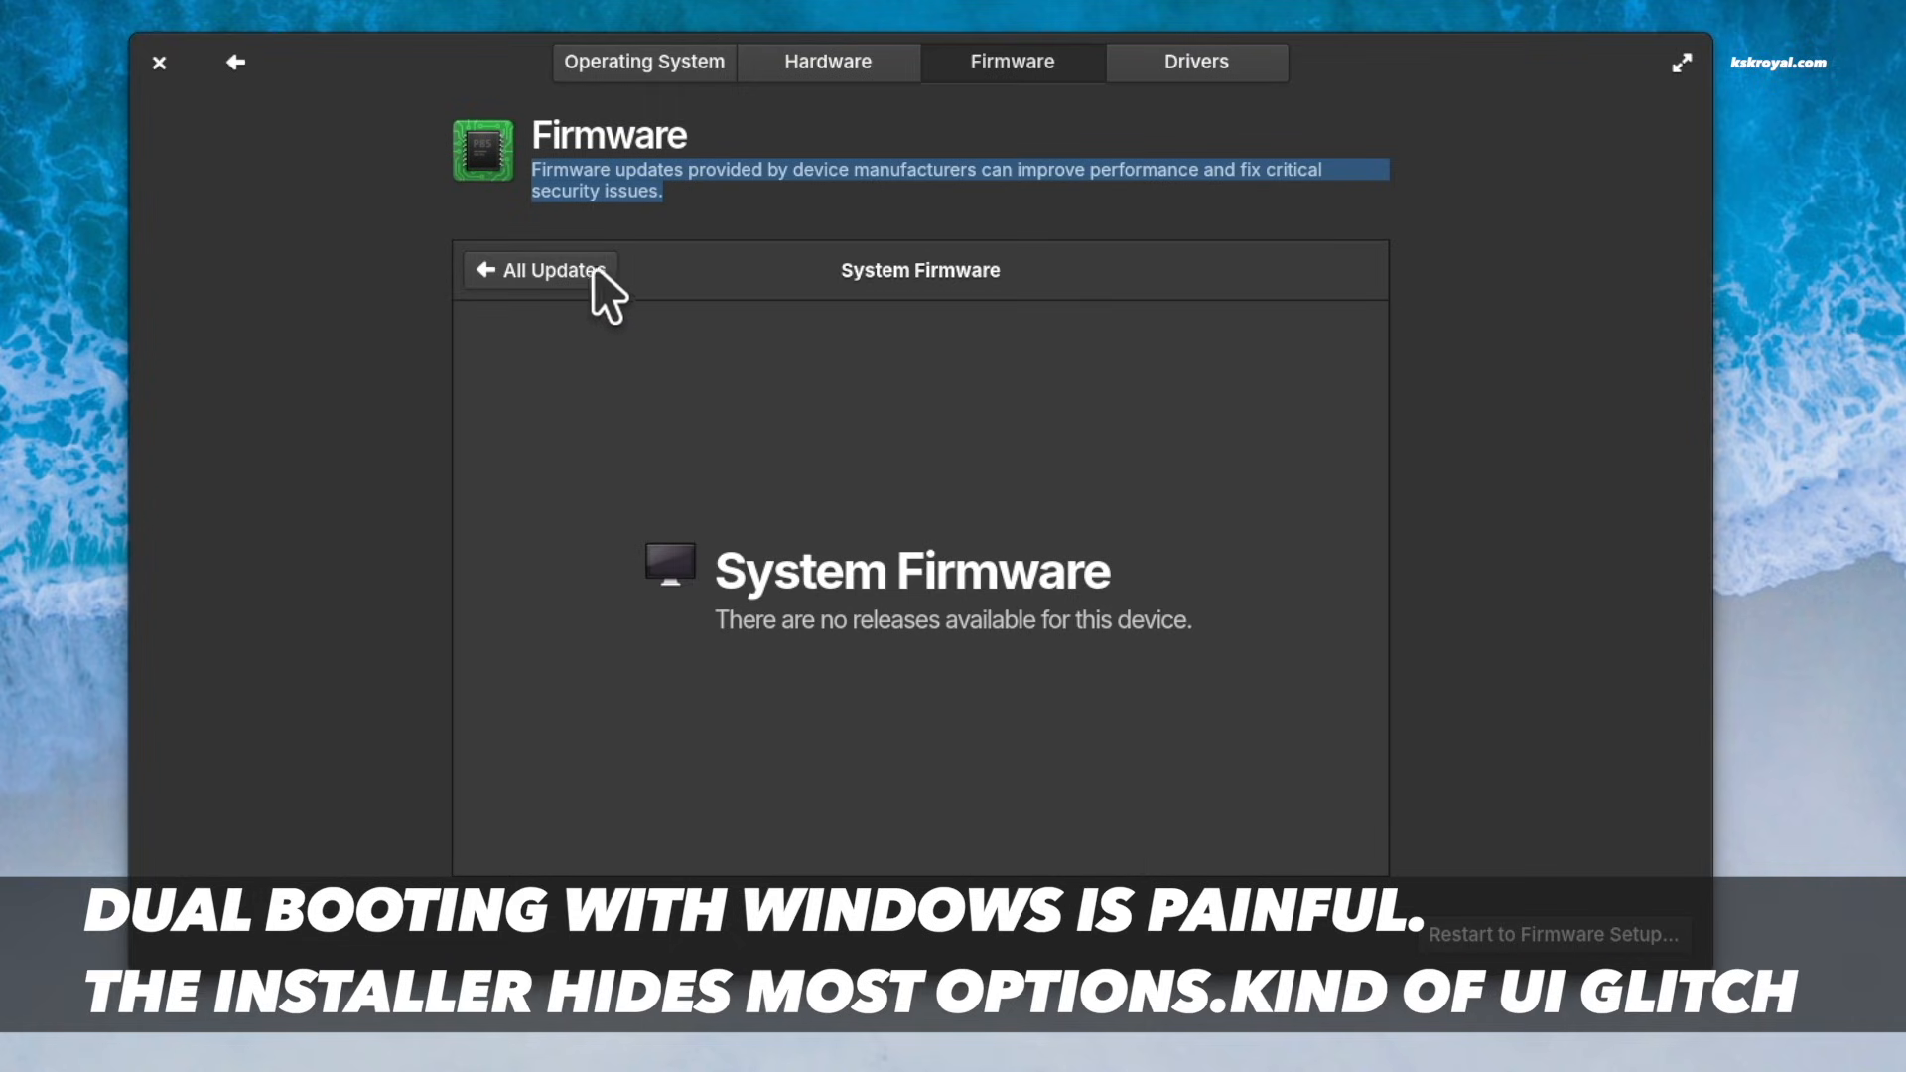
click(1194, 62)
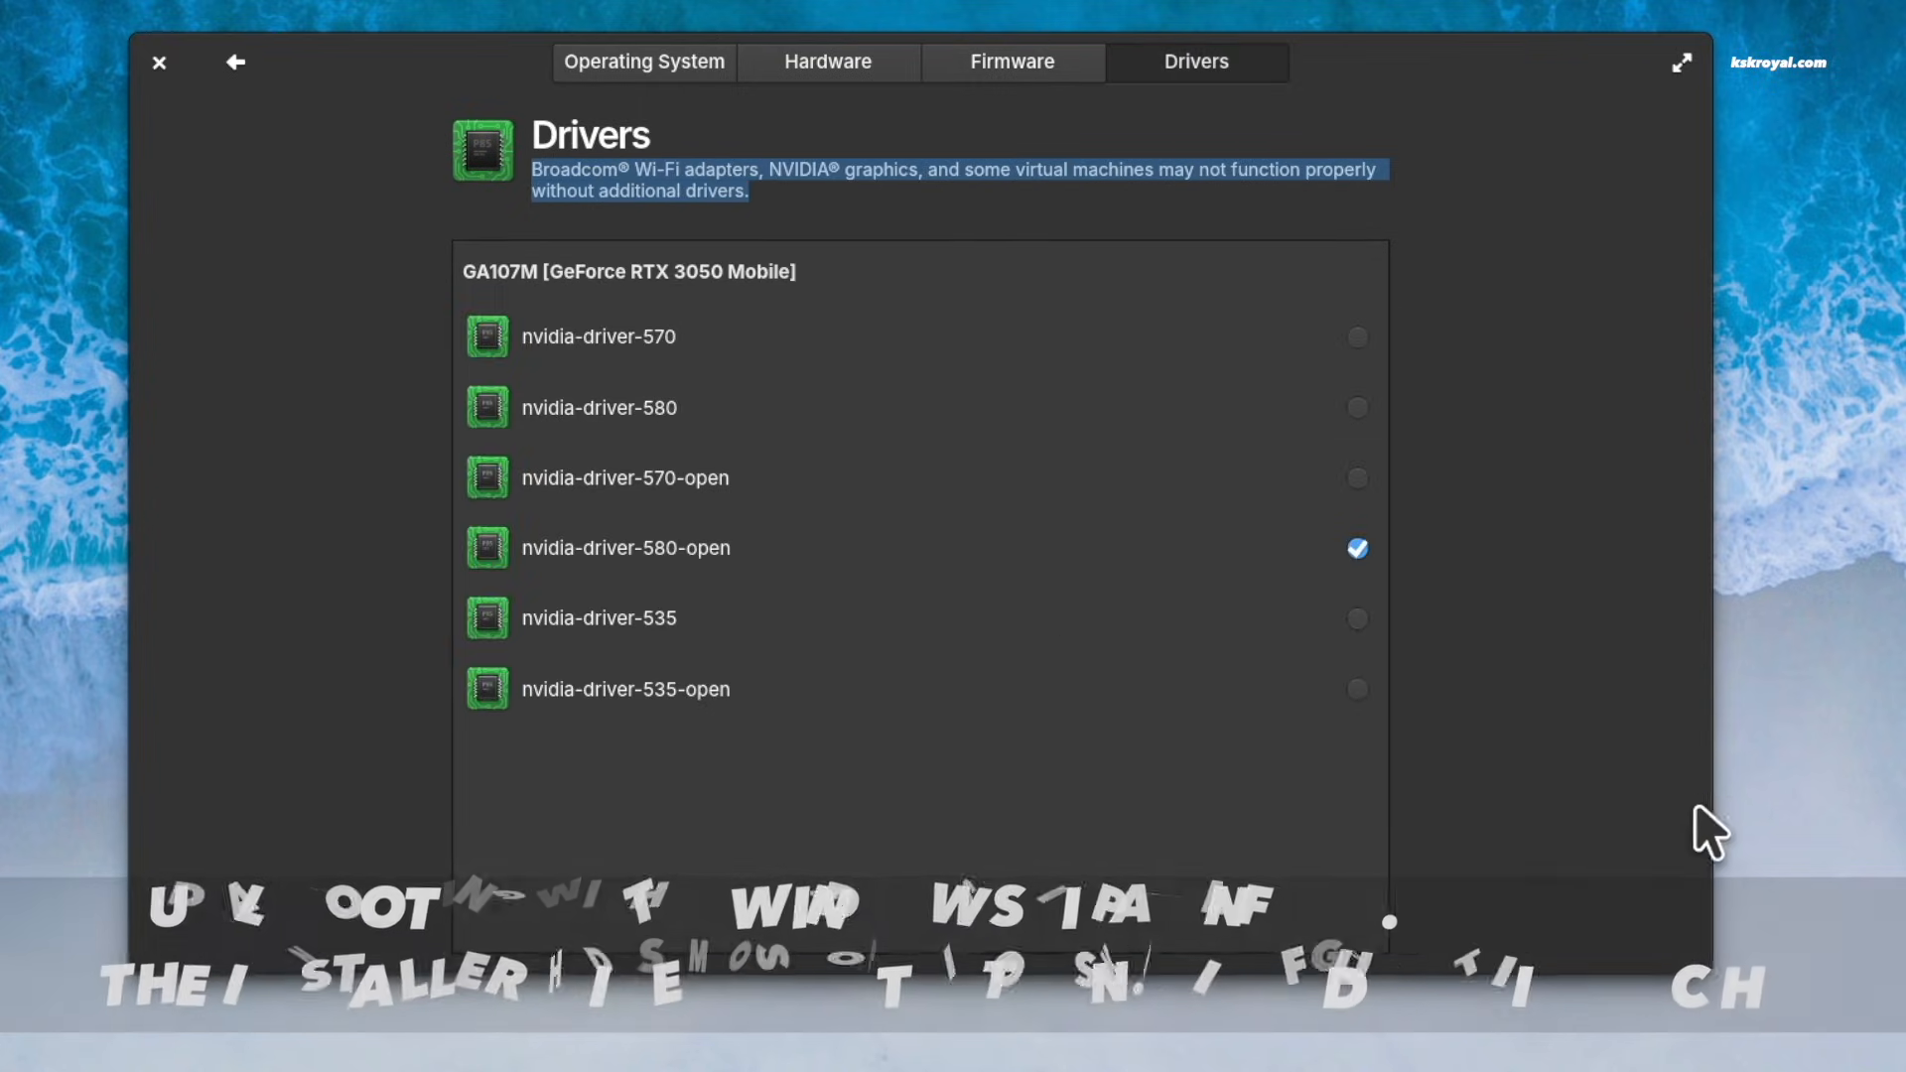
mouse_move(1273, 565)
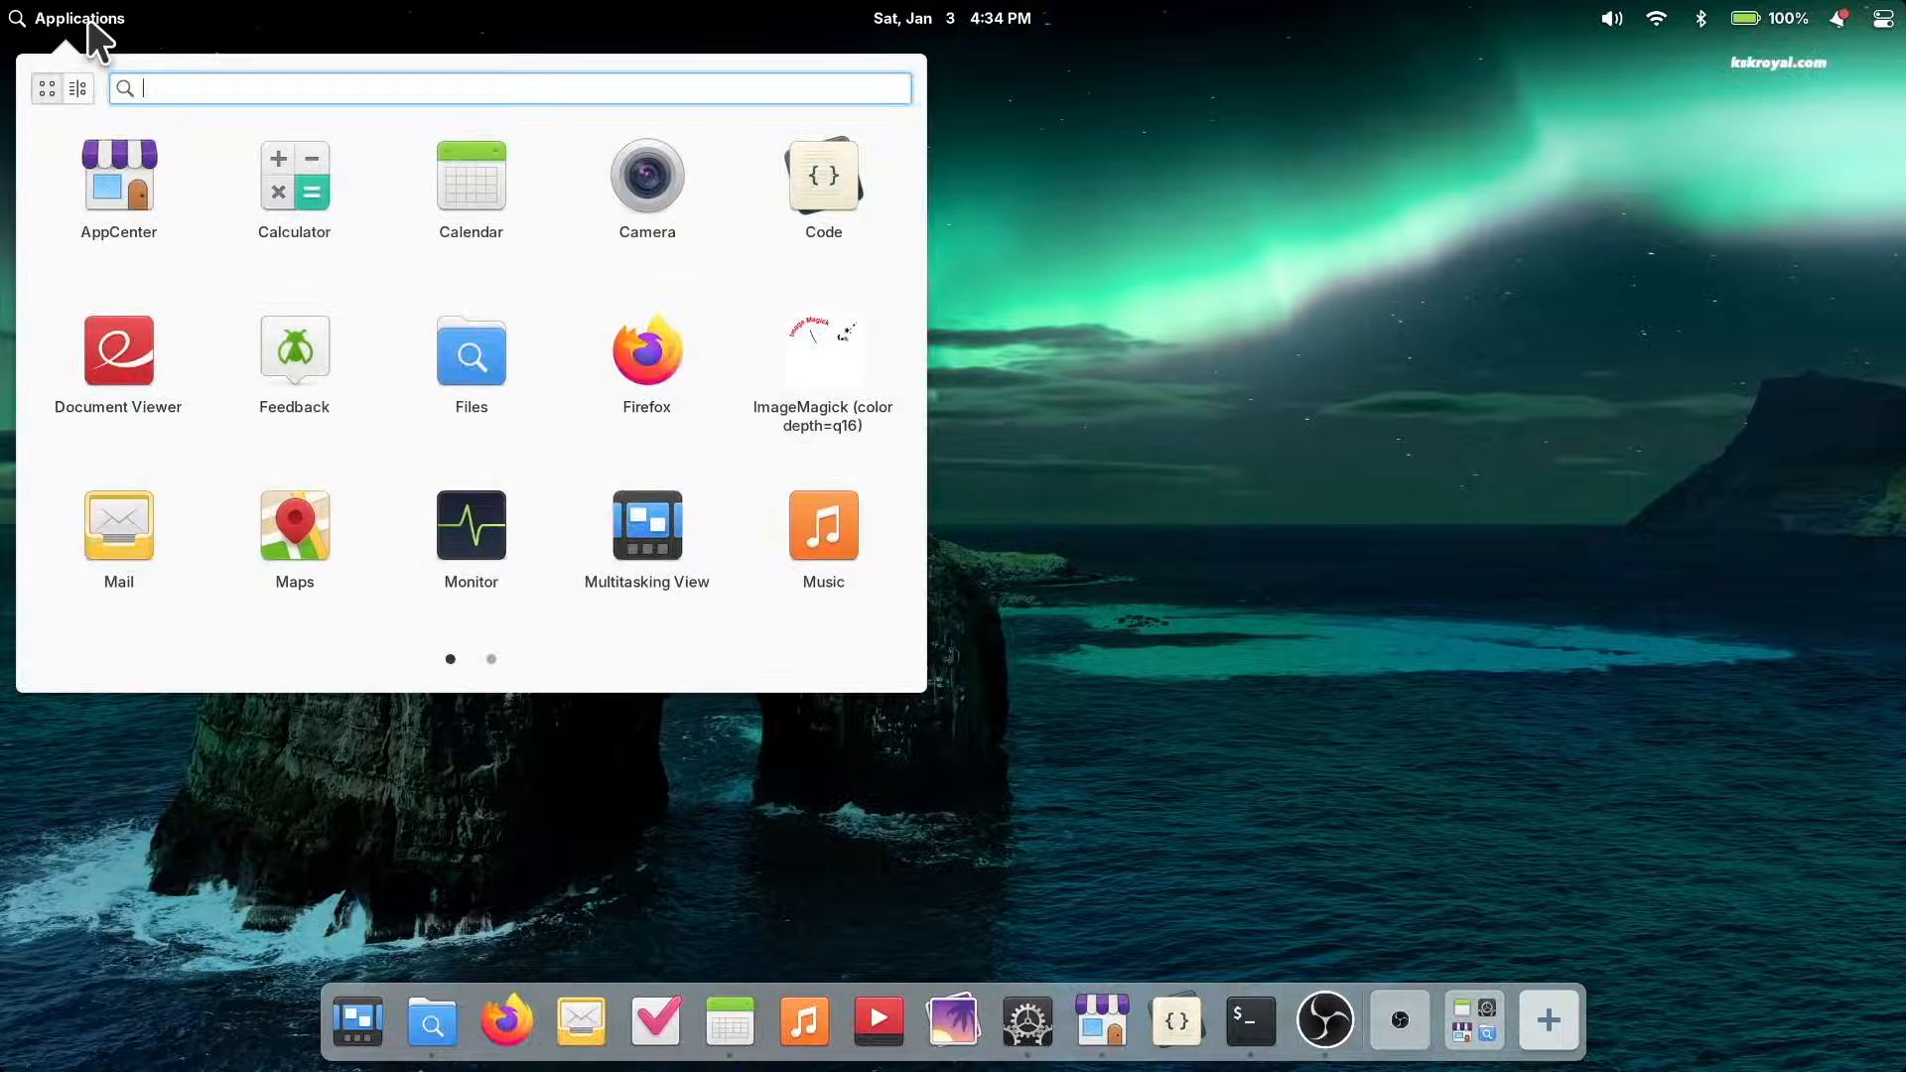
Step: Flip to page two of the Applications menu, then view the January 2026 calendar, quick settings and Drivers Available notifications
click(490, 659)
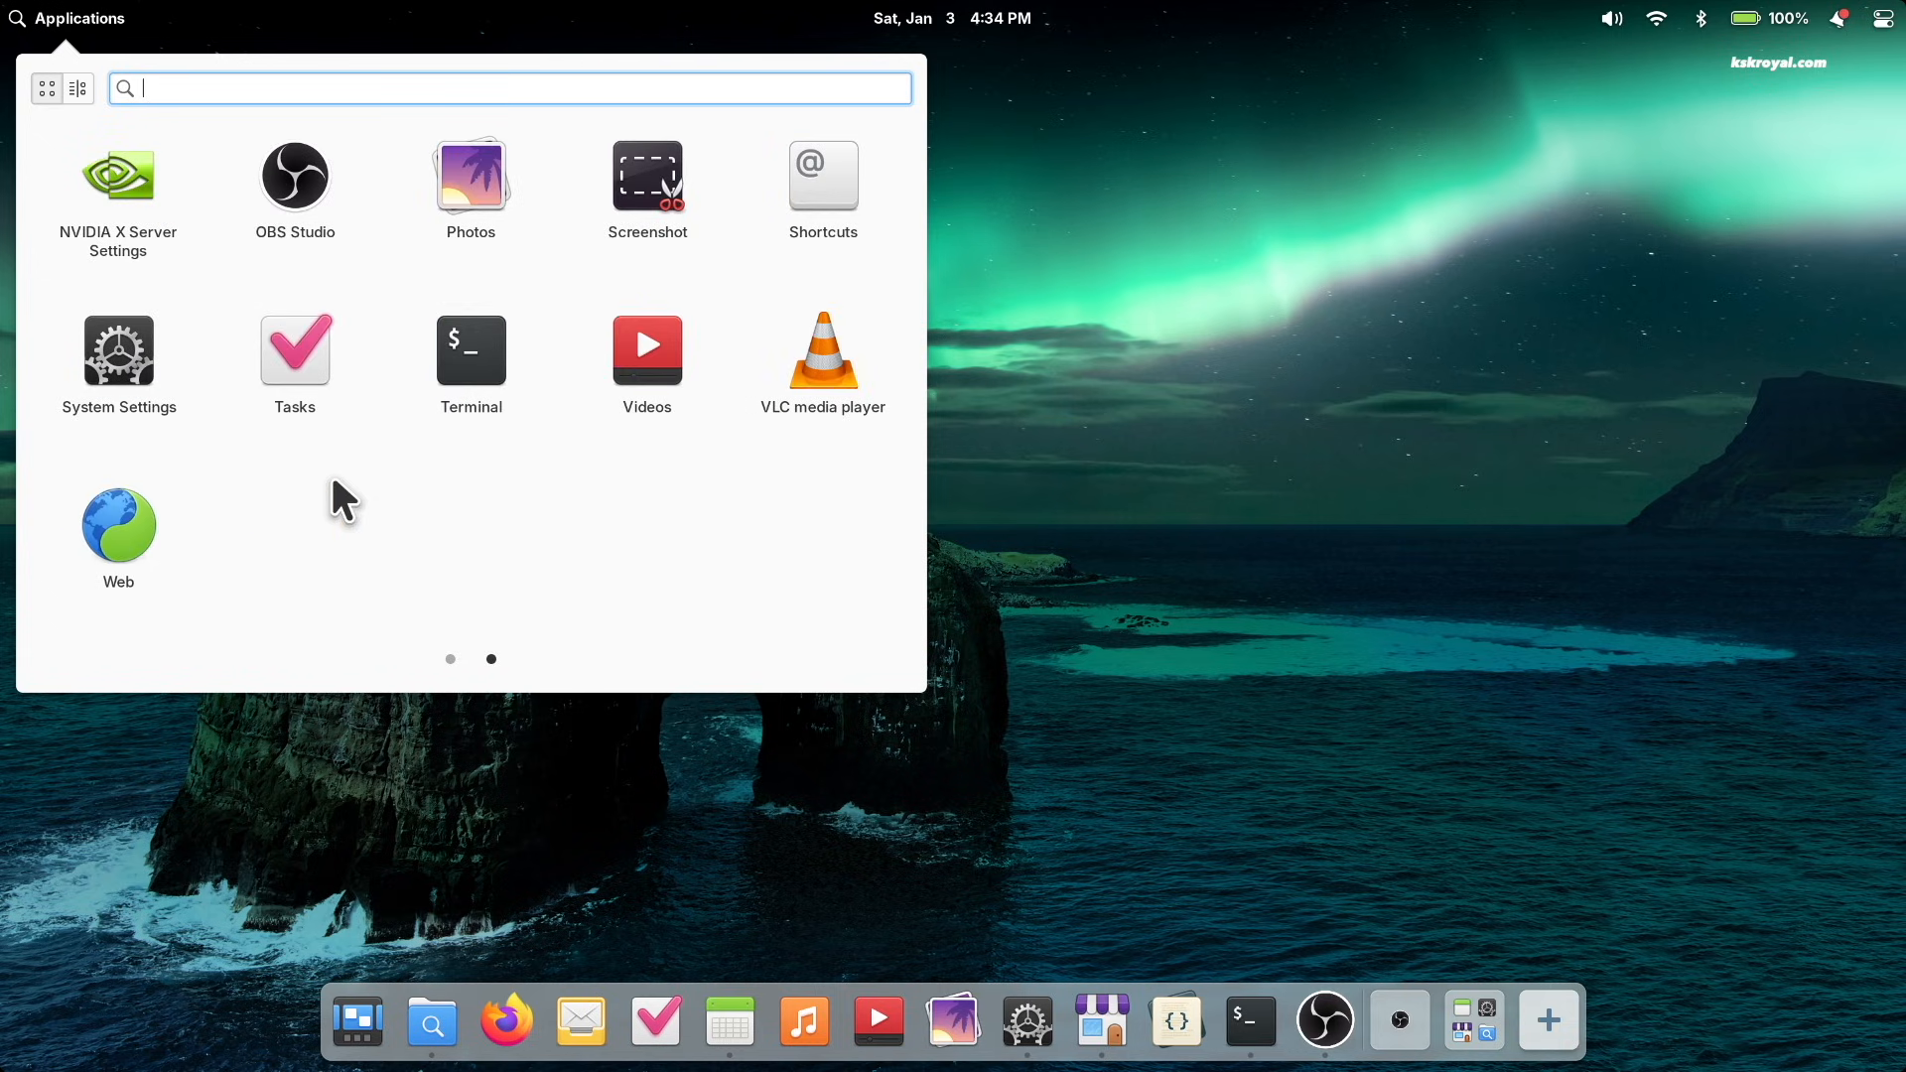
mouse_move(413, 525)
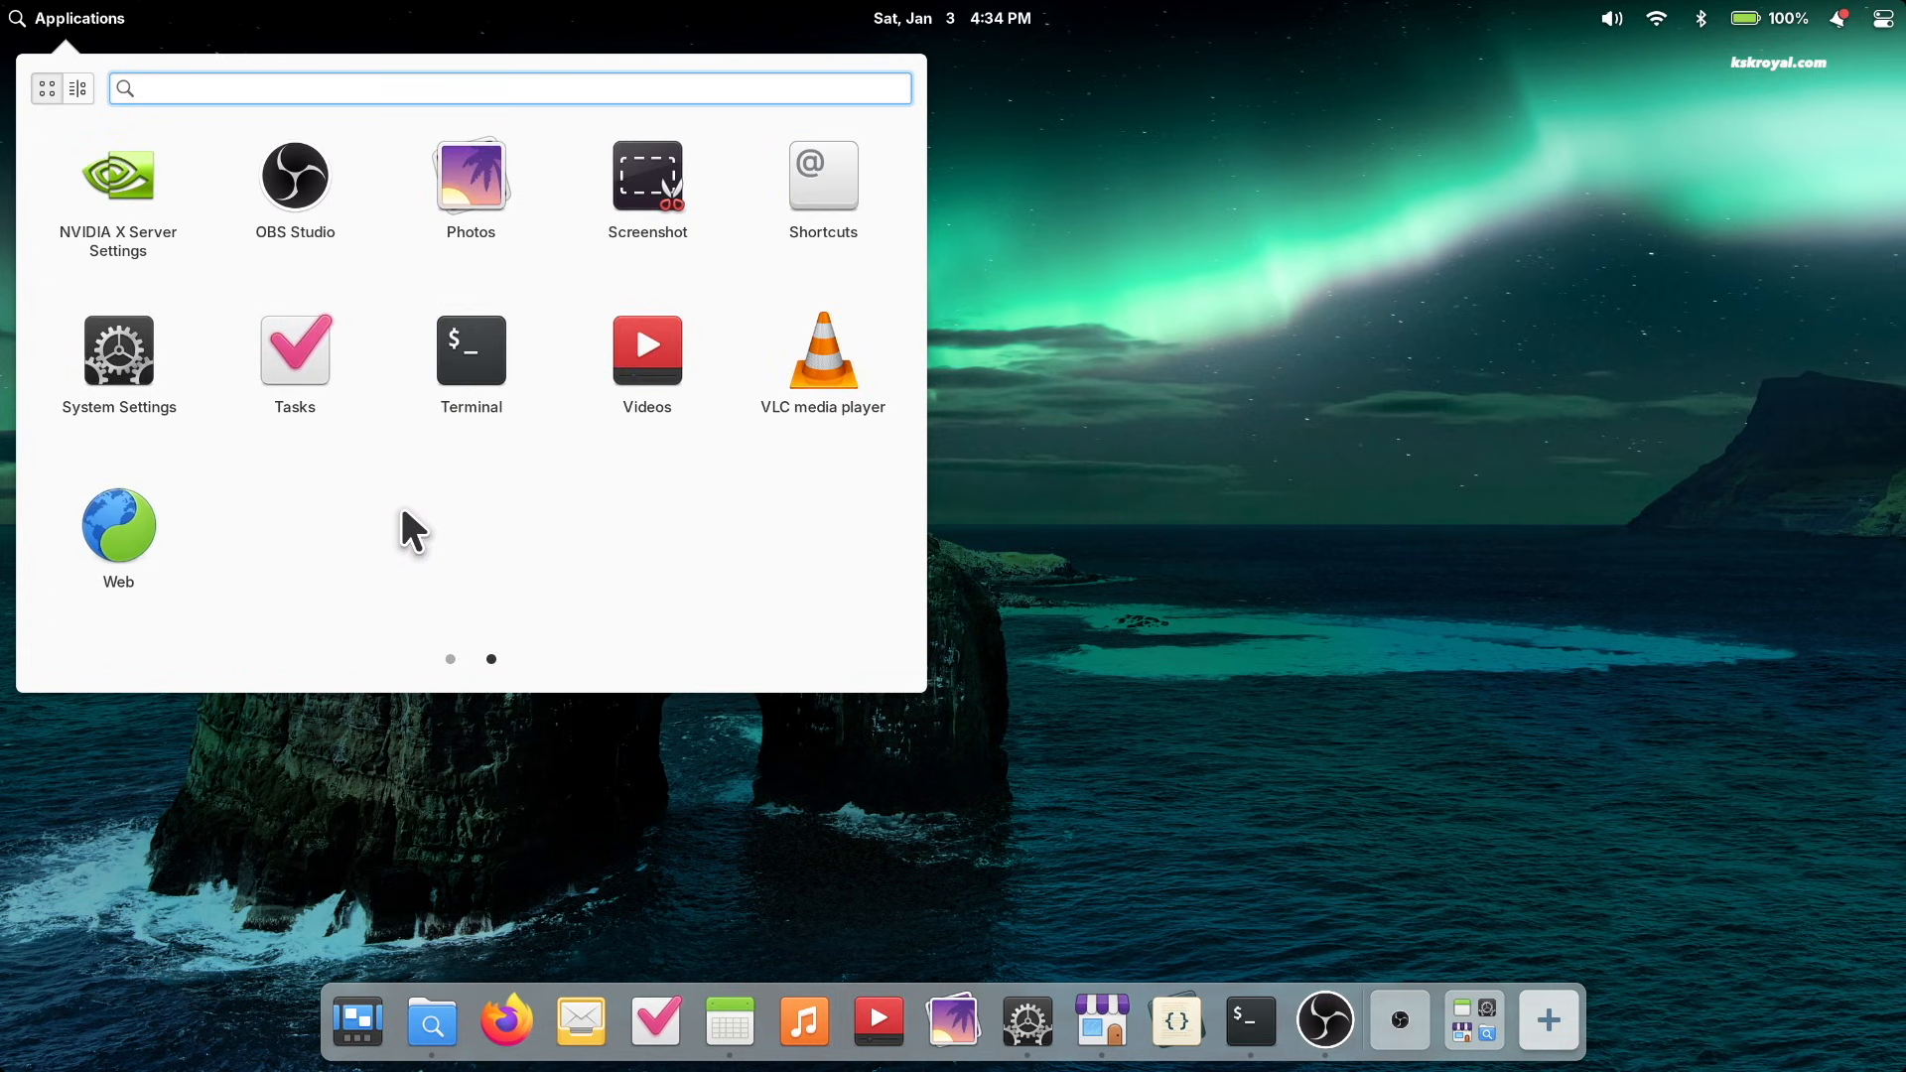
click(952, 18)
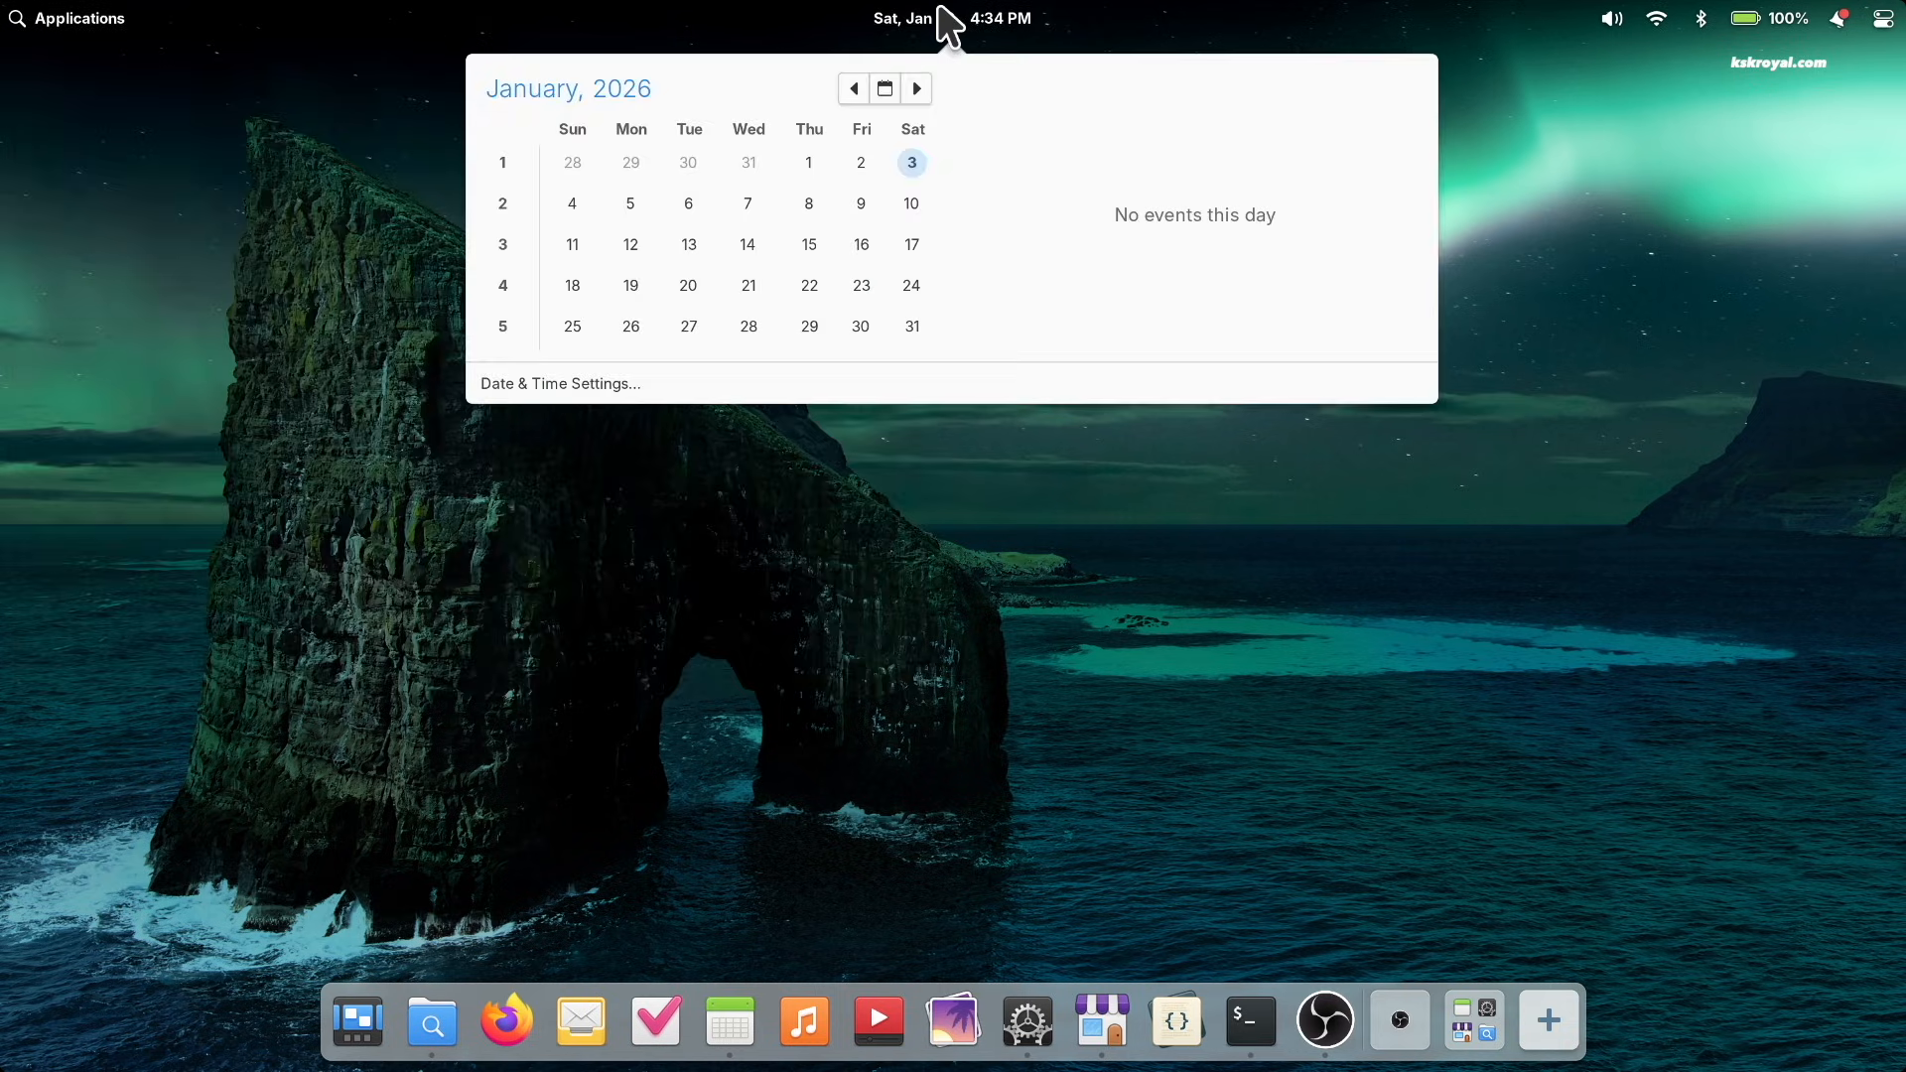
mouse_move(910, 644)
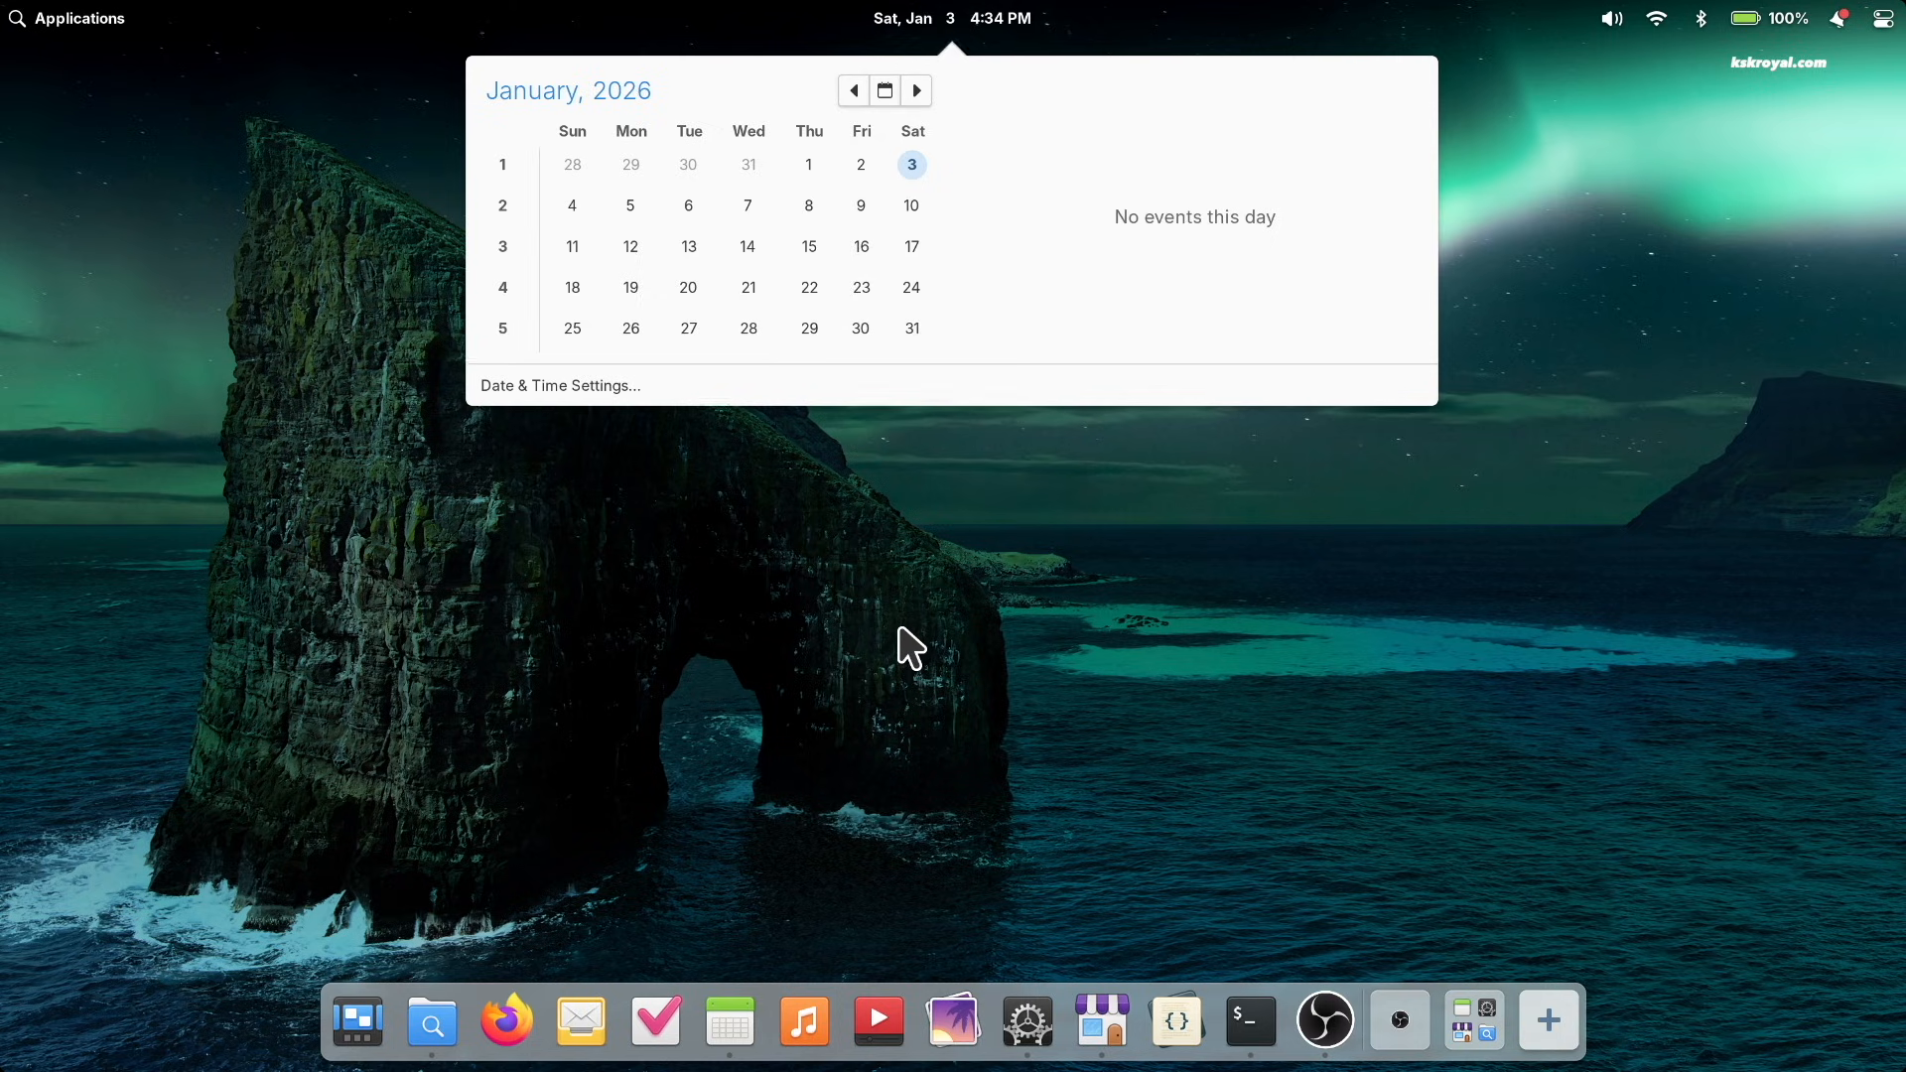
click(1886, 18)
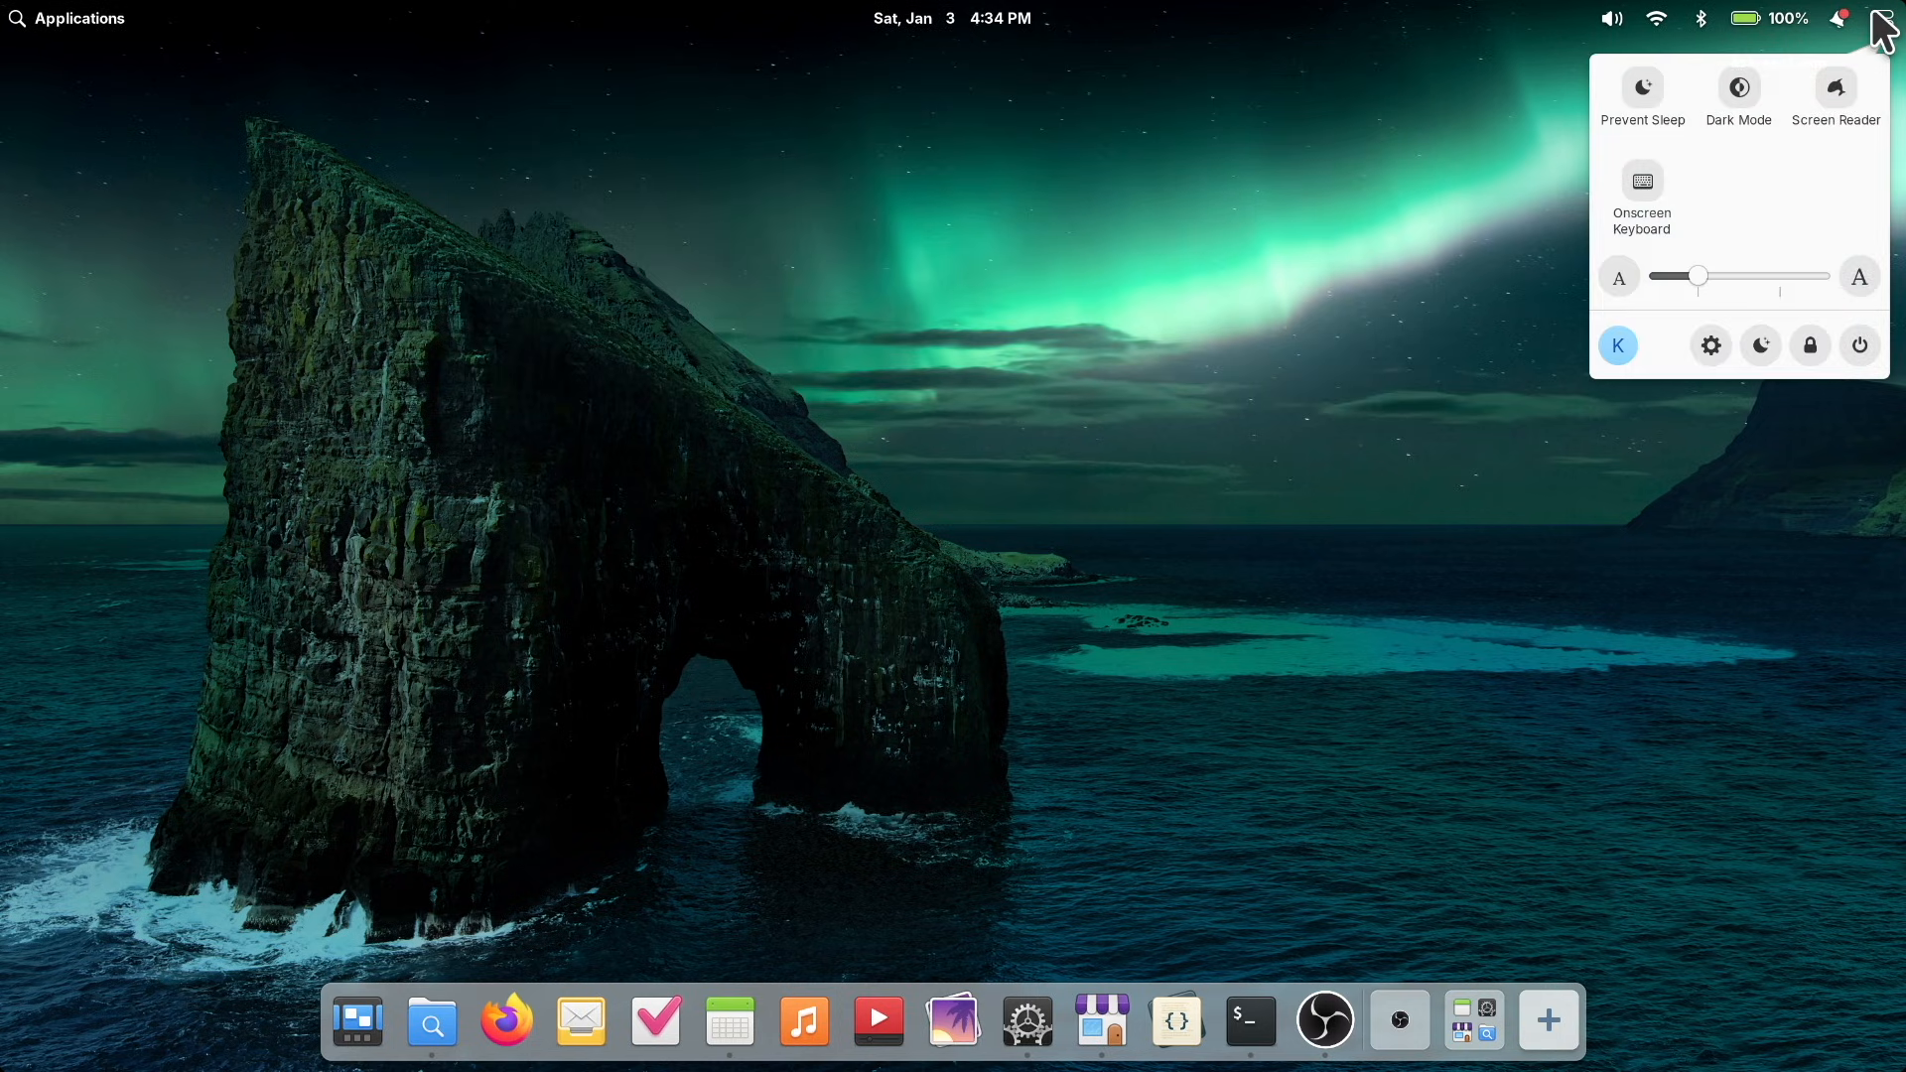
click(1839, 18)
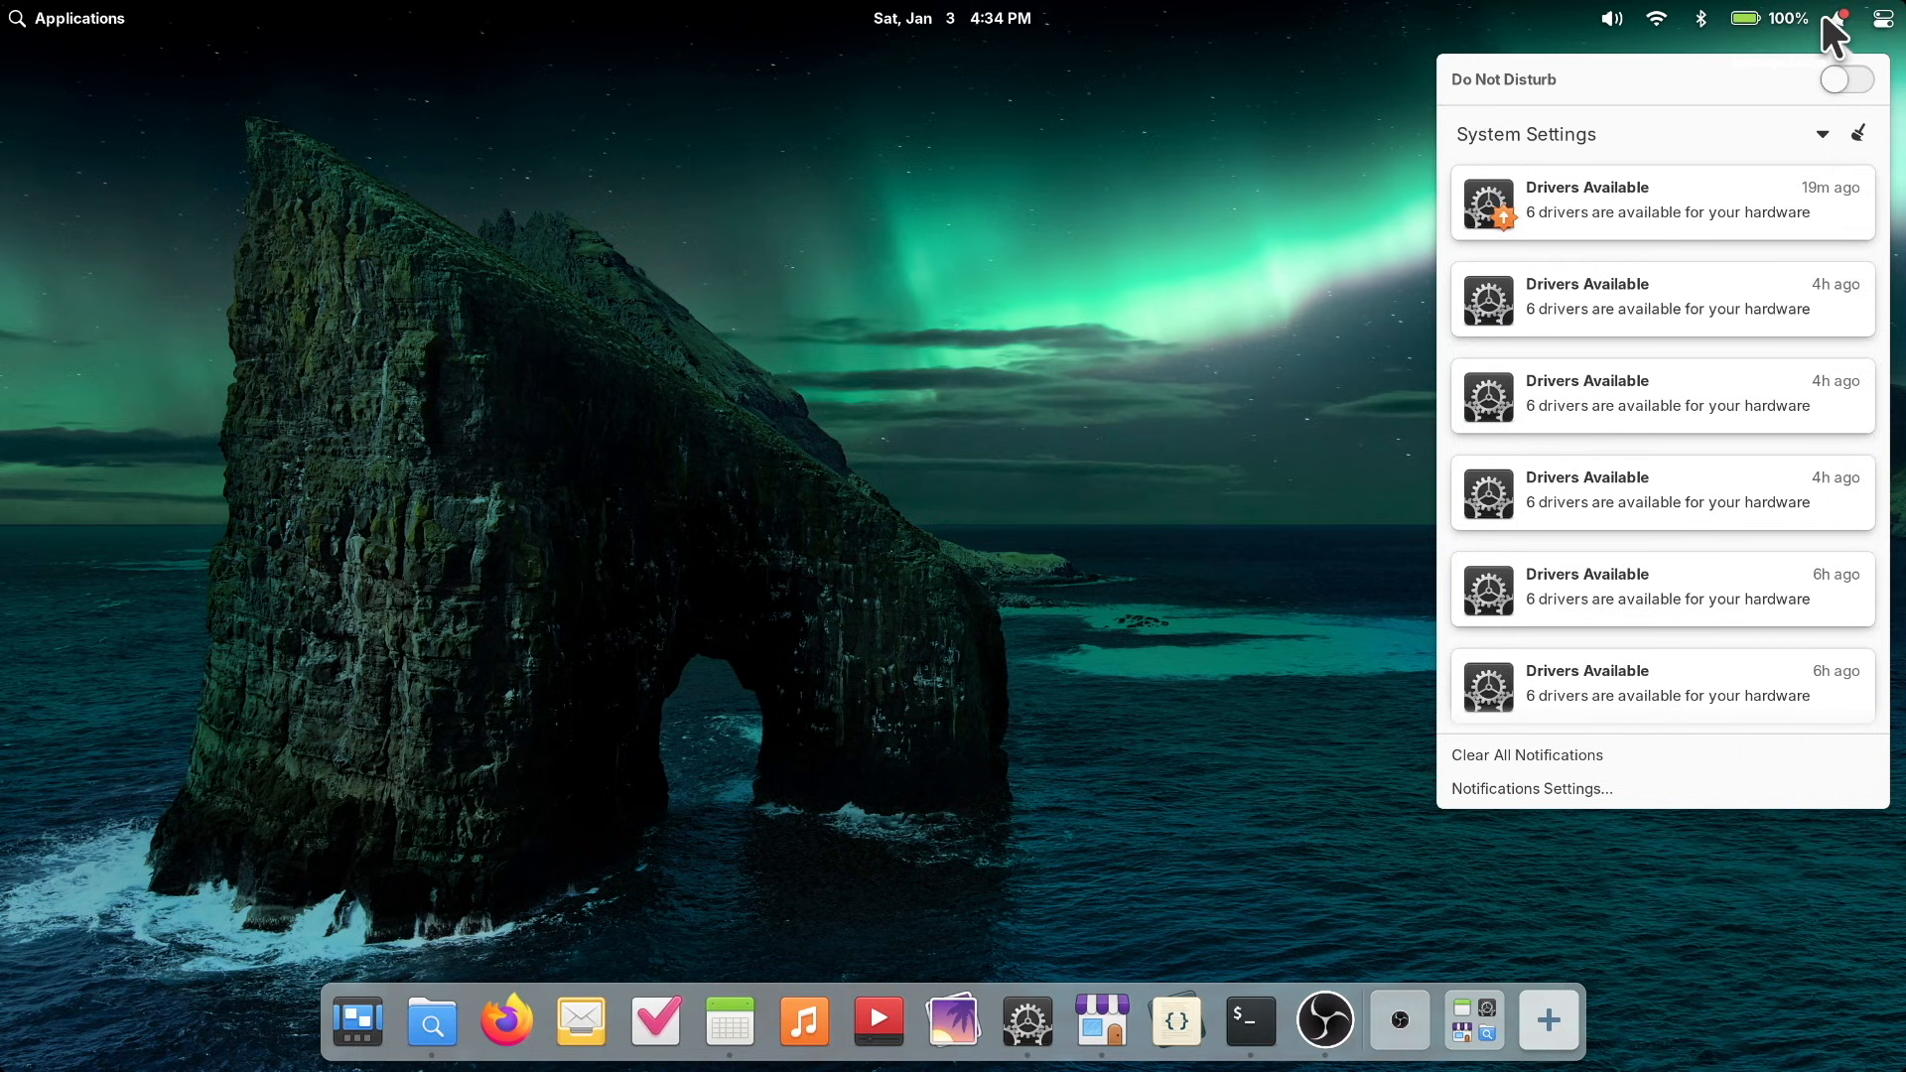
mouse_move(1756, 437)
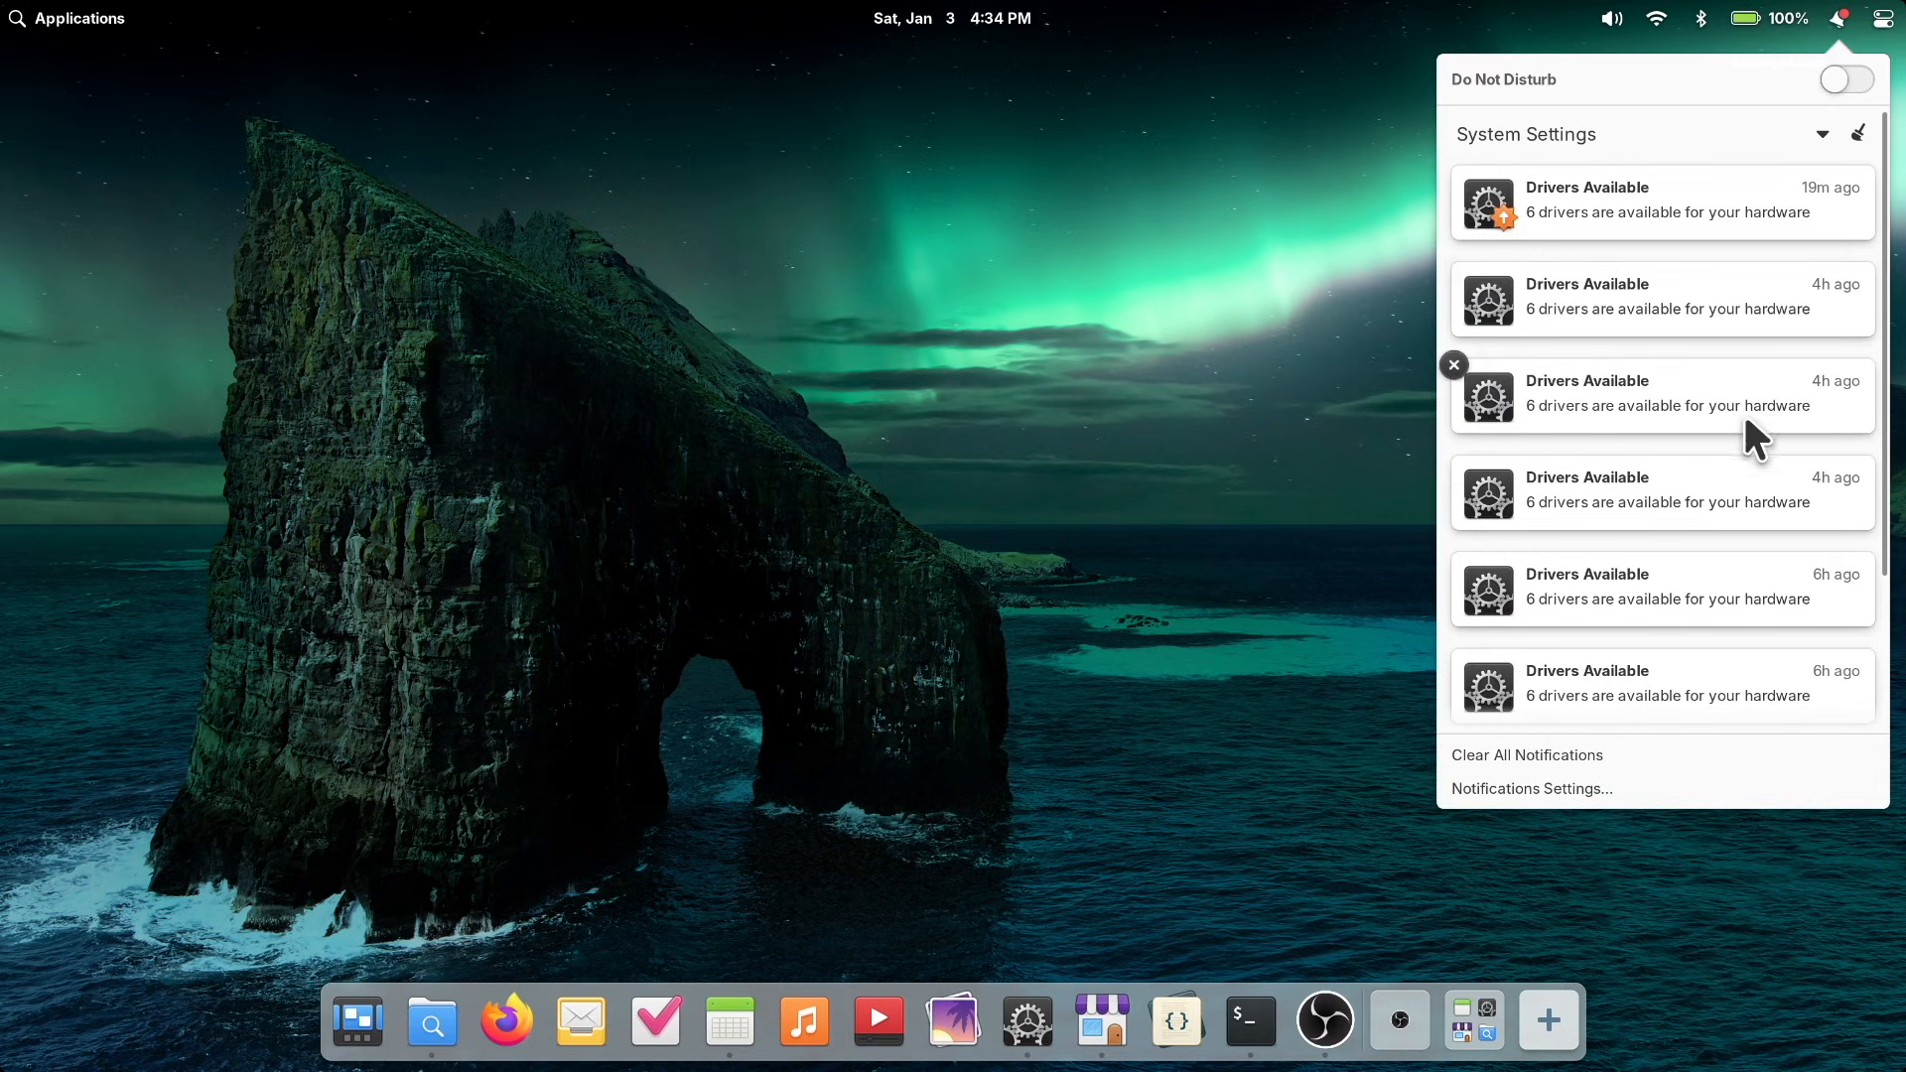